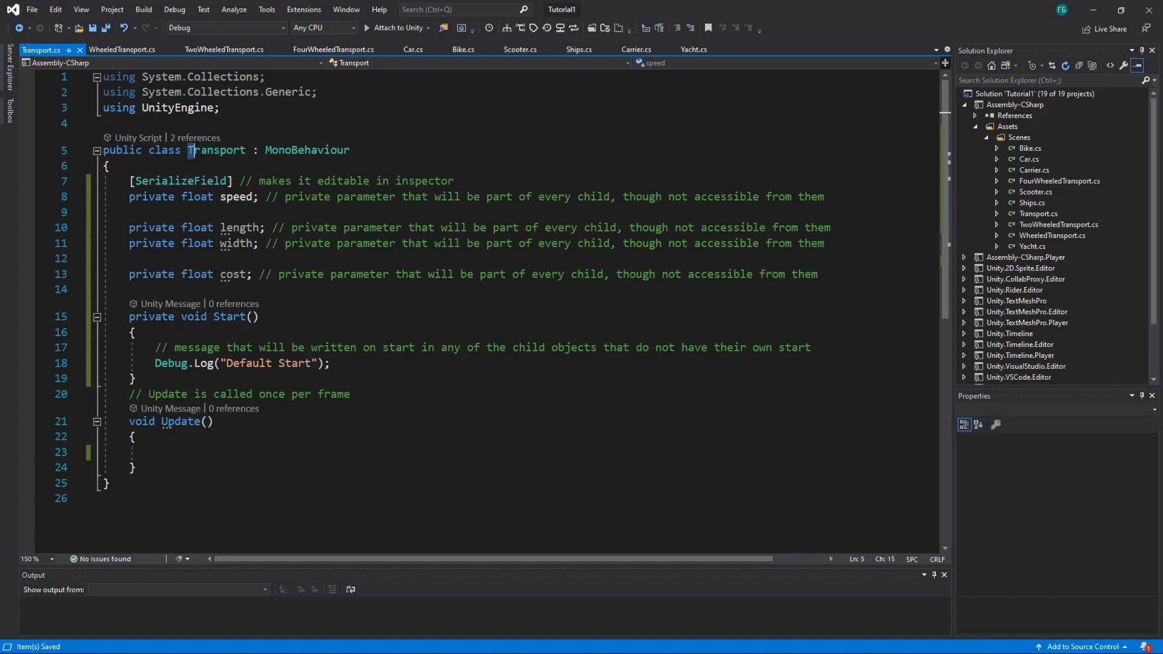
# Point out that the Transport class inherits from MonoBehaviour in its declaration
pyautogui.doubleClick(216, 150)
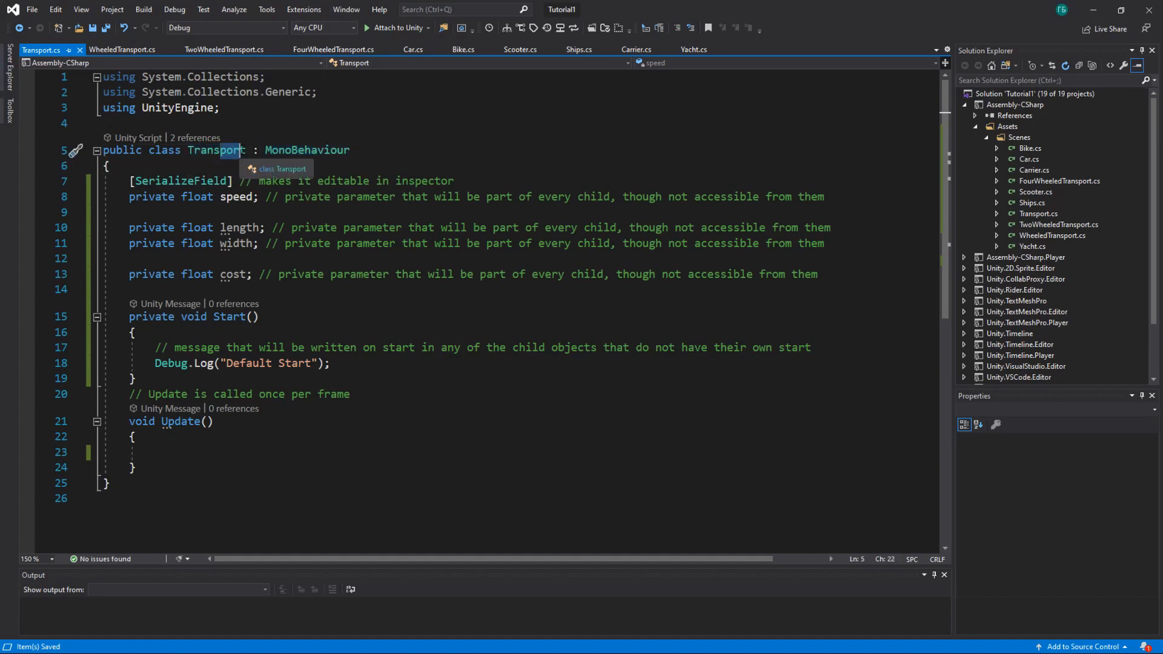
pyautogui.doubleClick(307, 151)
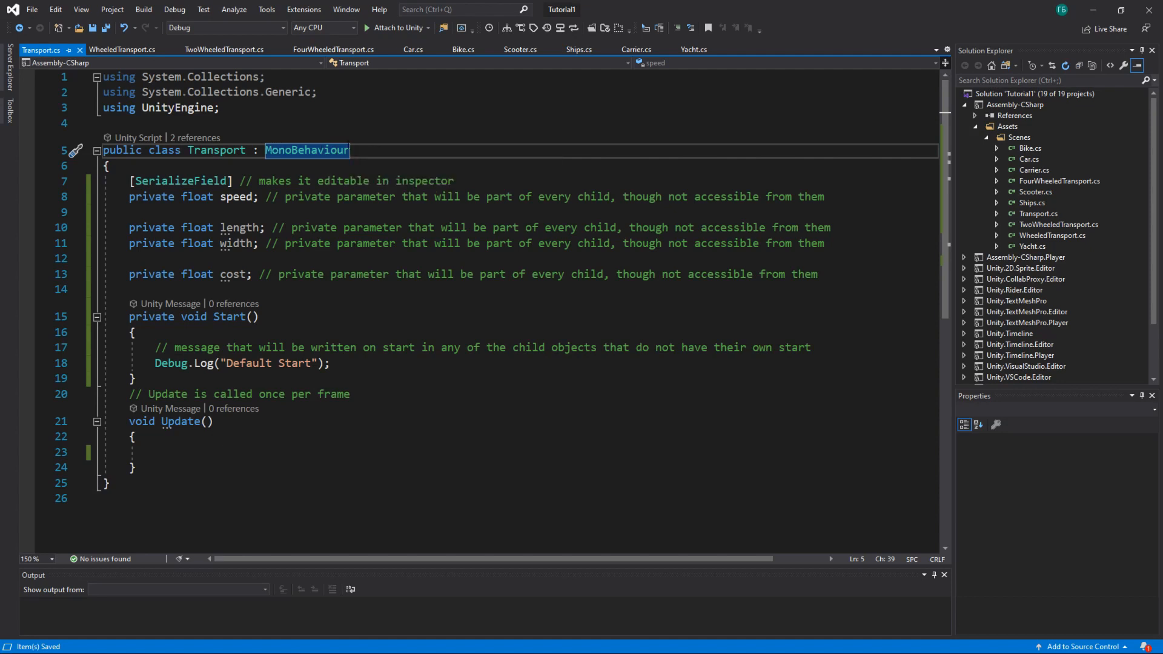
pyautogui.moveTo(307, 150)
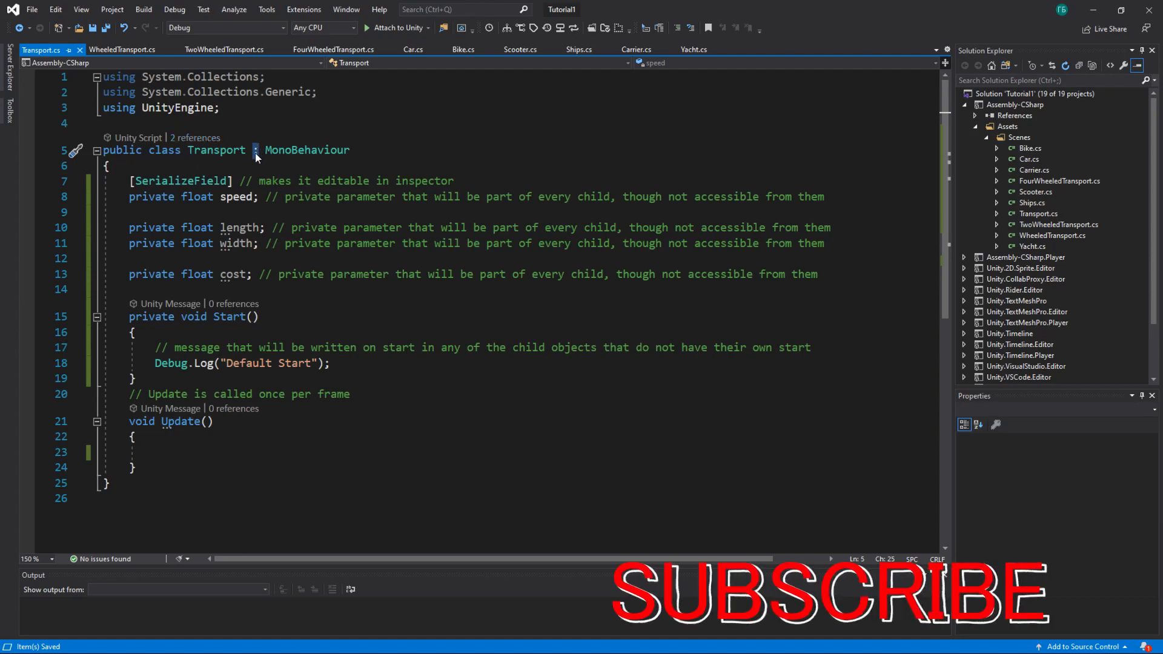
pyautogui.doubleClick(307, 151)
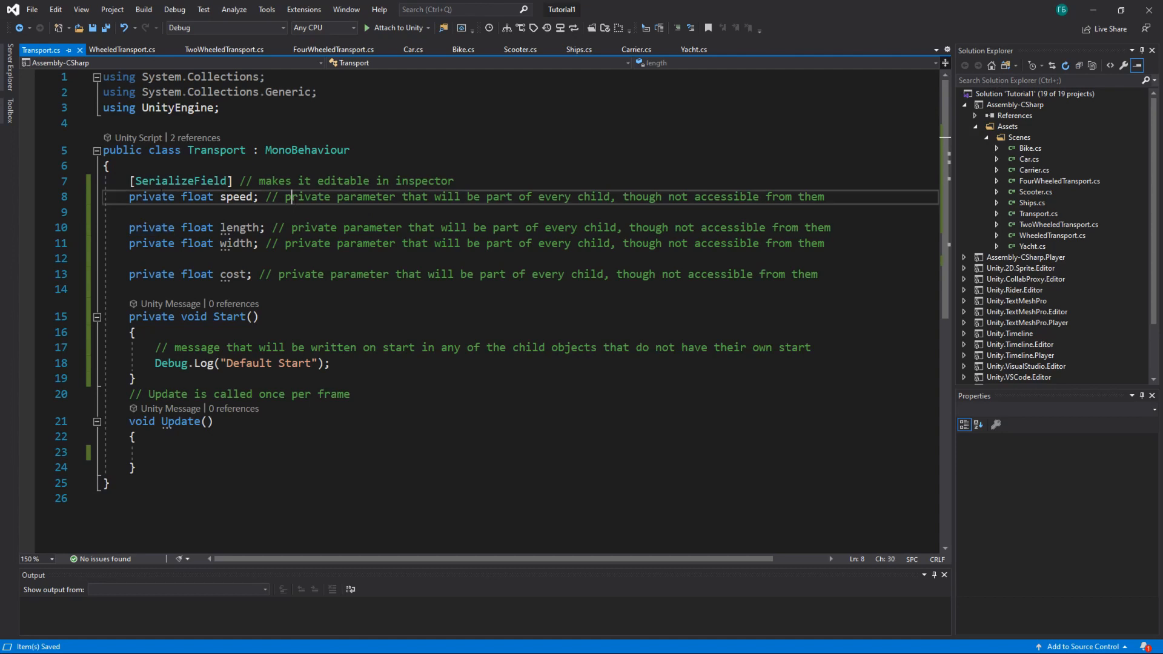
# Highlight the SerializeField attribute on the speed field, then switch to the Unity editor
pyautogui.doubleClick(160, 181)
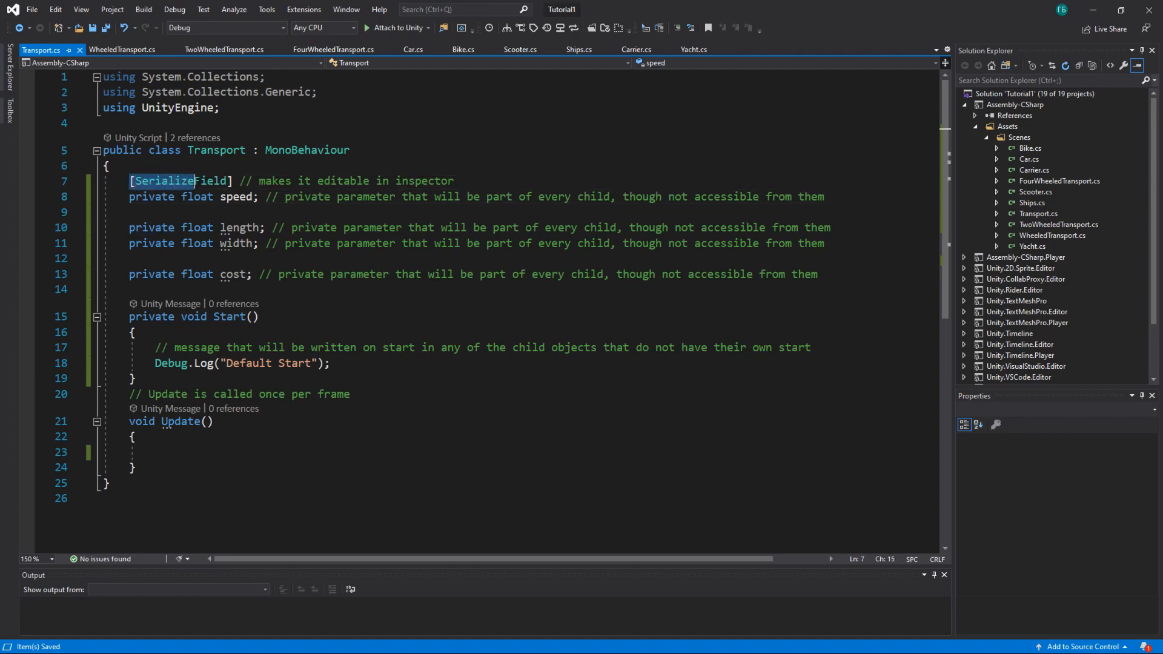
pyautogui.moveTo(194, 181); pyautogui.dragTo(231, 180)
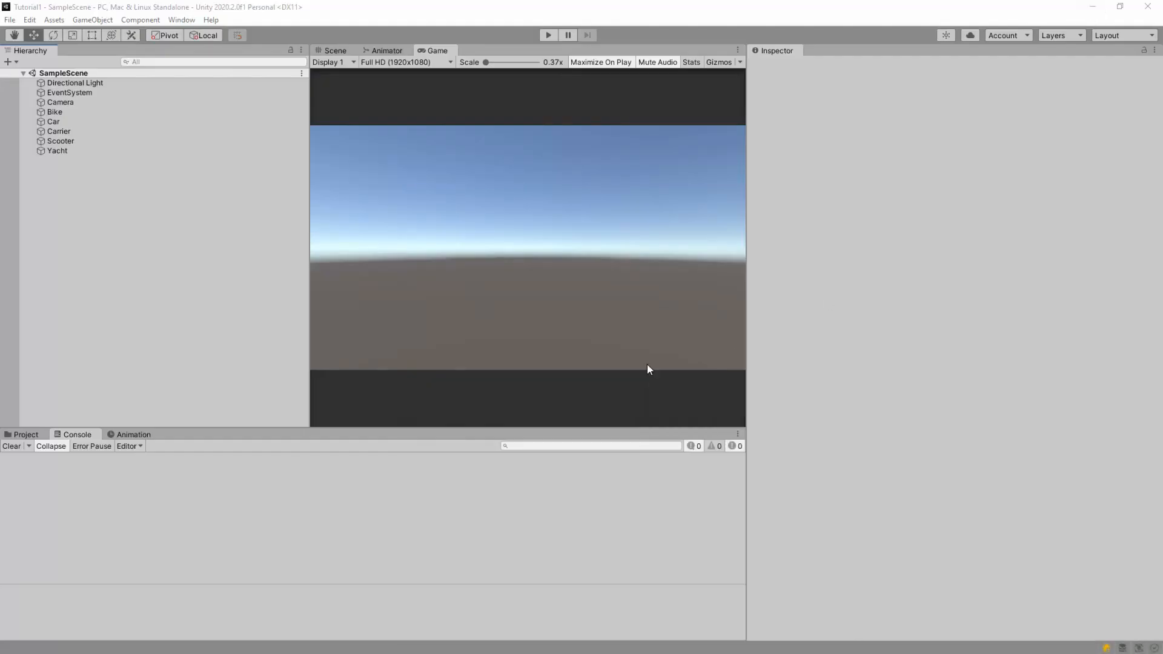
pyautogui.click(58, 131)
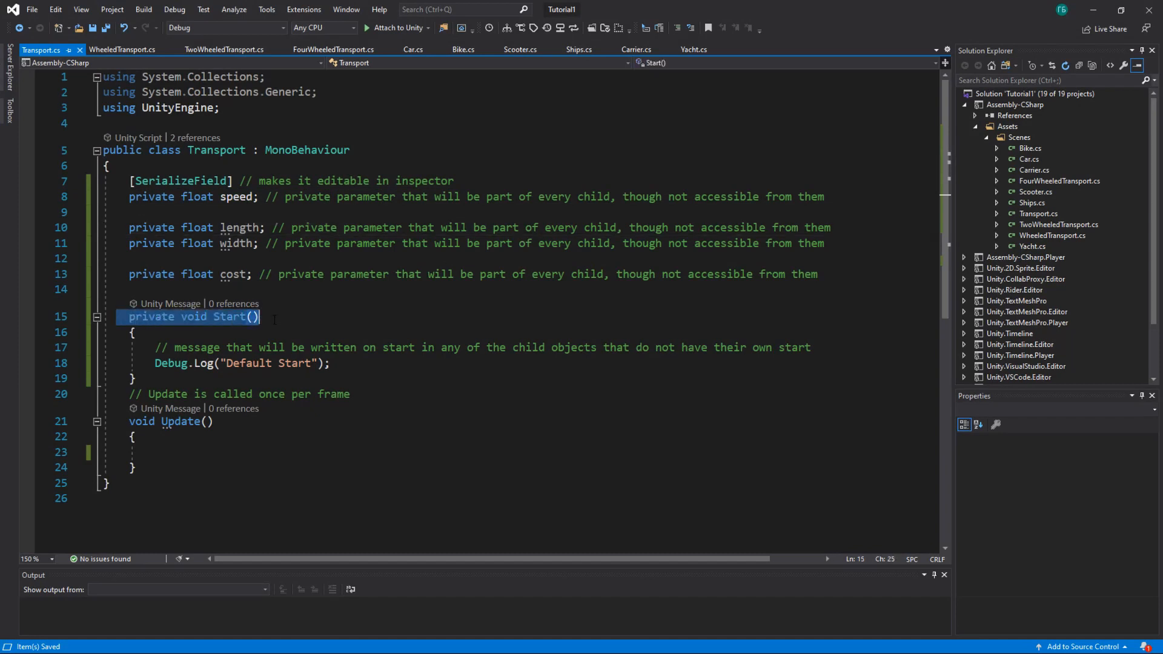
pyautogui.moveTo(322, 318)
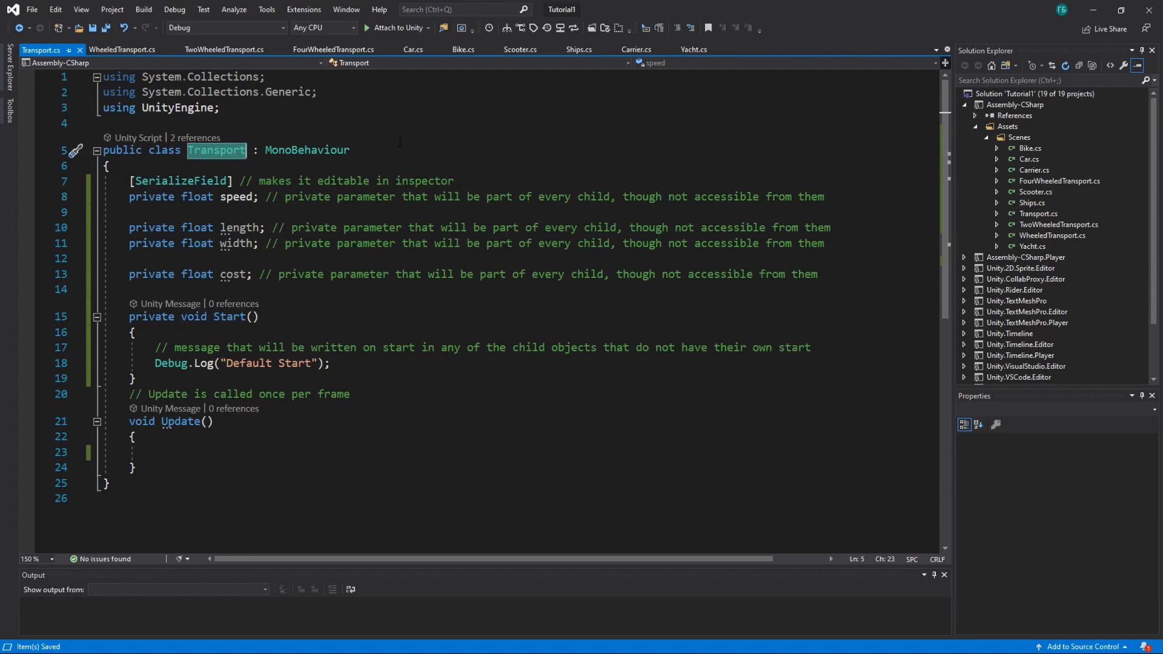
pyautogui.moveTo(307, 150)
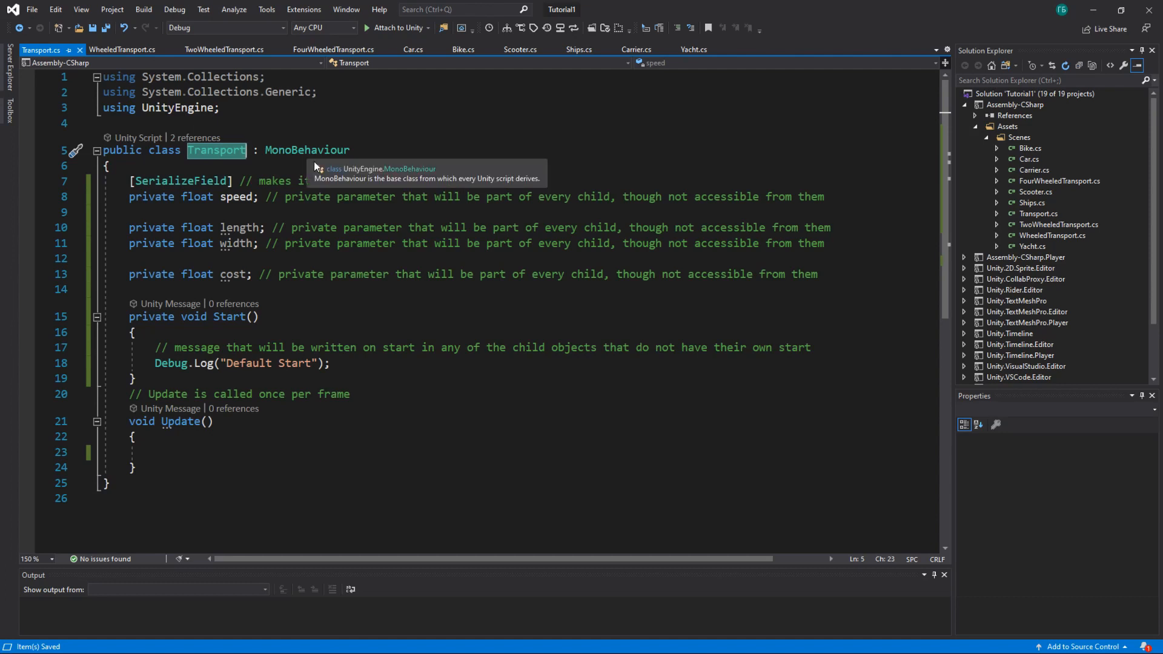
pyautogui.moveTo(219, 157)
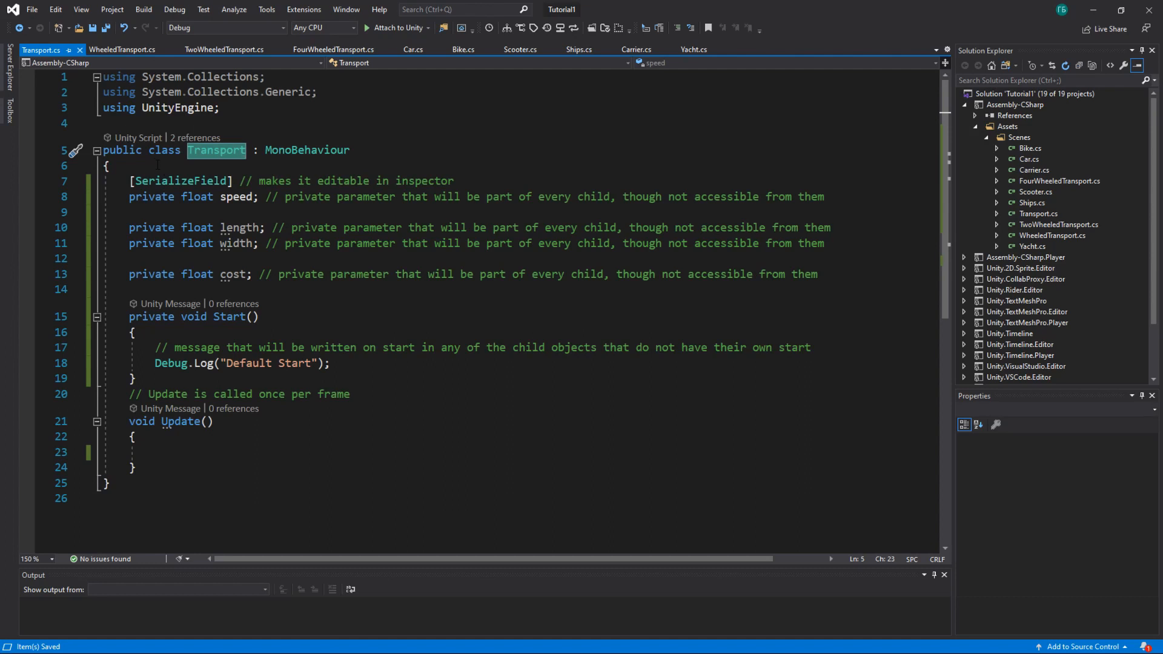
pyautogui.moveTo(172, 108)
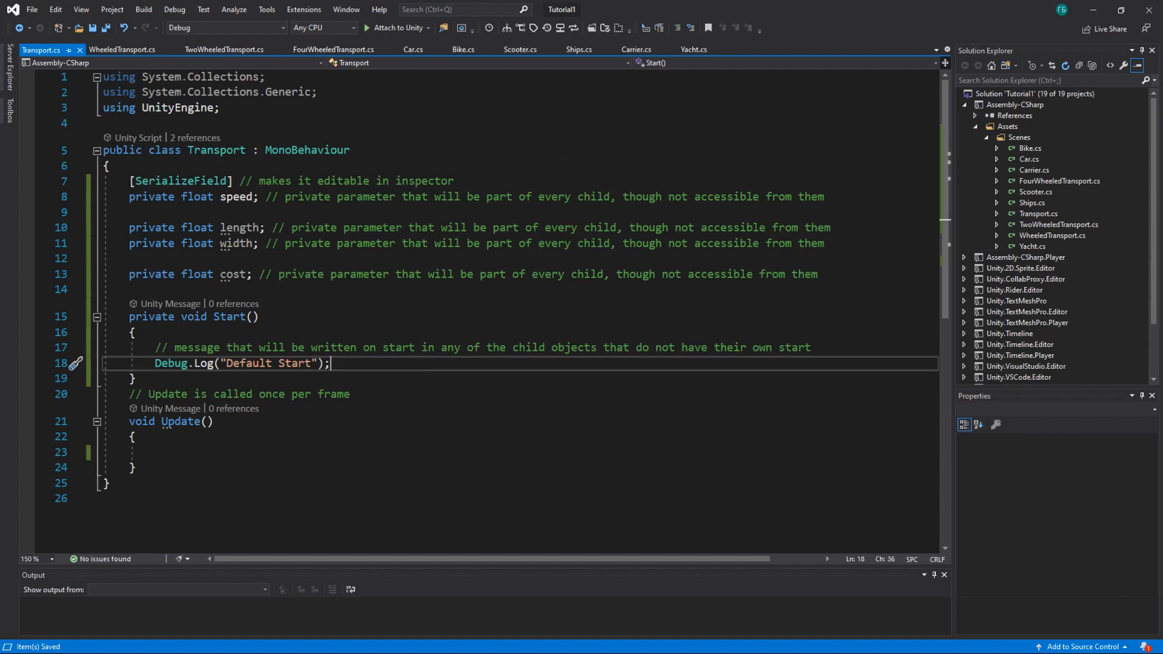
# Review the Update method and the Transport class name in Transport.cs
pyautogui.press('ctrl+a')
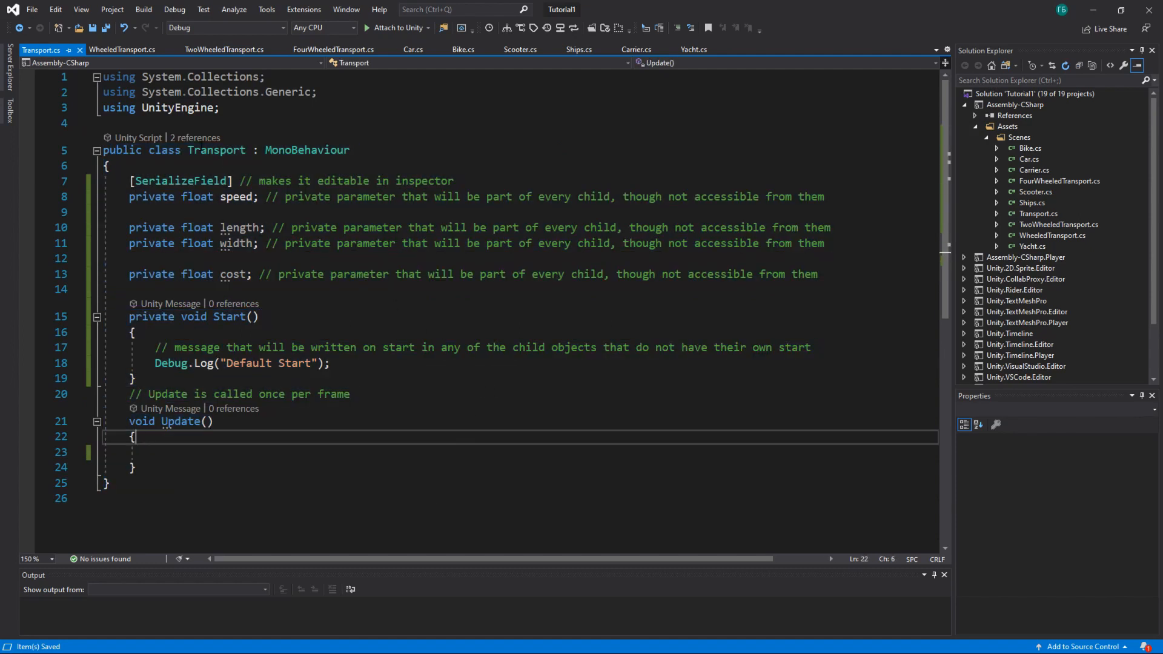
pyautogui.doubleClick(217, 150)
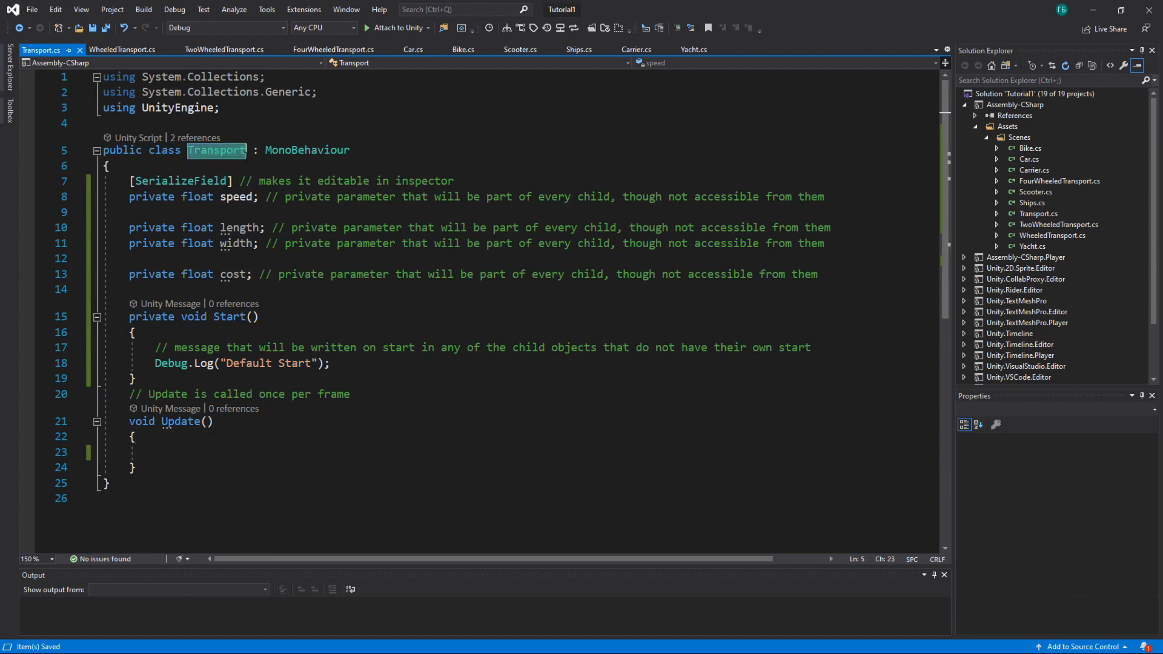
pyautogui.moveTo(216, 150)
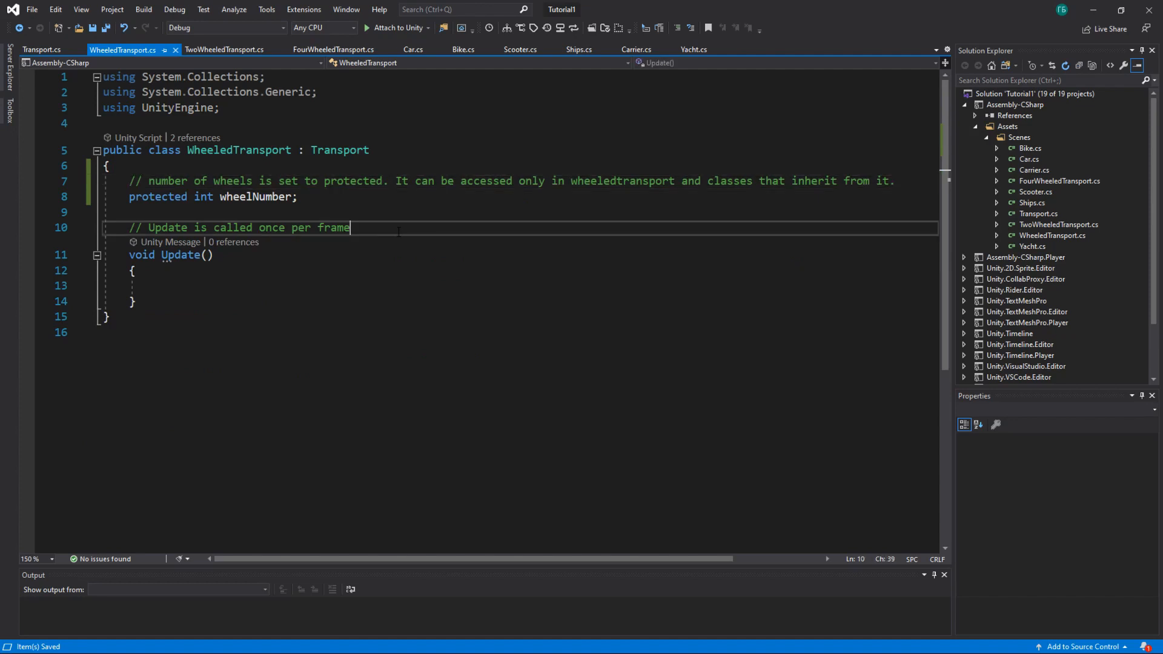
# Compare Transport's Start method with the WheeledTransport subclass
pyautogui.click(41, 49)
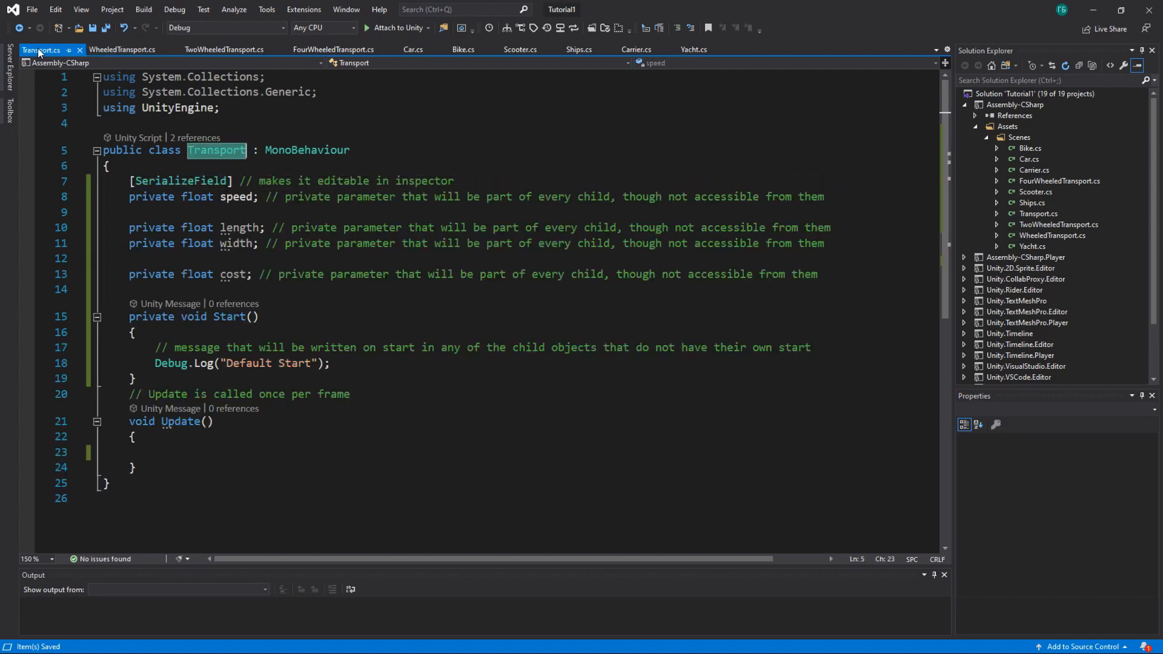
pyautogui.moveTo(130, 181); pyautogui.dragTo(215, 227)
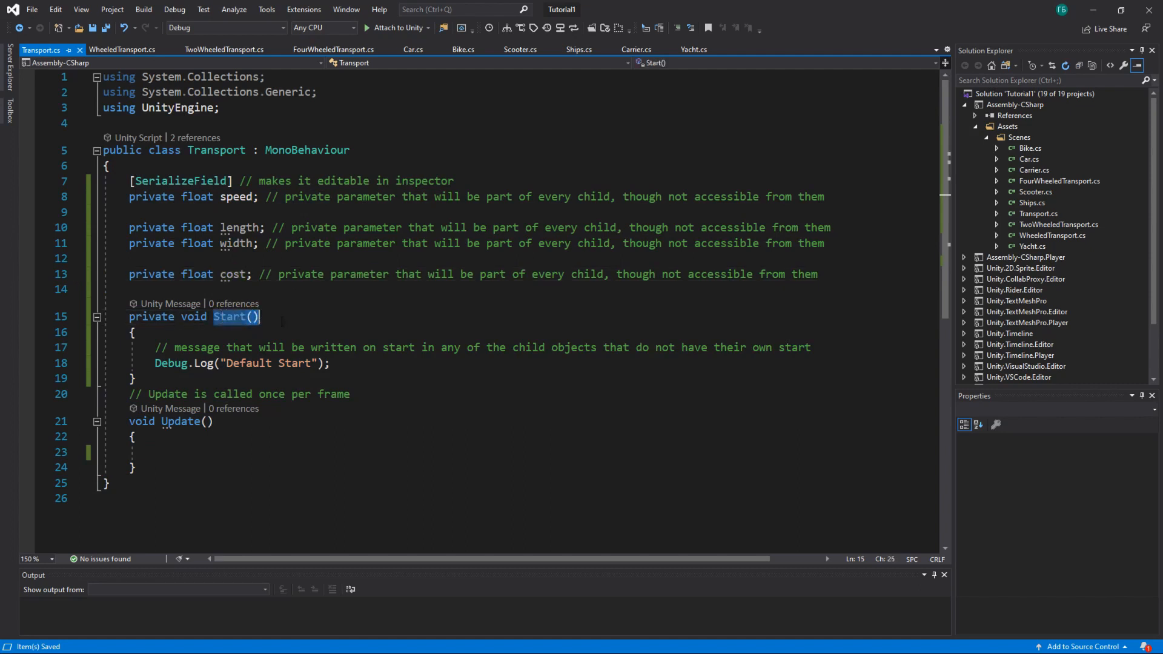
pyautogui.click(123, 48)
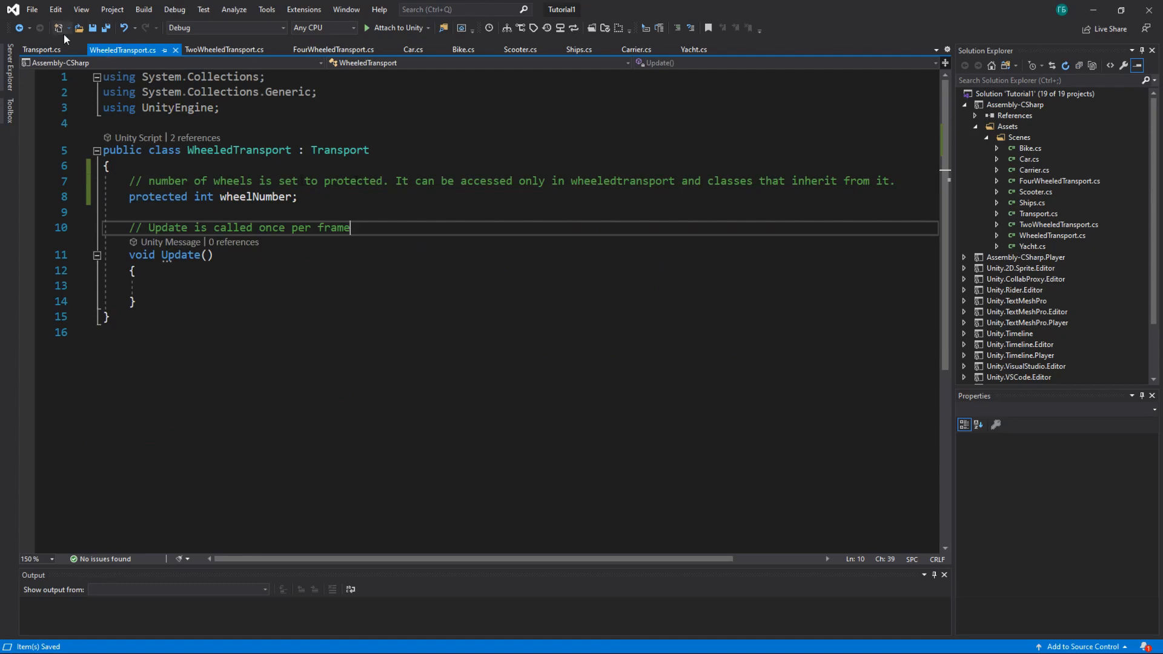
pyautogui.click(42, 49)
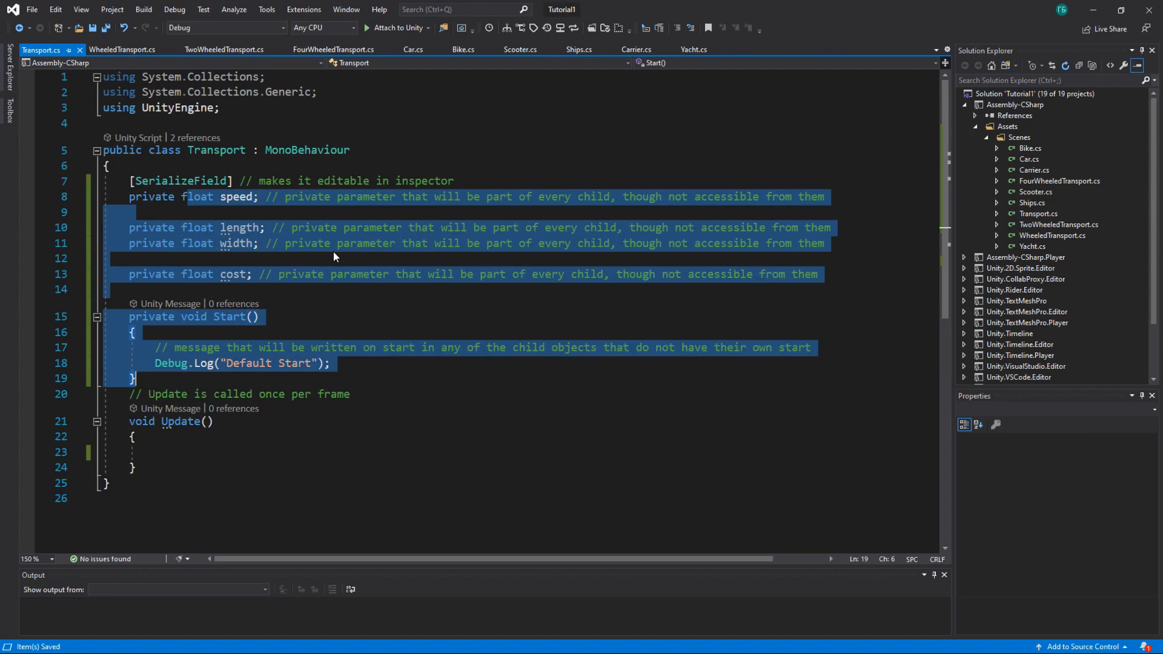
# Assign speed = 4; in WheeledTransport's Update, showing the private field is inaccessible
pyautogui.click(122, 49)
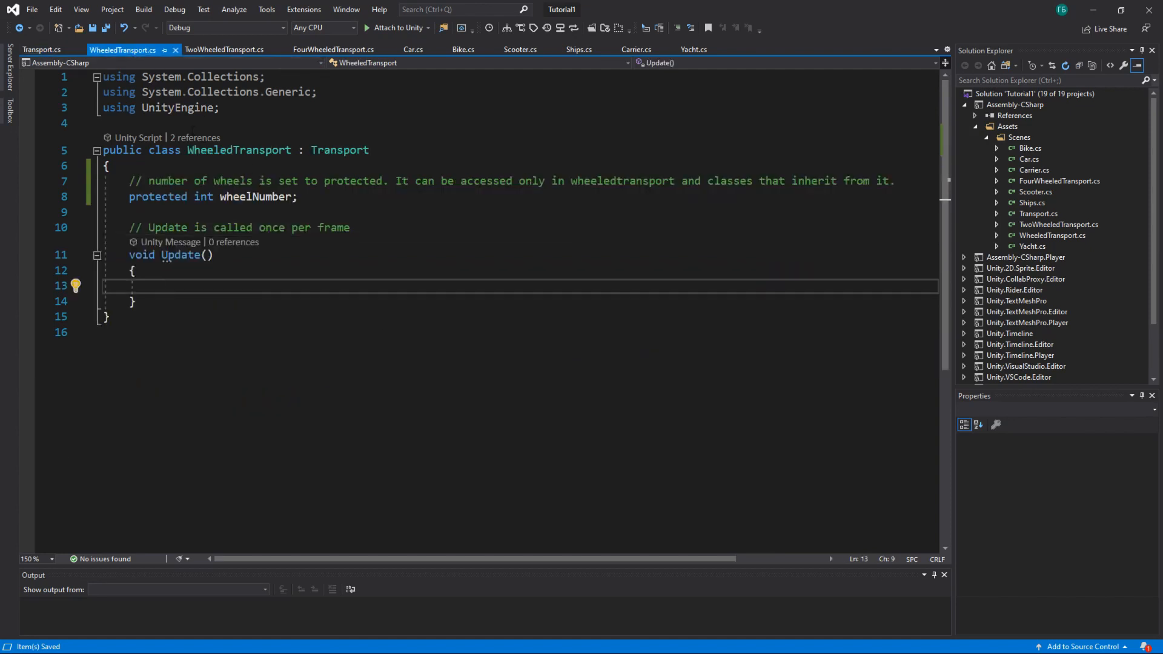
pyautogui.write('speed')
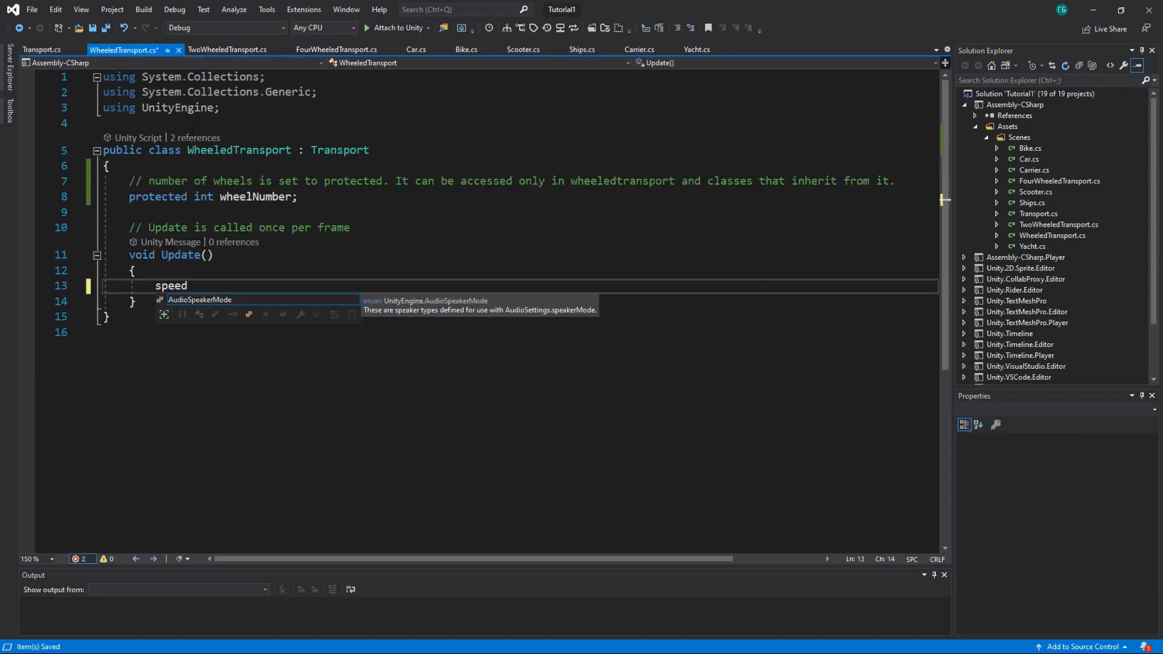
pyautogui.write('= 4;')
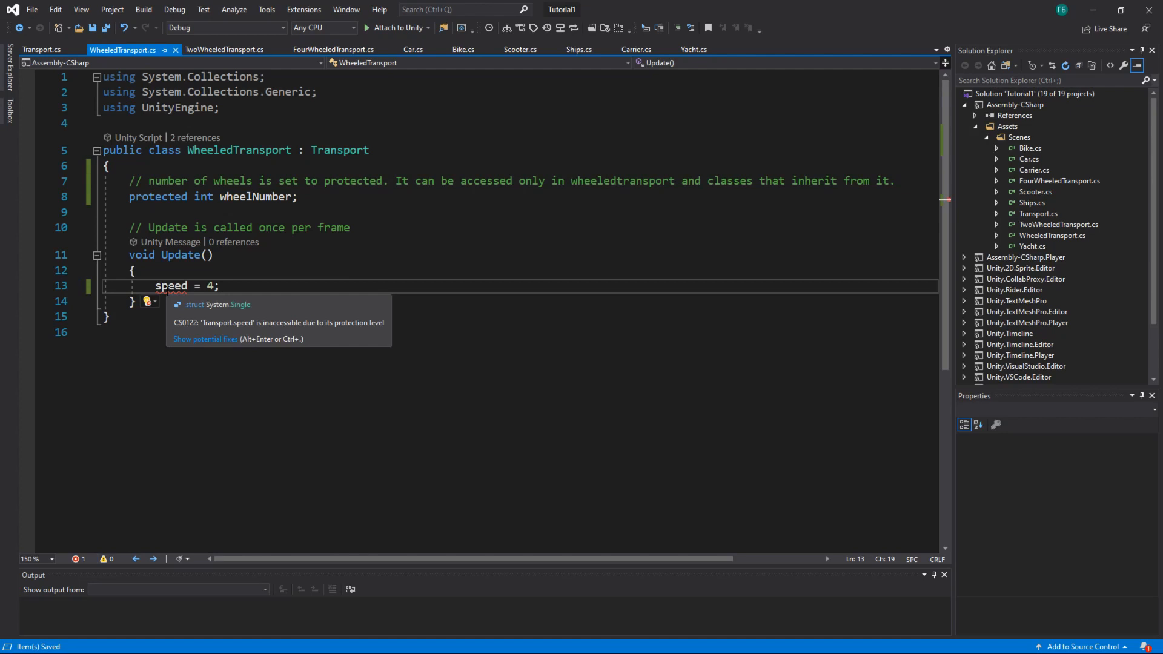
pyautogui.doubleClick(171, 286)
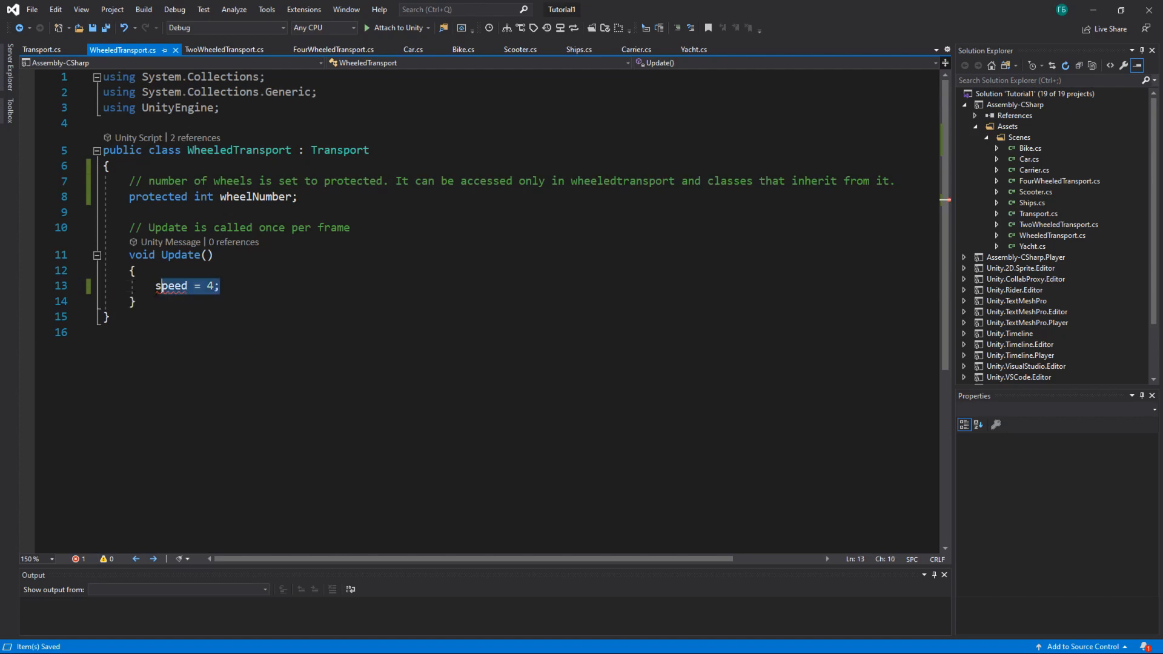
pyautogui.click(42, 49)
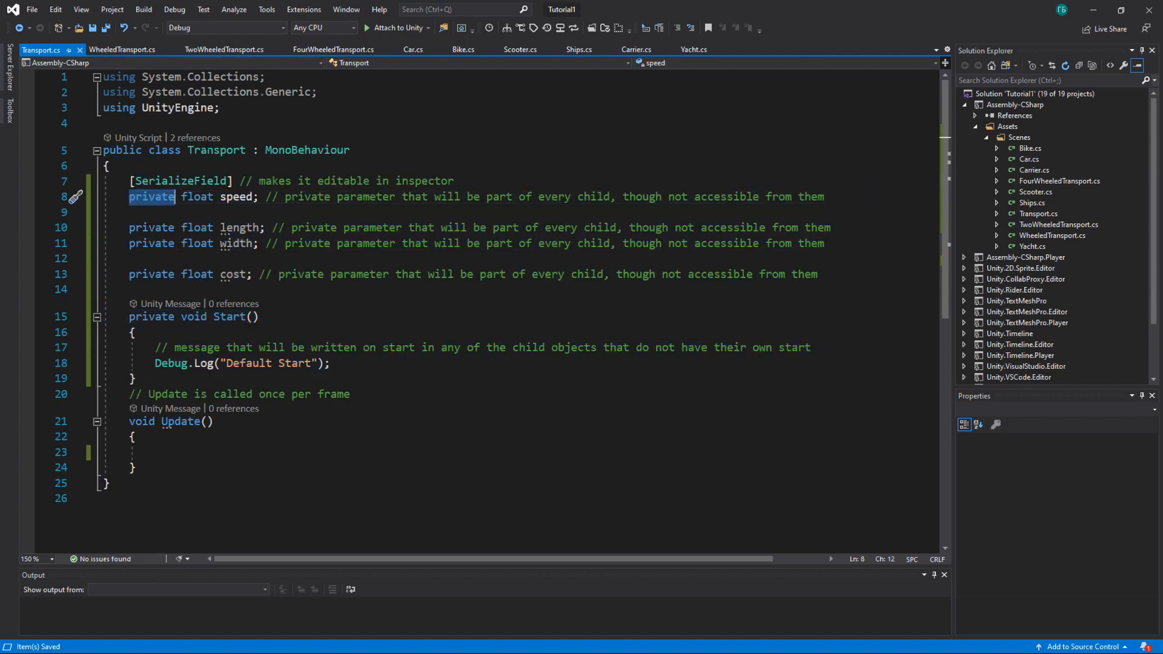
# Make Transport's speed field protected so WheeledTransport's assignment compiles
pyautogui.write('protected')
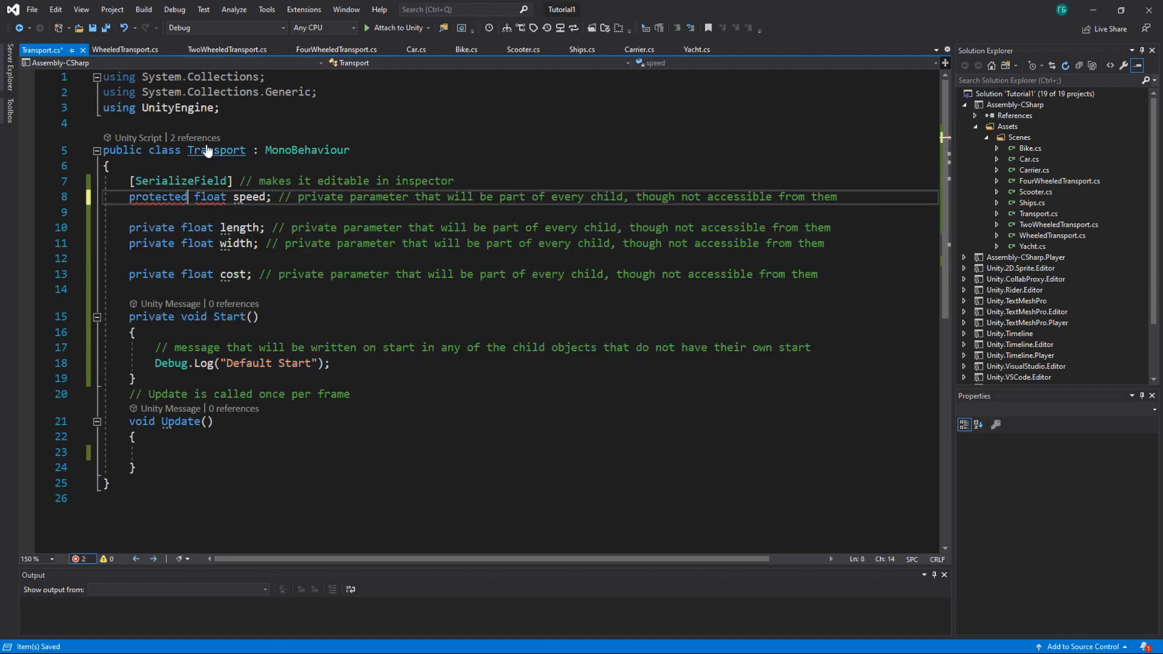
pyautogui.click(125, 48)
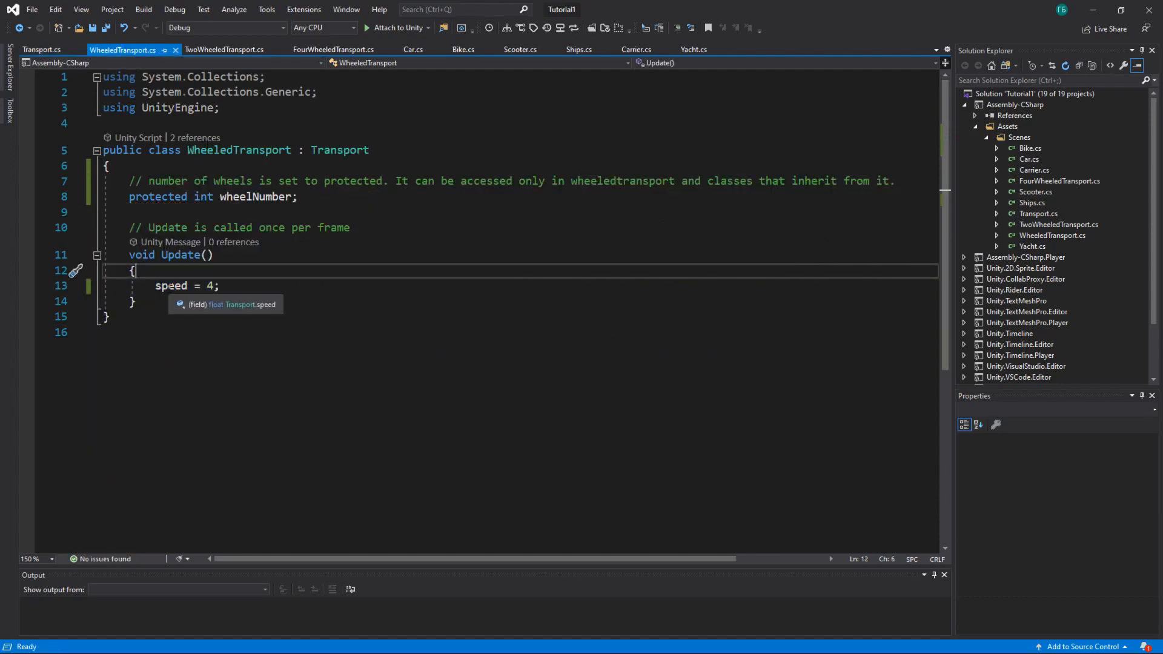
pyautogui.click(41, 48)
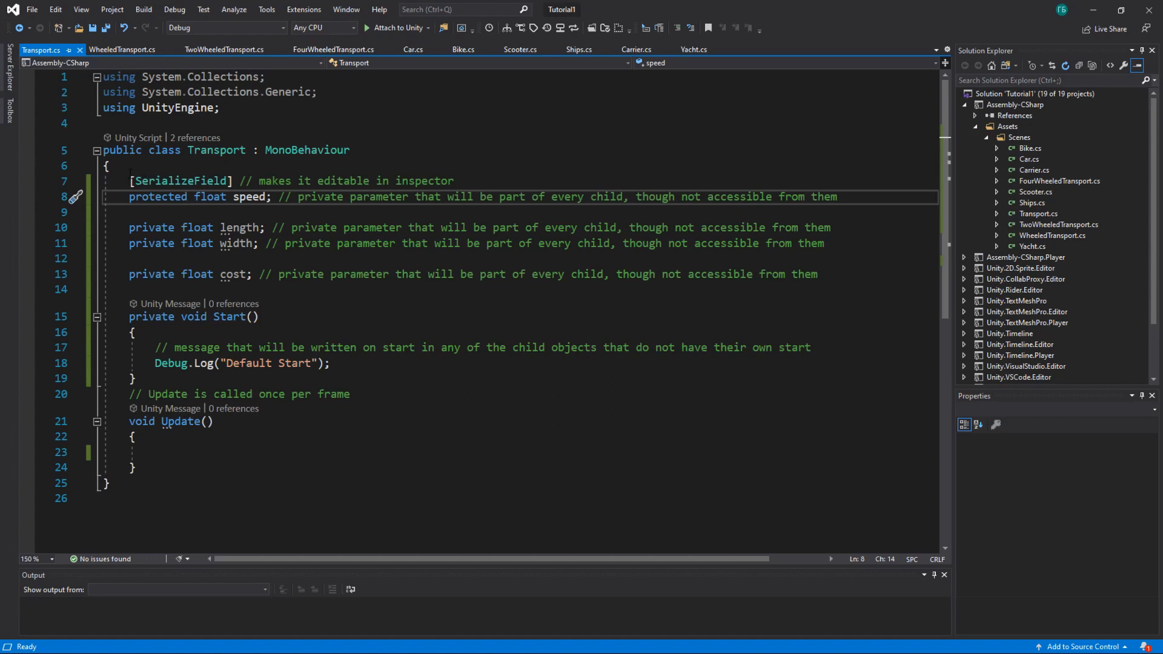
# Review the protected speed declaration against WheeledTransport and start typing a new field name 'eng'
pyautogui.moveTo(130, 180); pyautogui.dragTo(136, 437)
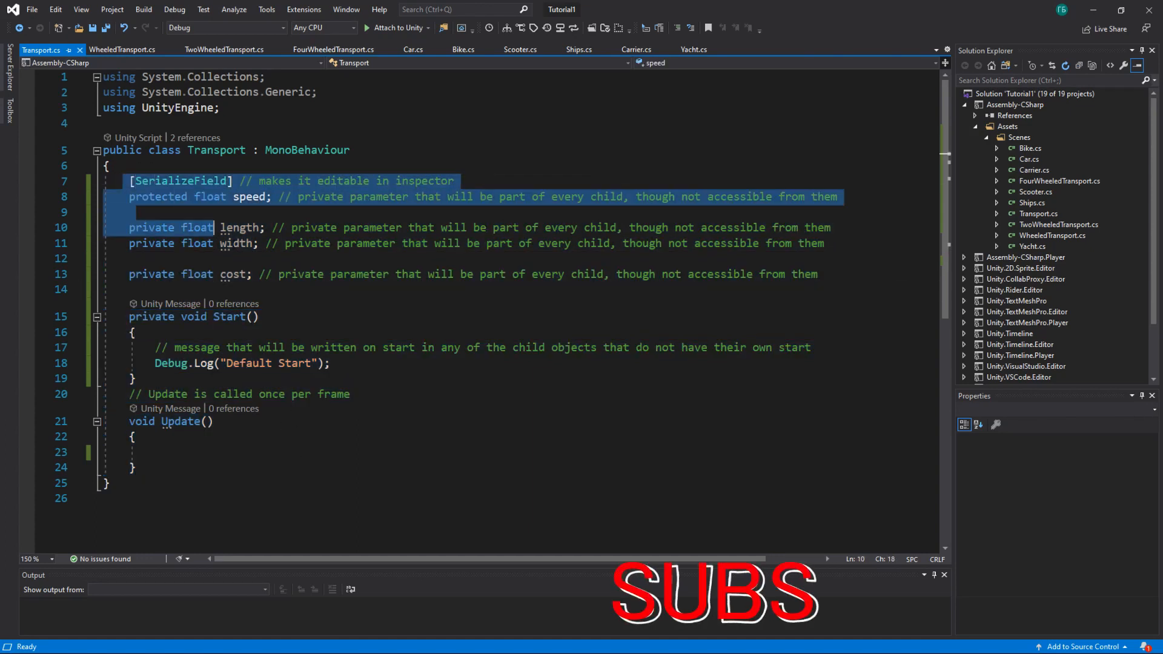
pyautogui.click(123, 49)
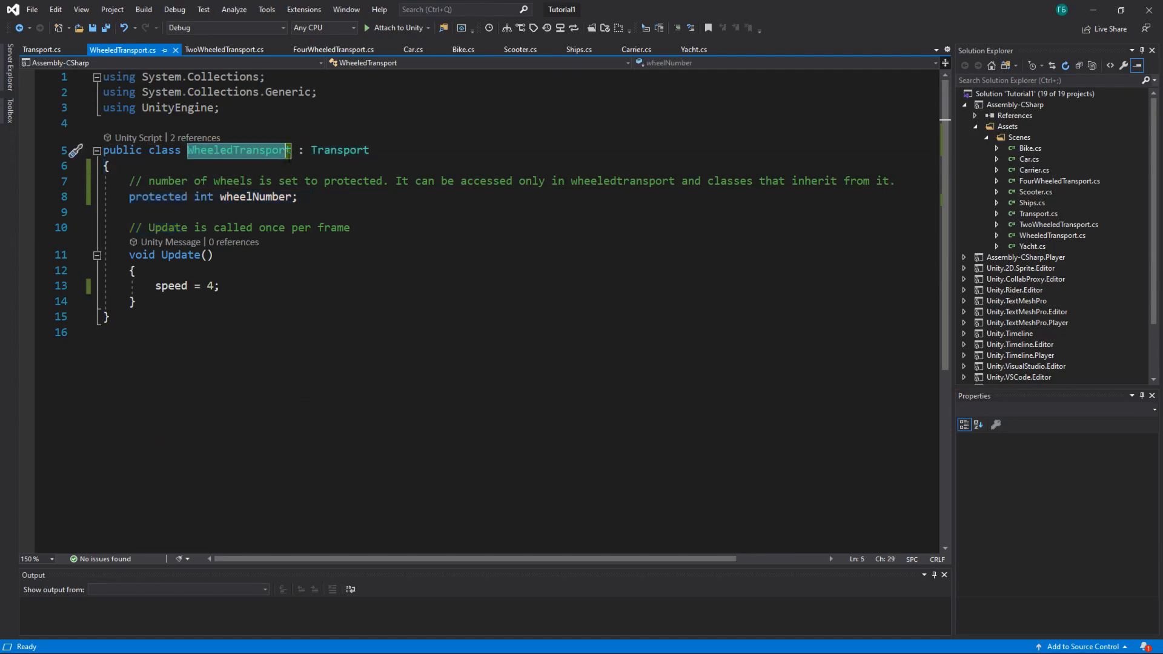
pyautogui.click(41, 50)
pyautogui.write('l')
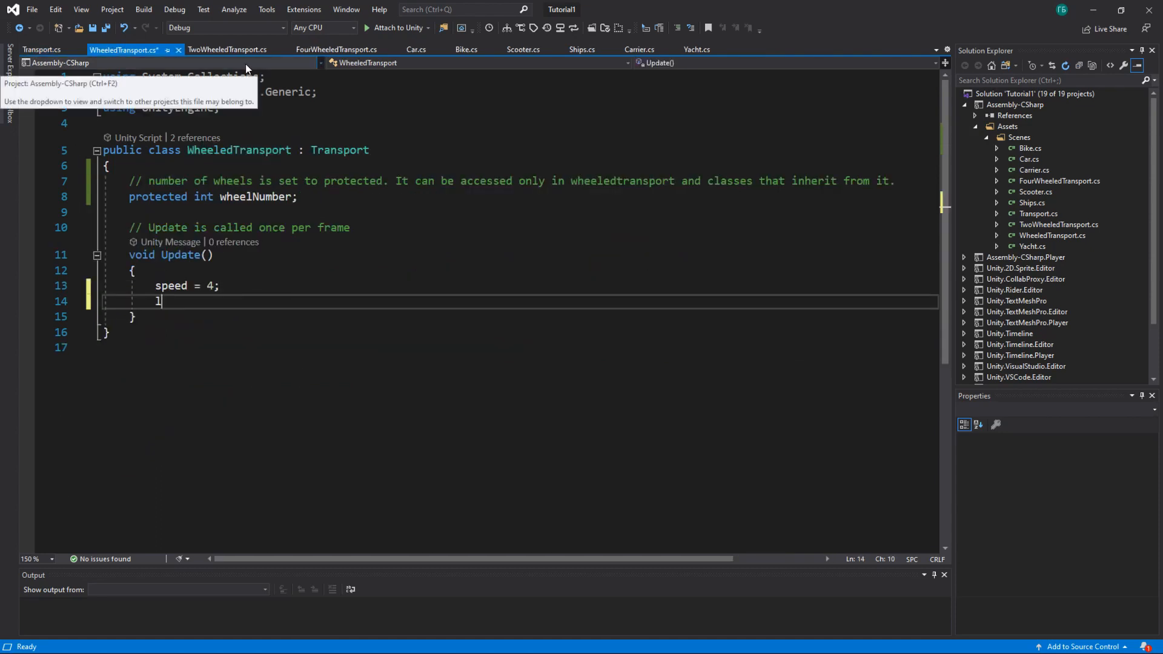
pyautogui.write('eng')
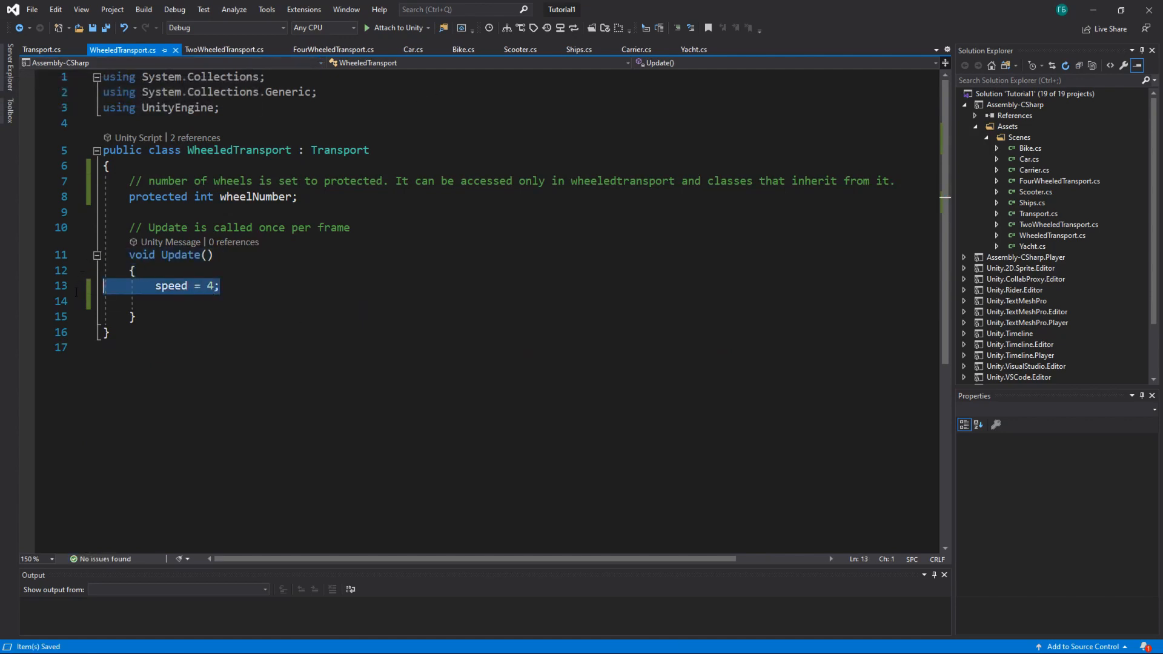
# Remove the speed = 4 line from WheeledTransport's Update and glance at Transport
pyautogui.press('Delete')
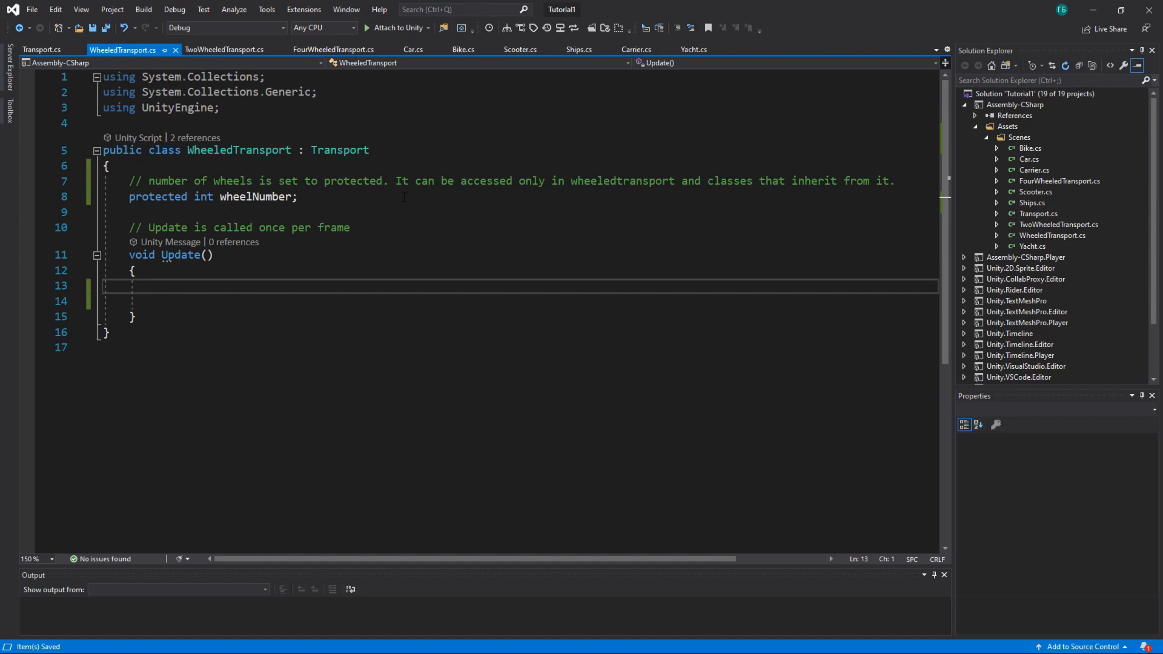
pyautogui.moveTo(239, 150)
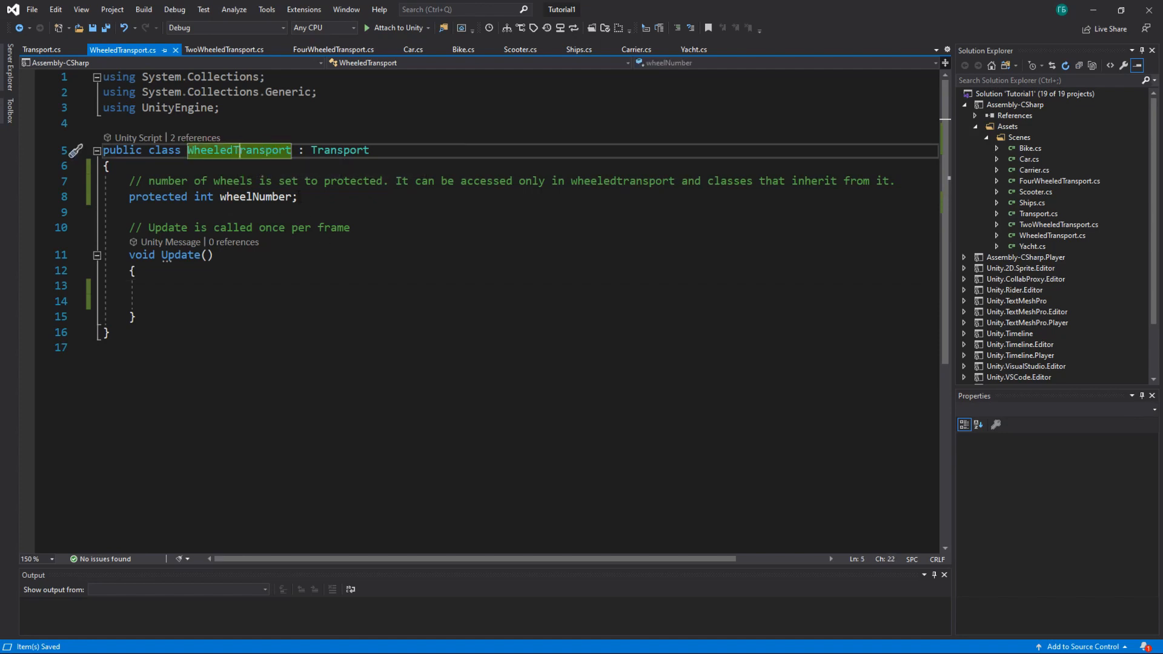
pyautogui.click(43, 50)
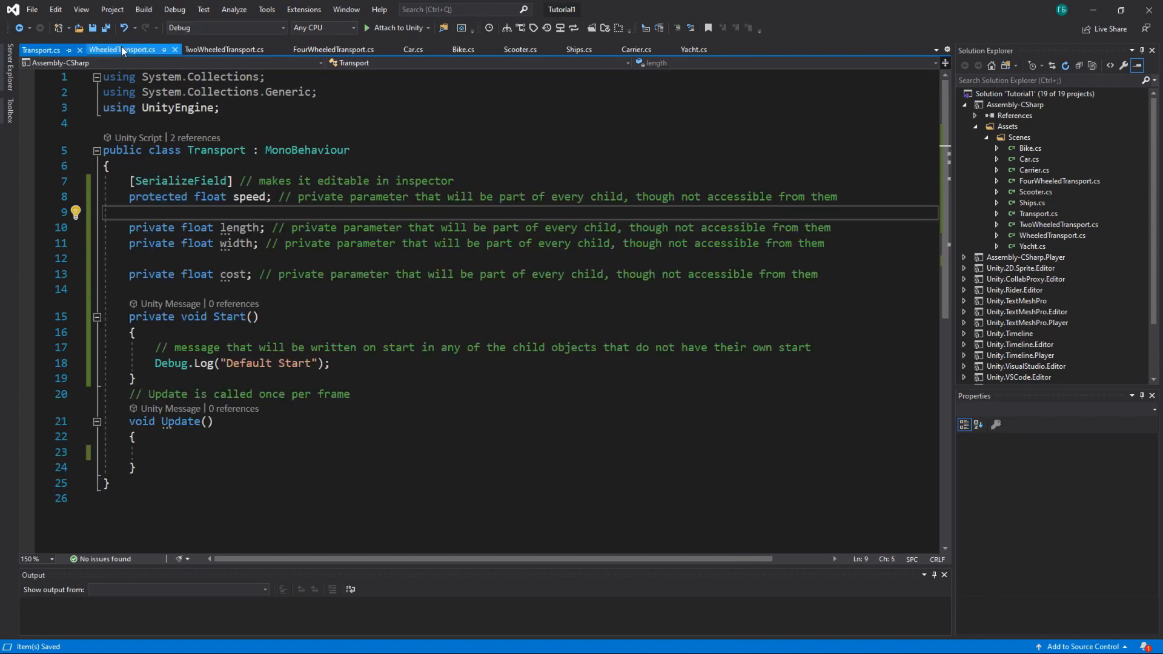
pyautogui.click(125, 48)
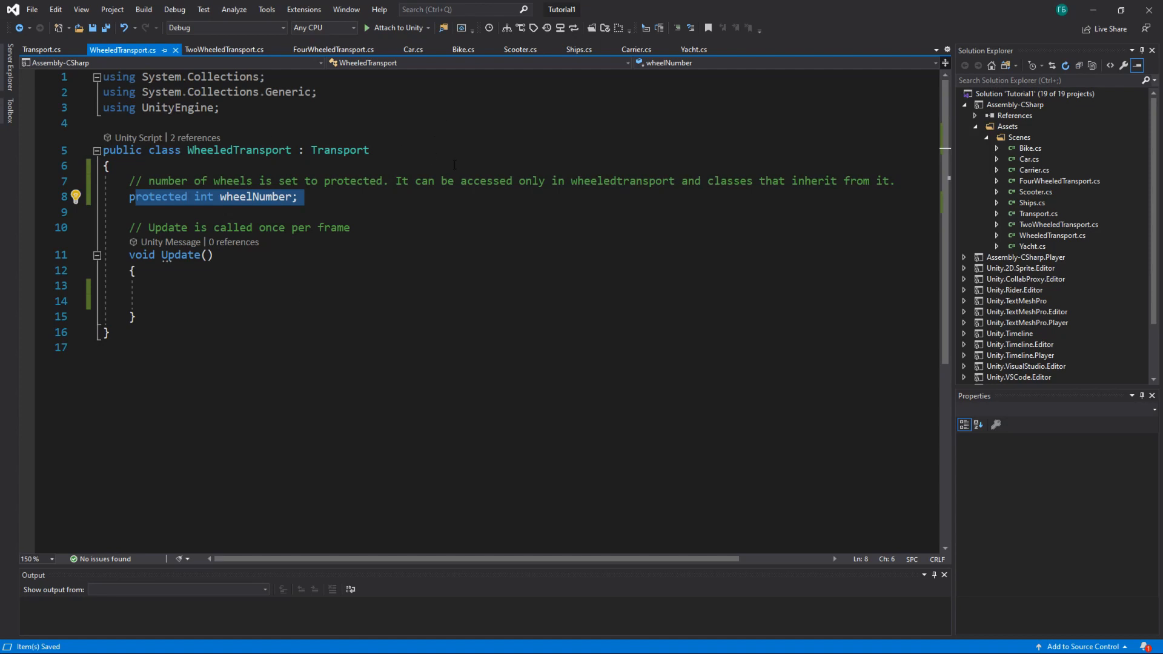
pyautogui.moveTo(63, 62)
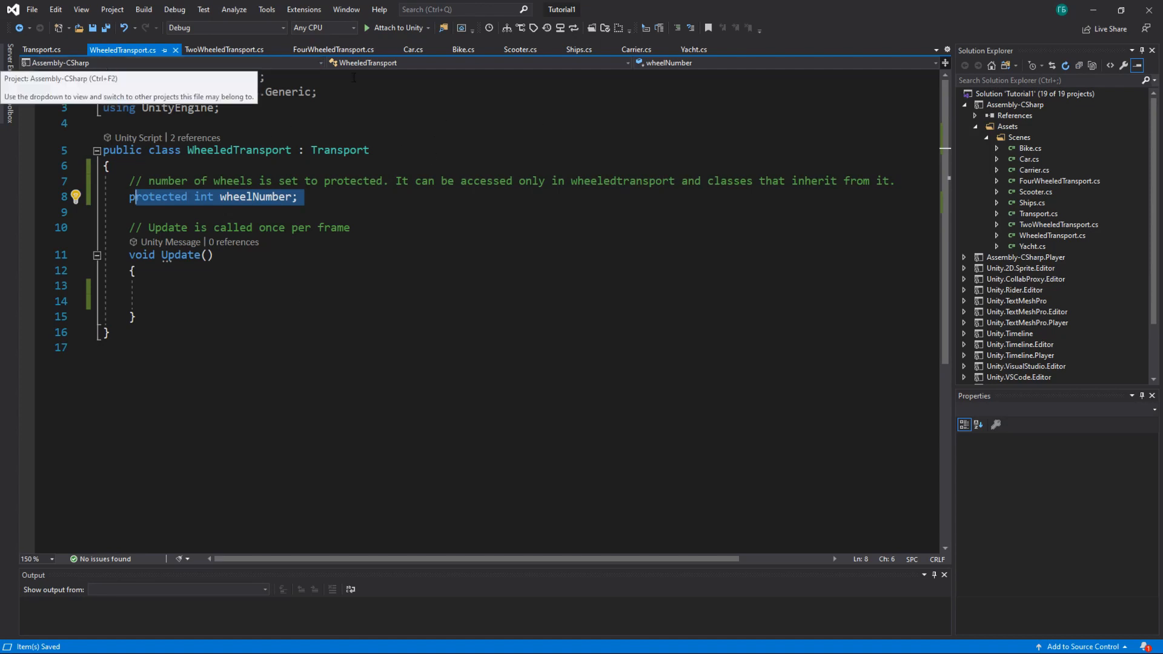
pyautogui.click(578, 49)
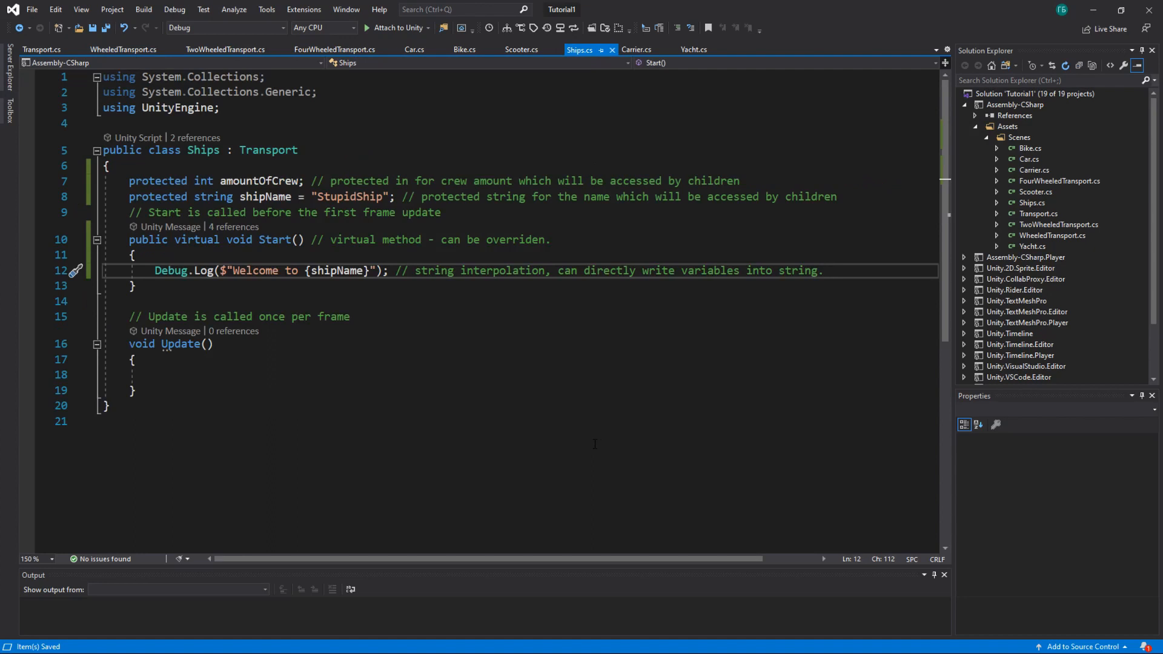
pyautogui.doubleClick(203, 150)
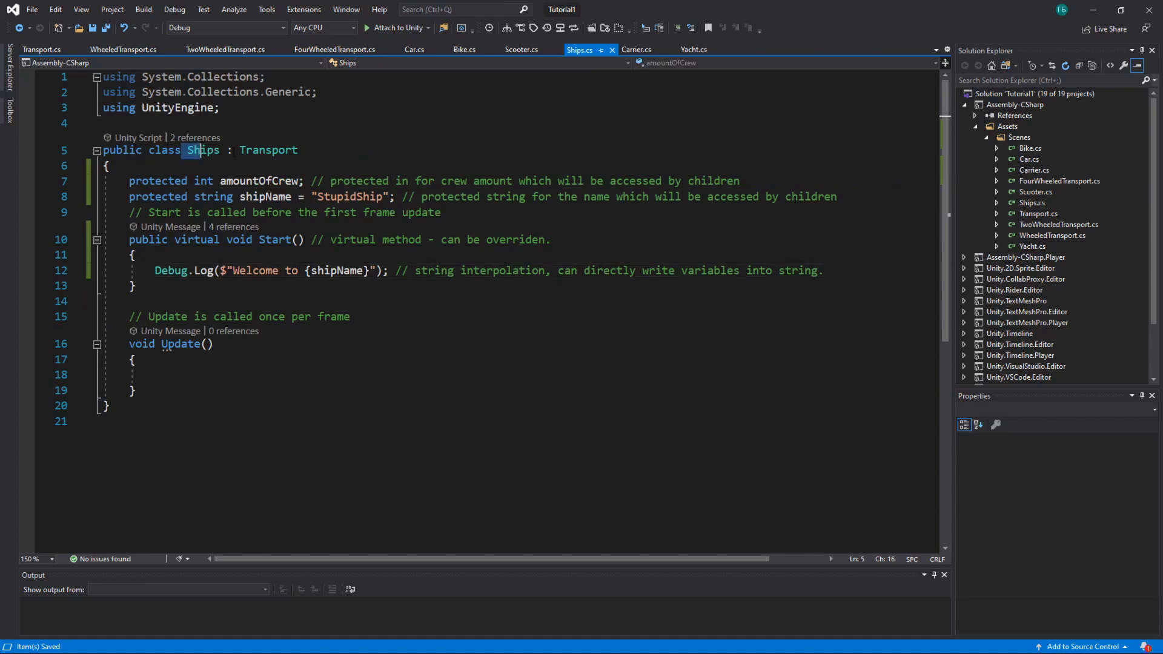
pyautogui.doubleClick(269, 150)
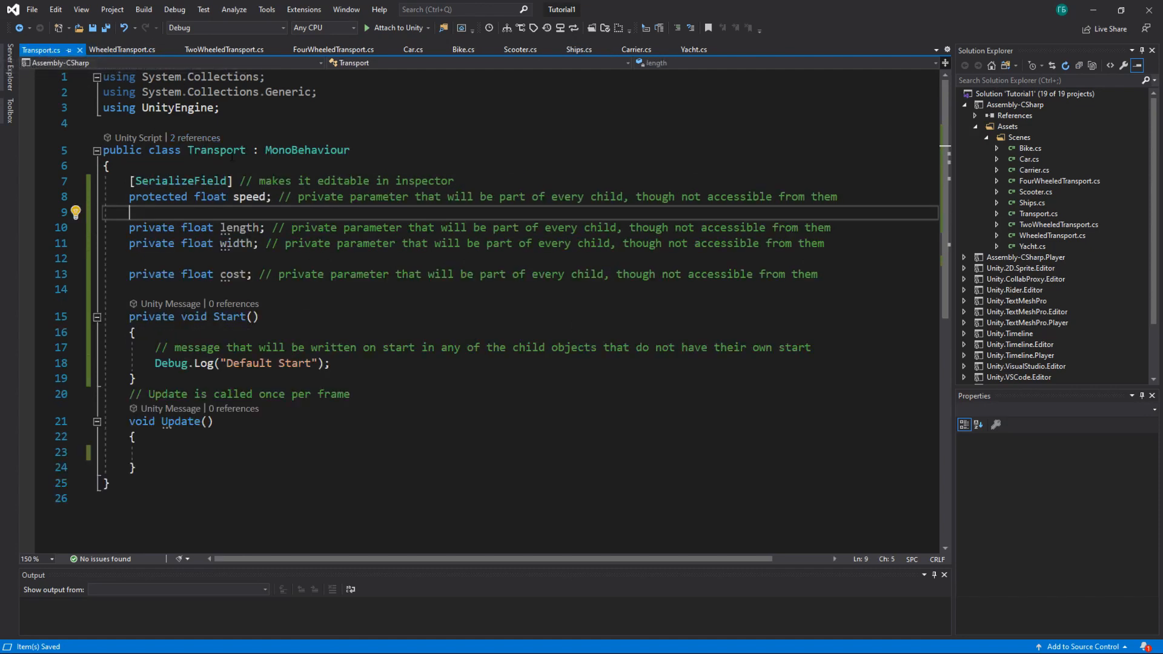
pyautogui.moveTo(236, 274)
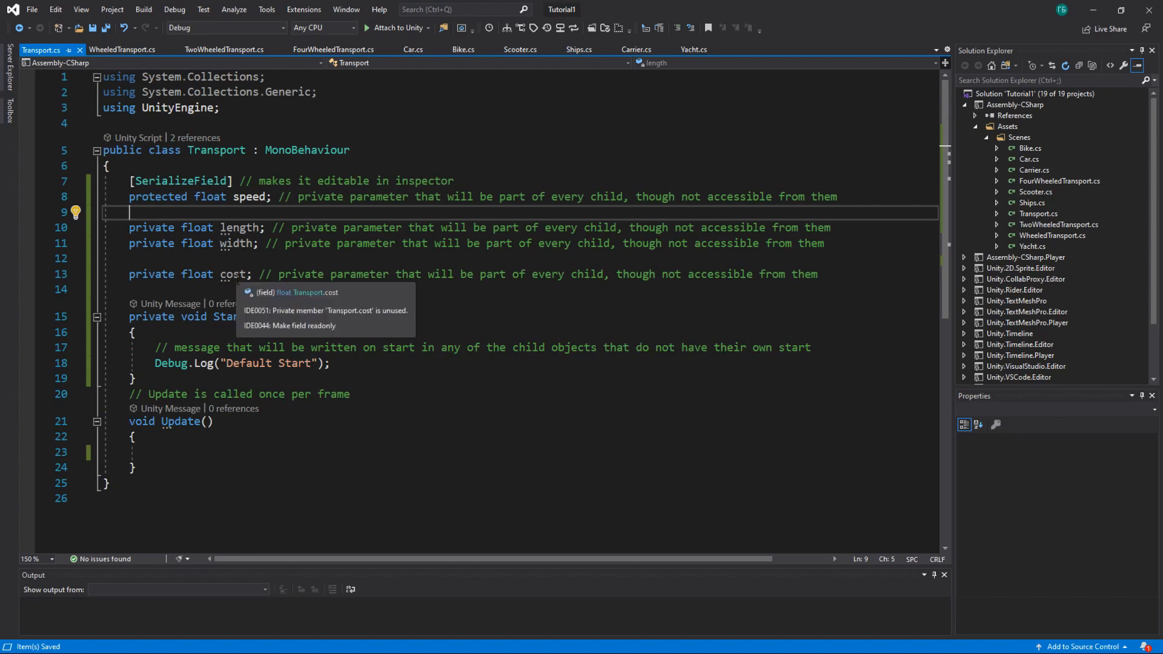
pyautogui.click(122, 49)
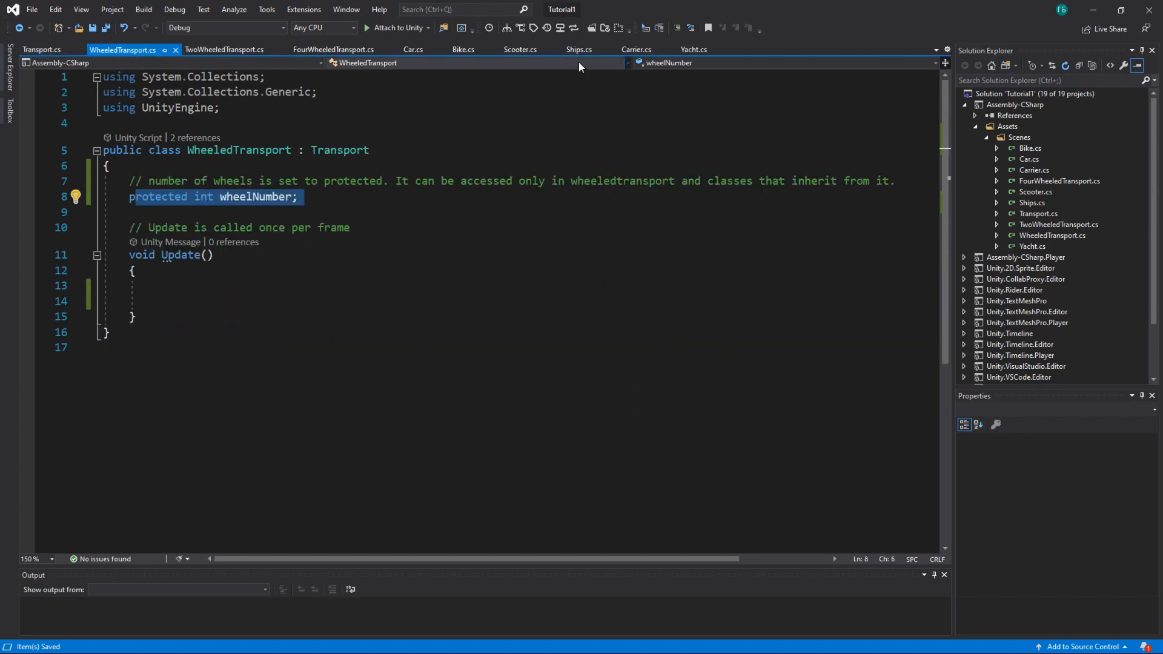
pyautogui.click(579, 48)
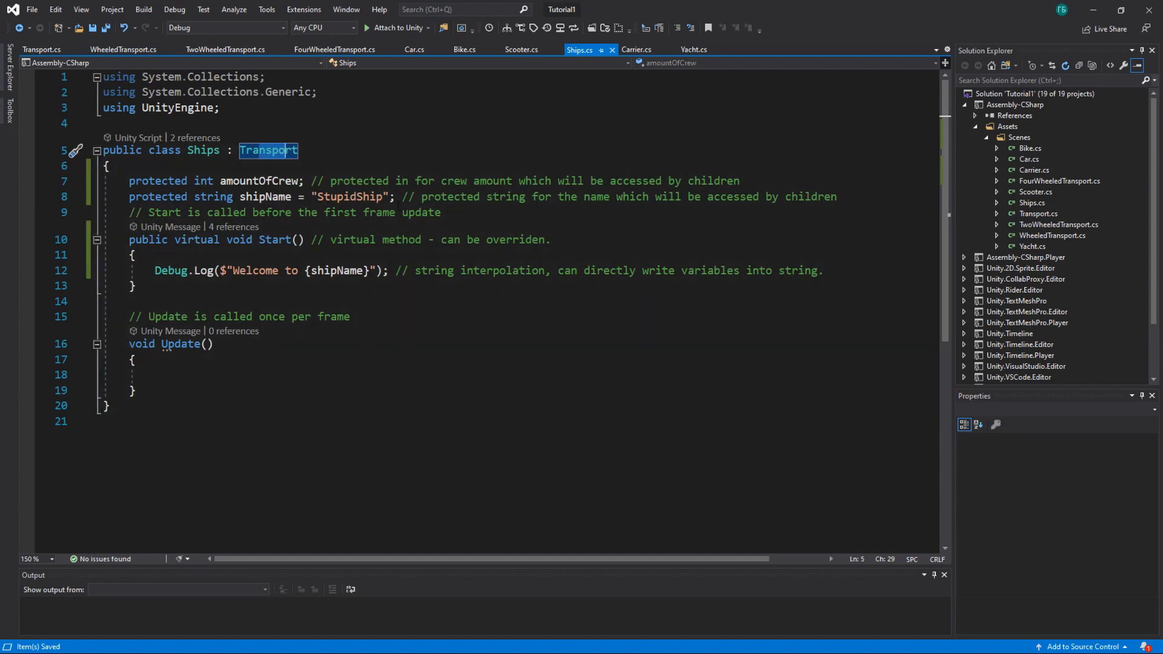
pyautogui.click(42, 50)
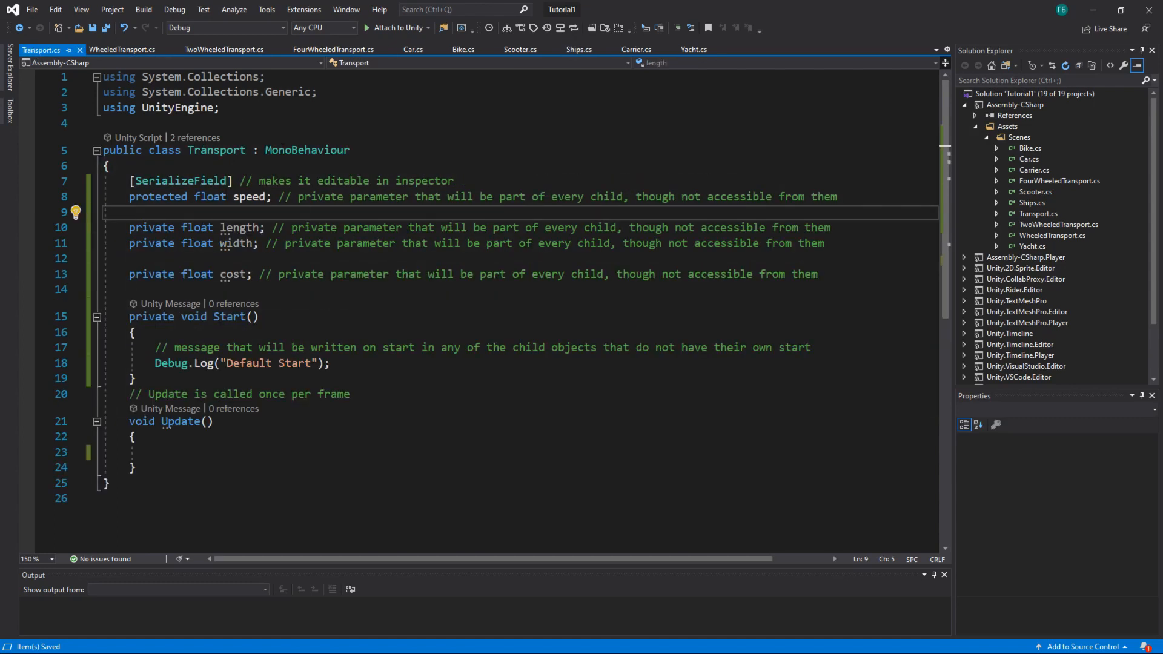
pyautogui.click(122, 49)
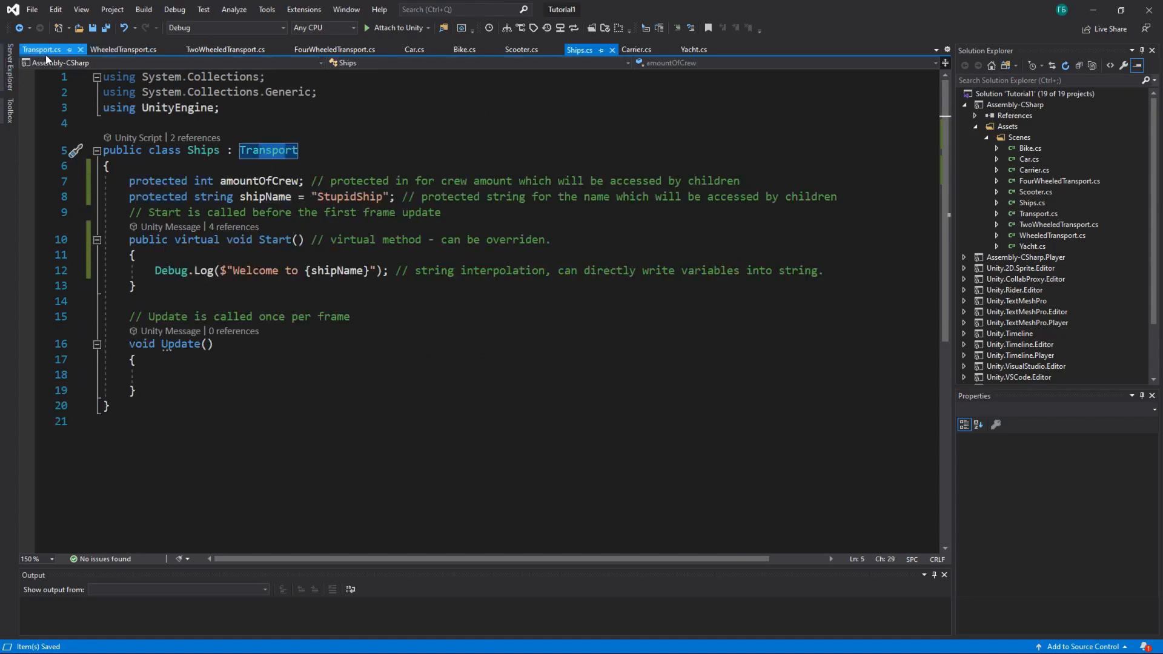
pyautogui.click(41, 49)
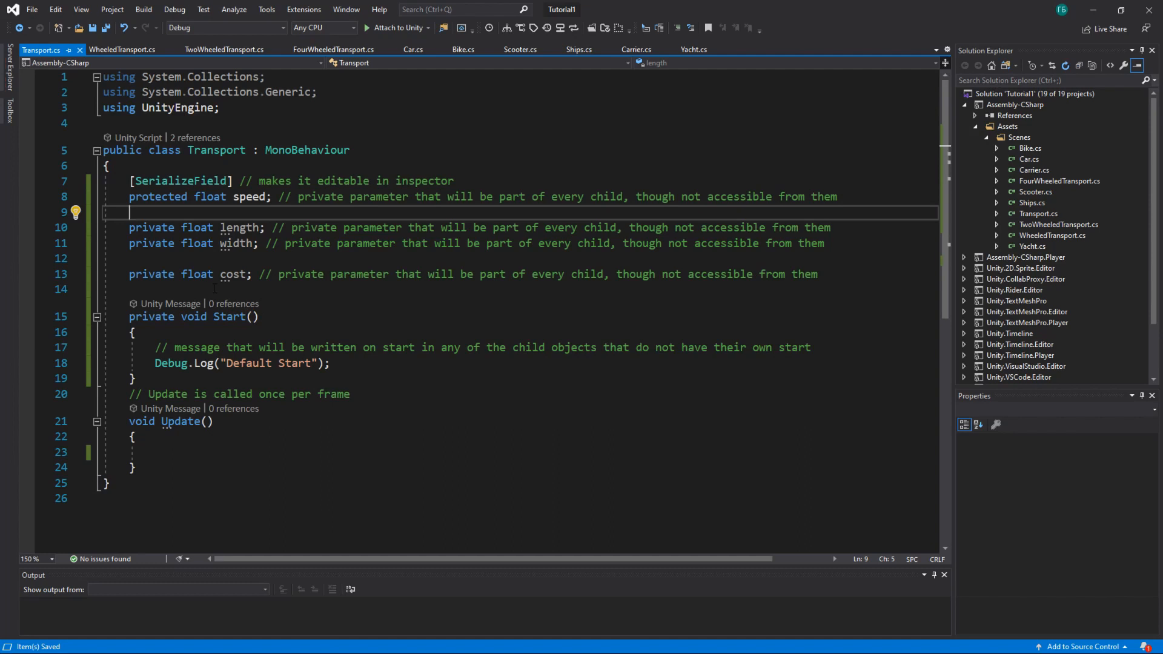
pyautogui.moveTo(194, 108)
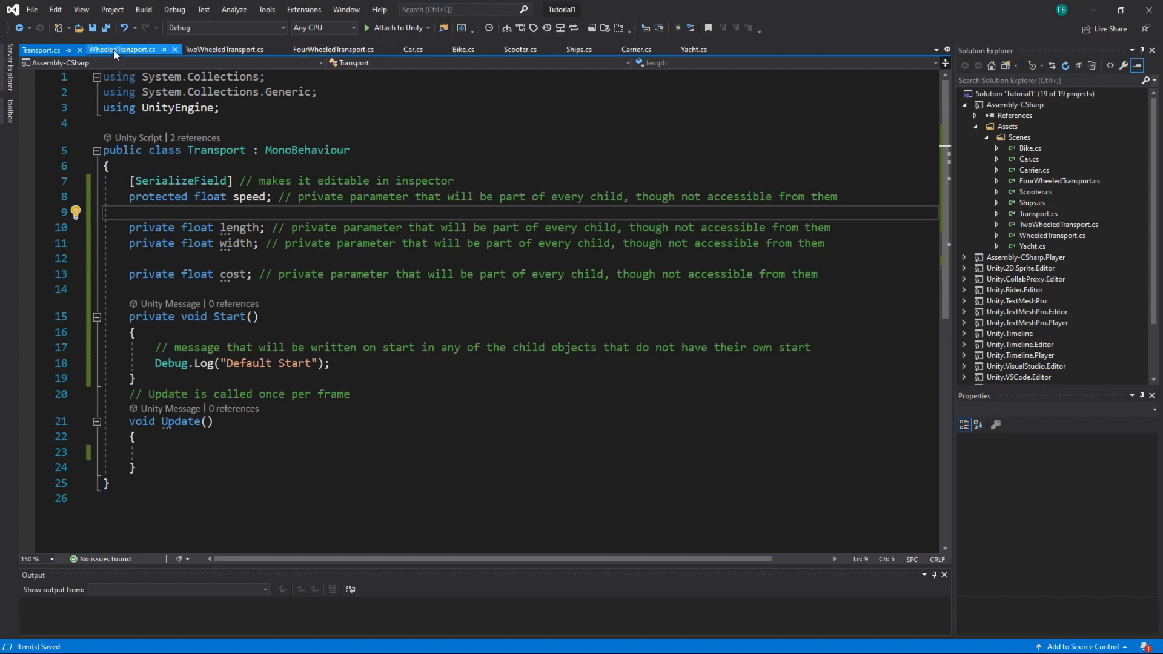
pyautogui.click(578, 48)
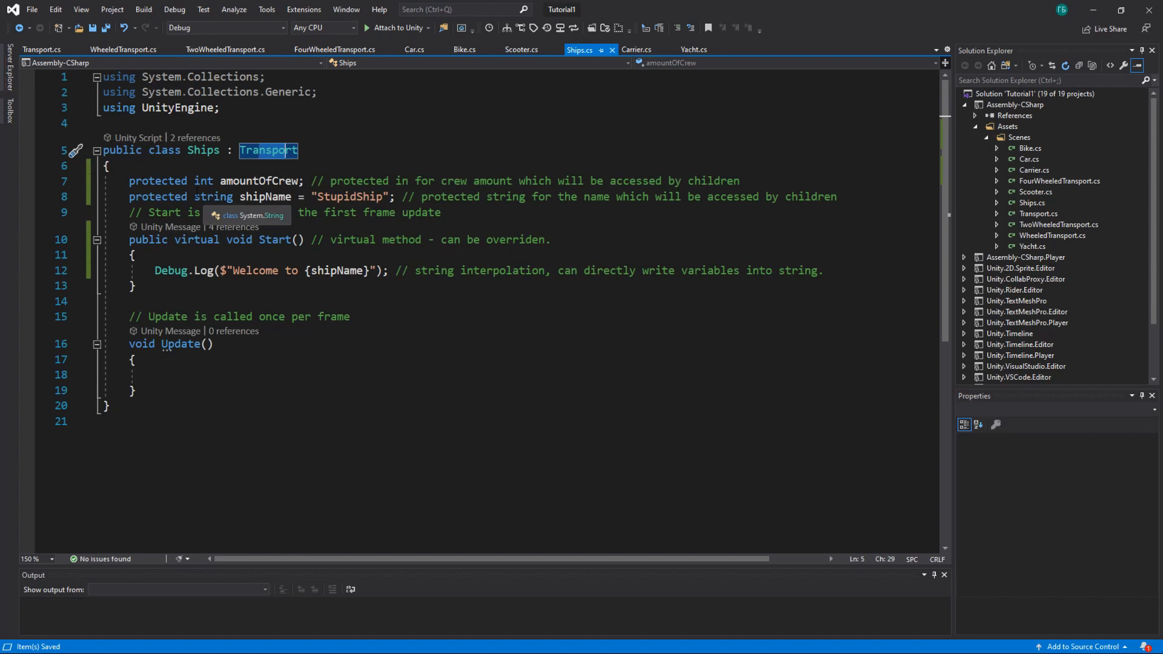
pyautogui.click(124, 49)
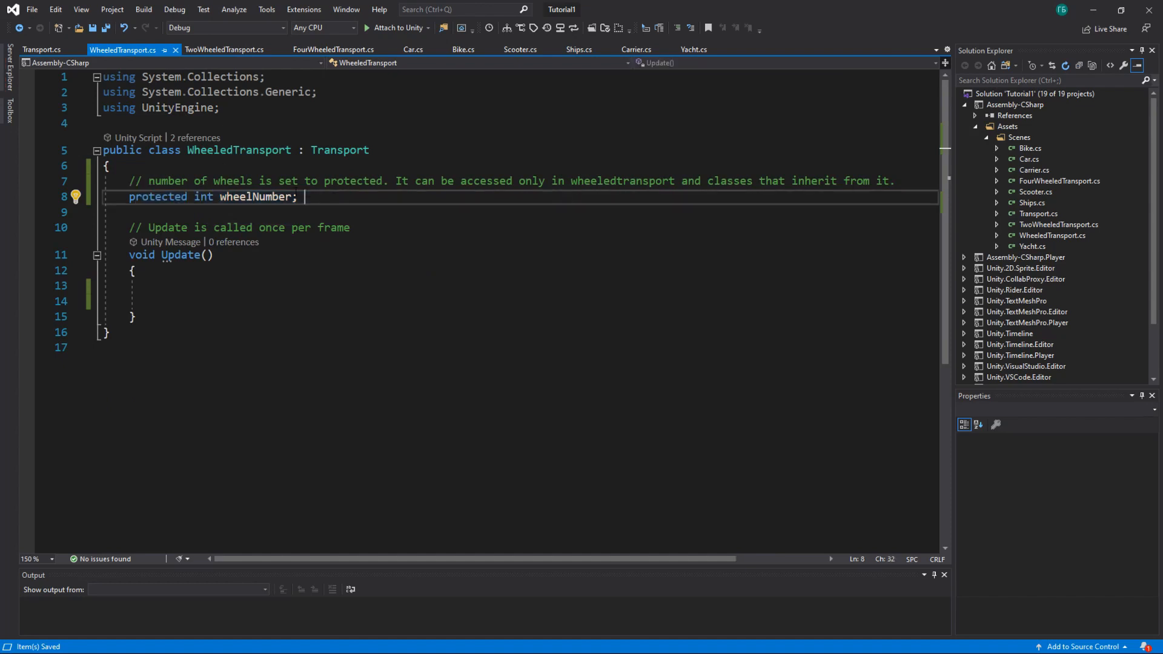
pyautogui.click(579, 49)
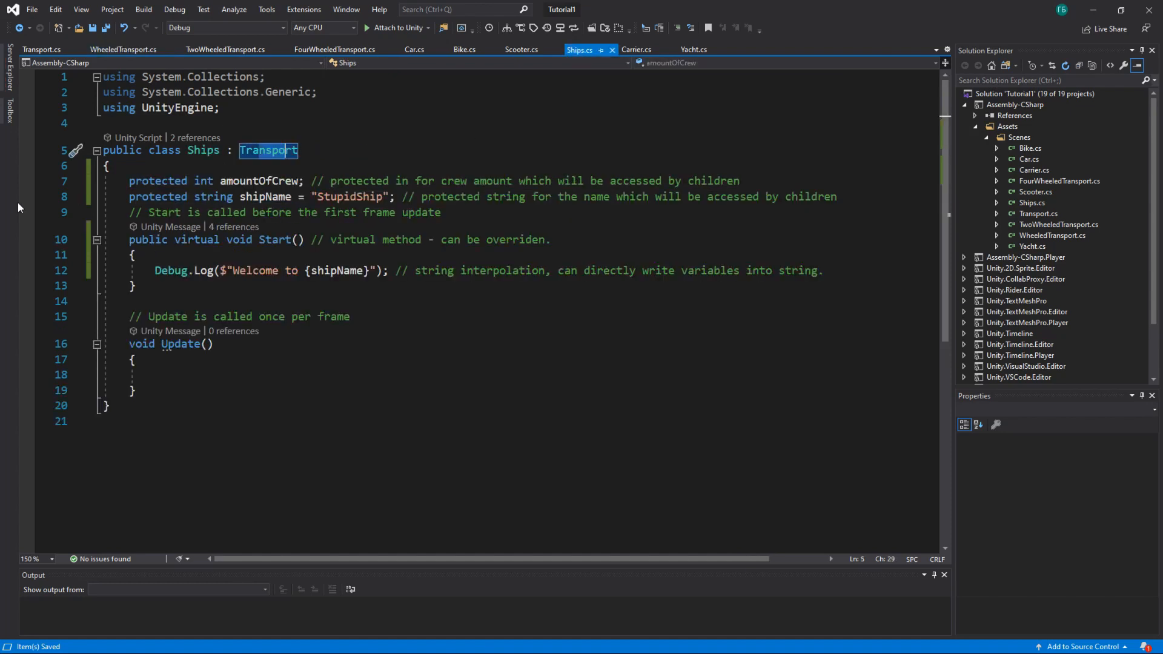
pyautogui.click(122, 49)
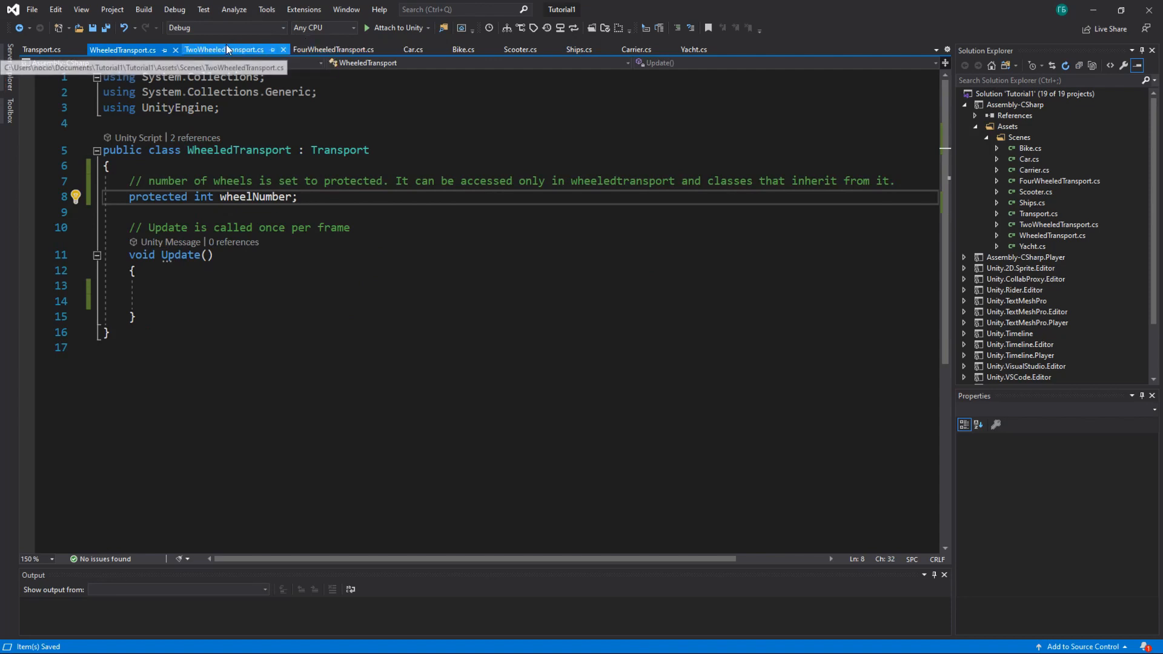
# Show TwoWheeledTransport inheriting WheeledTransport and using the protected wheelNumber field
pyautogui.click(335, 49)
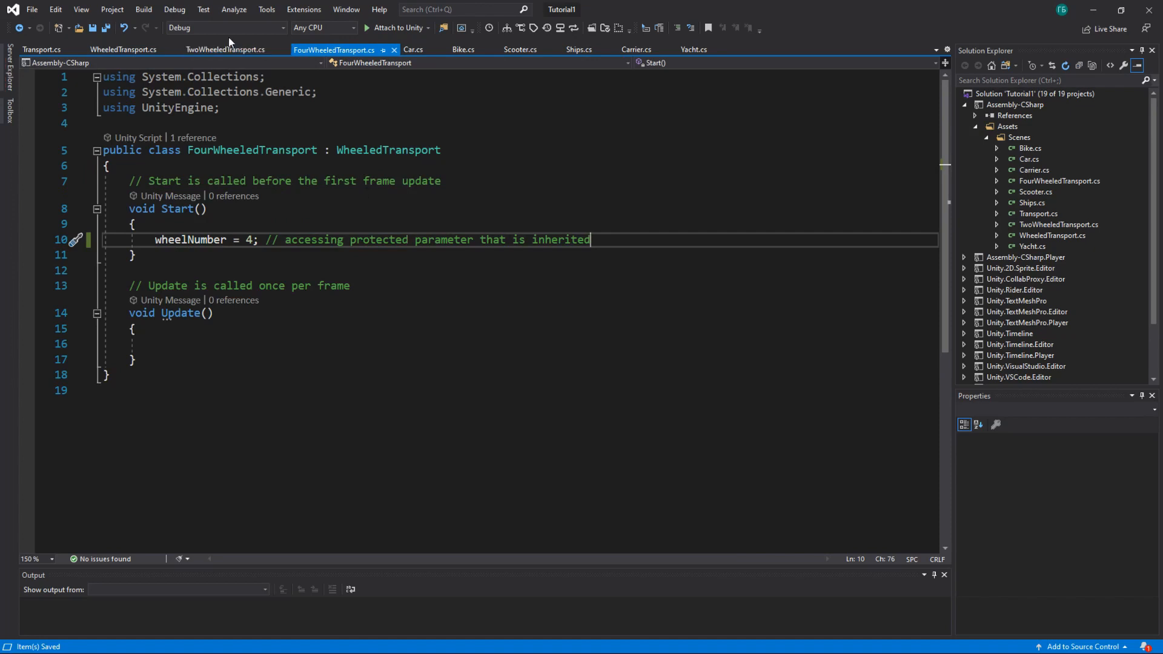
pyautogui.click(122, 49)
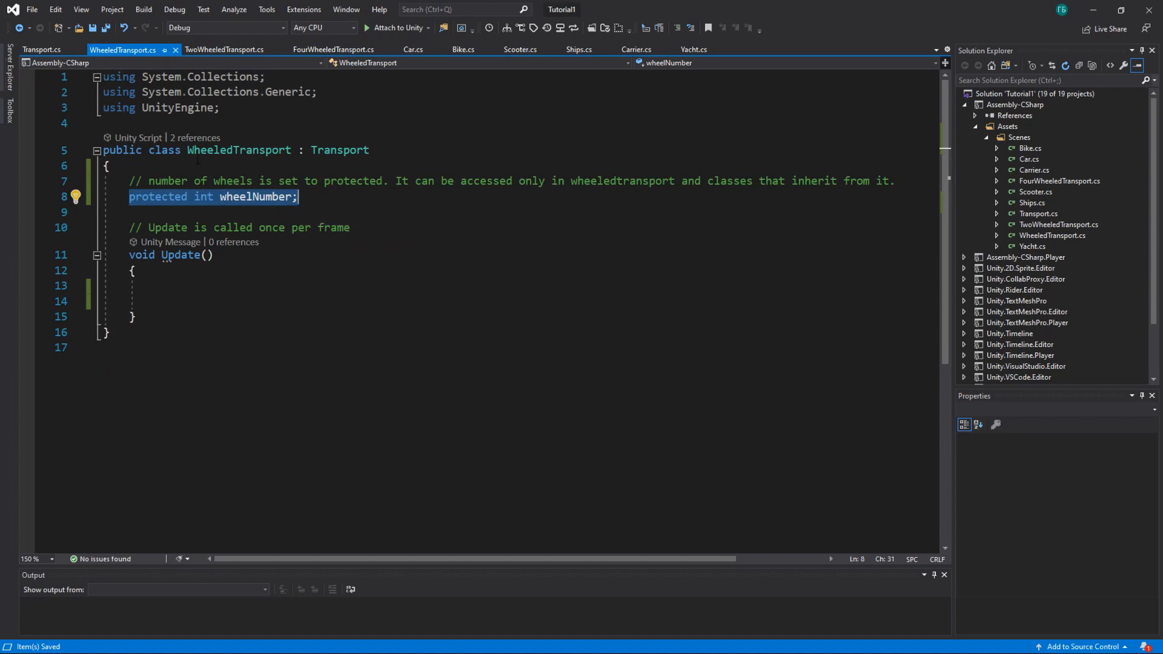
pyautogui.click(223, 48)
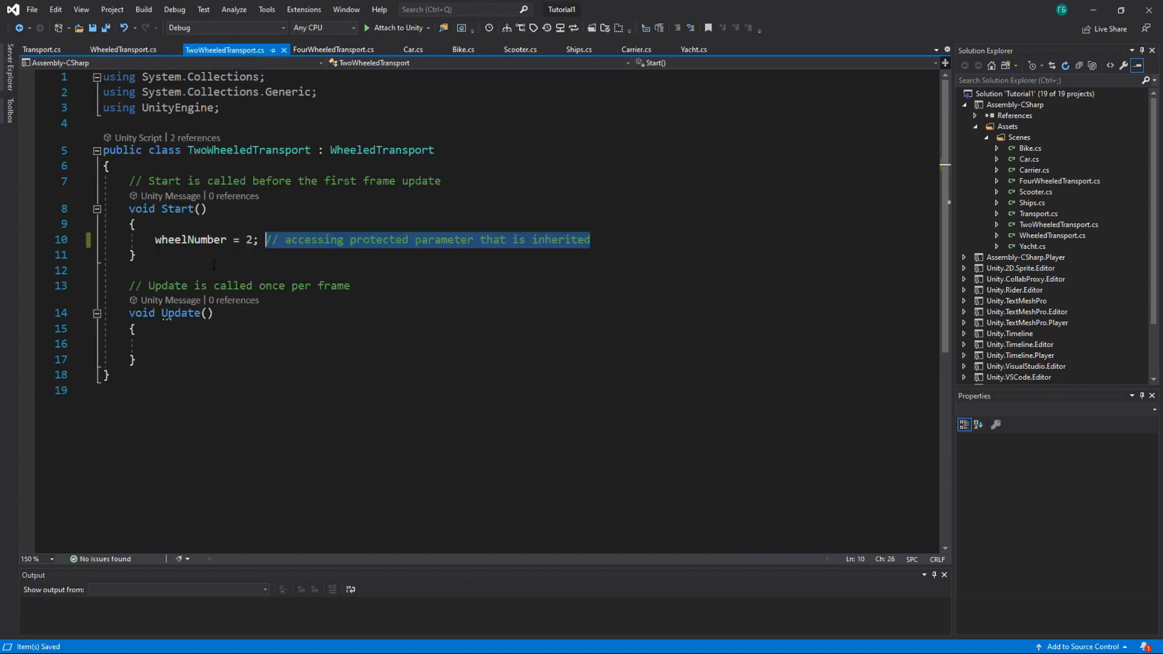
pyautogui.doubleClick(248, 150)
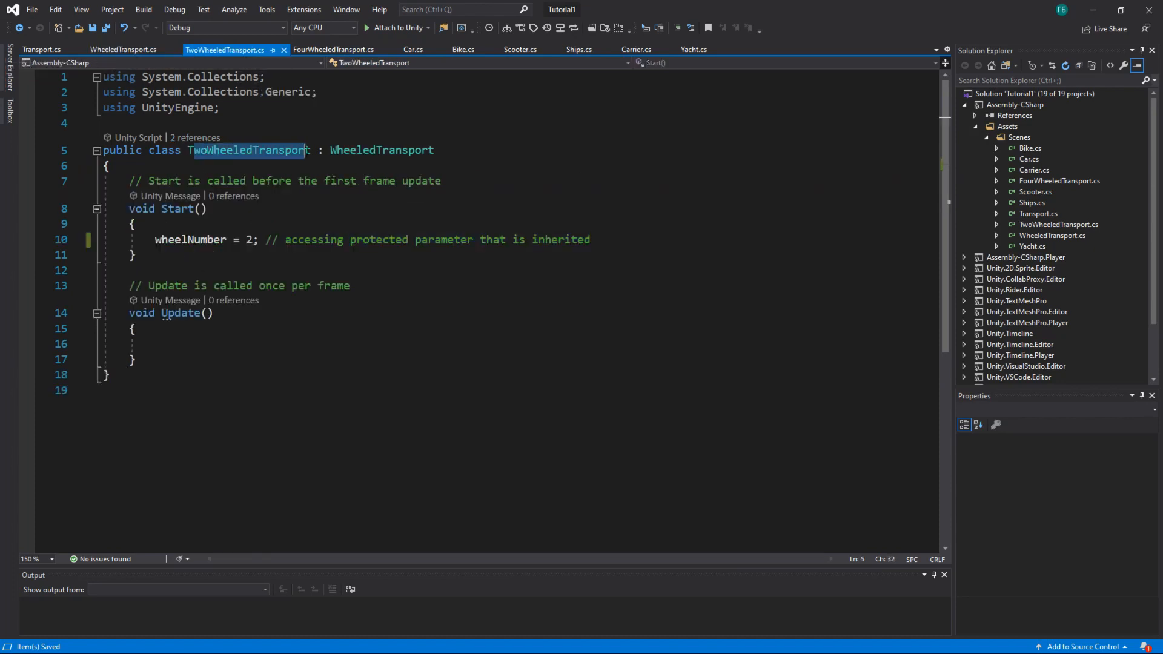
pyautogui.doubleClick(382, 150)
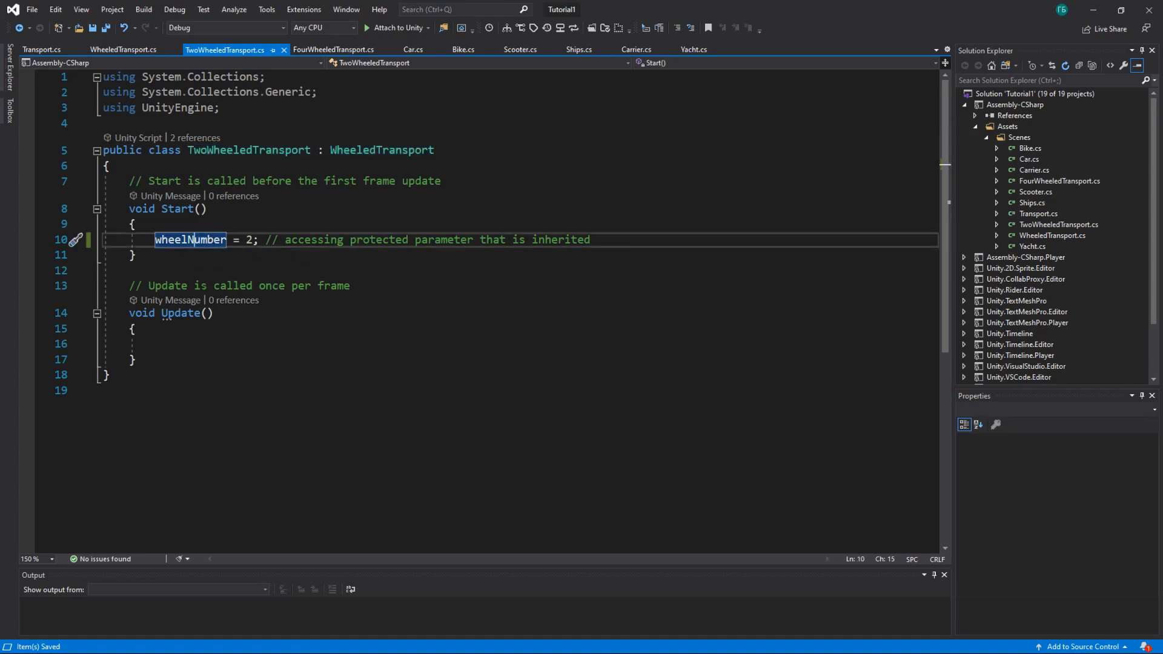
# Compare with Transport and begin typing 'spee' in TwoWheeledTransport's Start
pyautogui.click(42, 48)
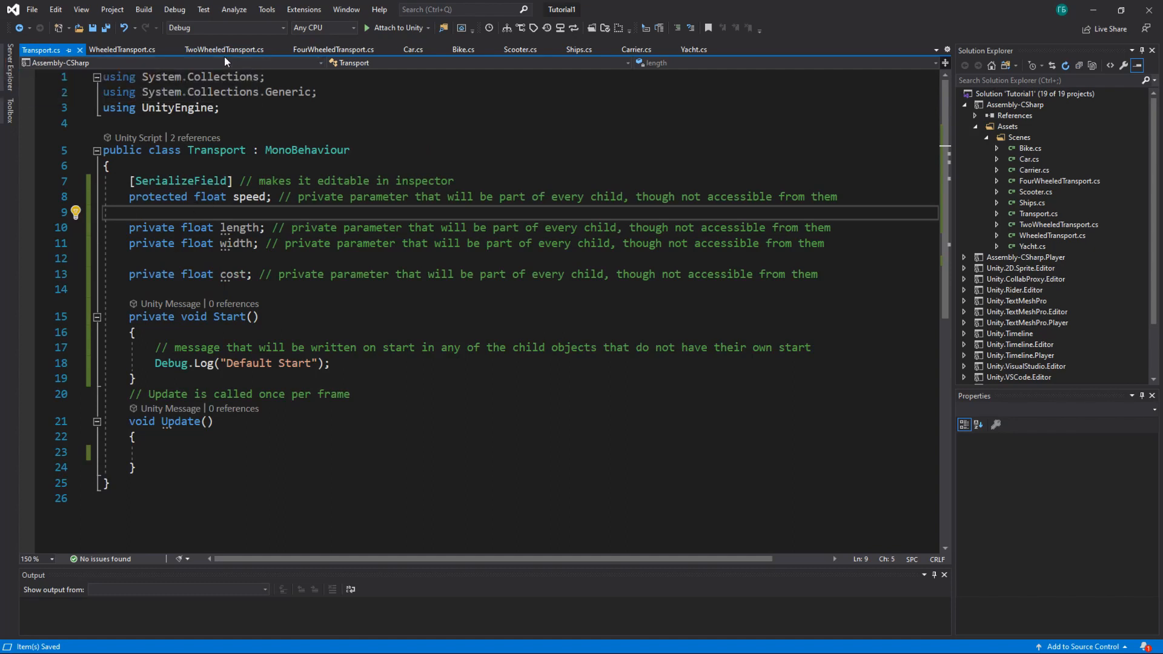
pyautogui.click(224, 49)
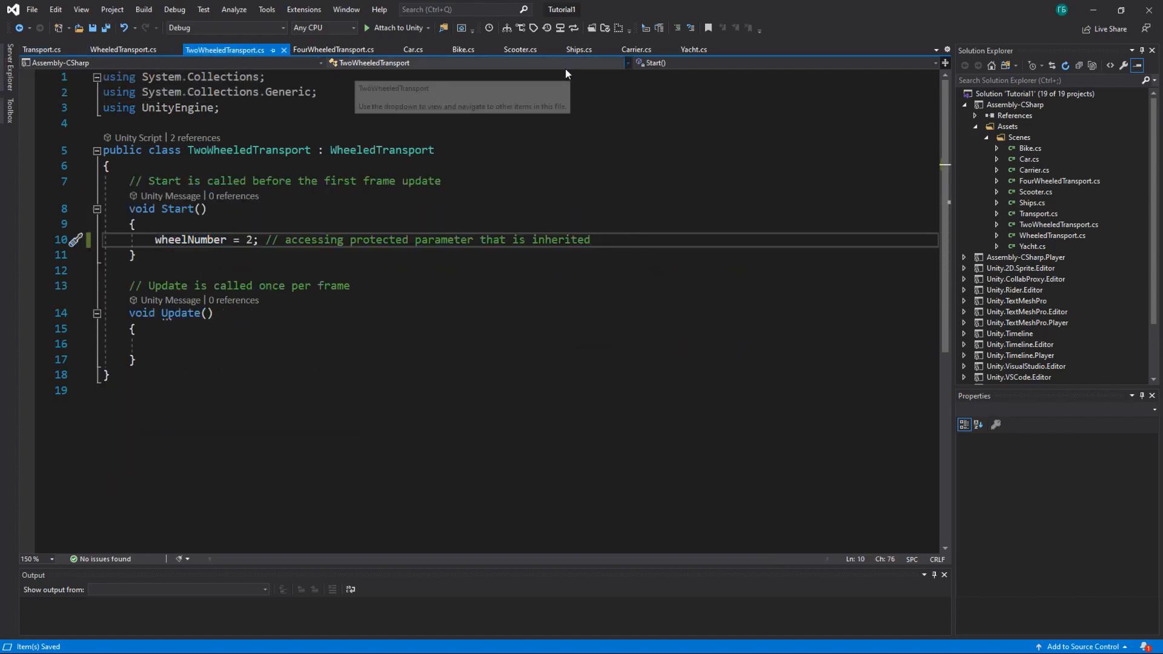
pyautogui.write('spee')
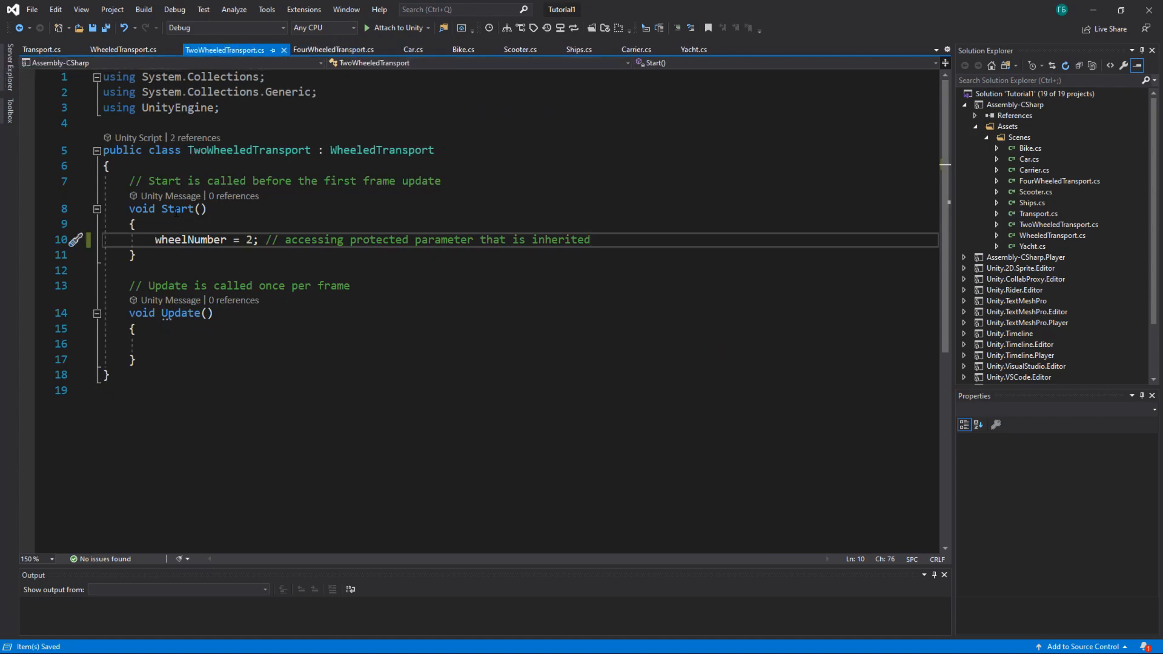
pyautogui.click(124, 50)
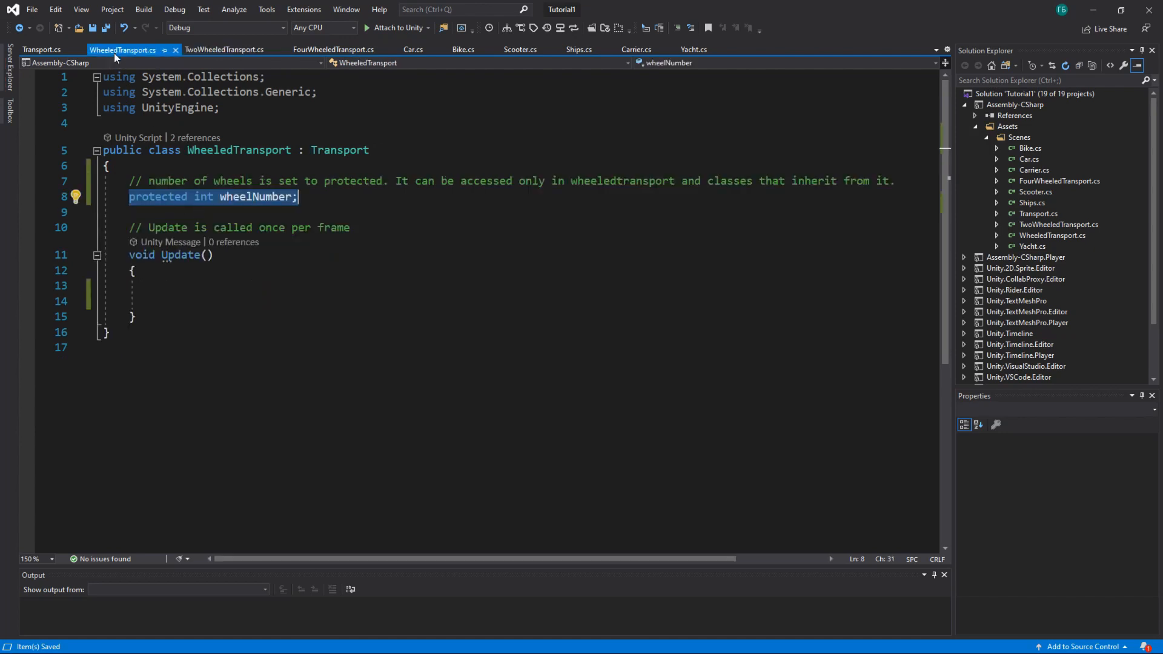
pyautogui.click(41, 49)
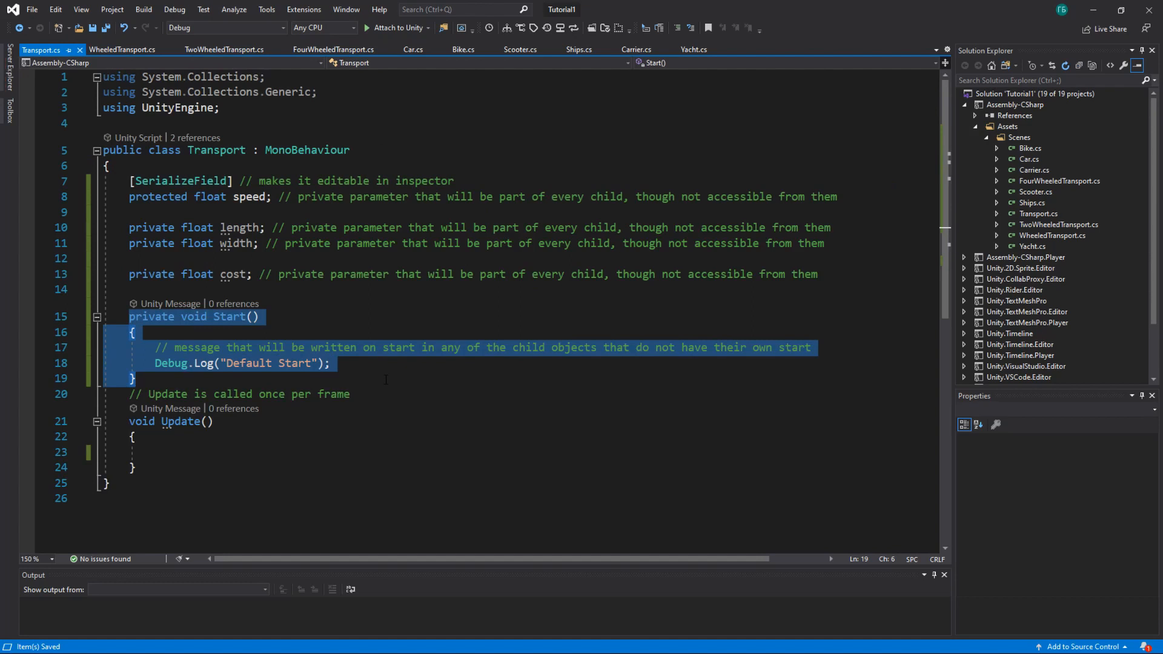
pyautogui.click(223, 50)
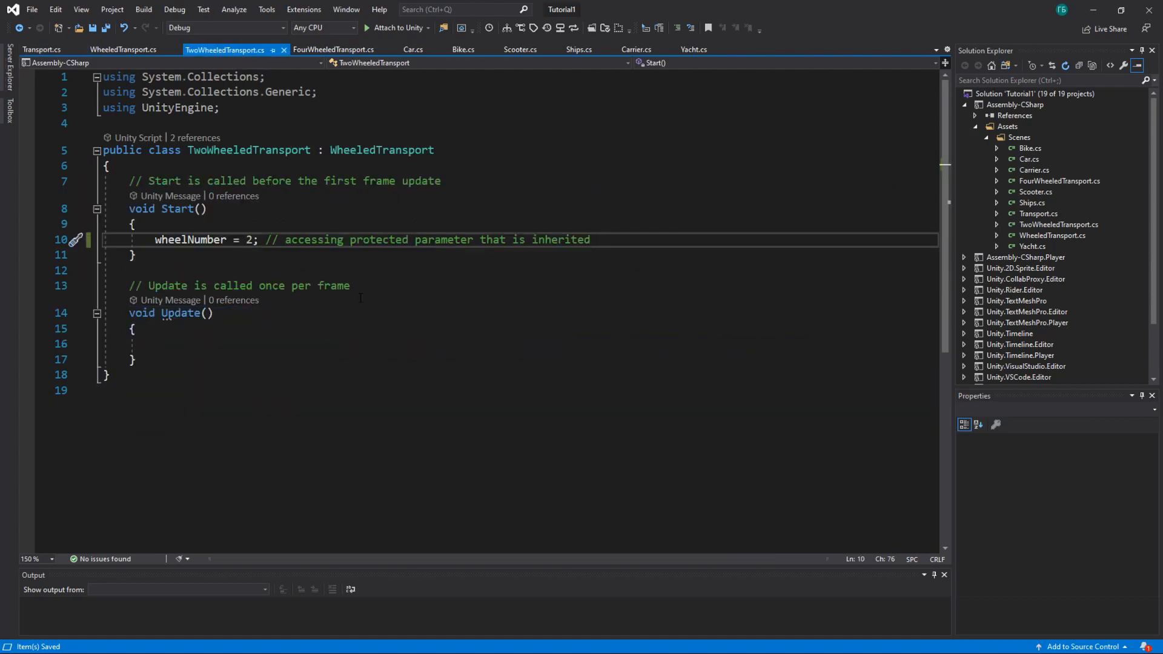
pyautogui.moveTo(249, 150)
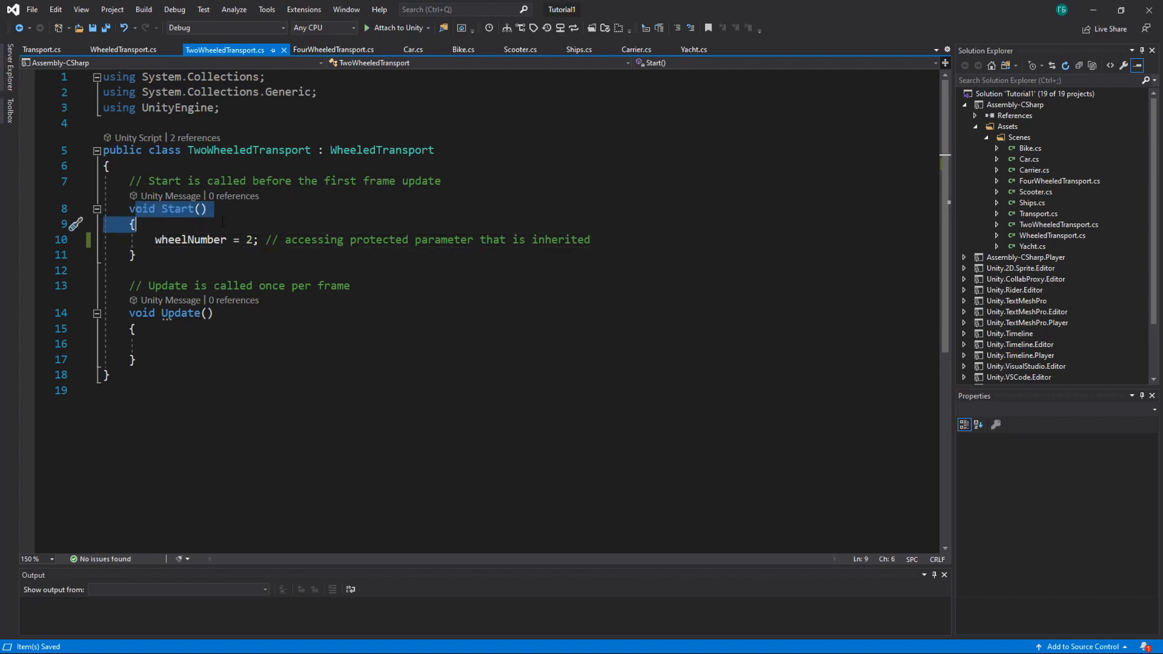
pyautogui.click(41, 49)
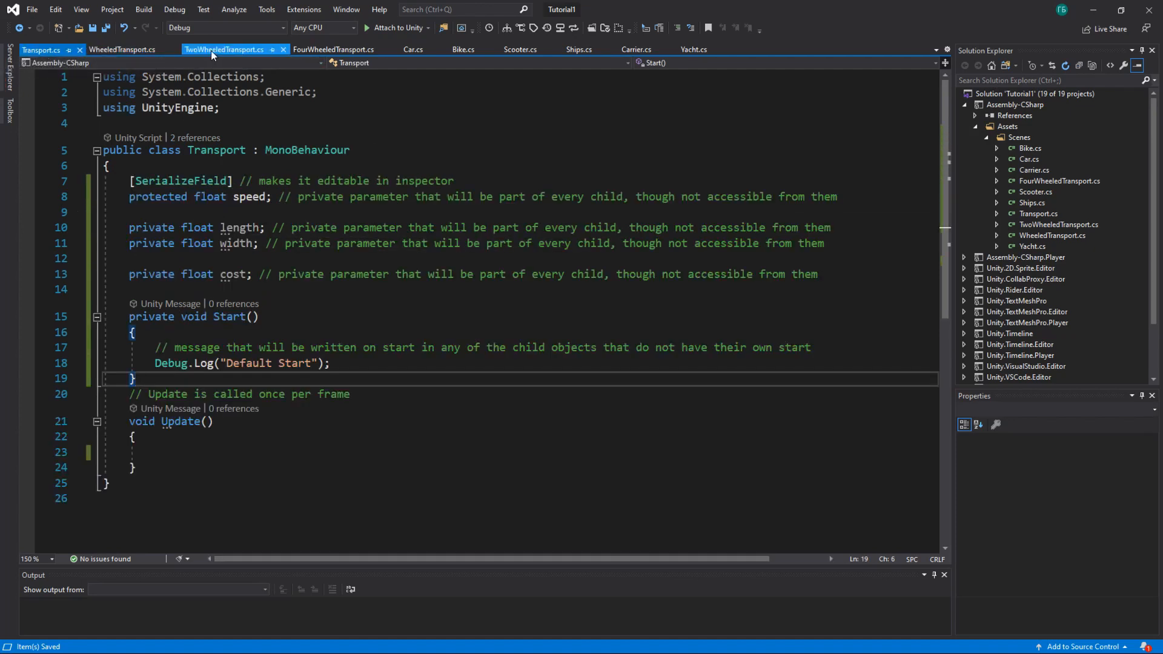
pyautogui.click(41, 50)
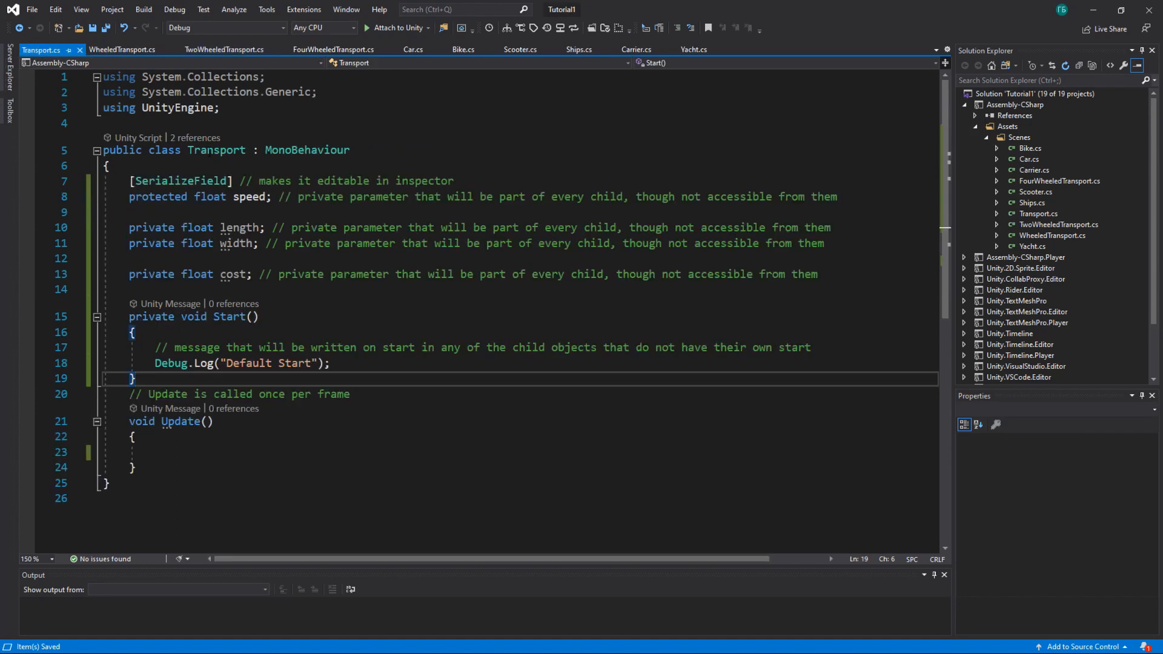
pyautogui.click(122, 49)
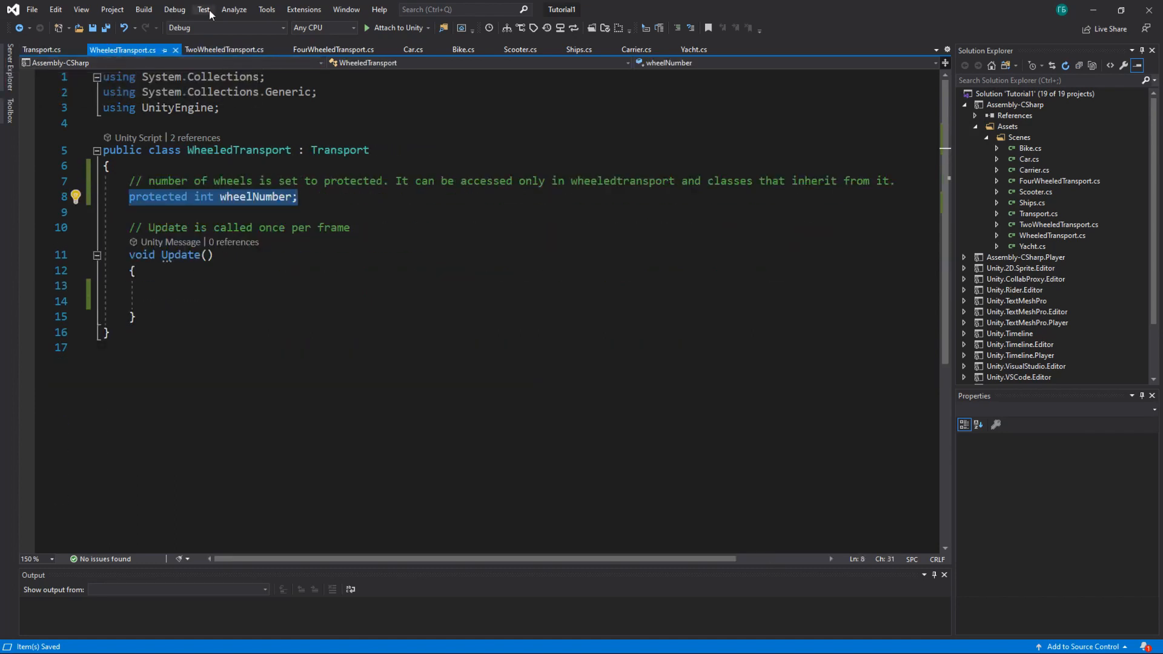
pyautogui.click(224, 48)
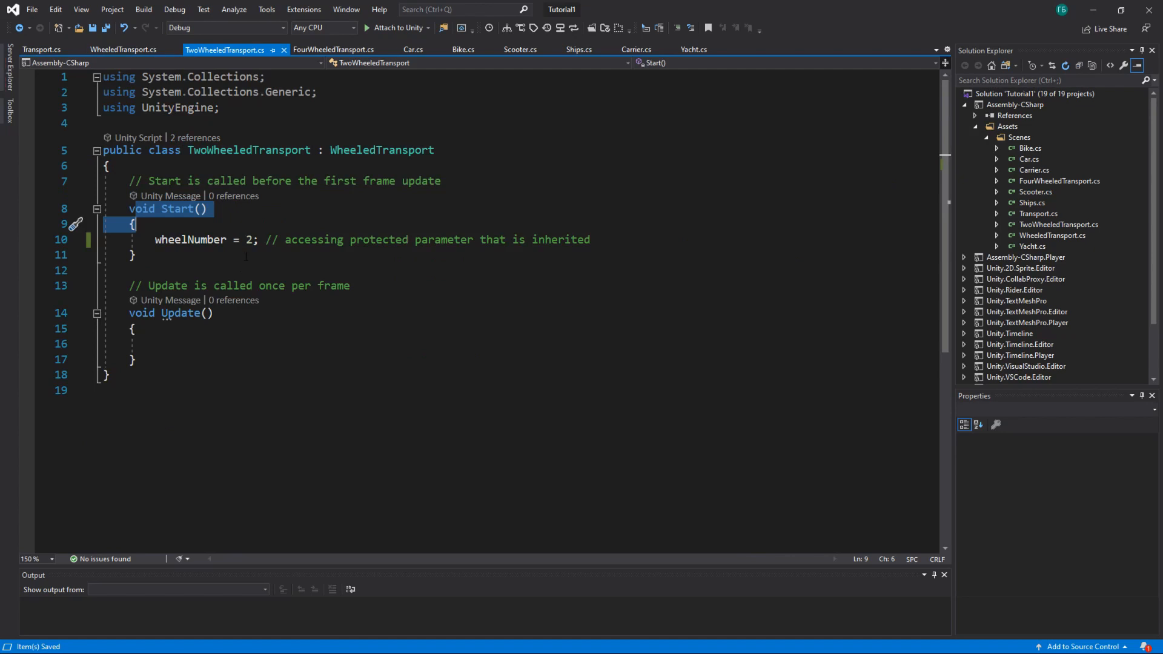
pyautogui.moveTo(132, 224); pyautogui.dragTo(132, 256)
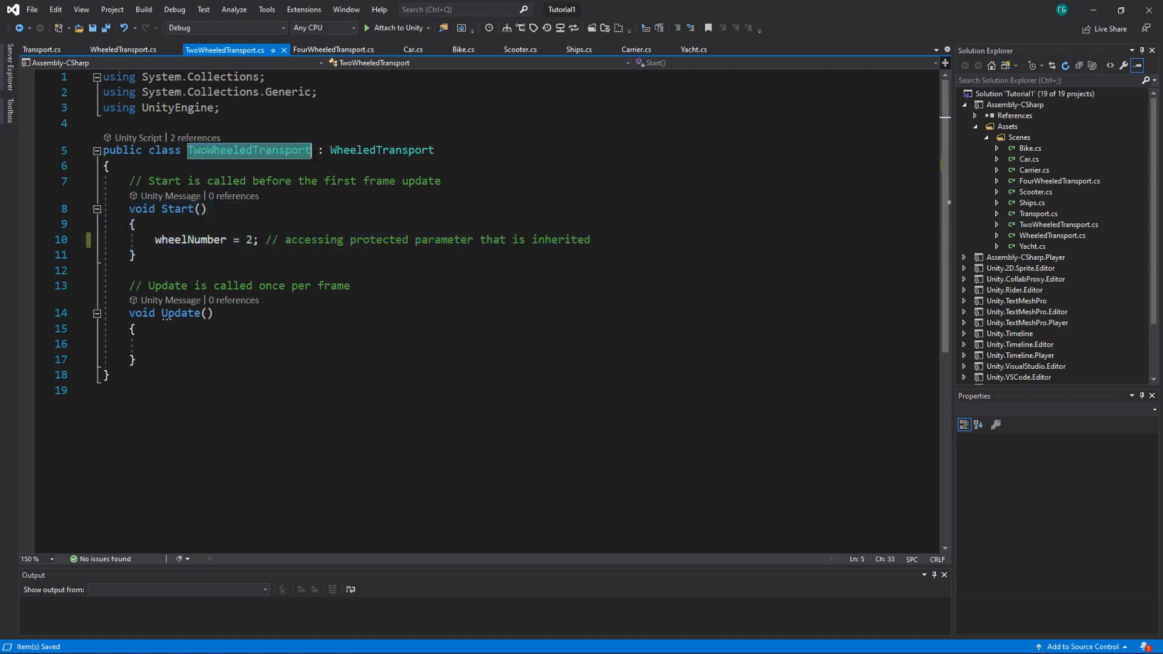
pyautogui.moveTo(129, 208); pyautogui.dragTo(135, 256)
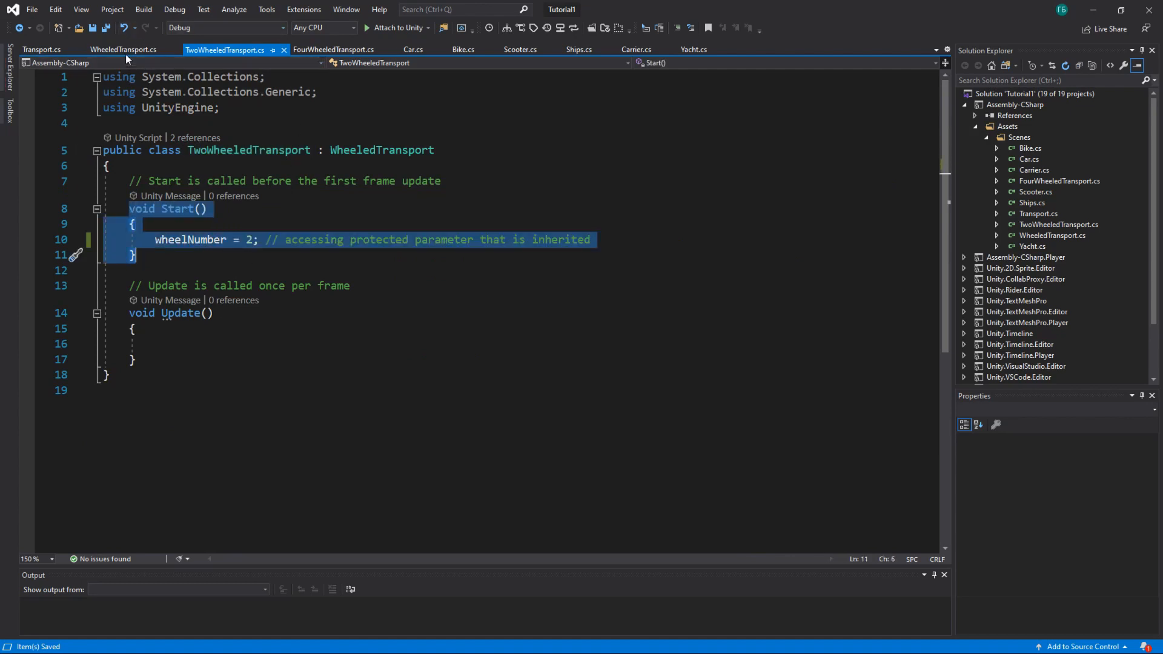
pyautogui.click(122, 48)
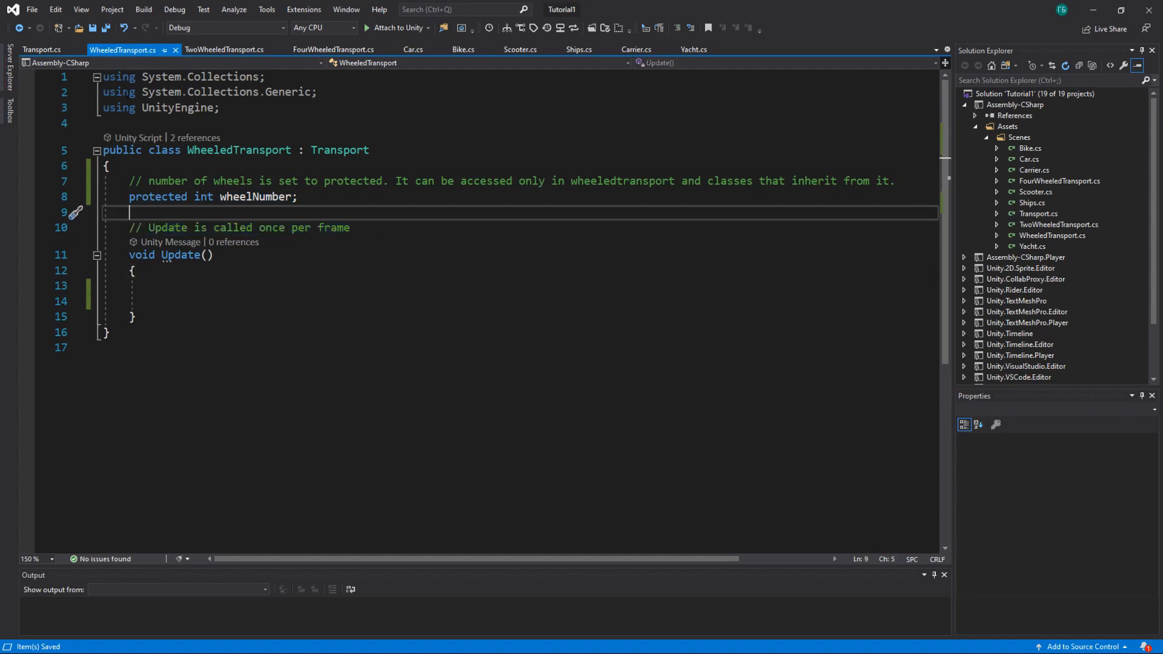
pyautogui.click(42, 48)
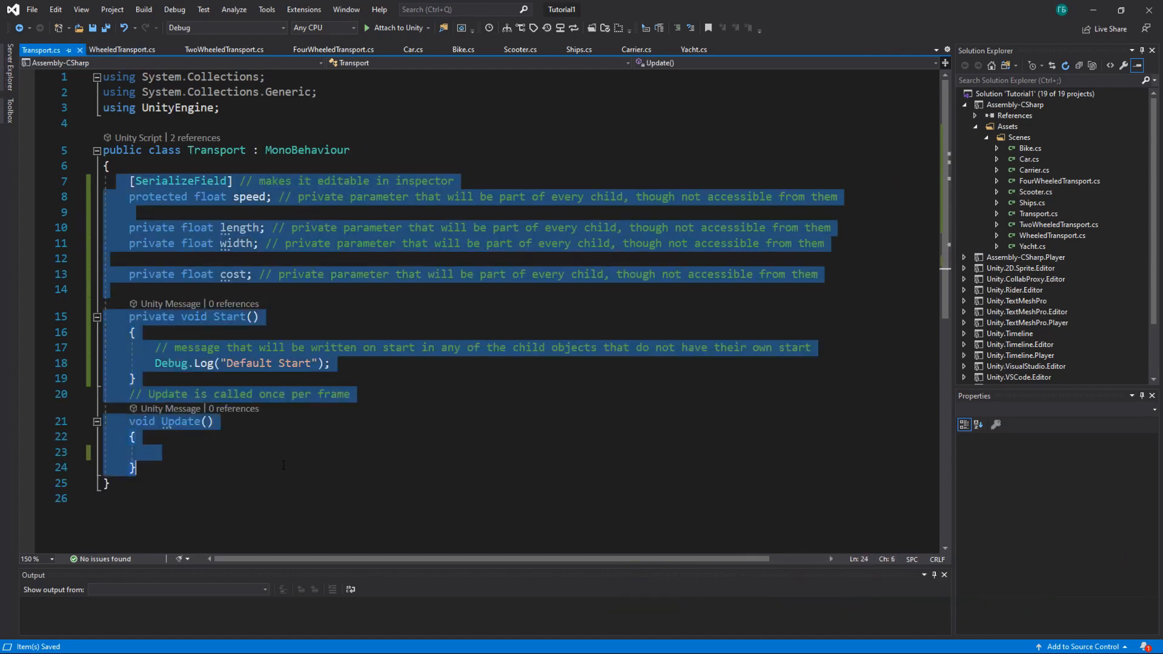
pyautogui.click(121, 50)
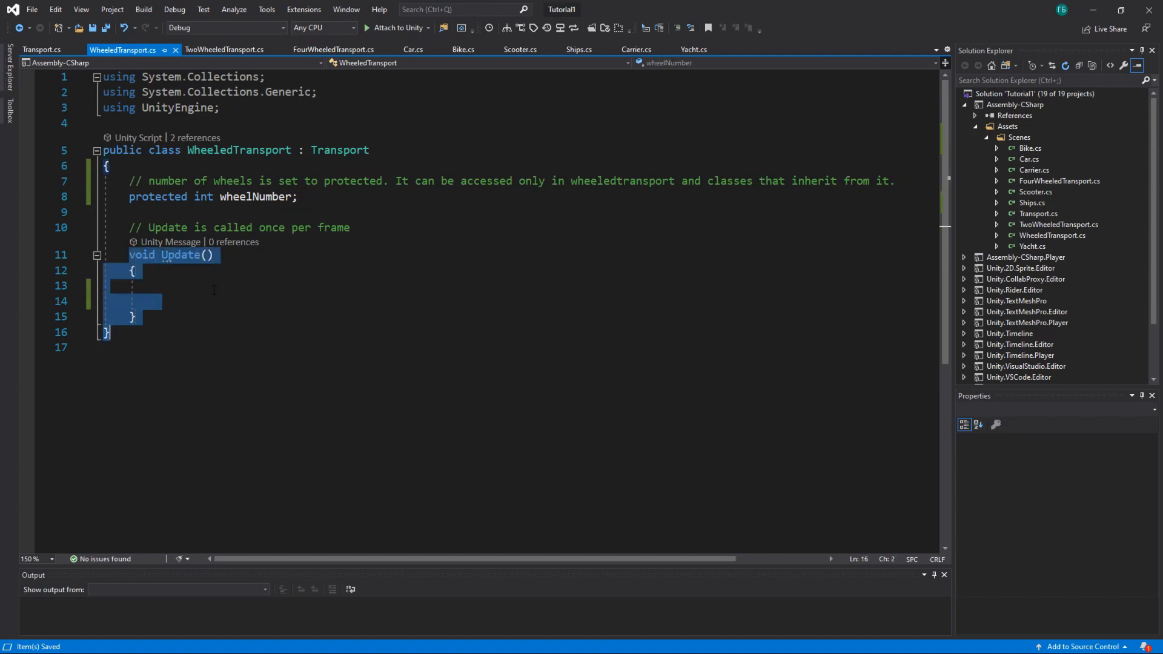
# Assign speed = 4f; inside Transport's own Update method
pyautogui.click(42, 49)
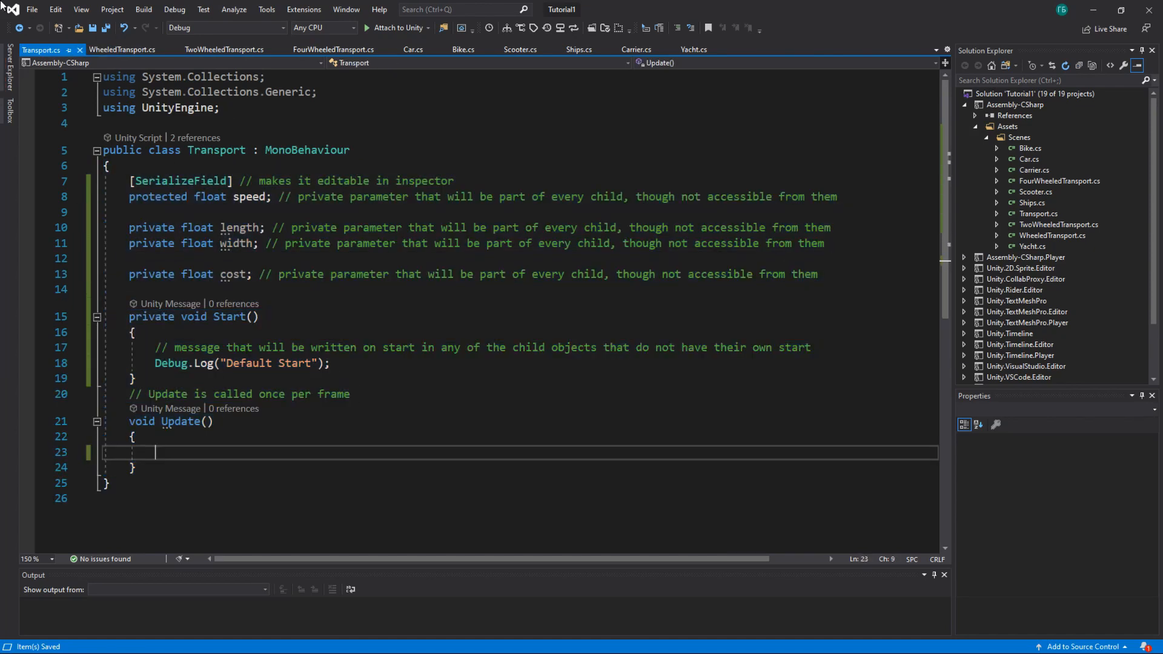
pyautogui.write('speed=')
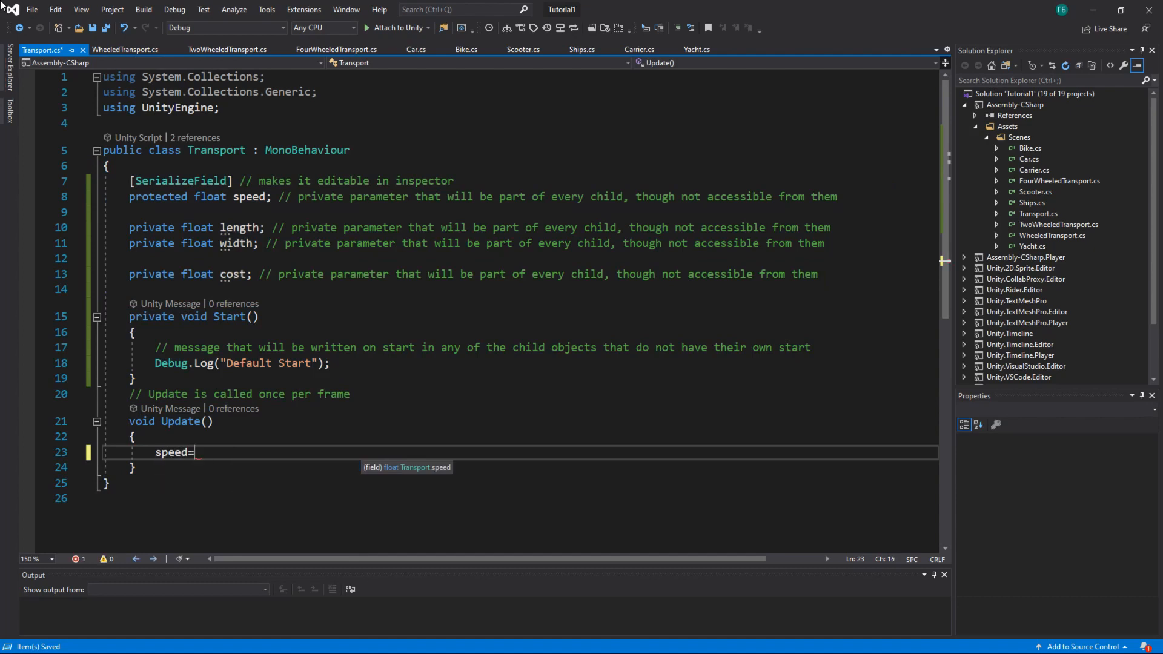
pyautogui.write('4f;')
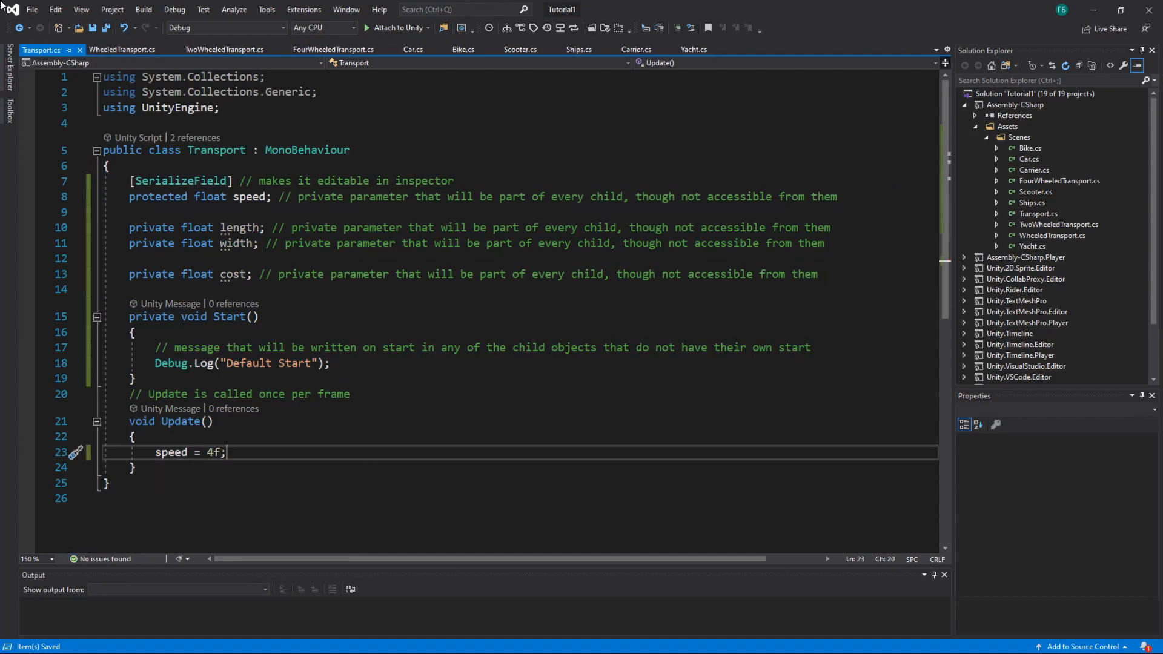
pyautogui.click(123, 49)
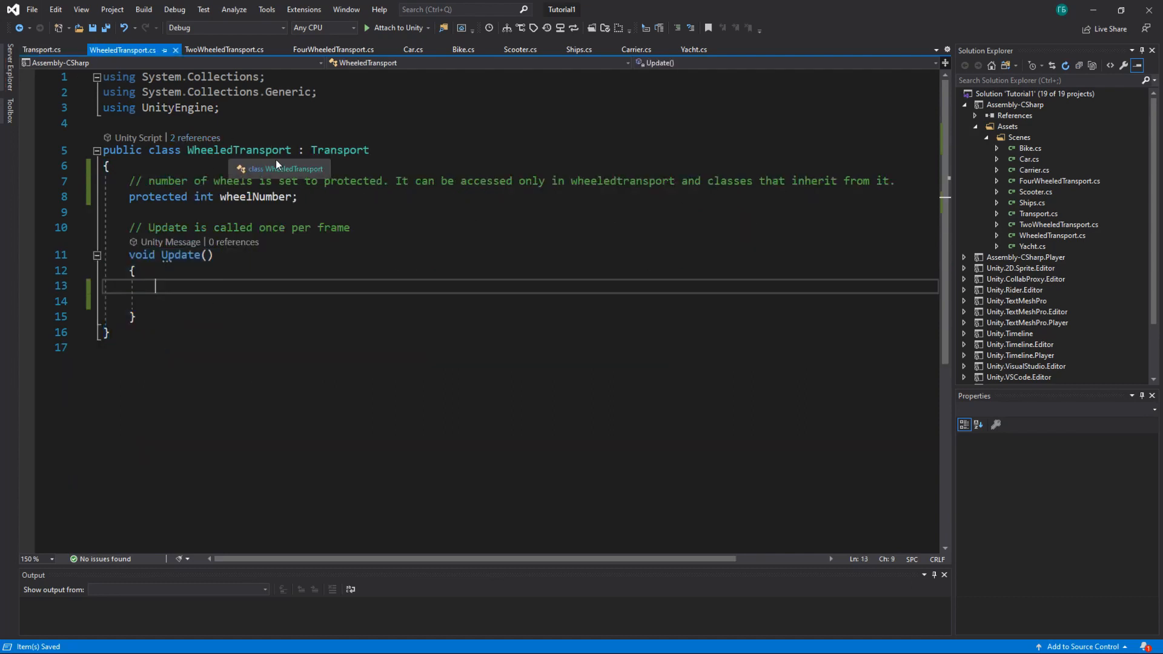
pyautogui.moveTo(288, 266)
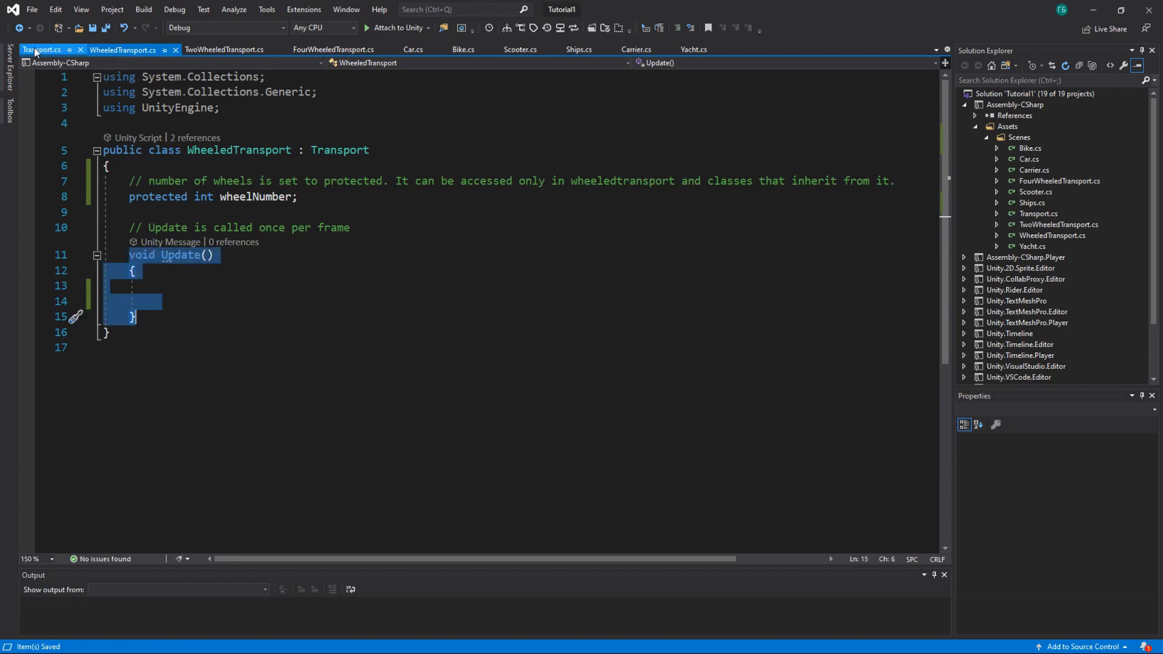
# Remove the leftover text in WheeledTransport and highlight Transport's Update method
pyautogui.click(122, 50)
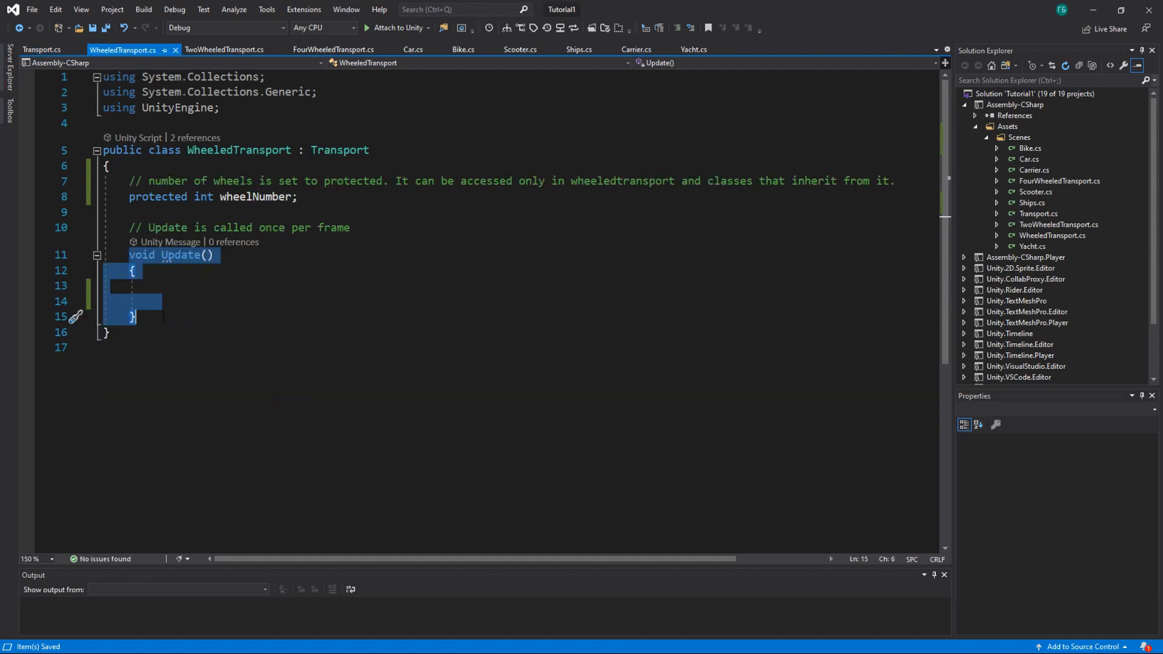
pyautogui.press('Backspace')
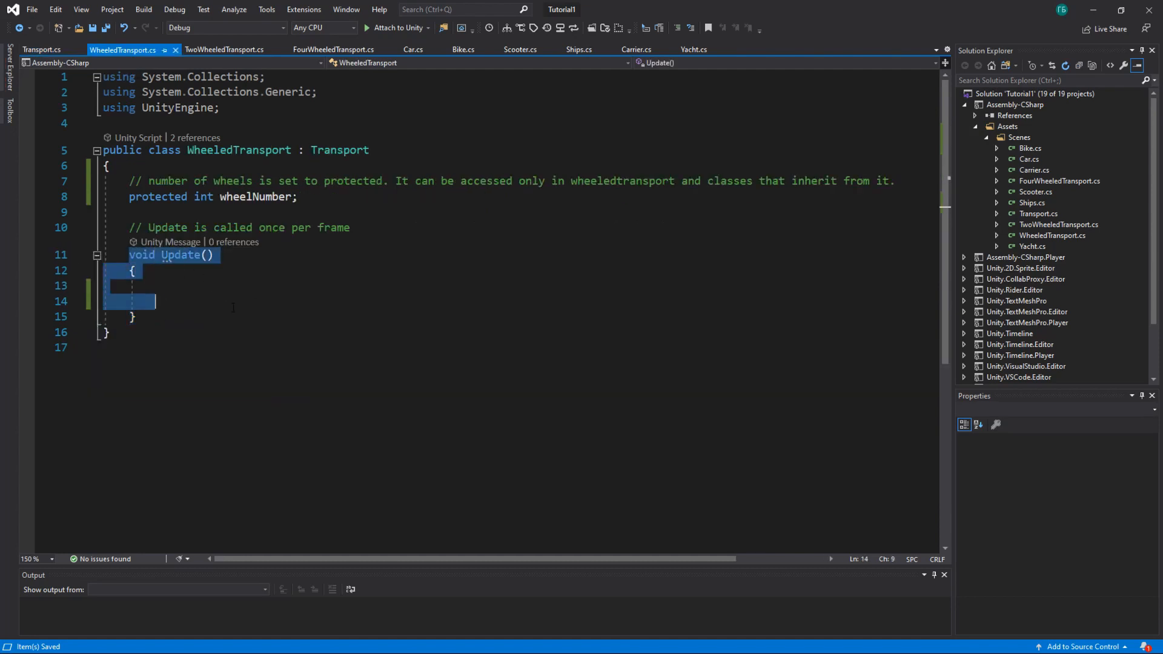
pyautogui.click(41, 49)
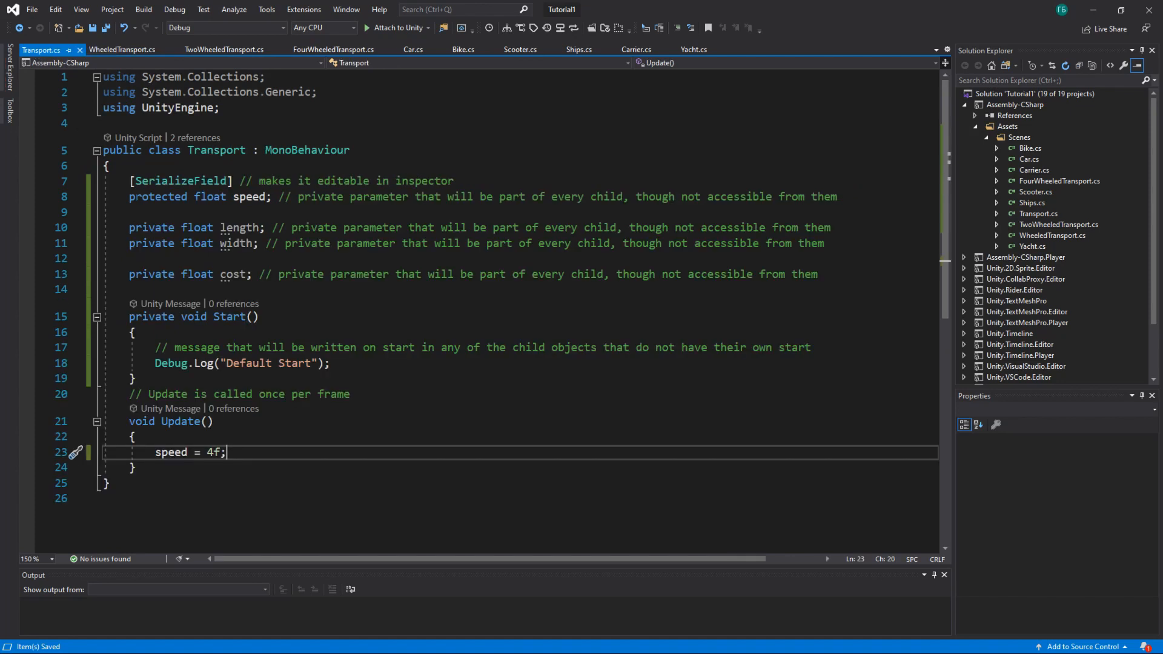
pyautogui.moveTo(128, 422); pyautogui.dragTo(107, 484)
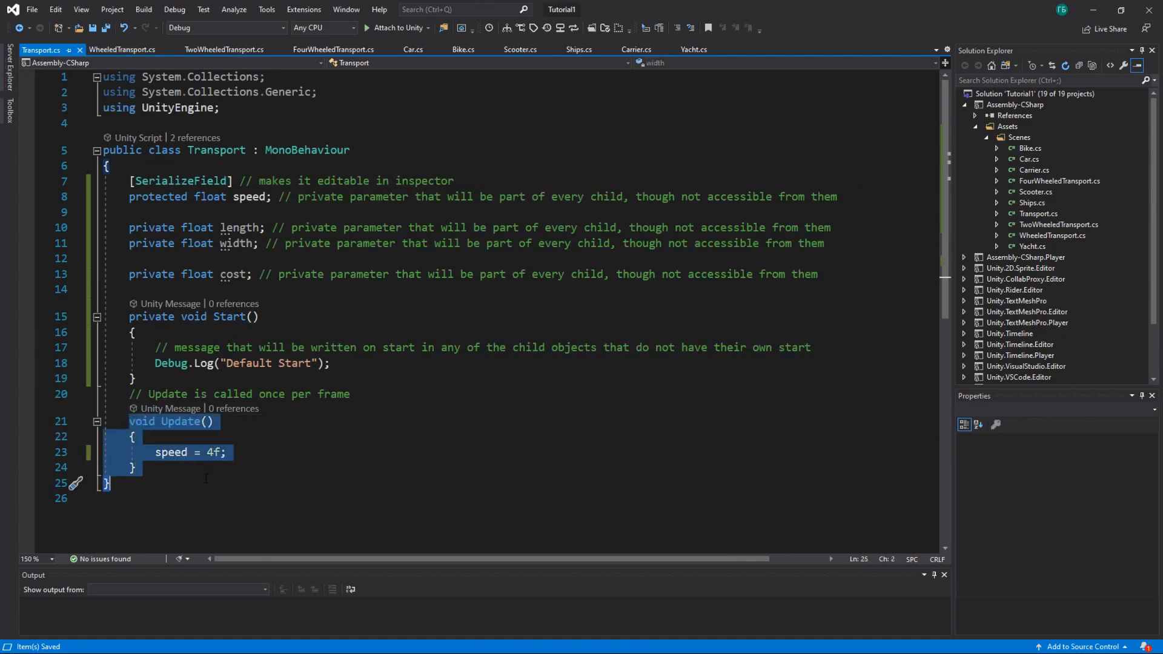
# Cycle through WheeledTransport, Transport, TwoWheeledTransport and FourWheeledTransport to compare their Start methods
pyautogui.click(123, 49)
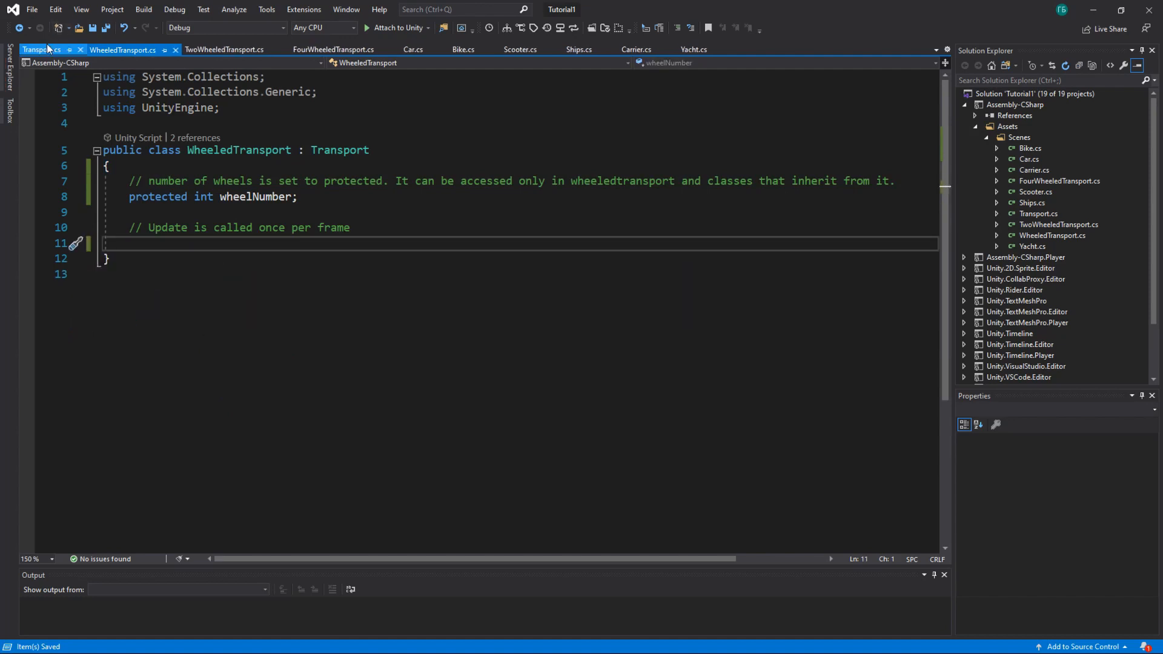
pyautogui.click(41, 49)
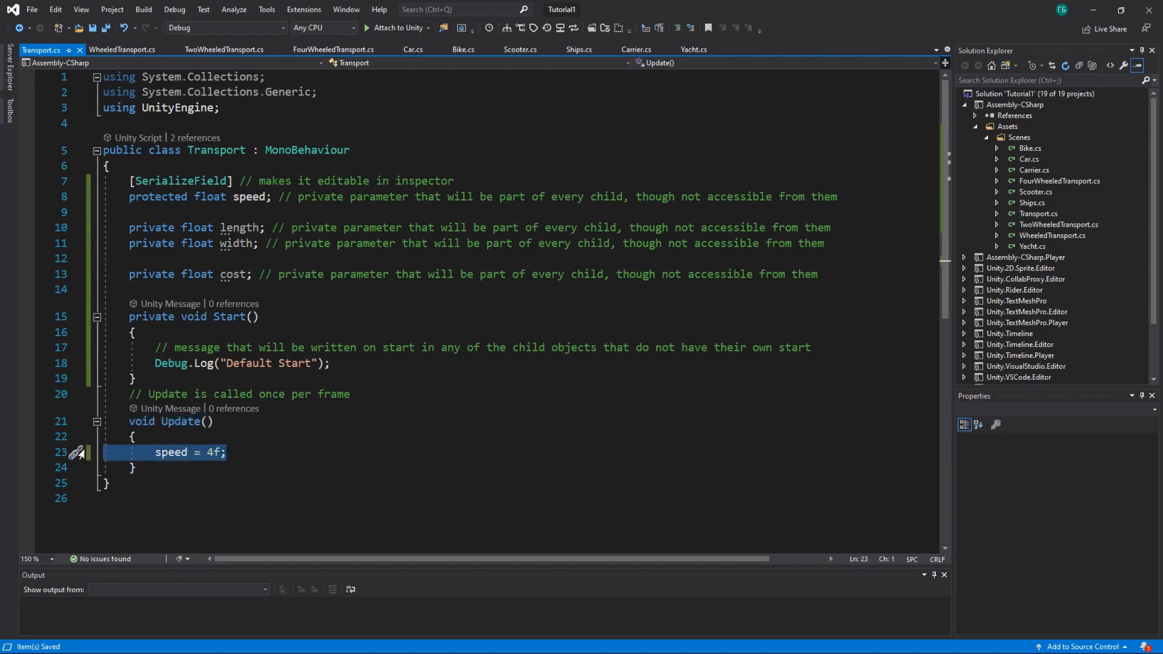
pyautogui.click(224, 48)
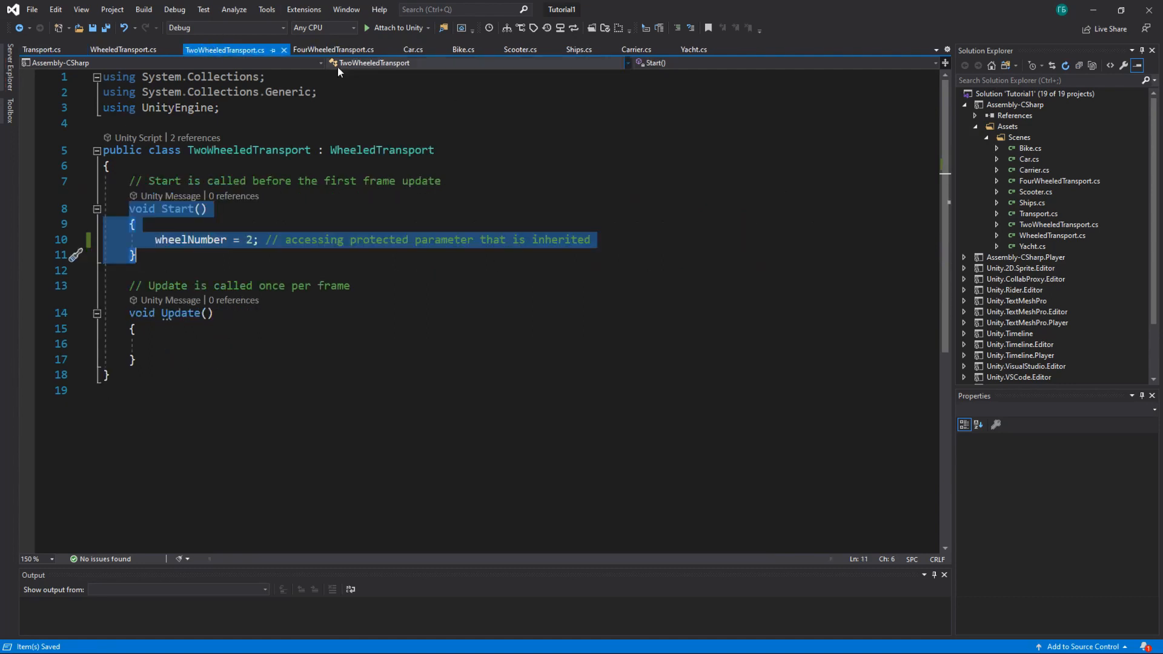
pyautogui.click(333, 49)
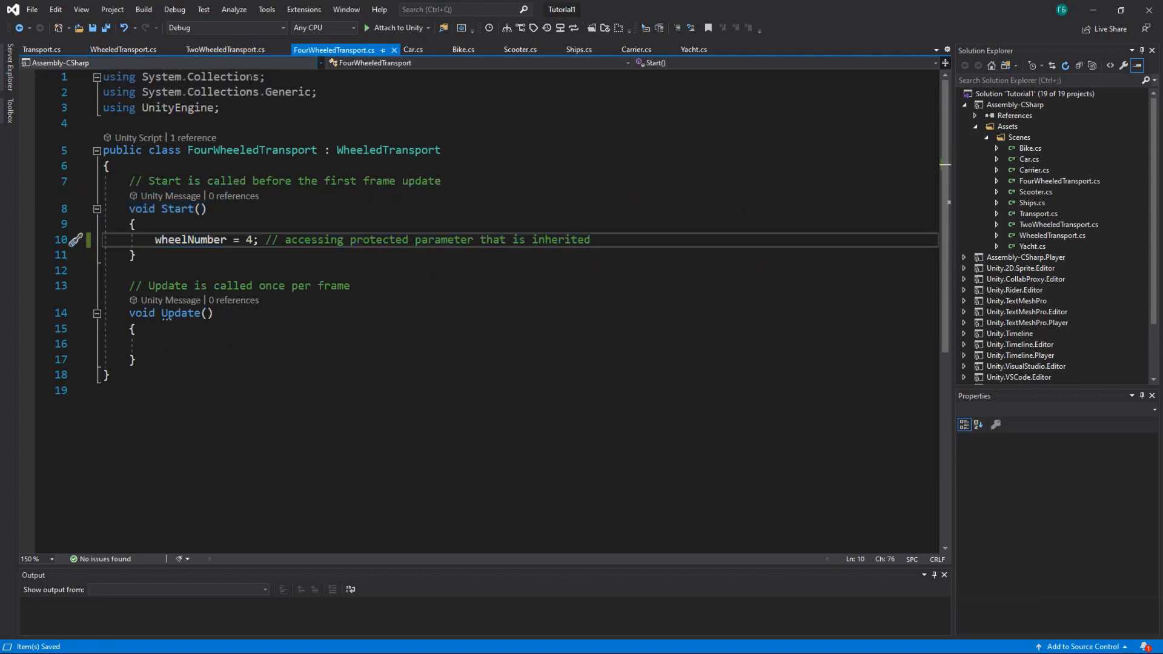
pyautogui.click(225, 48)
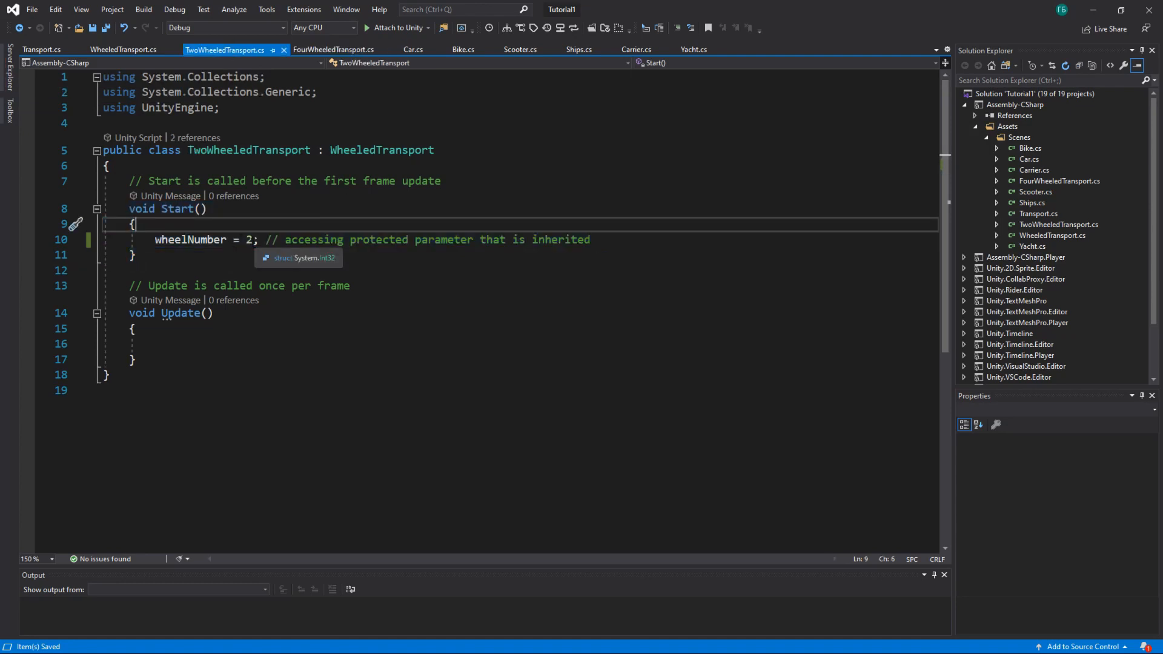
pyautogui.click(333, 50)
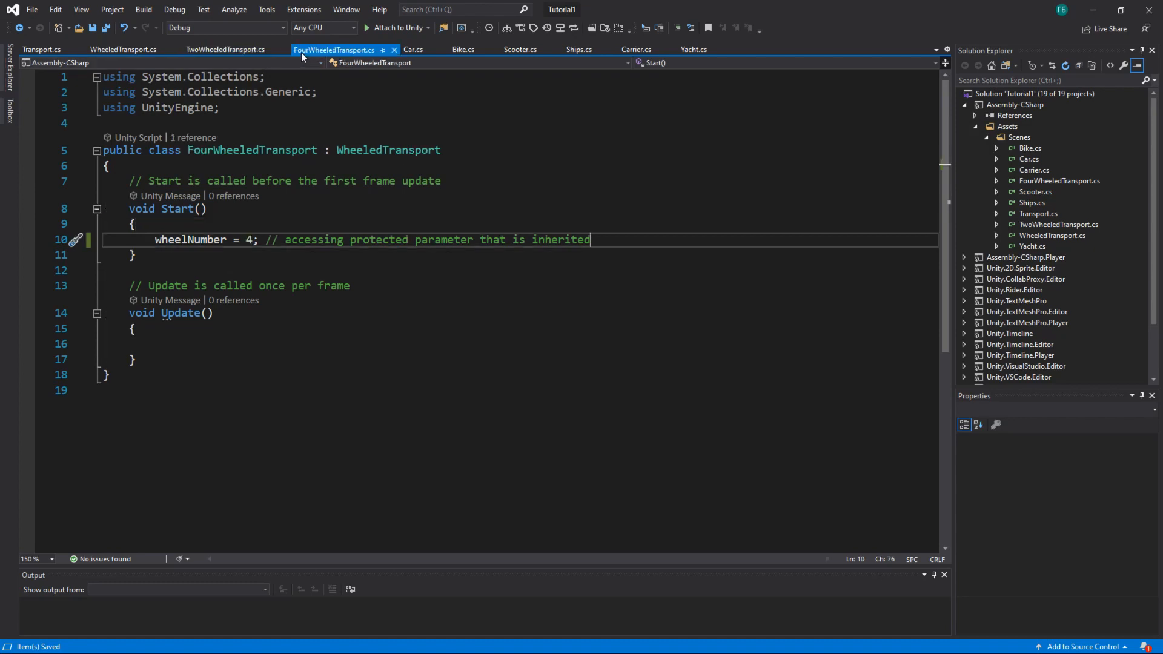
pyautogui.click(225, 49)
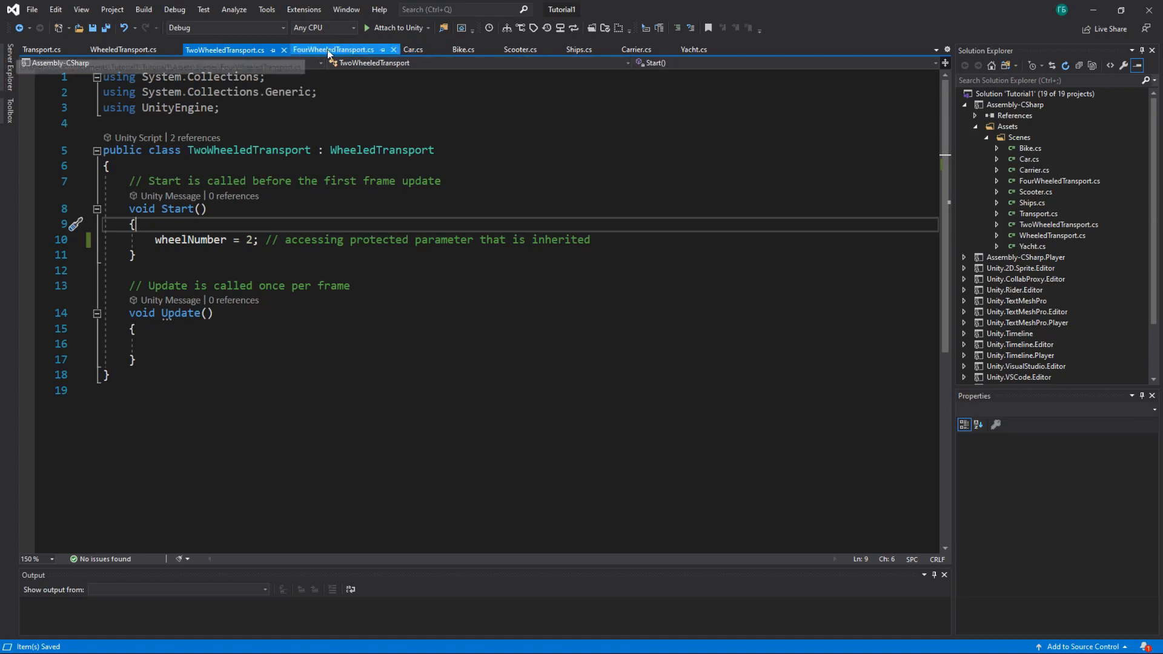
pyautogui.click(333, 50)
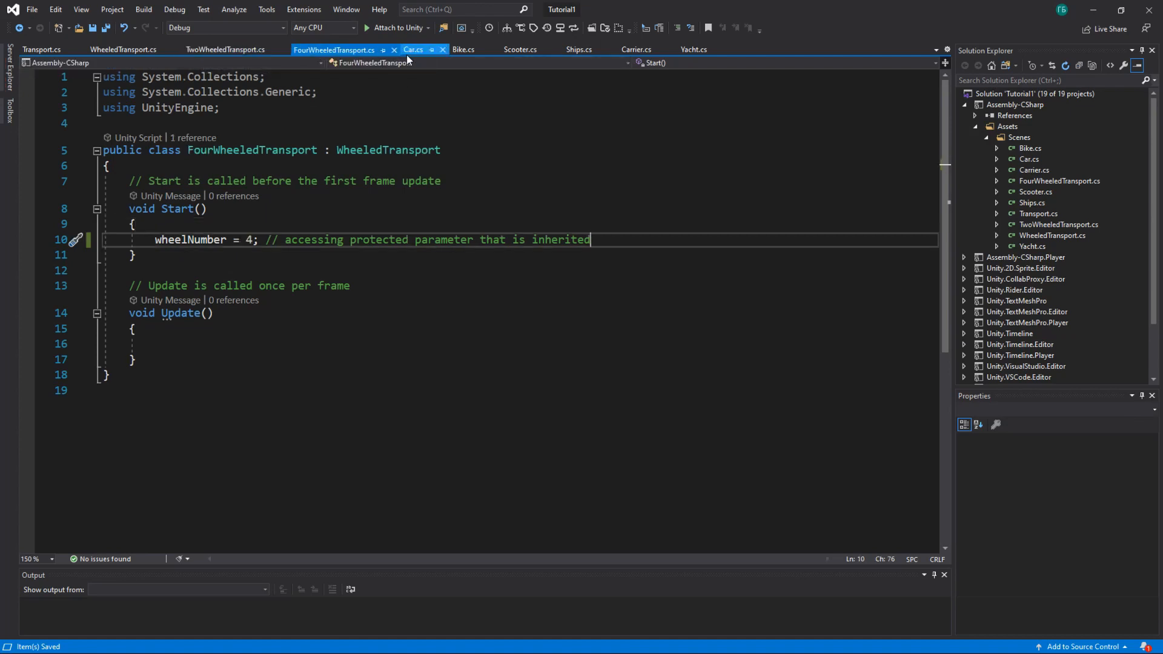
pyautogui.click(413, 50)
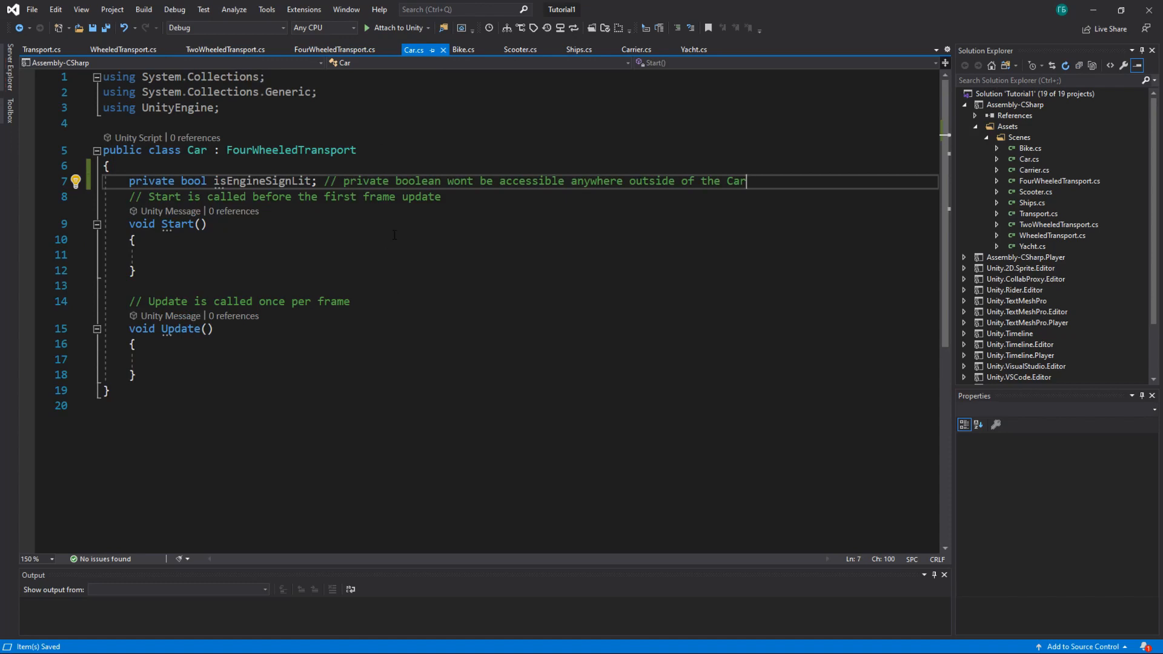
pyautogui.click(137, 240)
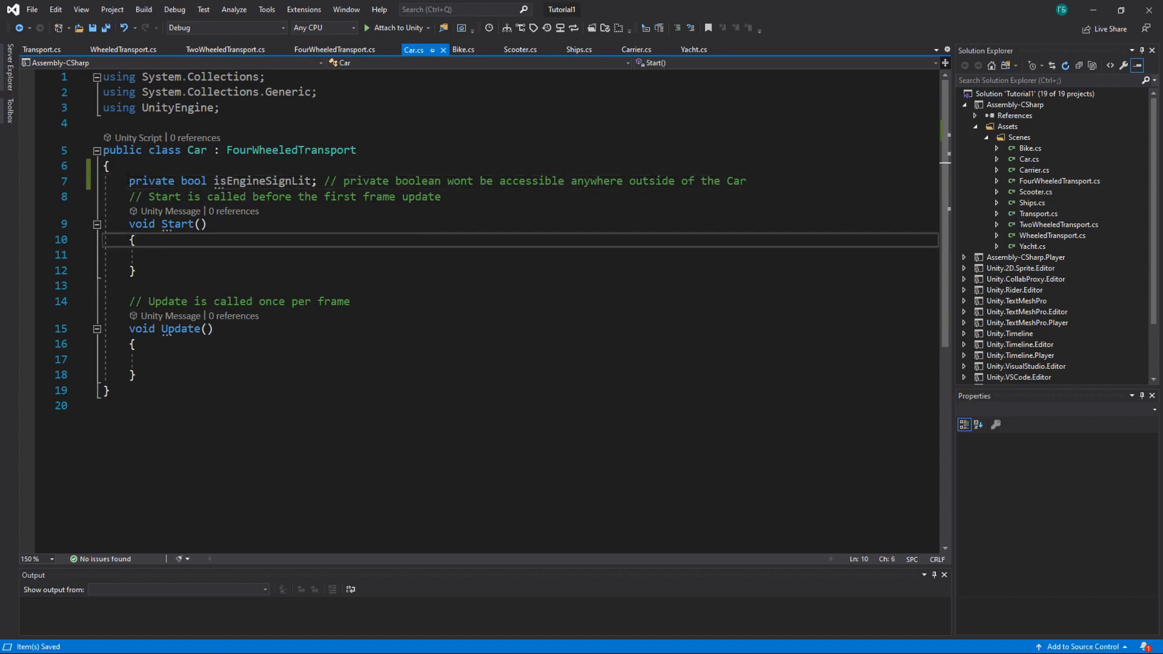
pyautogui.moveTo(129, 181); pyautogui.dragTo(316, 181)
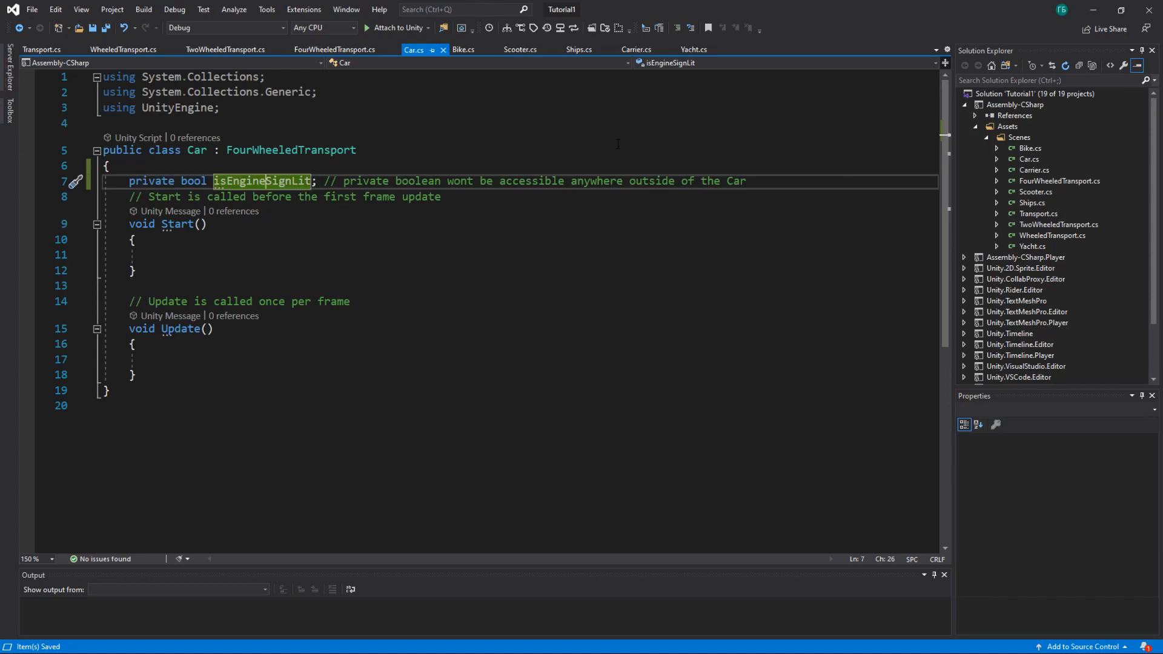
pyautogui.doubleClick(353, 181)
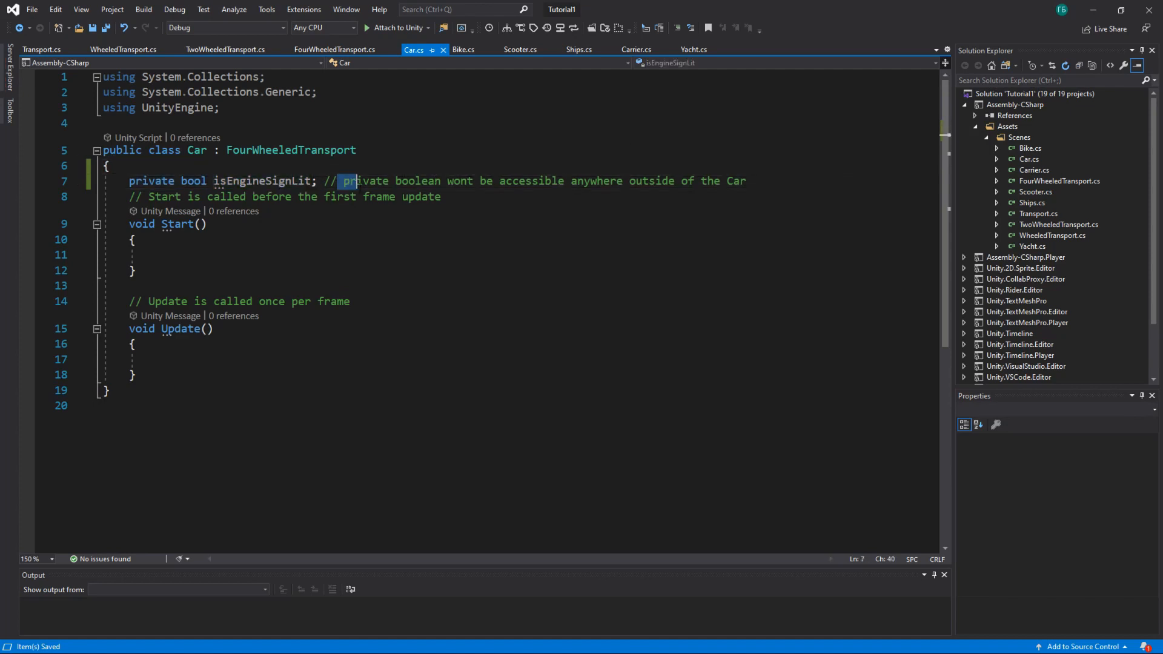
pyautogui.doubleClick(152, 180)
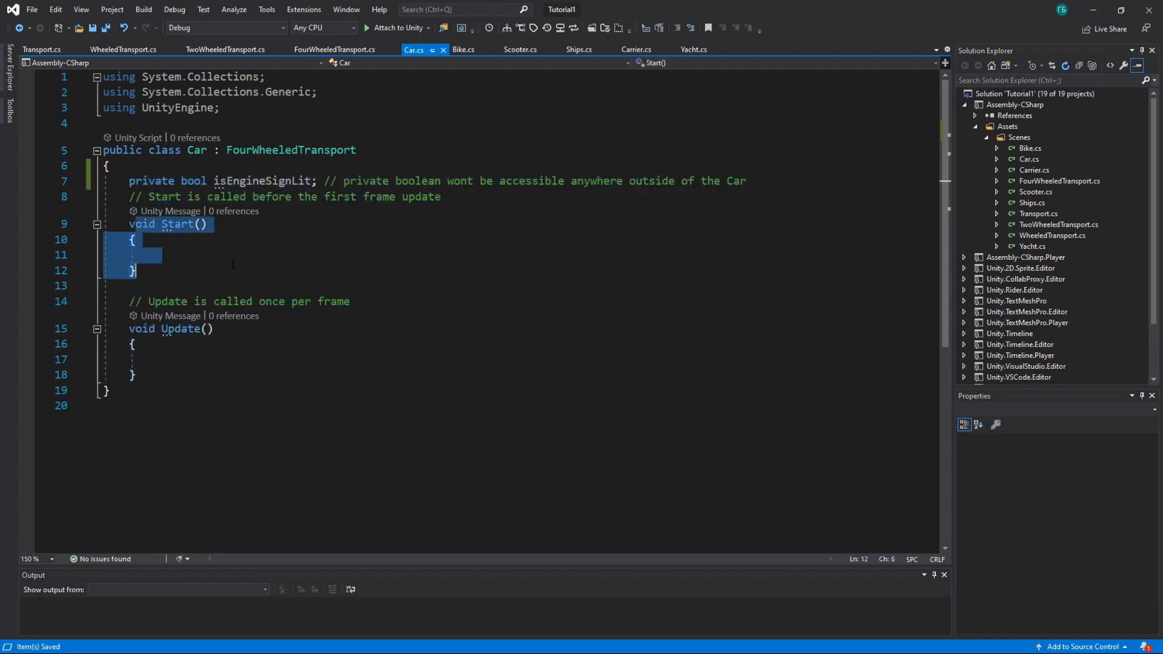
pyautogui.click(226, 49)
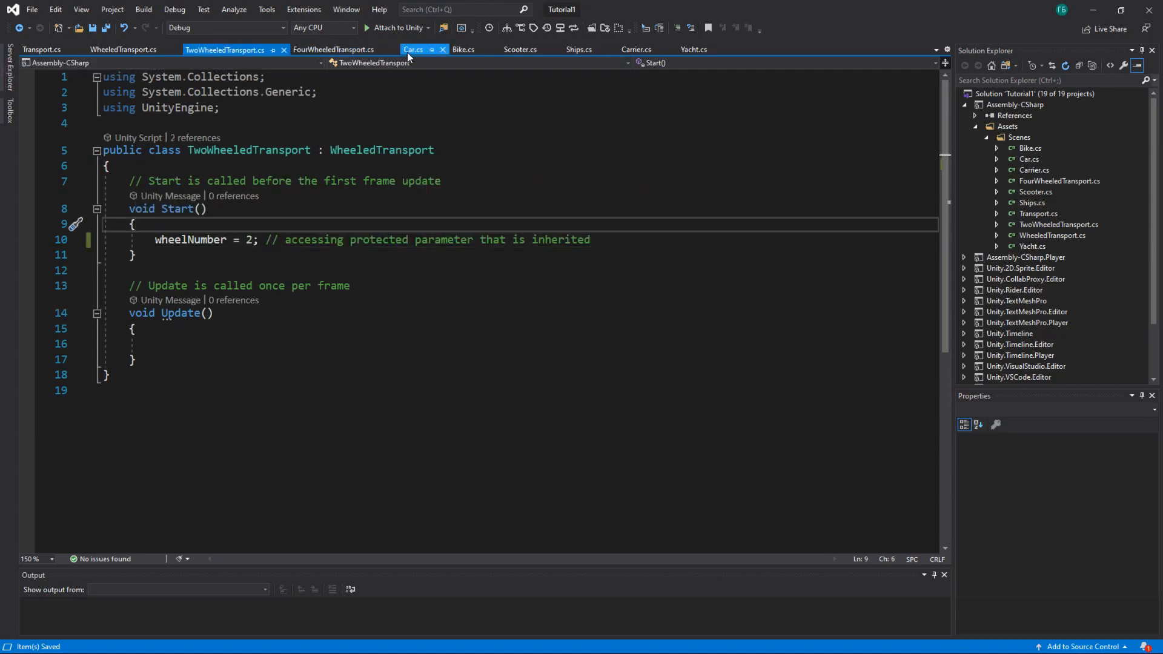
pyautogui.click(334, 48)
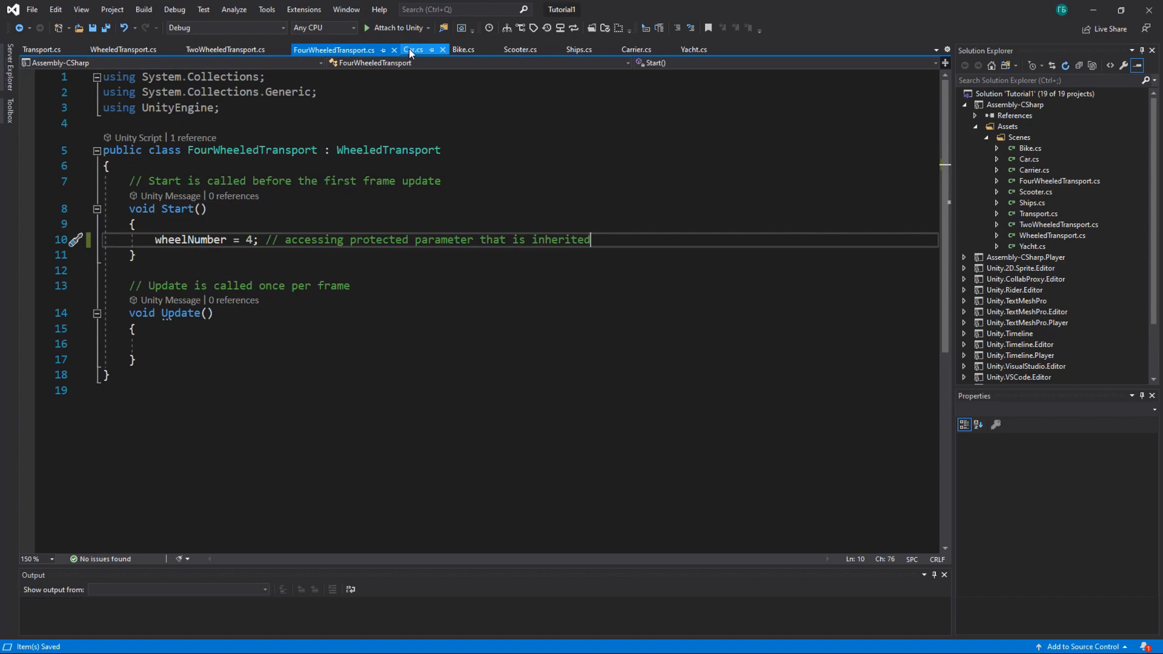
pyautogui.click(415, 48)
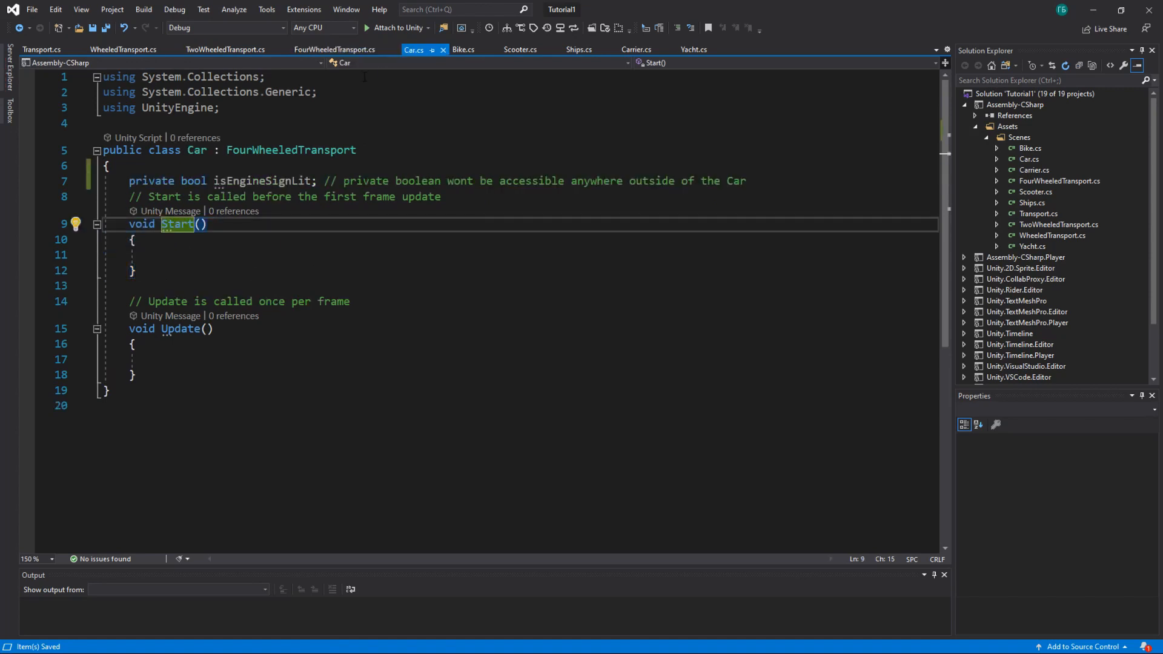
pyautogui.click(333, 48)
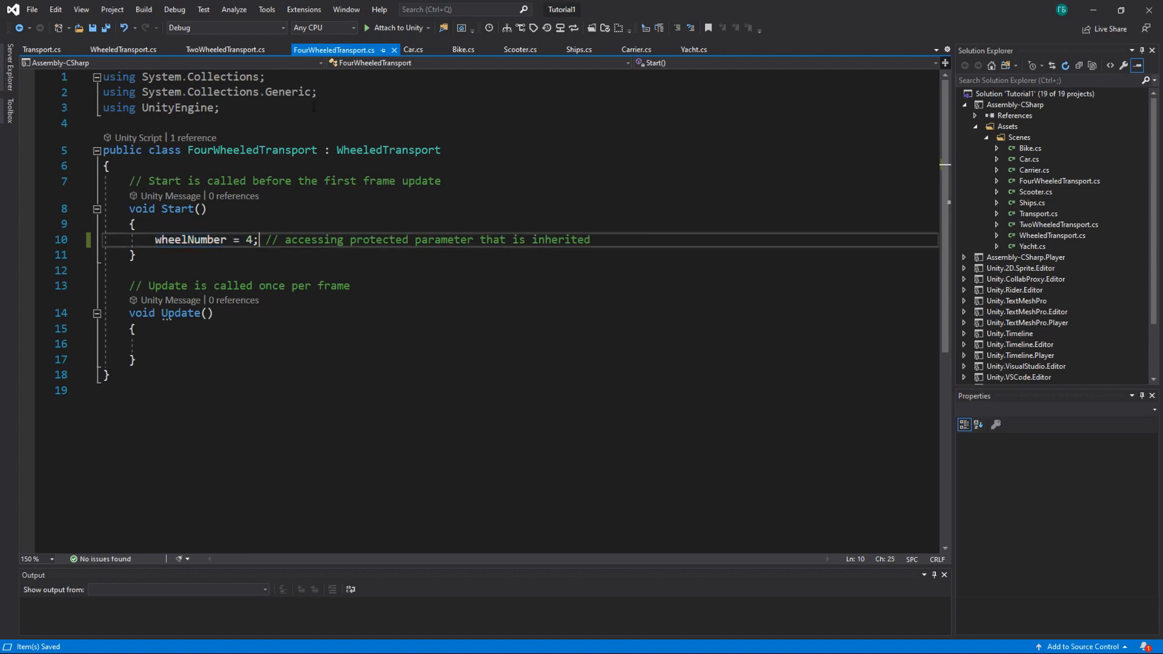
pyautogui.click(413, 48)
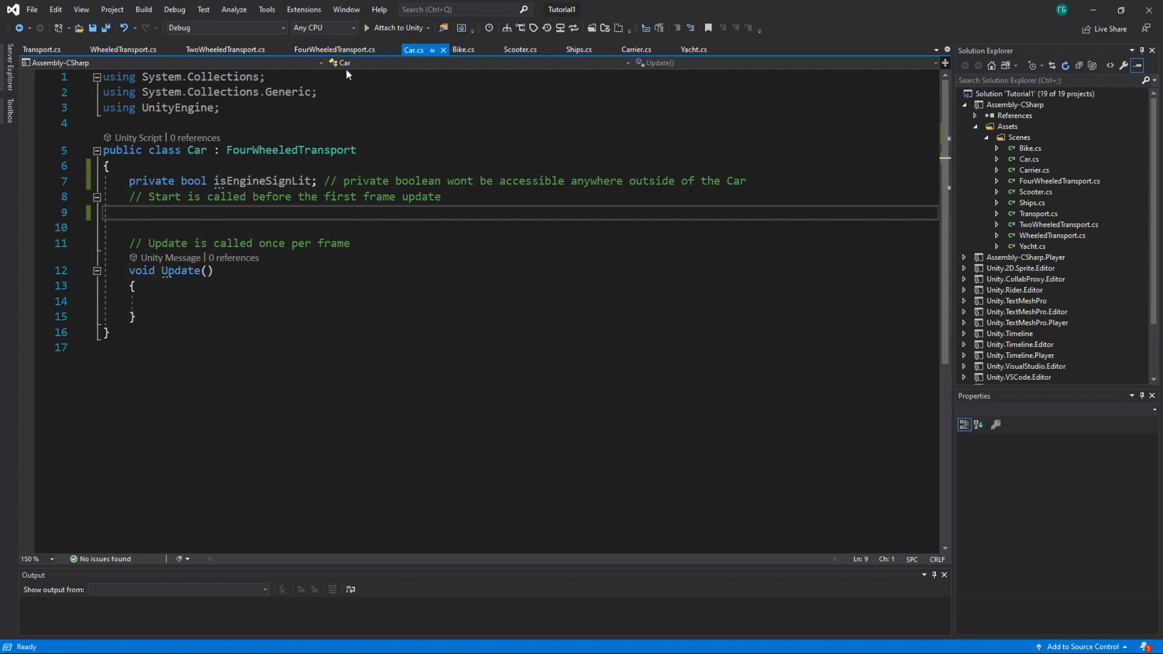
# Compare FourWheeledTransport's Start setting wheelNumber = 4 with the Car subclass
pyautogui.click(333, 48)
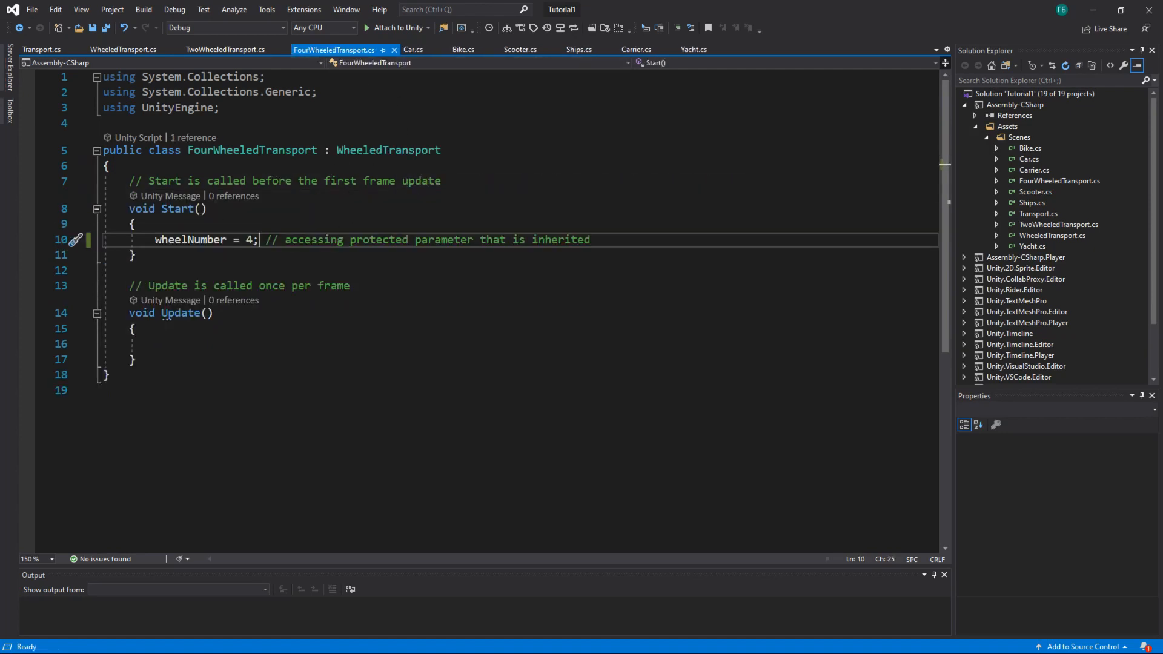
pyautogui.moveTo(128, 209); pyautogui.dragTo(137, 256)
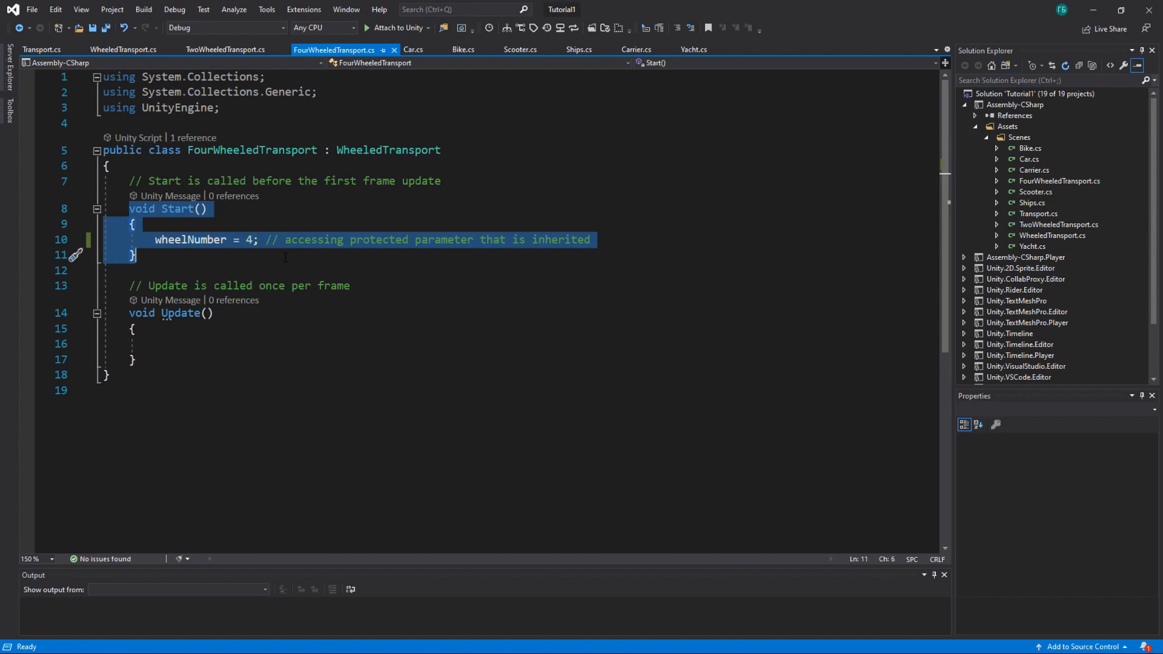
pyautogui.click(413, 49)
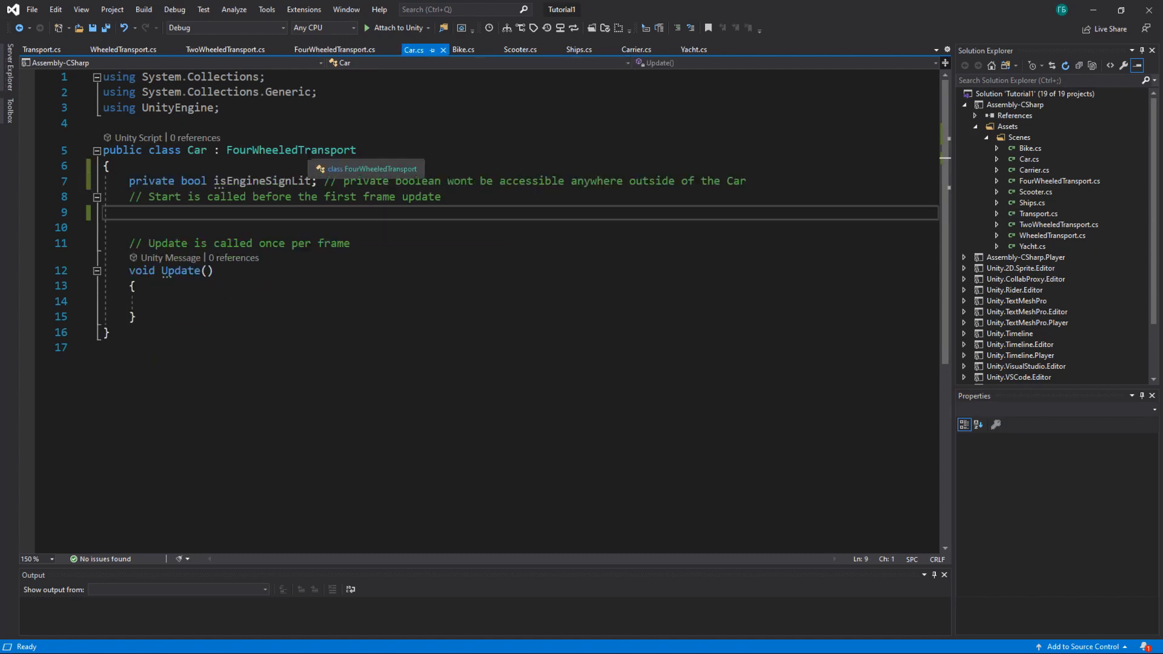
pyautogui.doubleClick(259, 150)
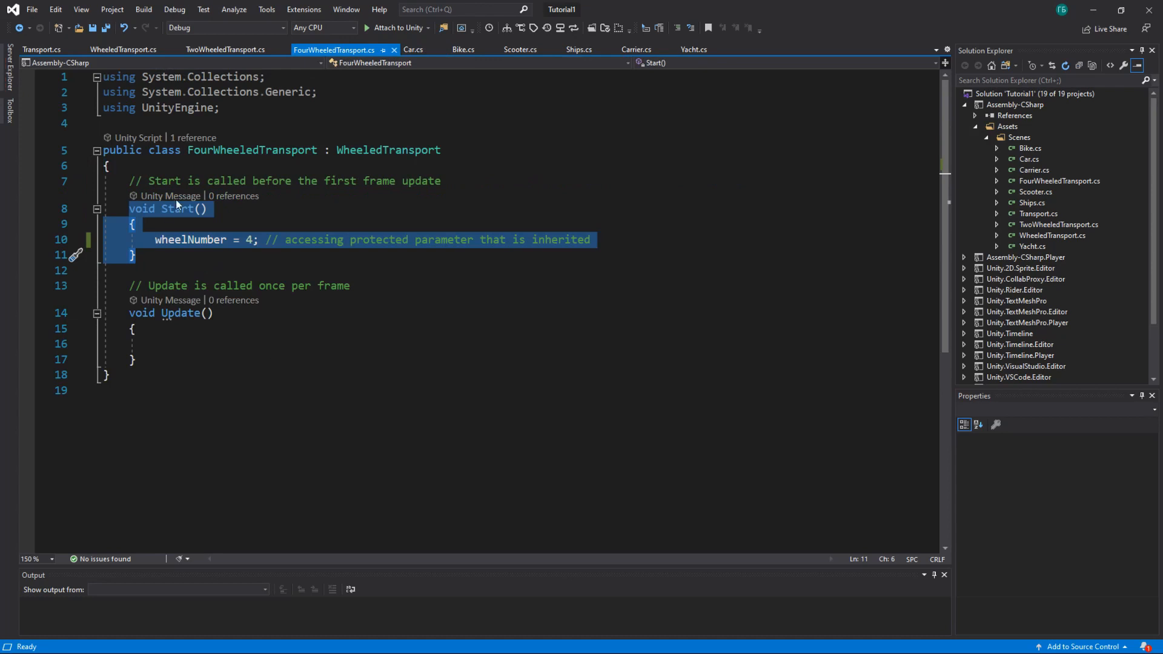
pyautogui.click(412, 48)
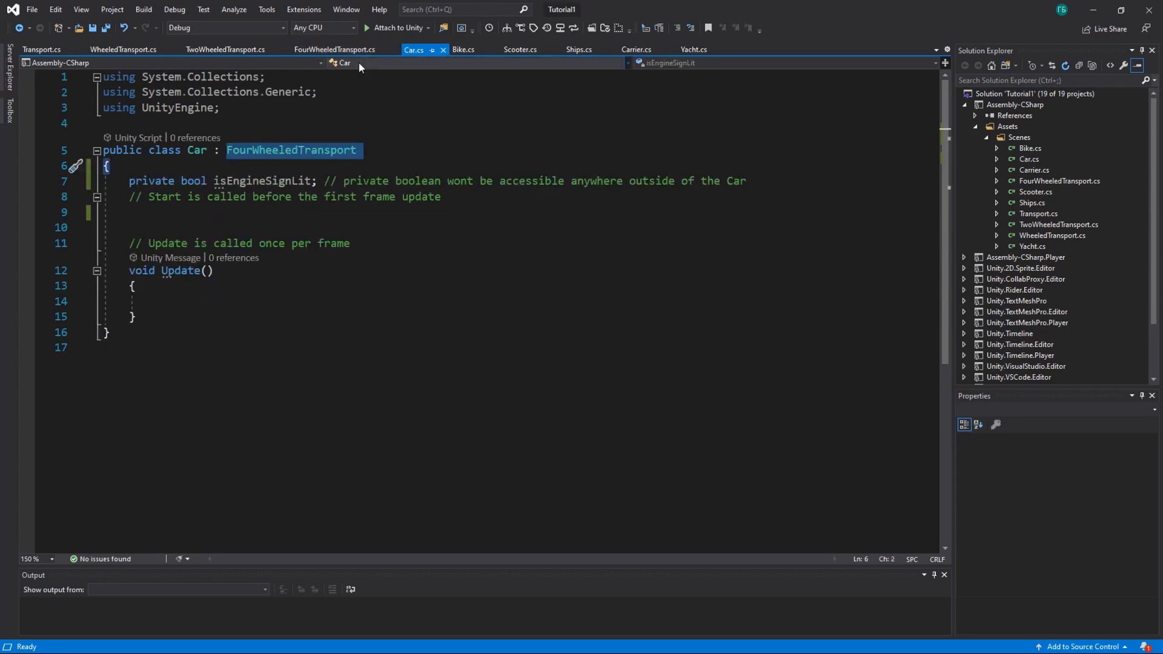
pyautogui.click(333, 49)
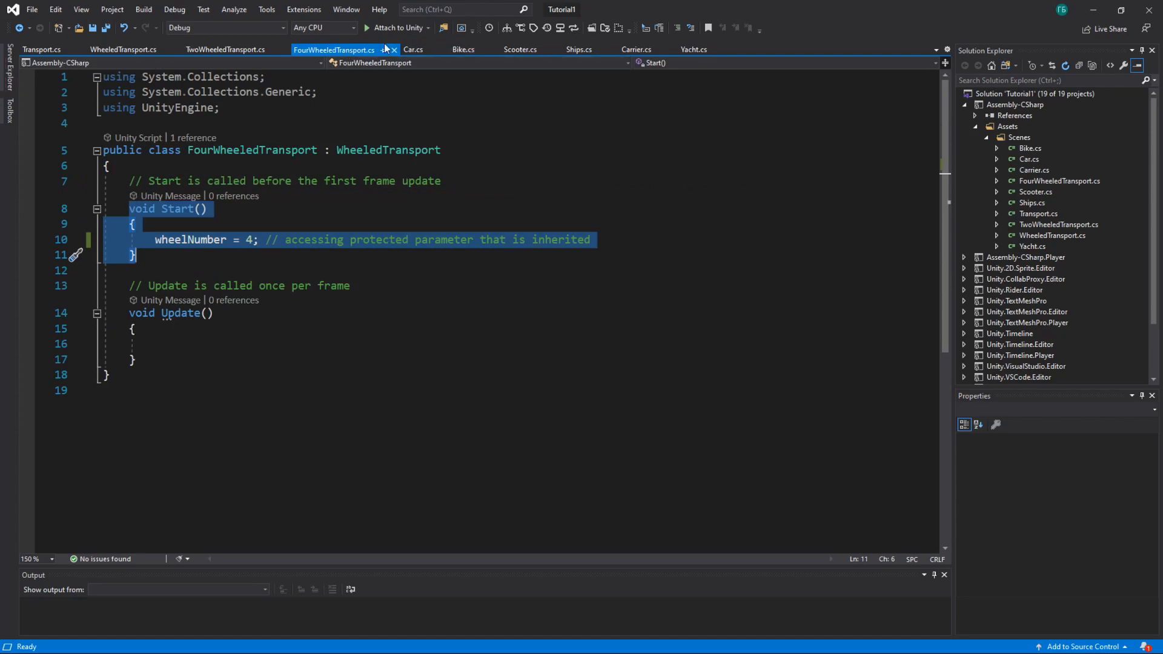
# View the Bike and Scooter scripts inheriting TwoWheeledTransport, then FourWheeledTransport again
pyautogui.click(462, 49)
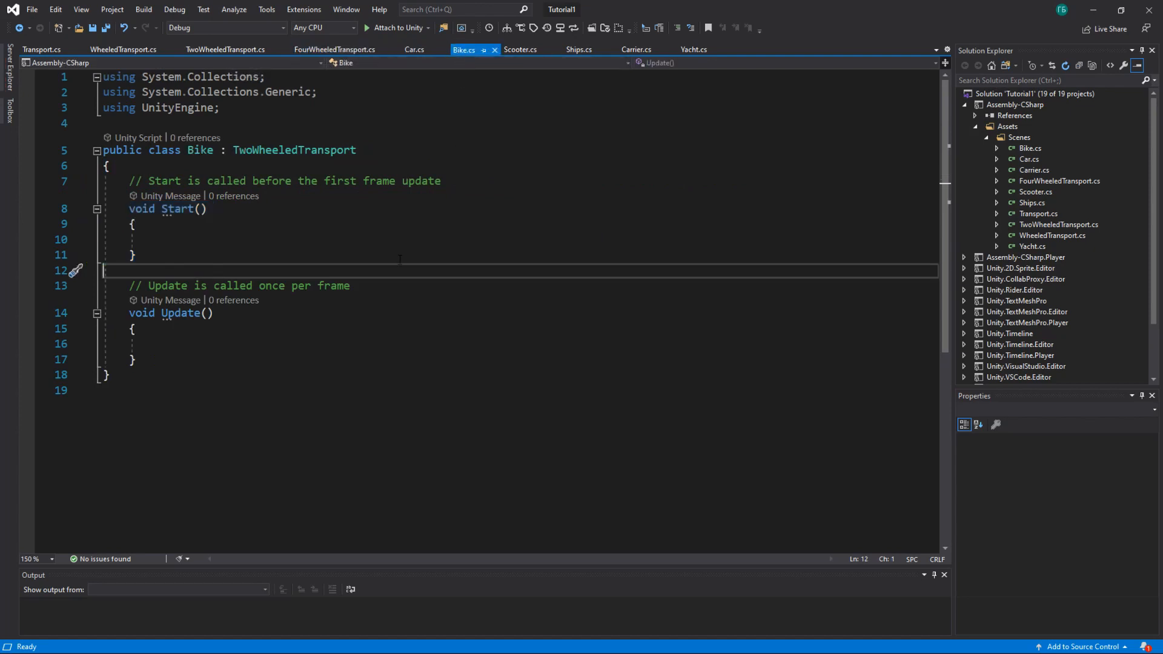
pyautogui.click(520, 49)
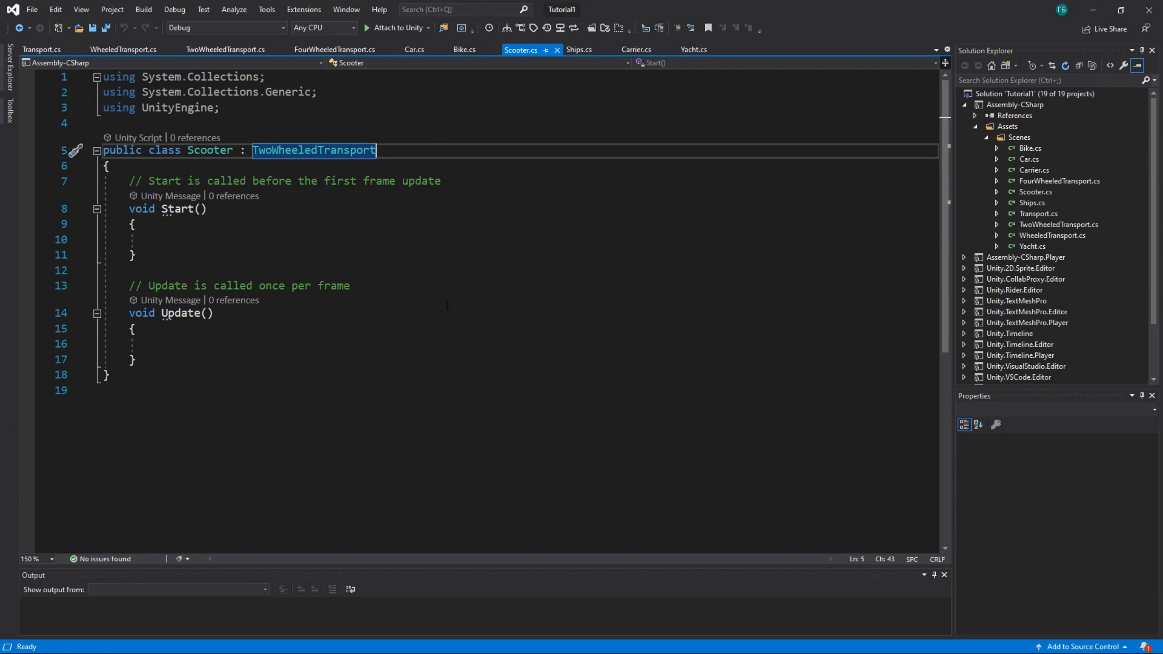
pyautogui.click(464, 49)
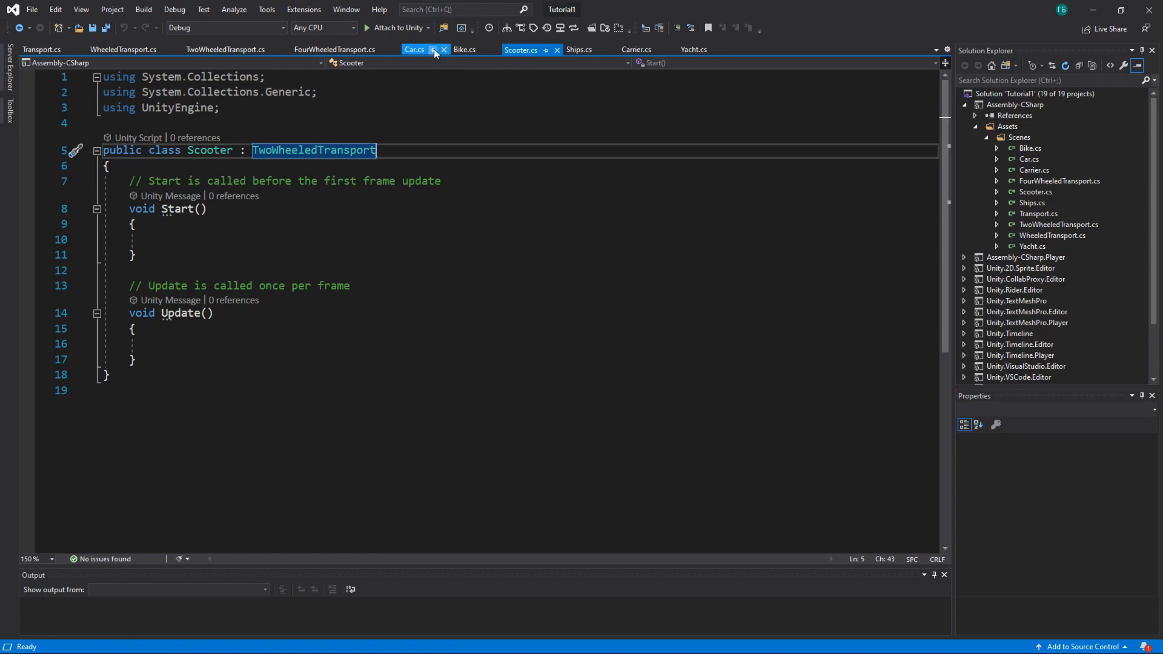
pyautogui.click(335, 48)
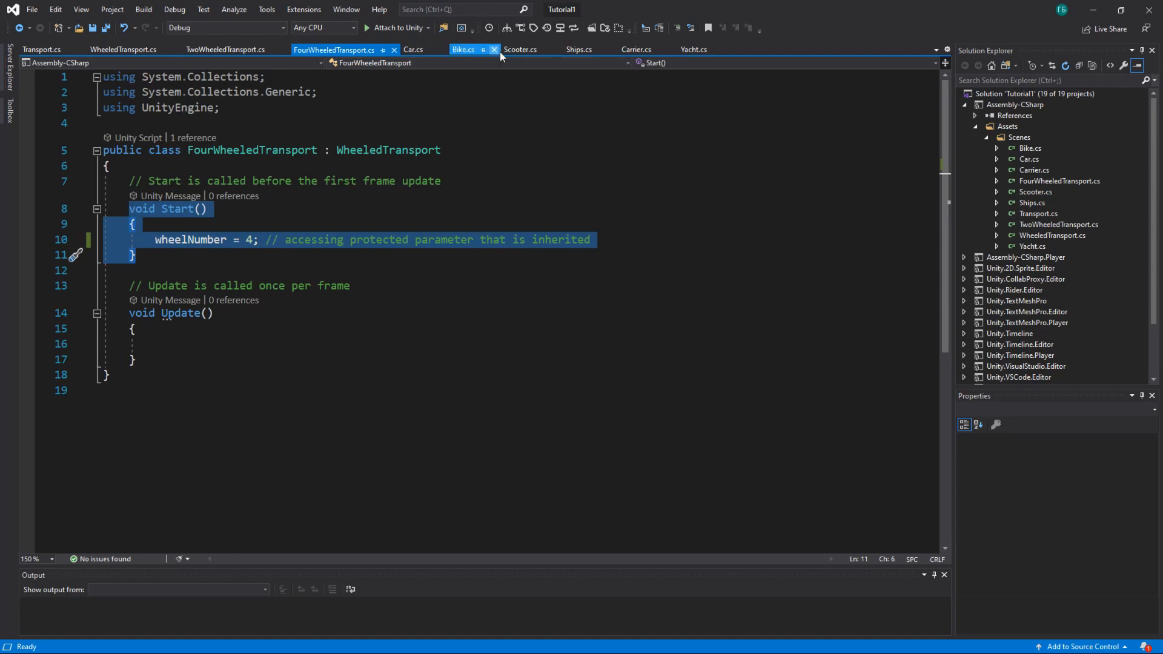
# Review the Start methods in the Ships, Car and Bike scripts
pyautogui.click(520, 48)
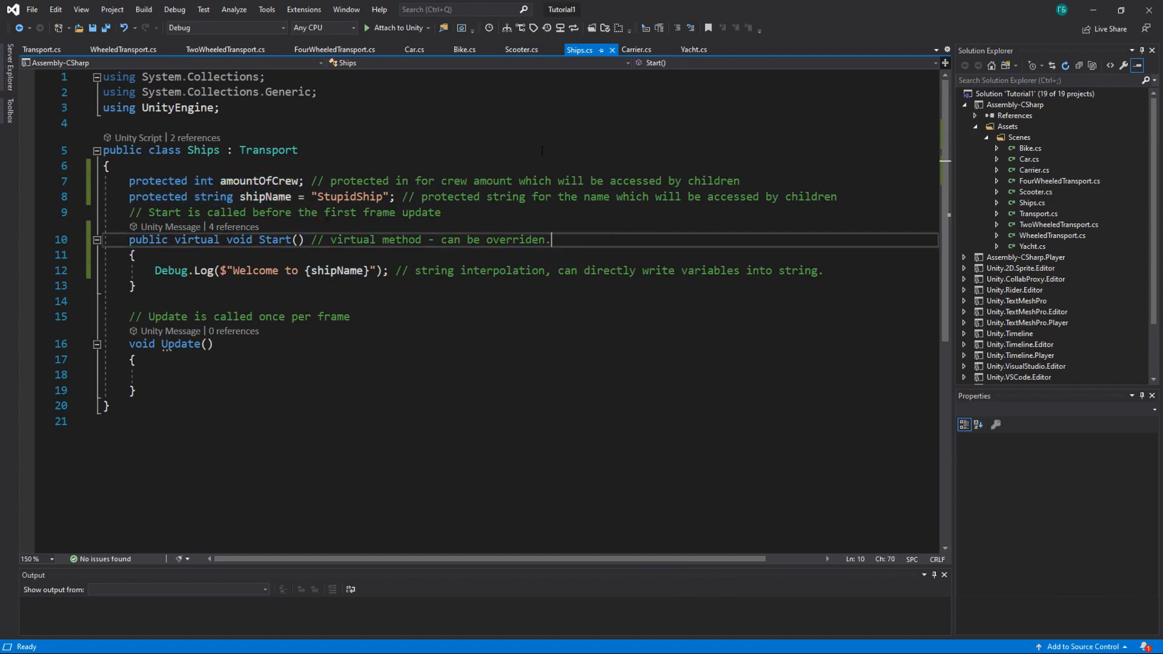
pyautogui.click(414, 48)
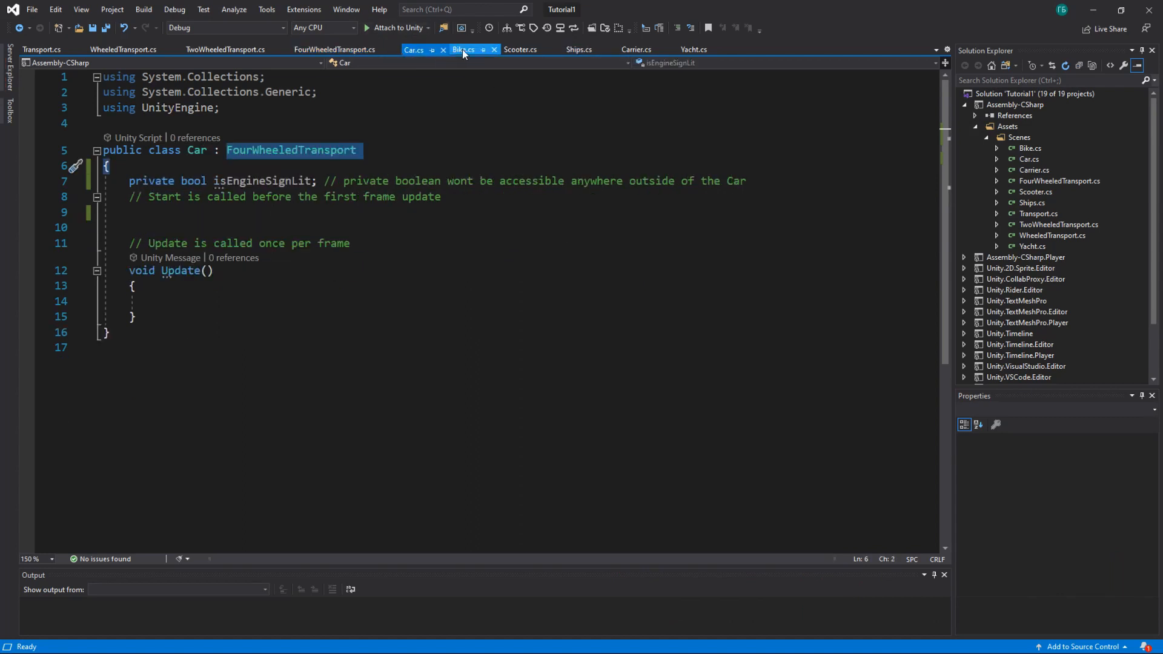
pyautogui.click(463, 49)
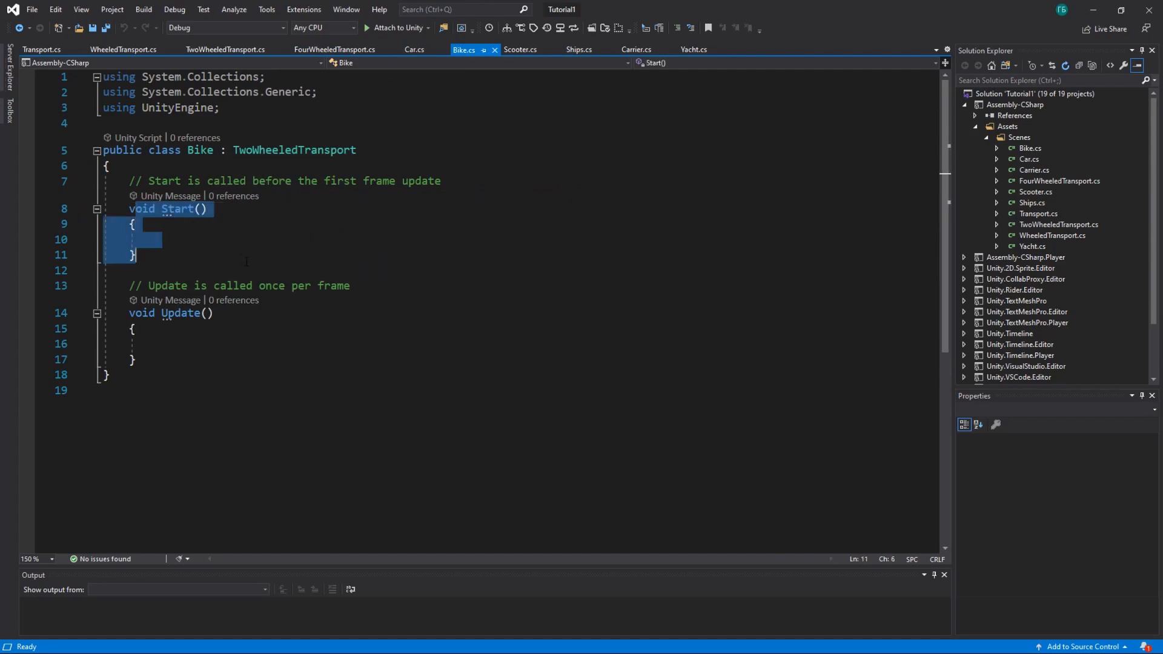
# In TwoWheeledTransport's Start note 'wheelNumber = 2; // accessing protected parameter that is inherited', then return to Bike
pyautogui.click(225, 49)
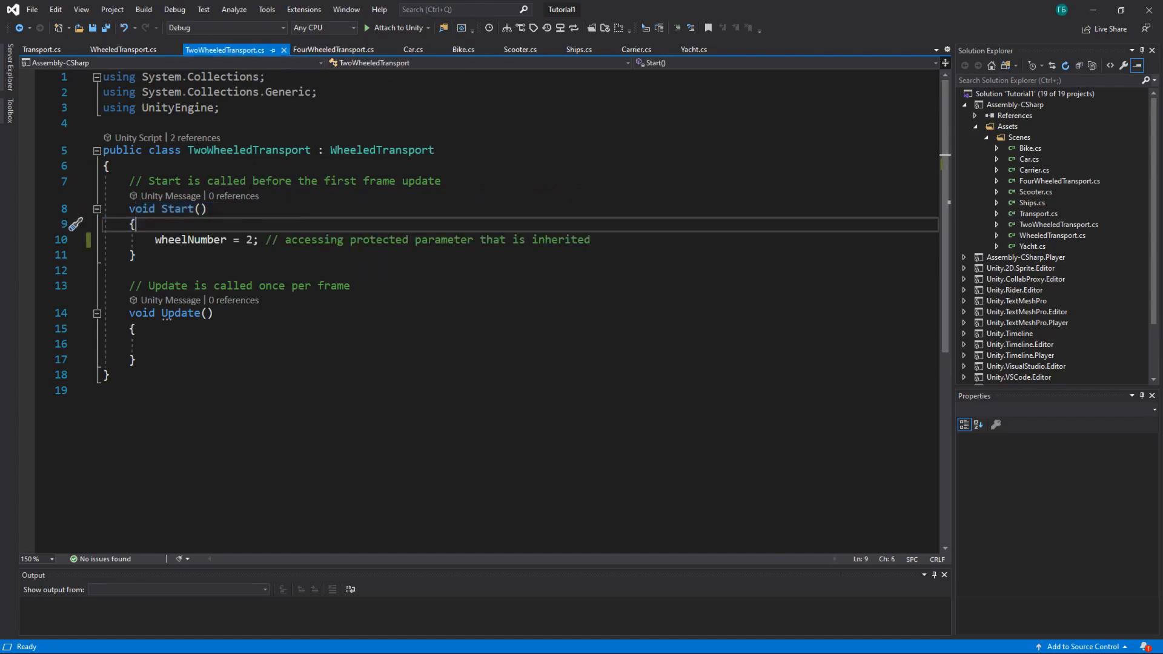
pyautogui.moveTo(130, 209); pyautogui.dragTo(135, 254)
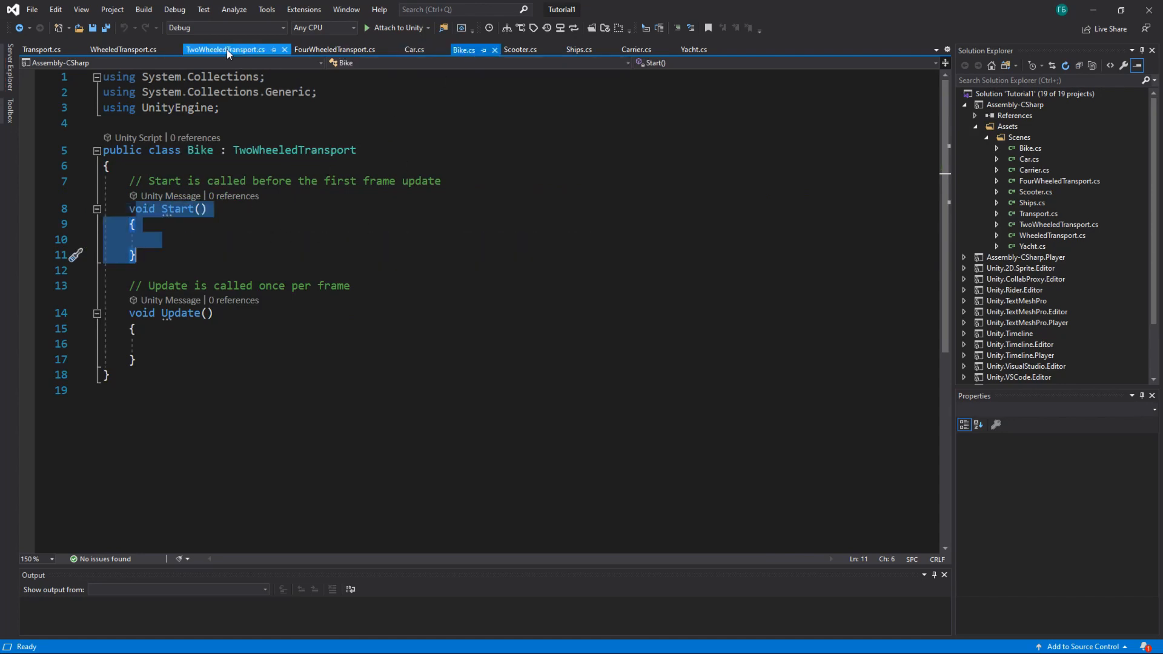
pyautogui.write('wheelNumber = 2; // accessing protected parameter that is inherited')
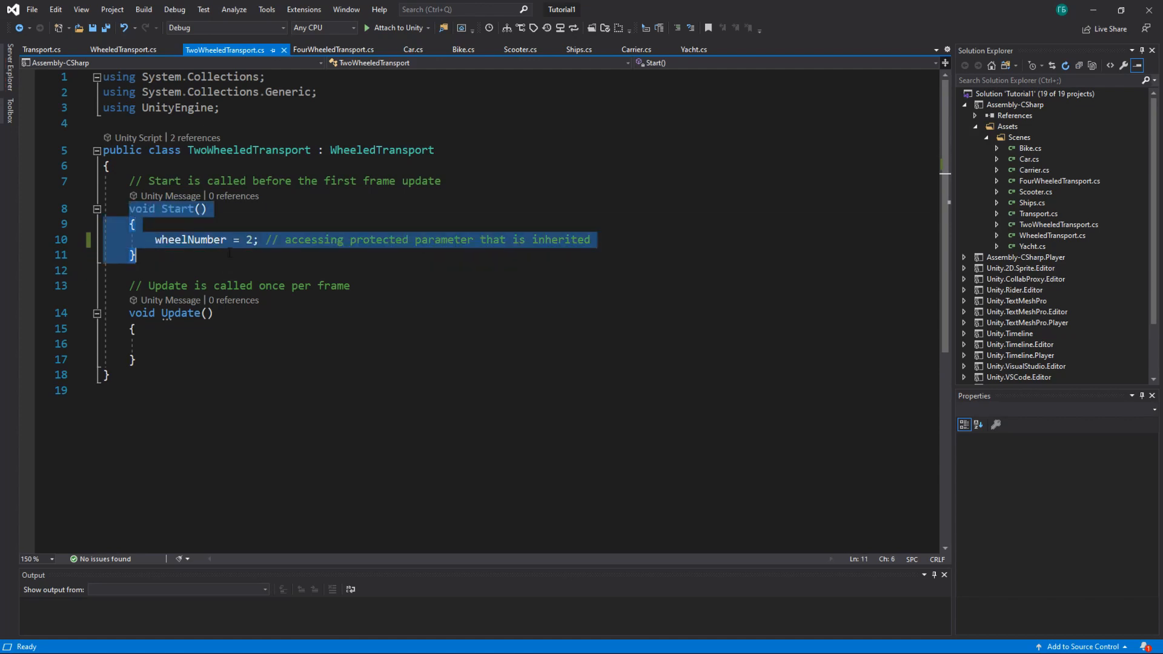
pyautogui.click(463, 48)
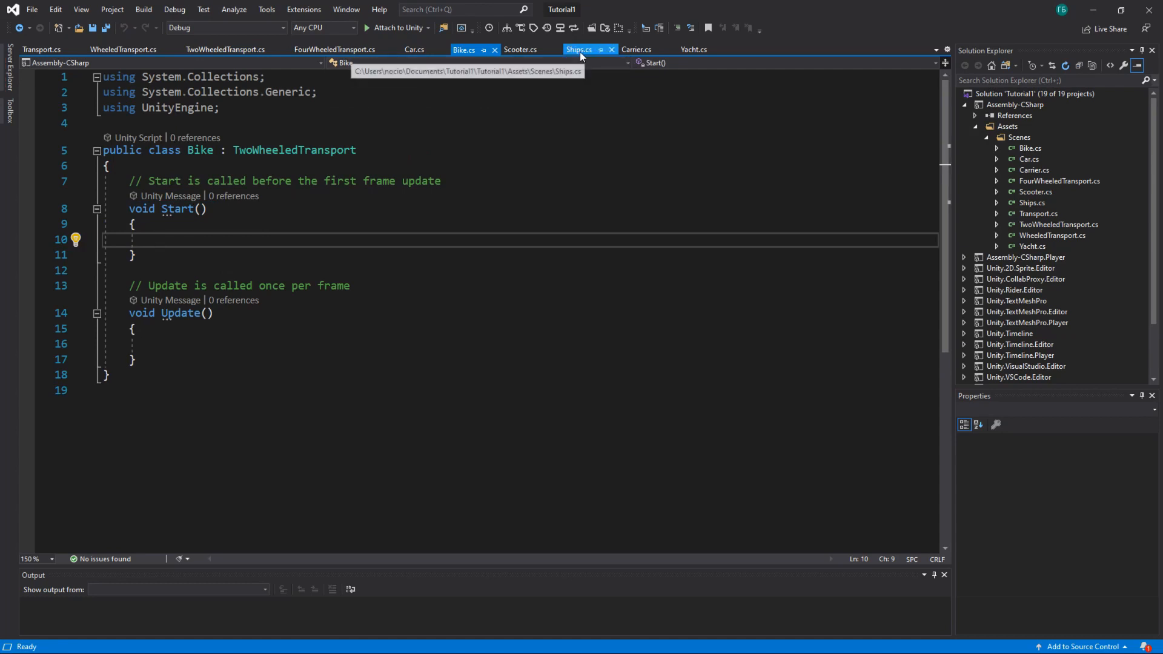
pyautogui.click(580, 49)
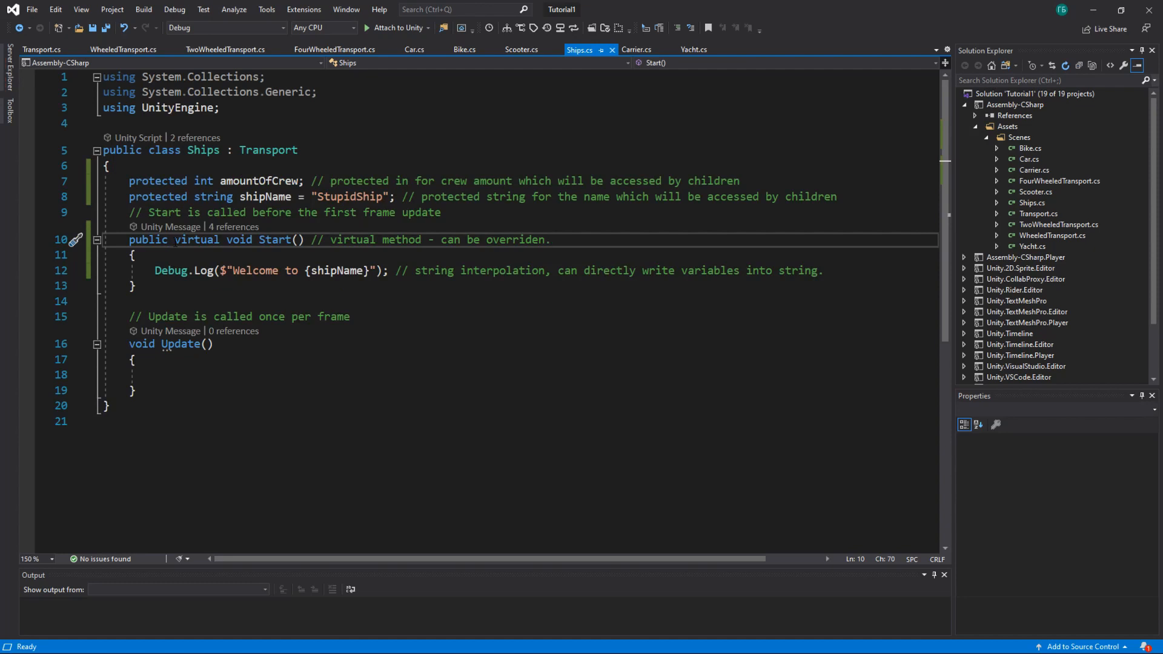
pyautogui.doubleClick(196, 240)
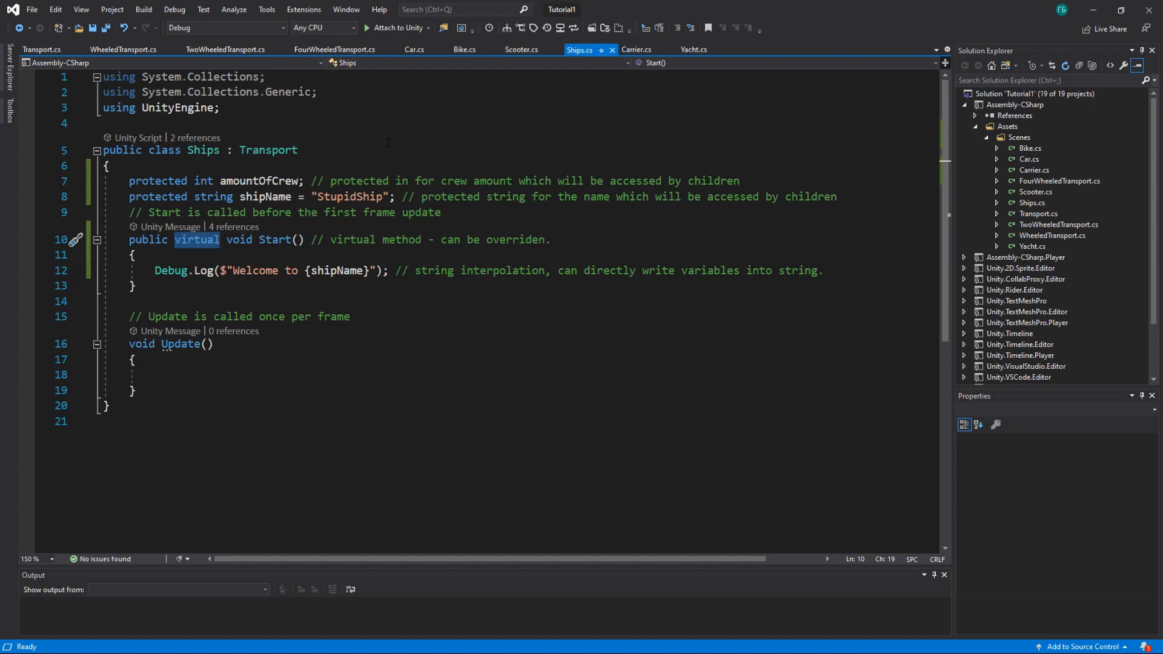
pyautogui.doubleClick(204, 150)
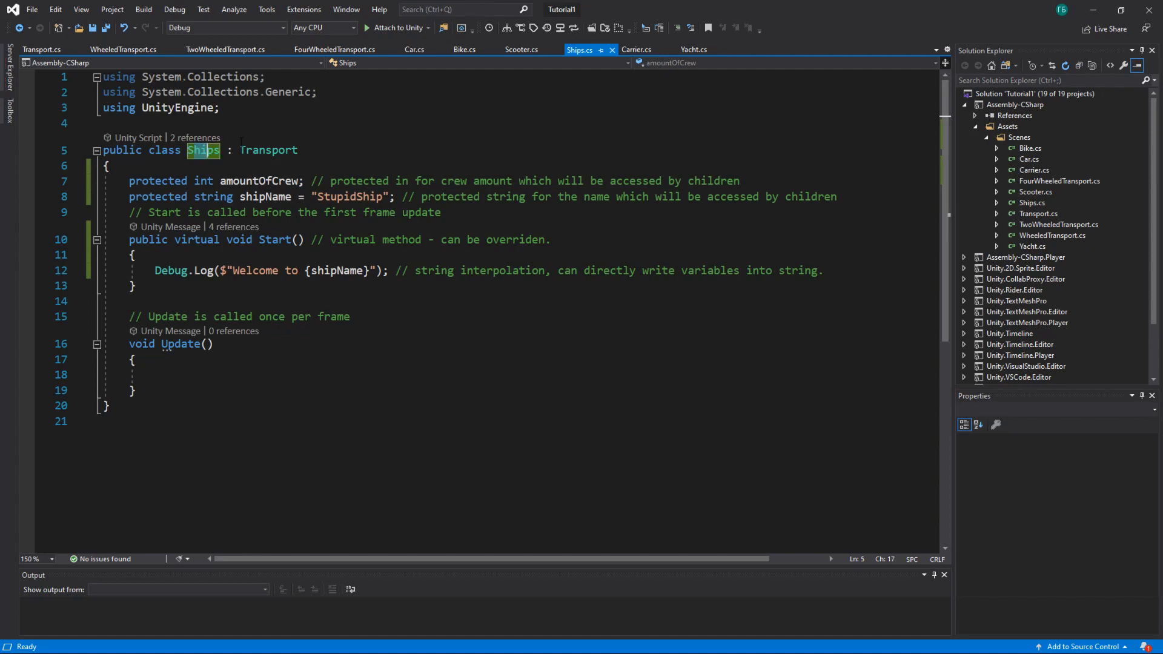
pyautogui.click(693, 48)
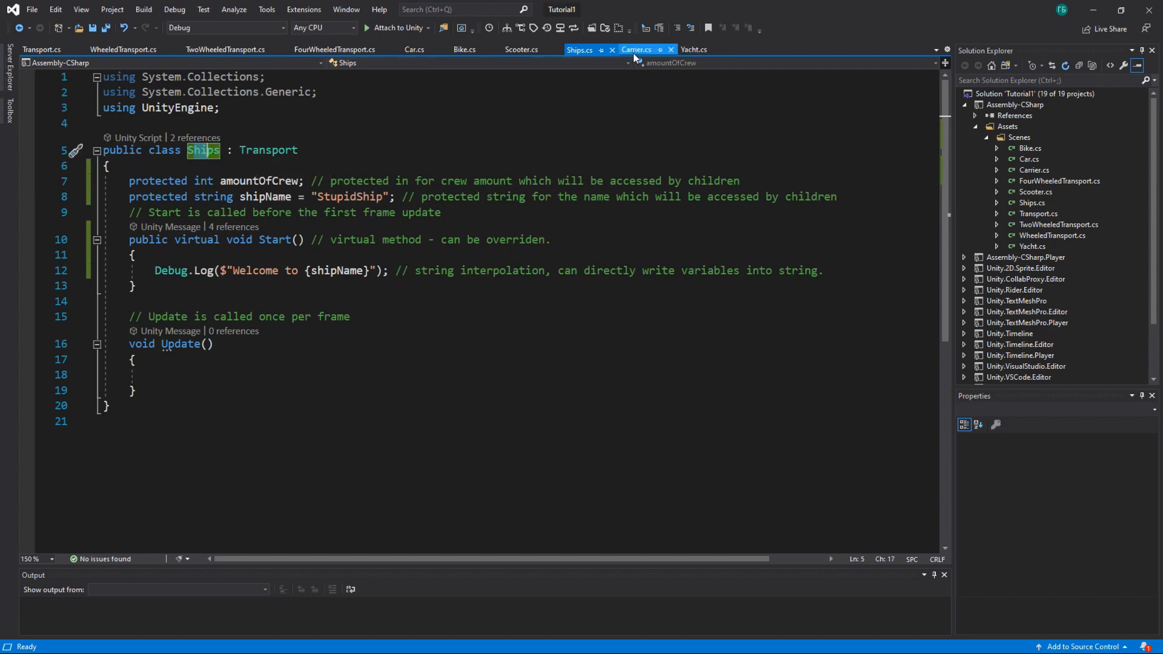
pyautogui.click(695, 48)
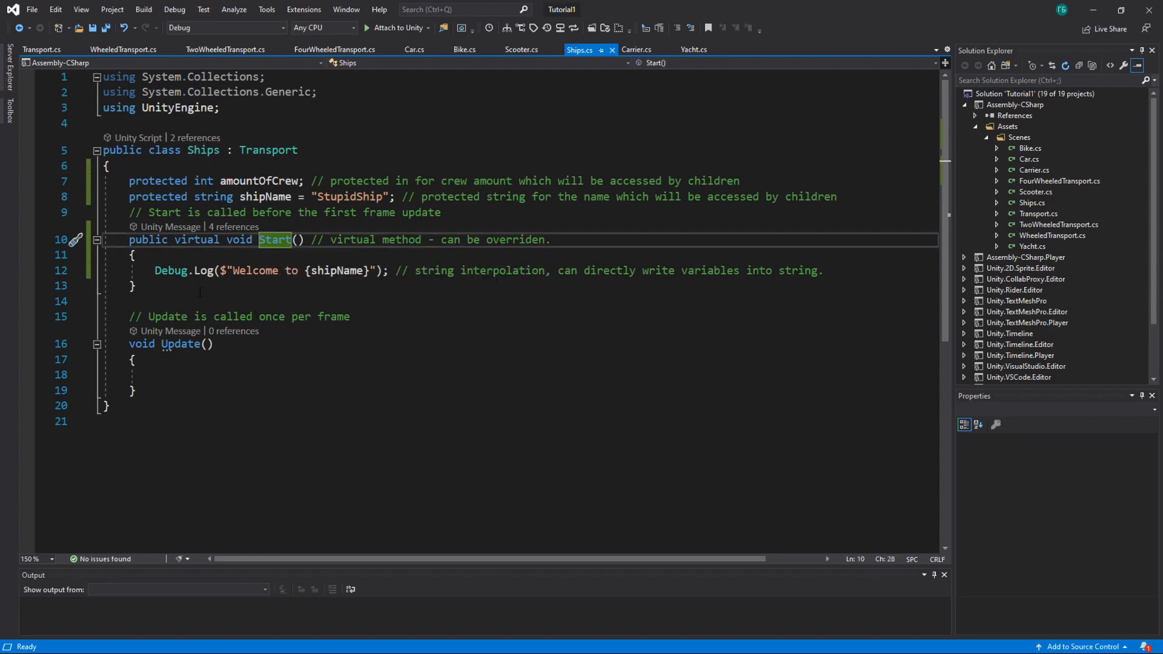
pyautogui.moveTo(613, 49)
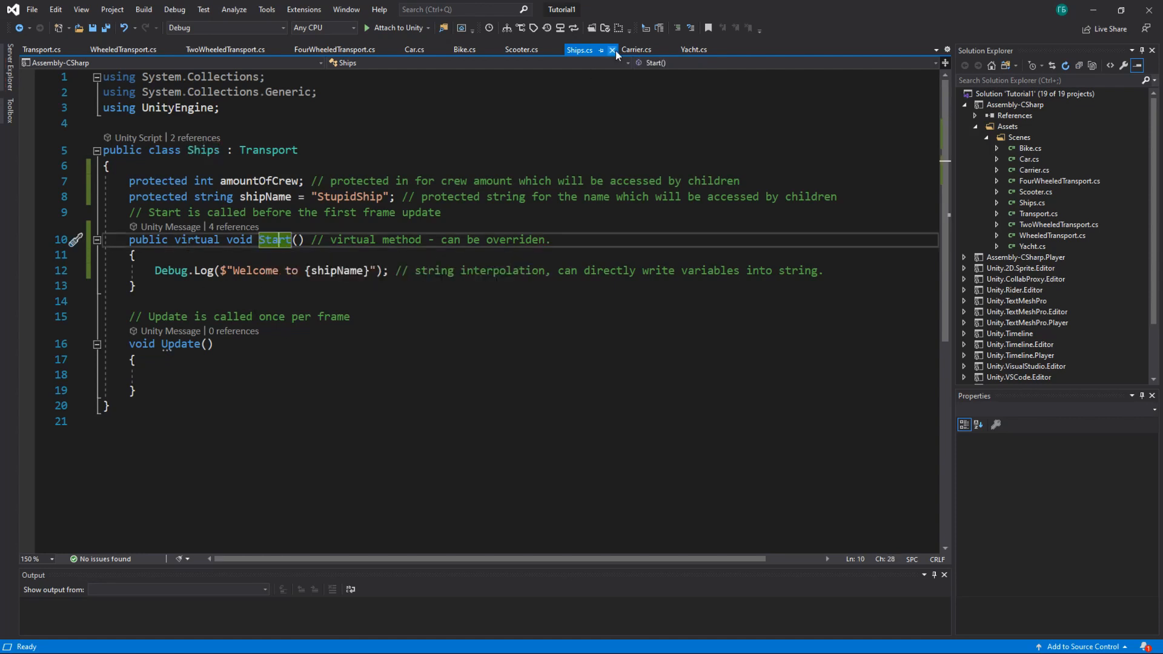
pyautogui.click(636, 49)
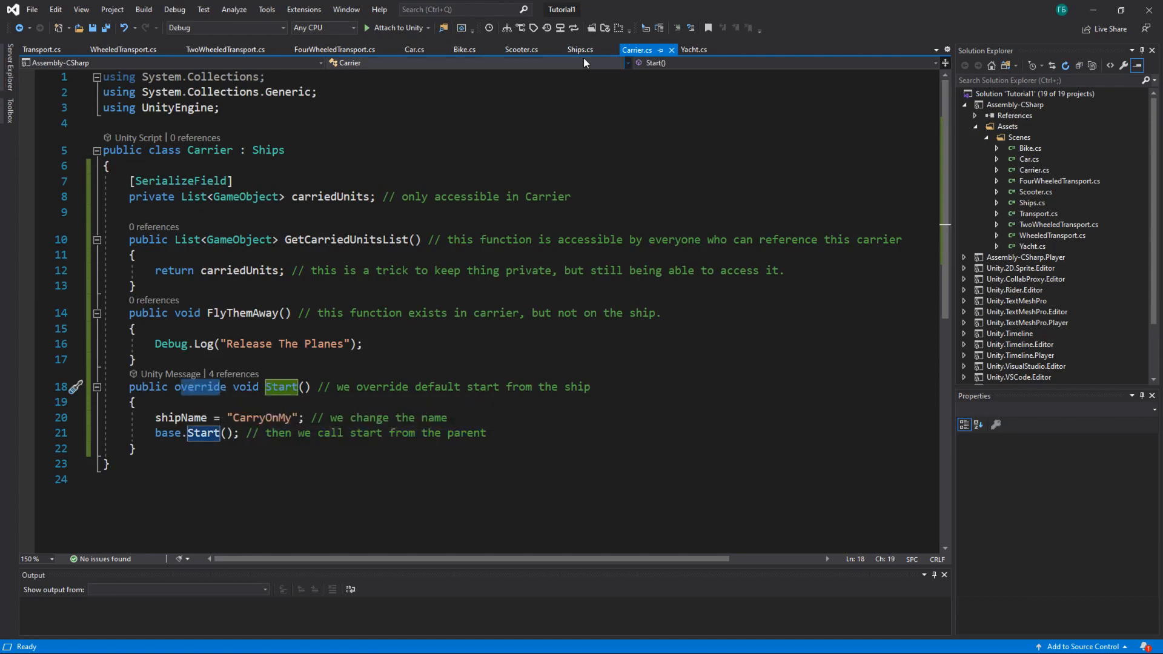
pyautogui.click(581, 50)
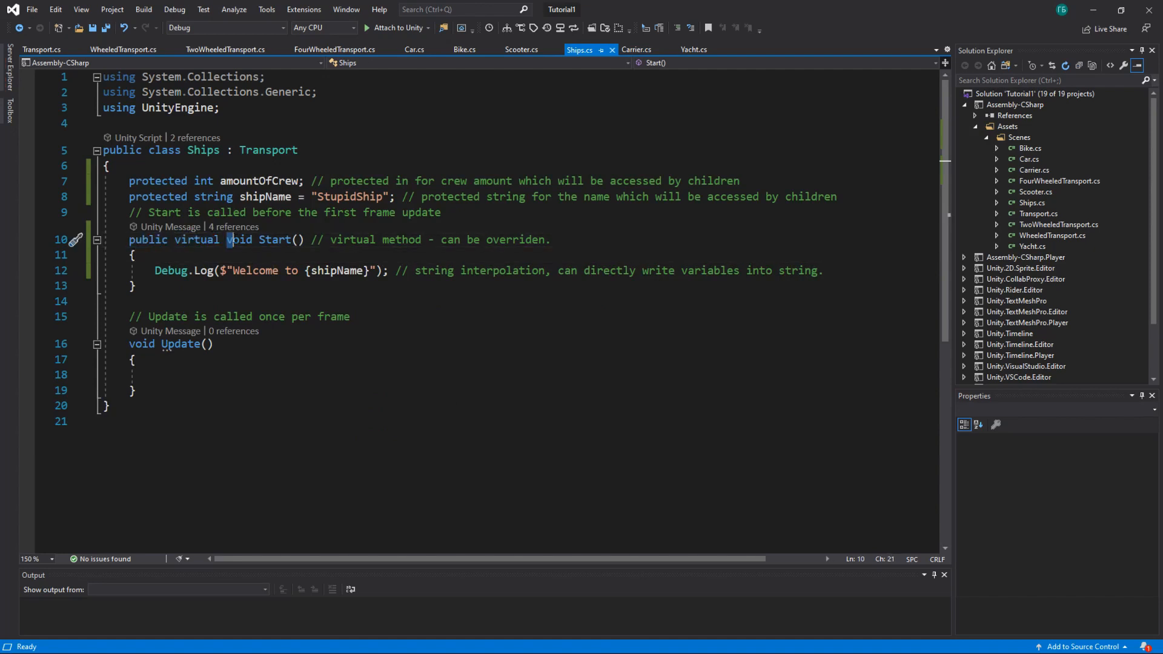
pyautogui.click(134, 286)
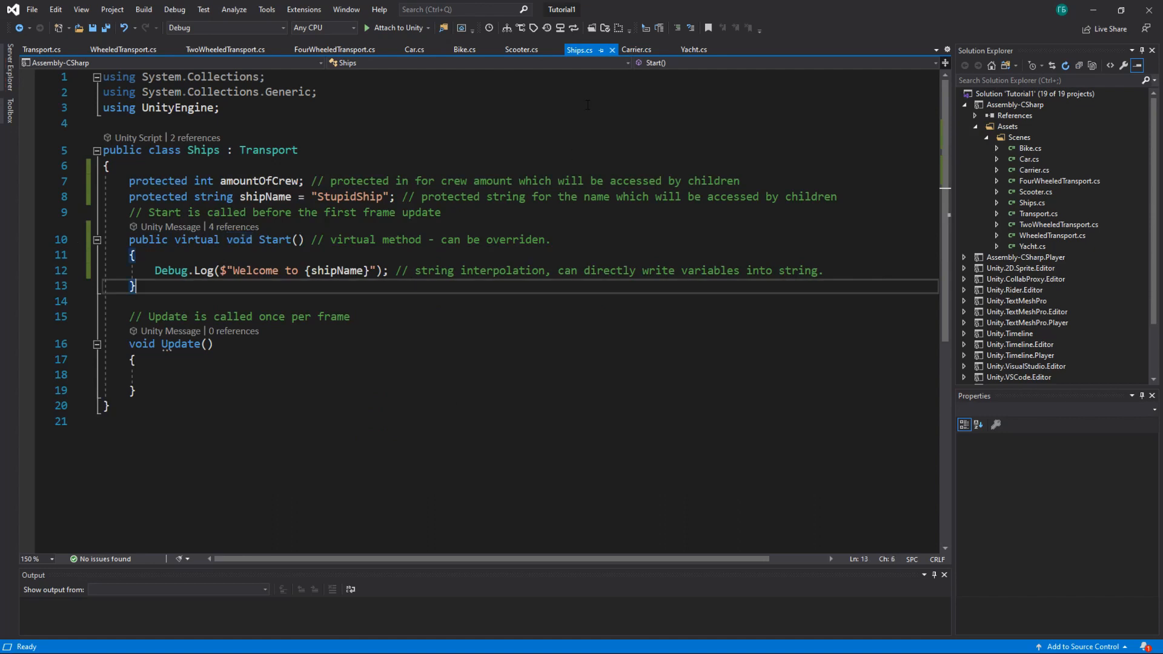
pyautogui.click(637, 50)
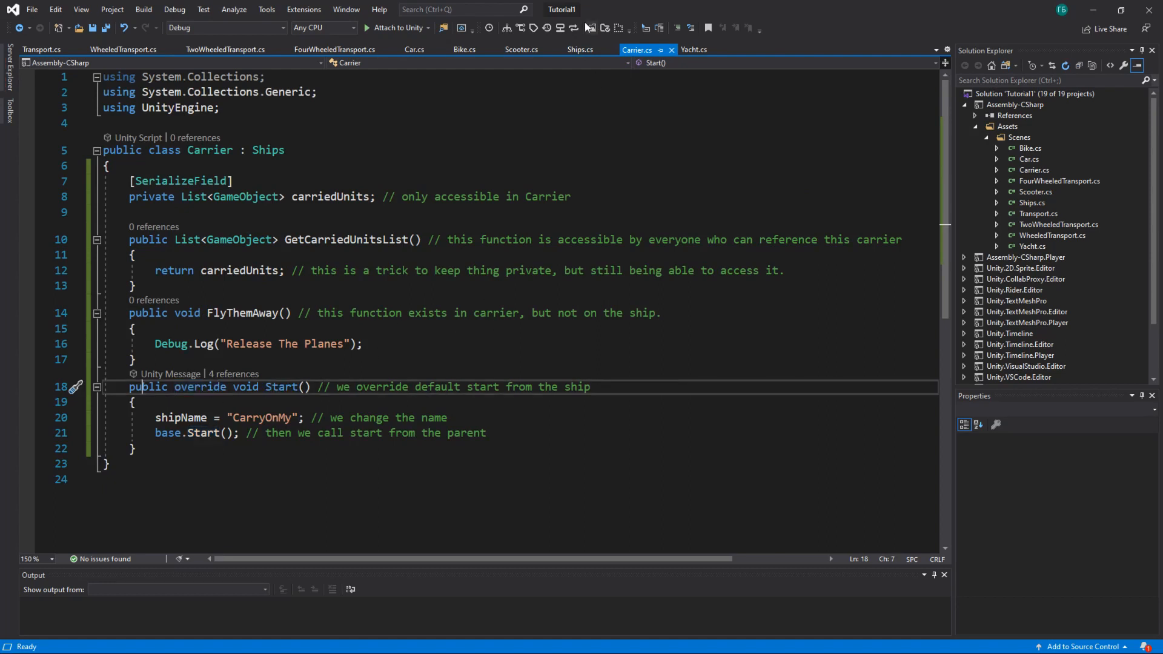
pyautogui.click(581, 49)
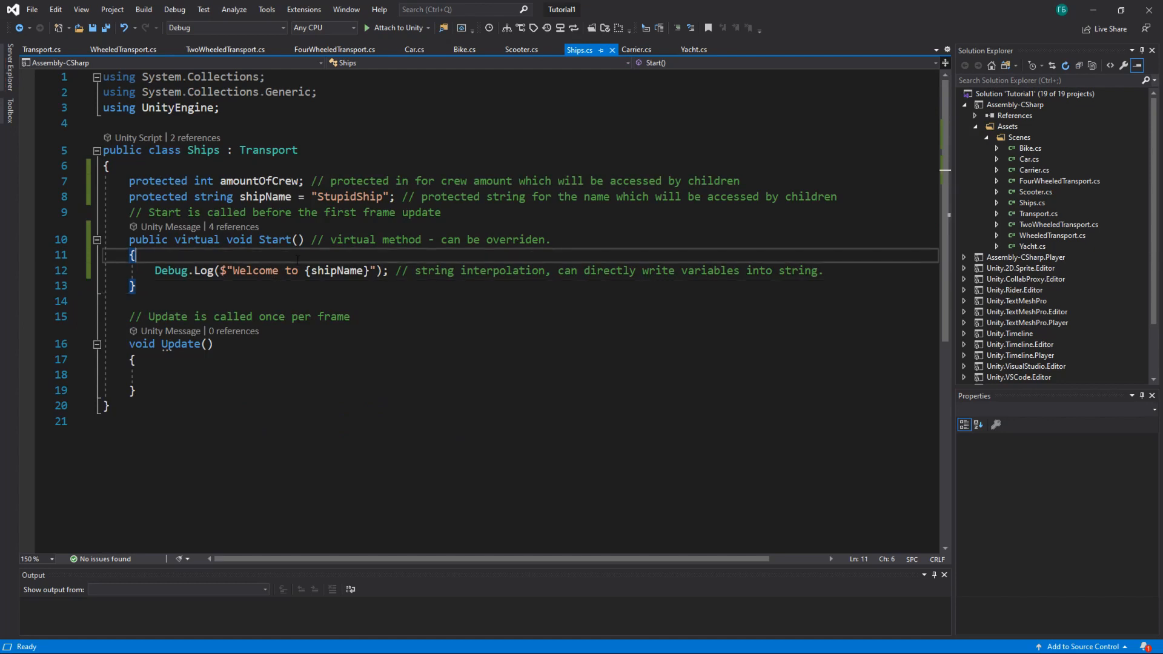
# Examine Ships' welcome log and default shipName "StupidShip", then view Carrier's Start override
pyautogui.doubleClick(274, 238)
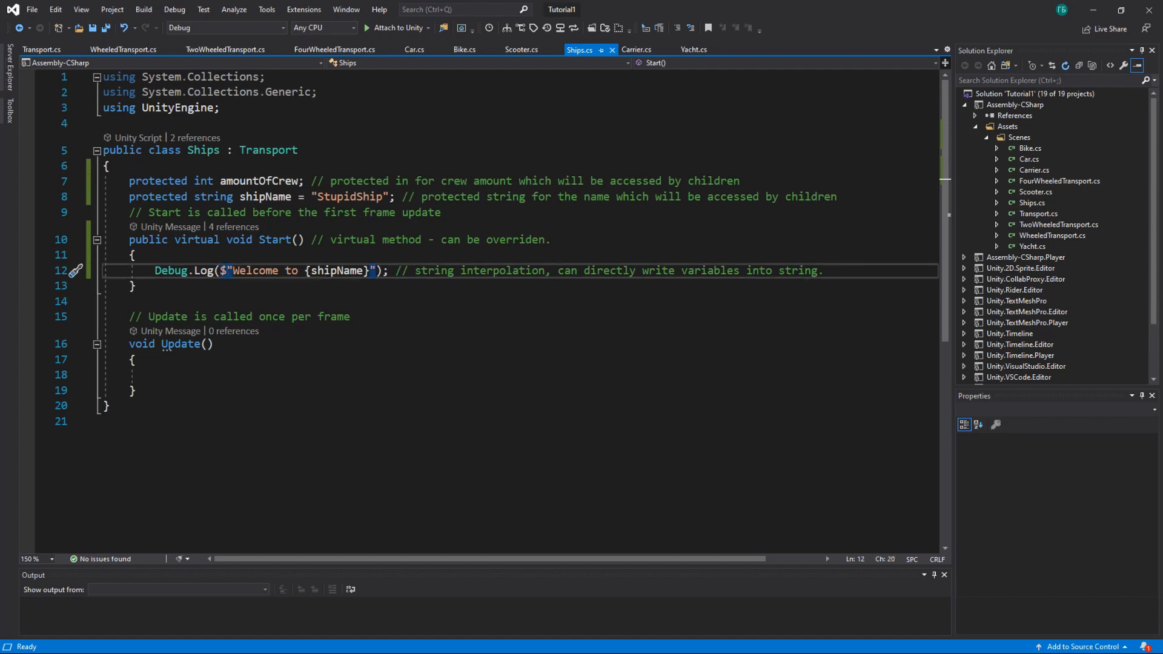
pyautogui.moveTo(342, 270)
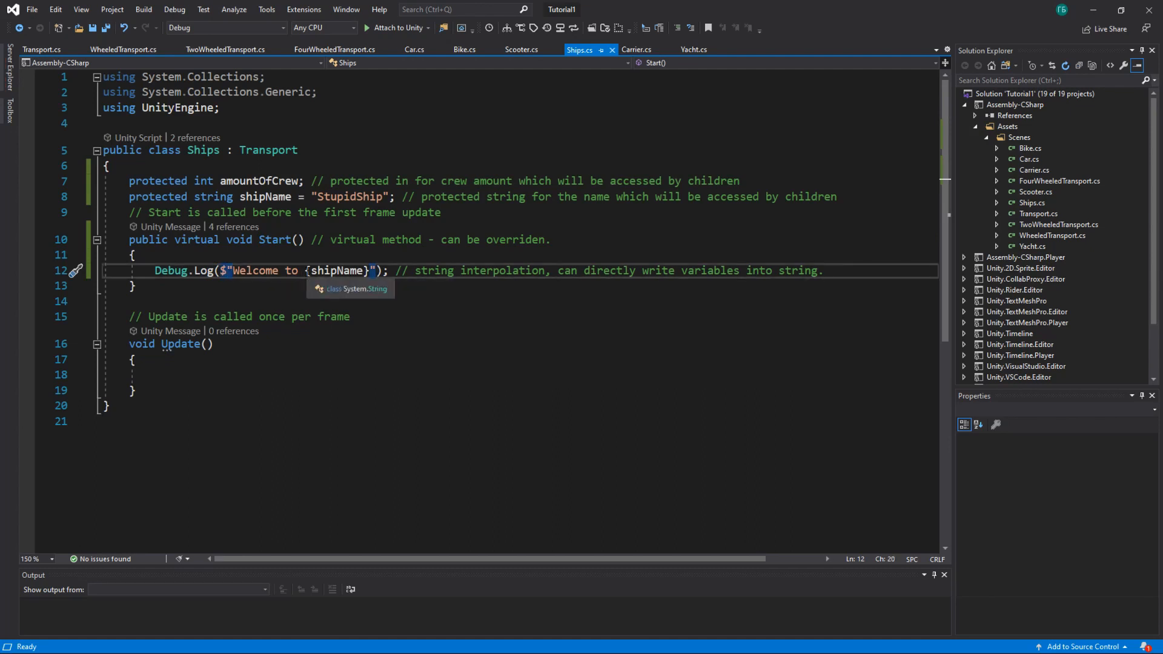
pyautogui.doubleClick(338, 270)
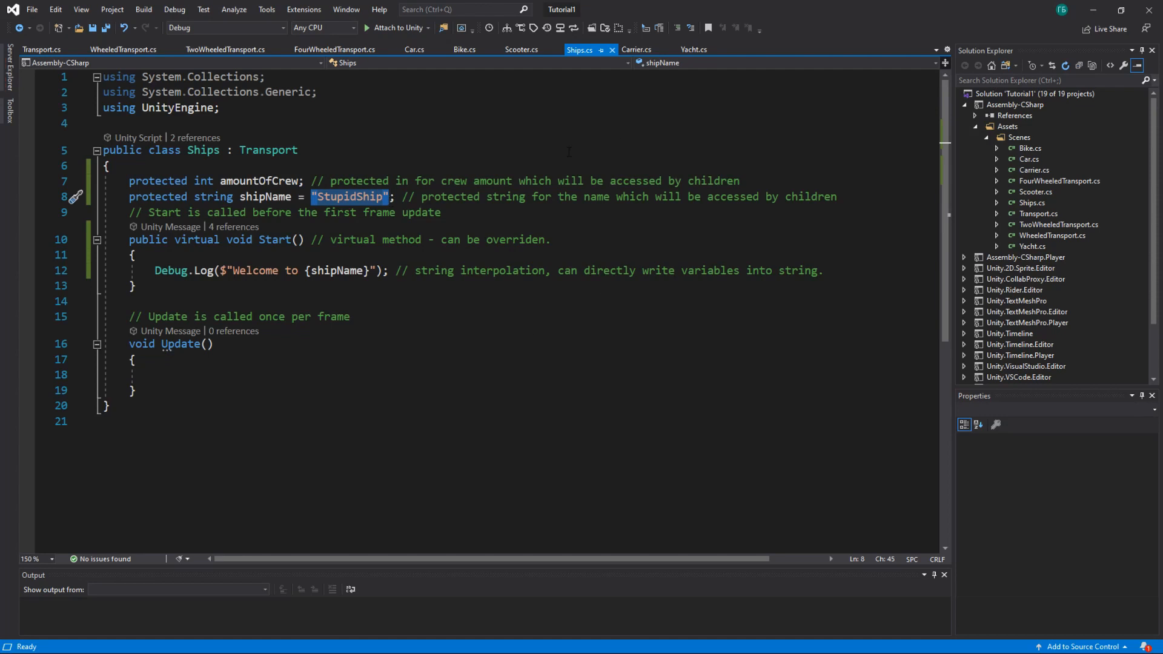
pyautogui.click(636, 49)
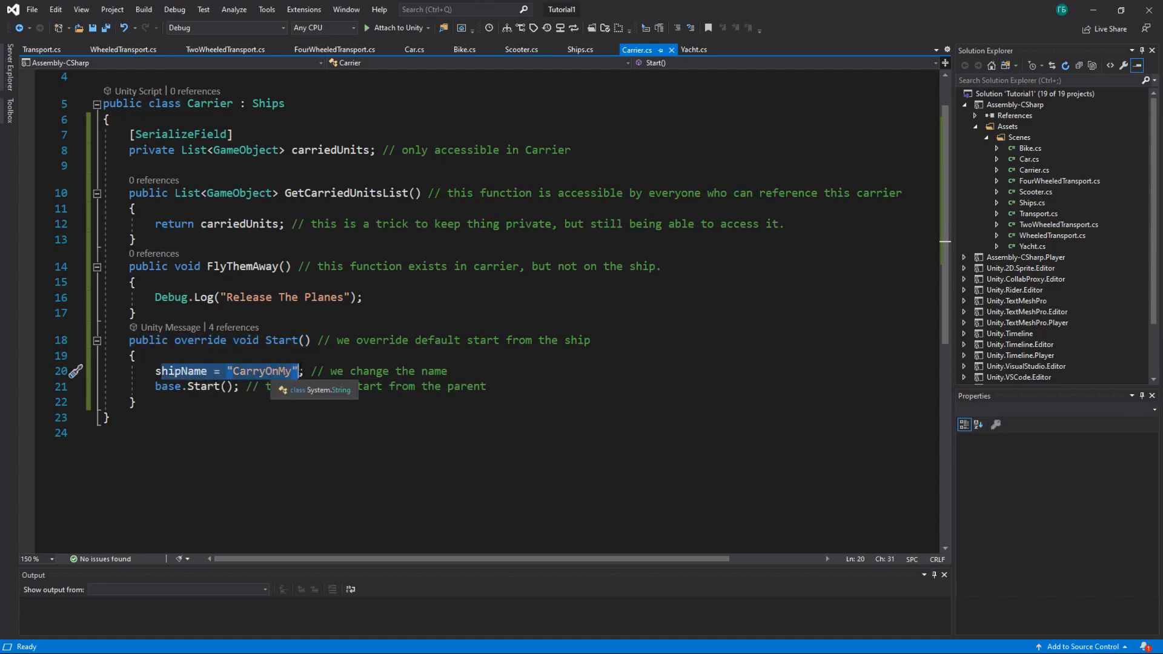
# Examine Carrier's base.Start() call and begin a new 'base.' line, returning to Ships
pyautogui.click(133, 355)
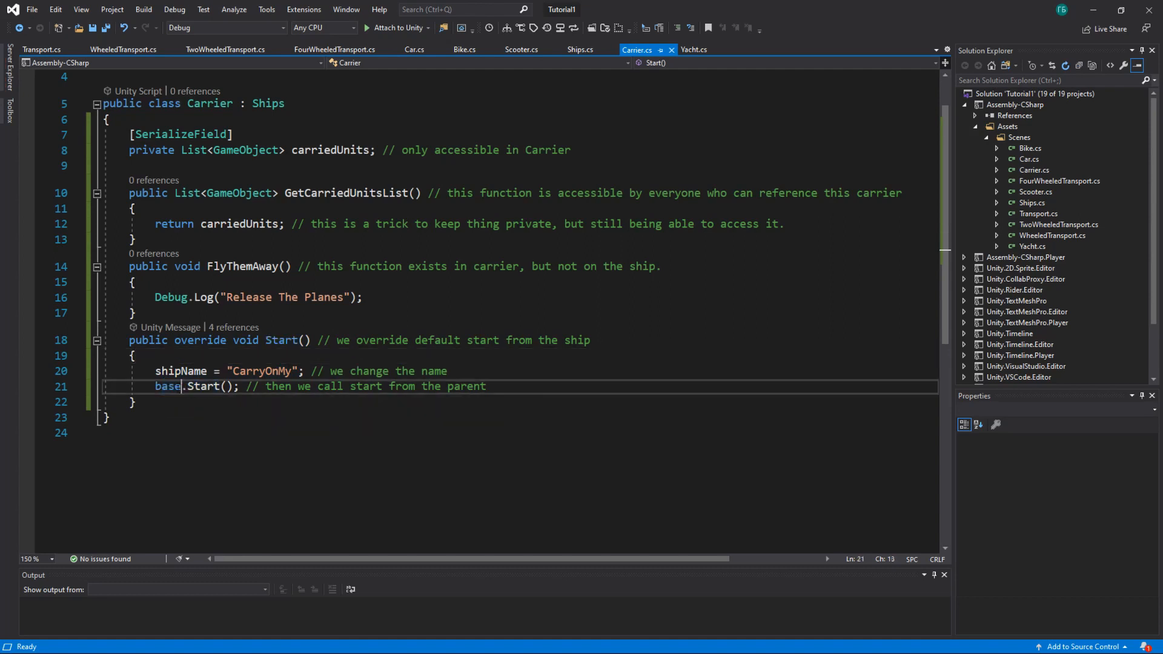
pyautogui.doubleClick(167, 386)
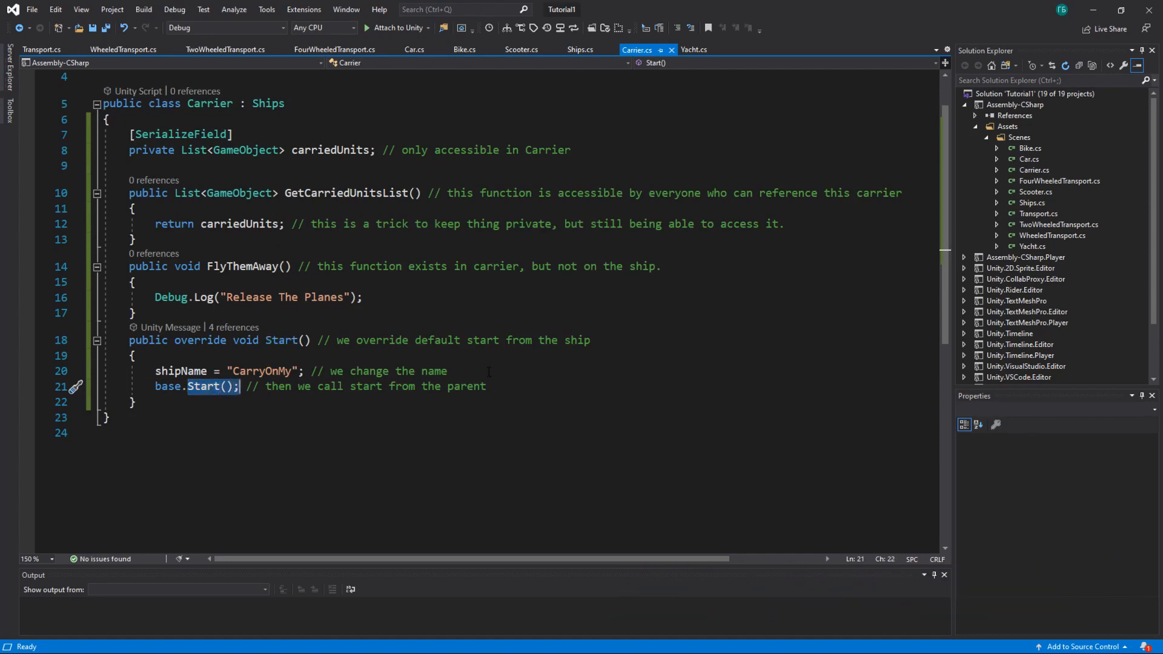
pyautogui.write('base.')
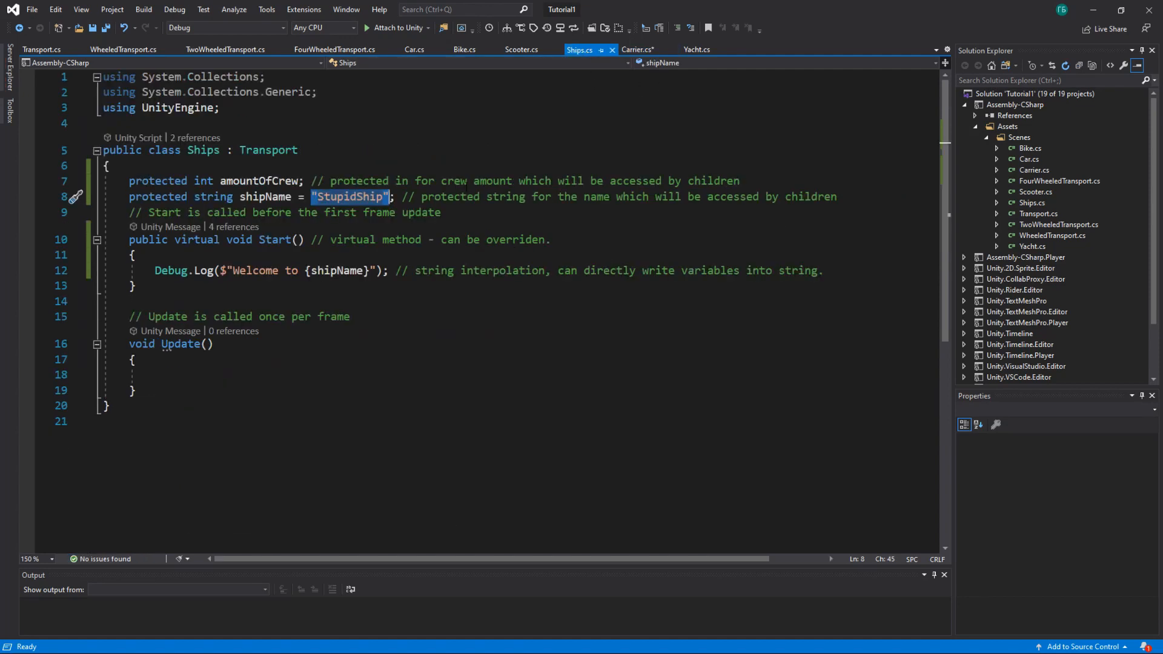
# Make Ships' Update public, then try base.Update() in Carrier and remove it again
pyautogui.click(178, 343)
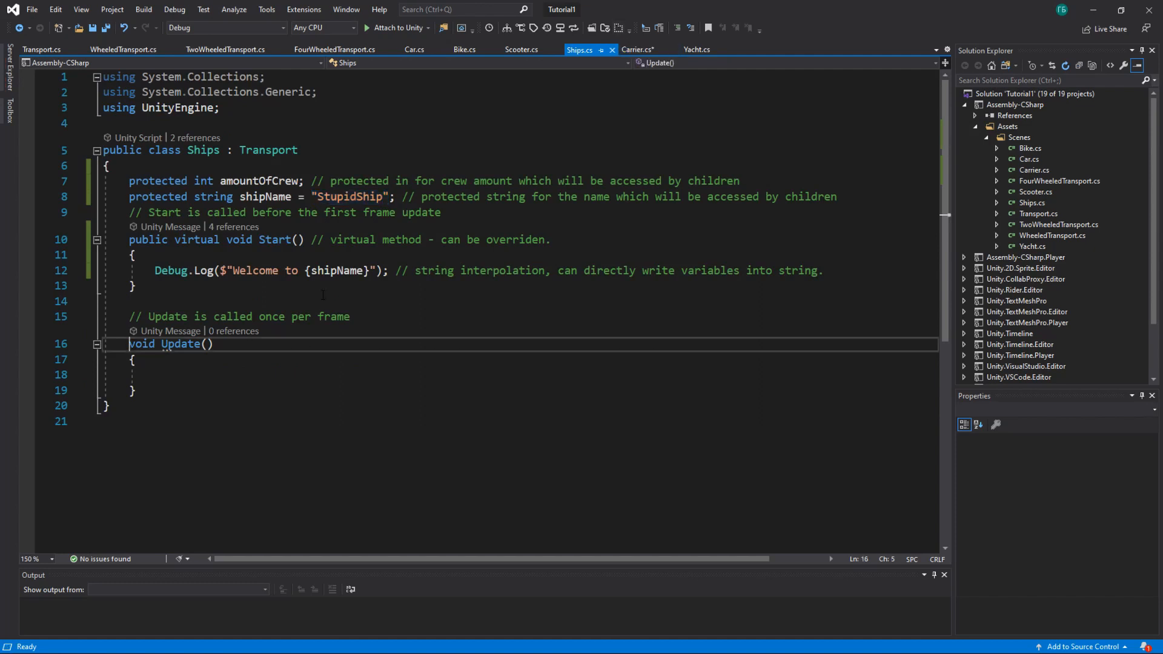
pyautogui.write('public')
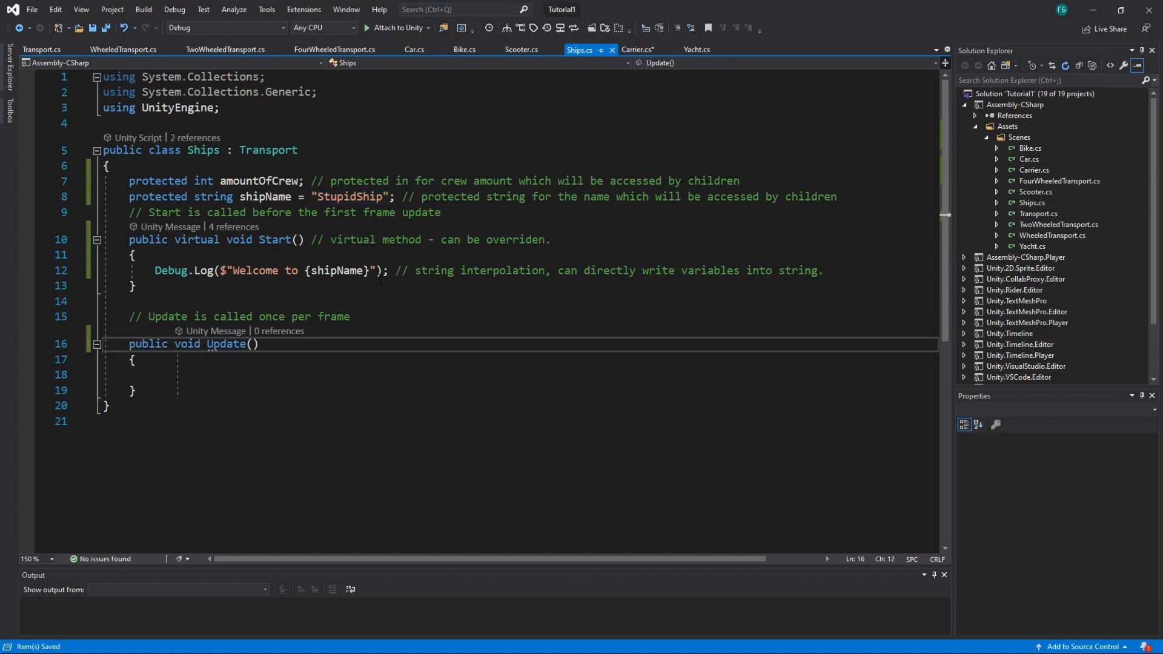
pyautogui.click(636, 48)
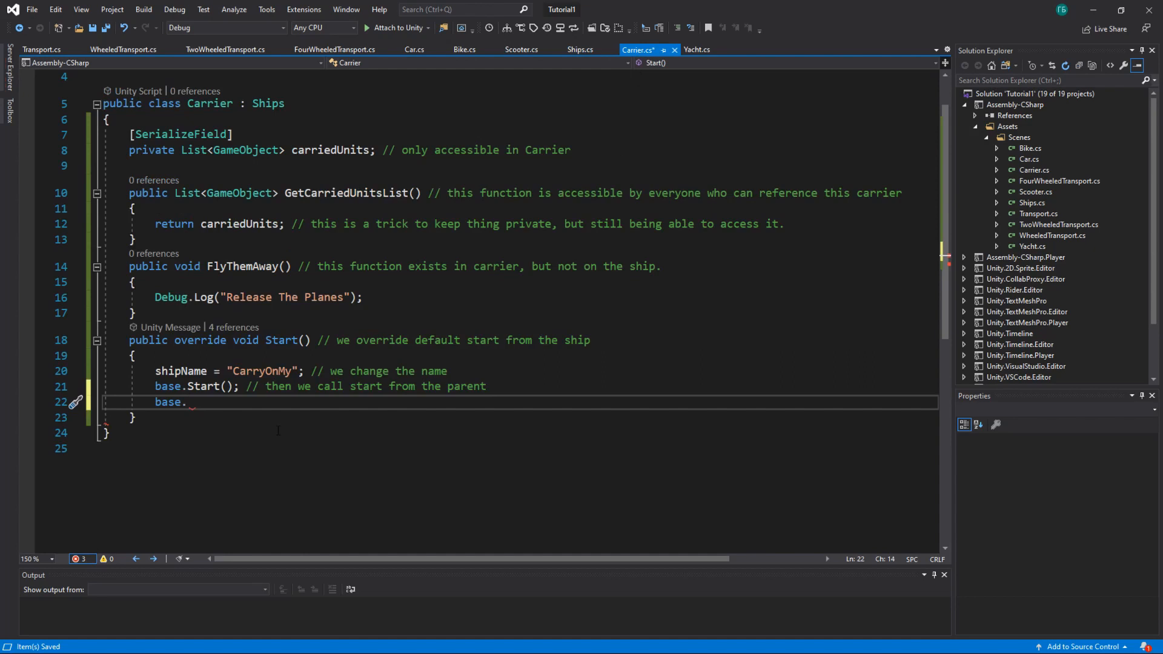
pyautogui.write('up')
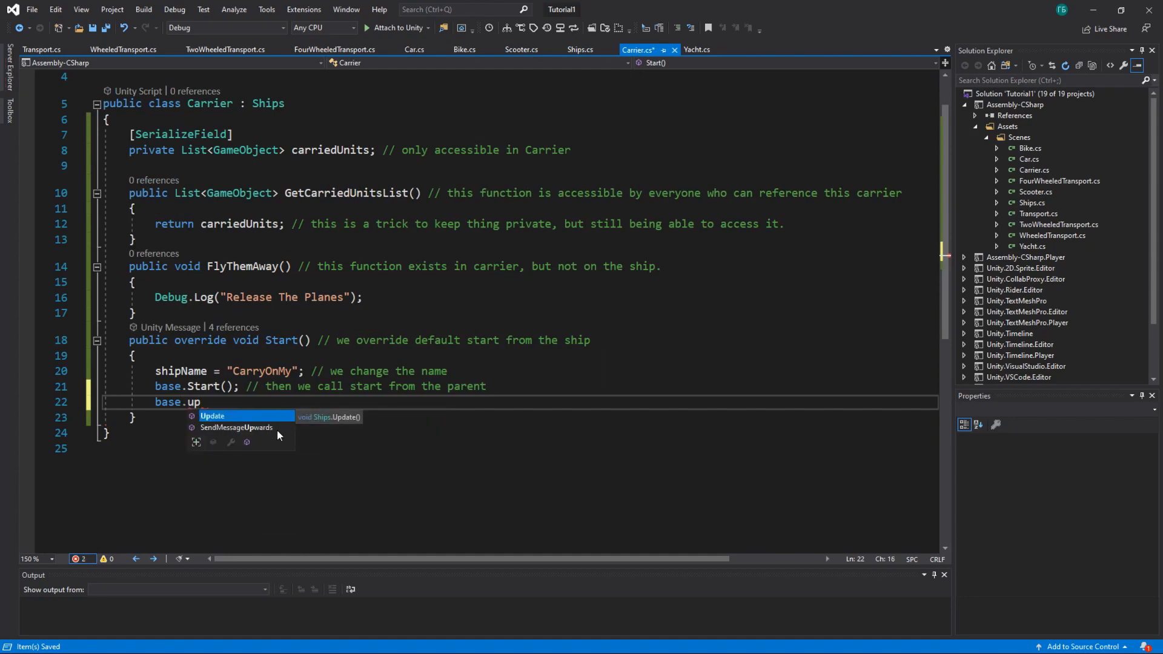
pyautogui.press('Tab')
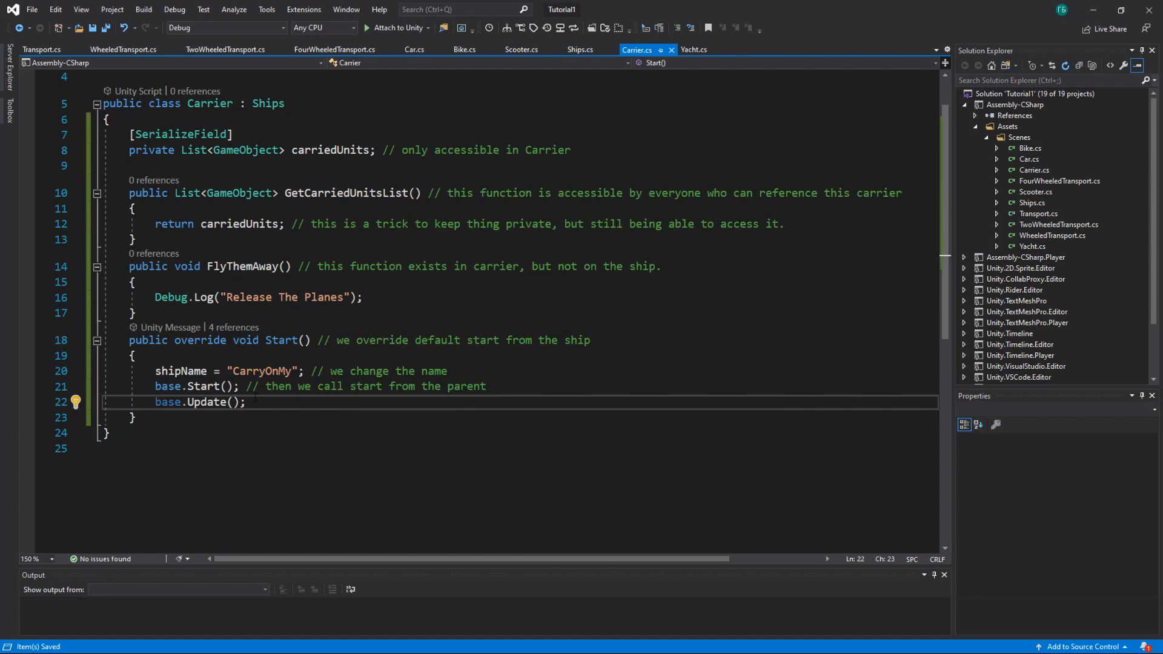
pyautogui.press('Ctrl+Shift+K')
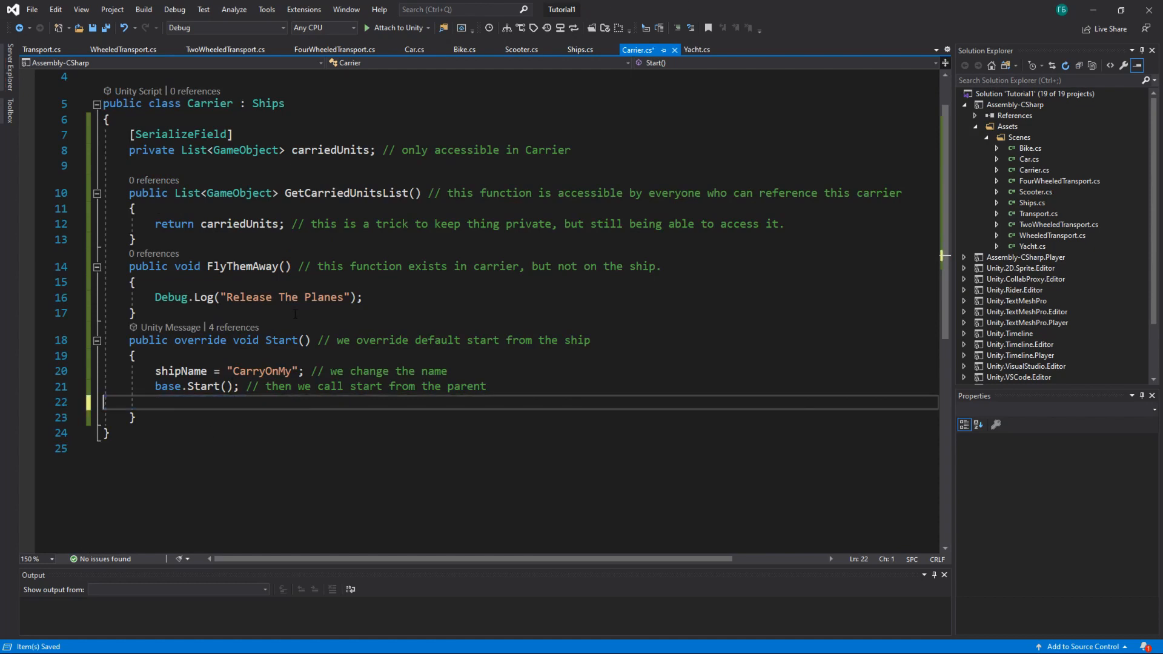
pyautogui.press('Backspace')
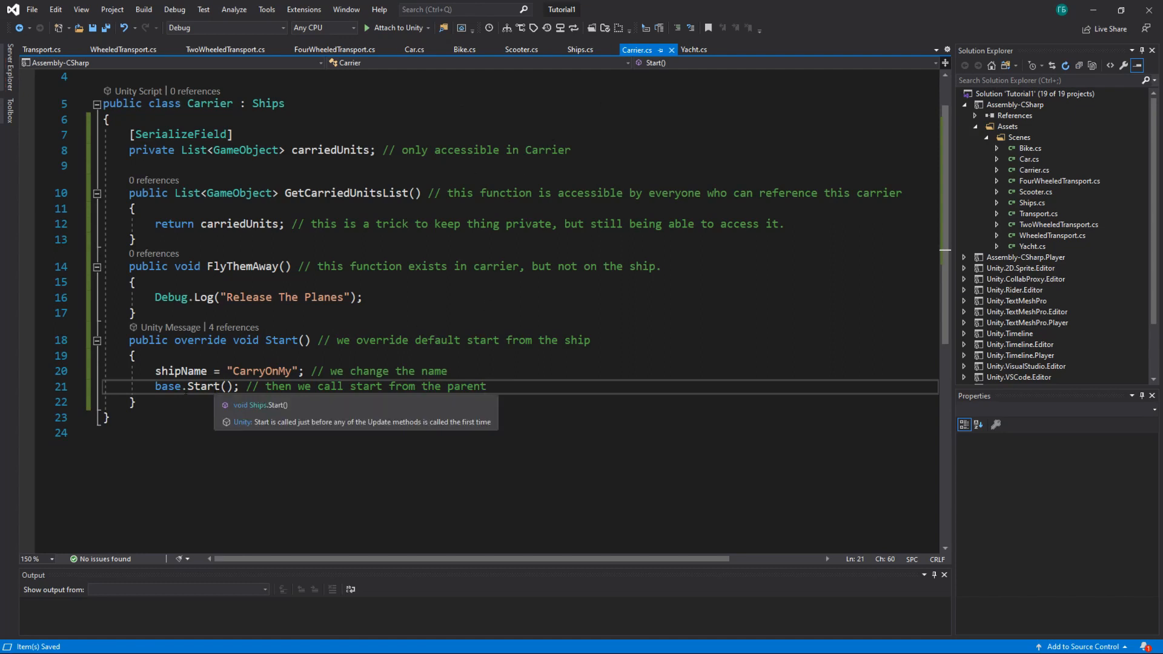
# Compare Carrier's base.Start() call with Ships' string shipName field declaration
pyautogui.doubleClick(167, 387)
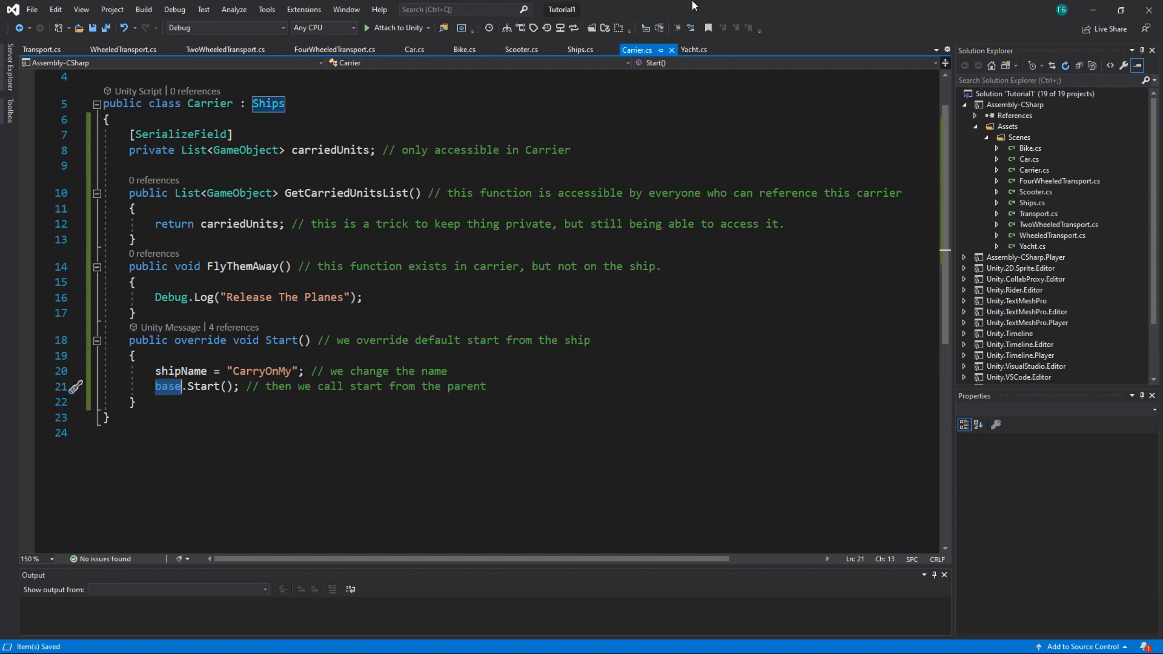
pyautogui.click(580, 48)
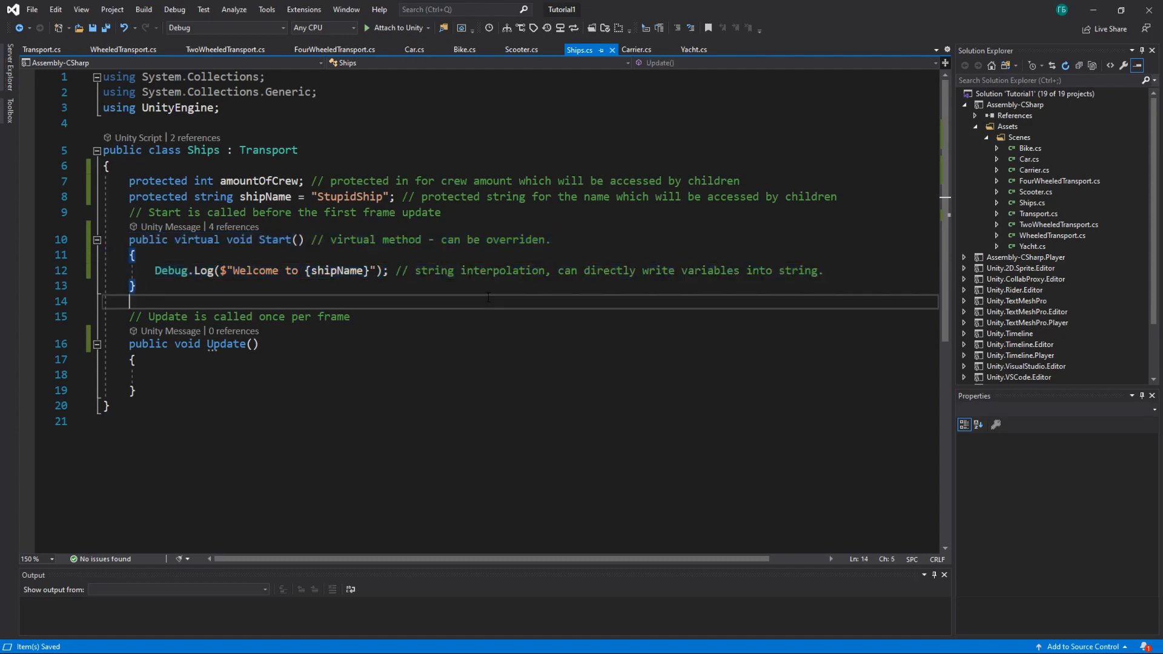
pyautogui.click(636, 49)
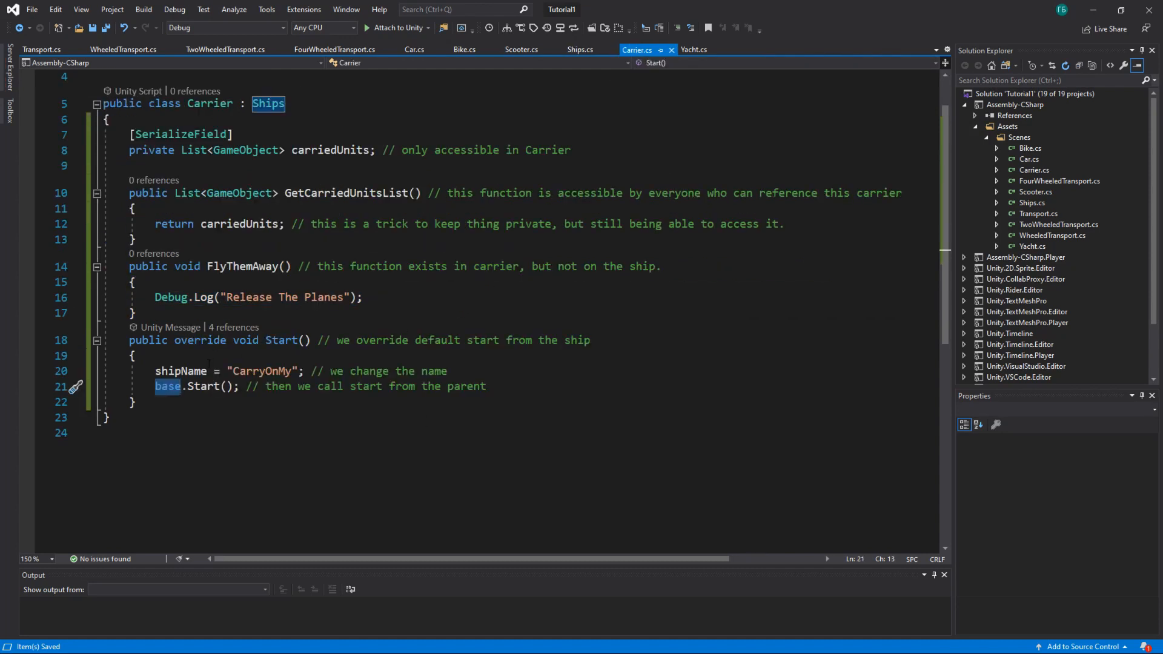
pyautogui.click(581, 49)
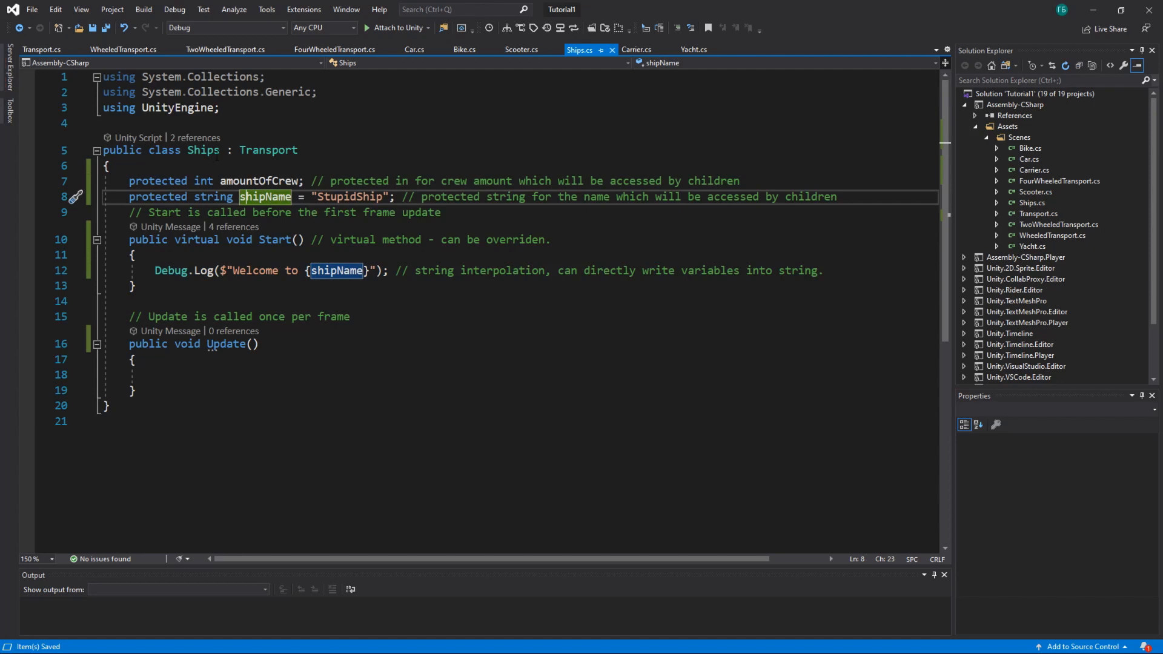
pyautogui.click(636, 48)
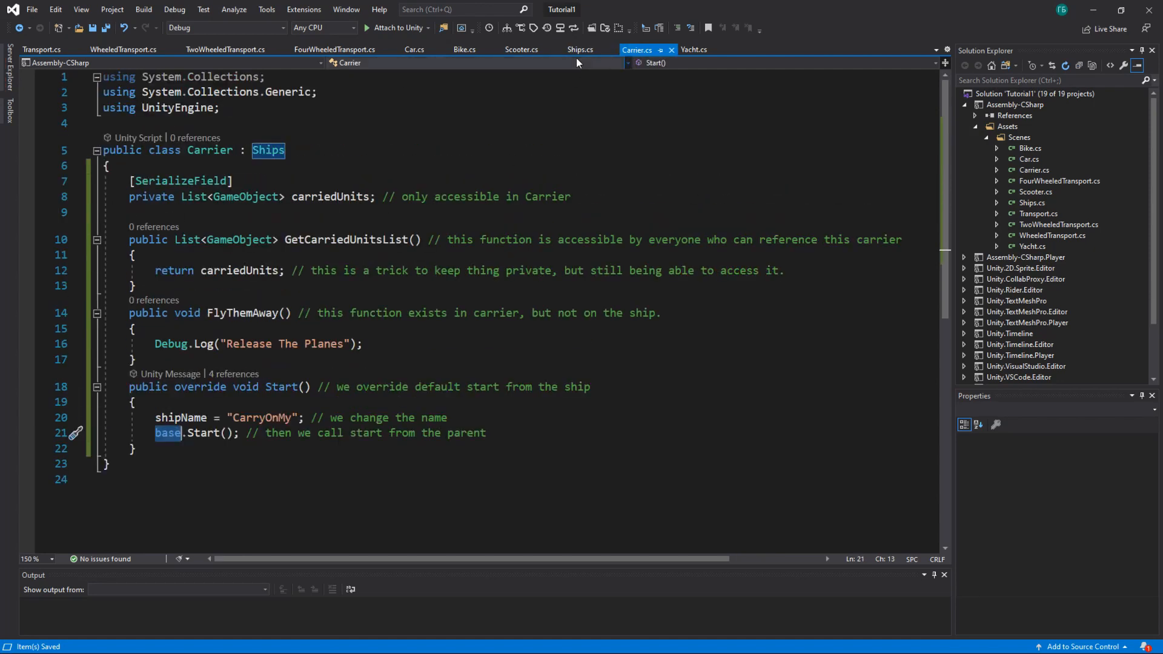
pyautogui.click(579, 49)
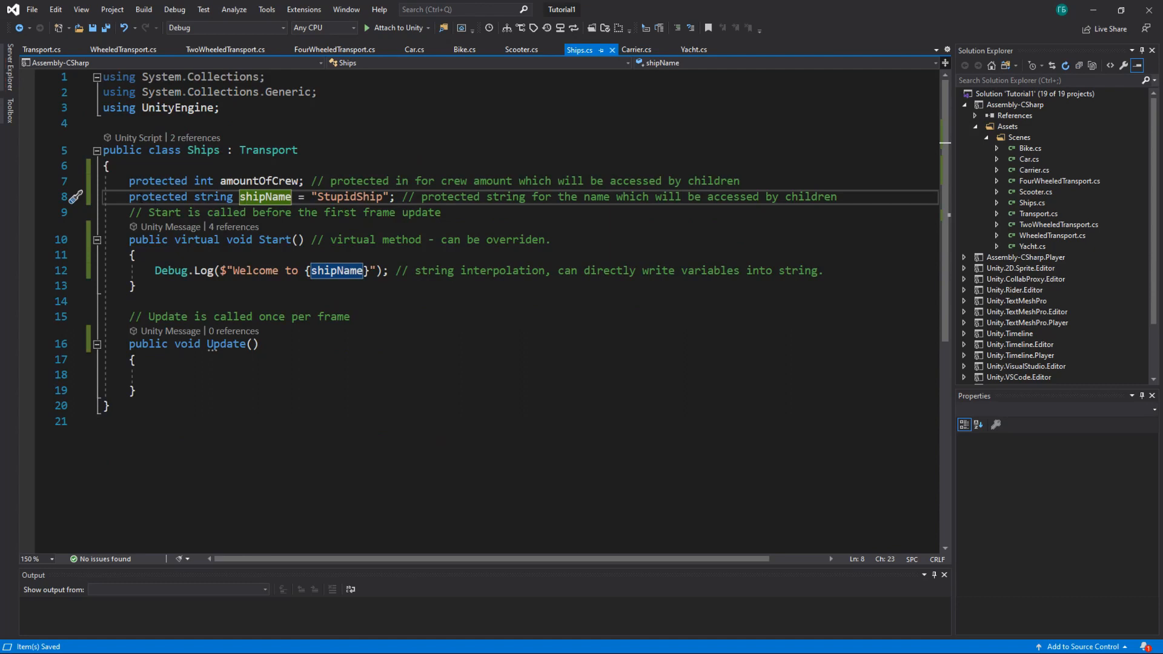
pyautogui.doubleClick(206, 196)
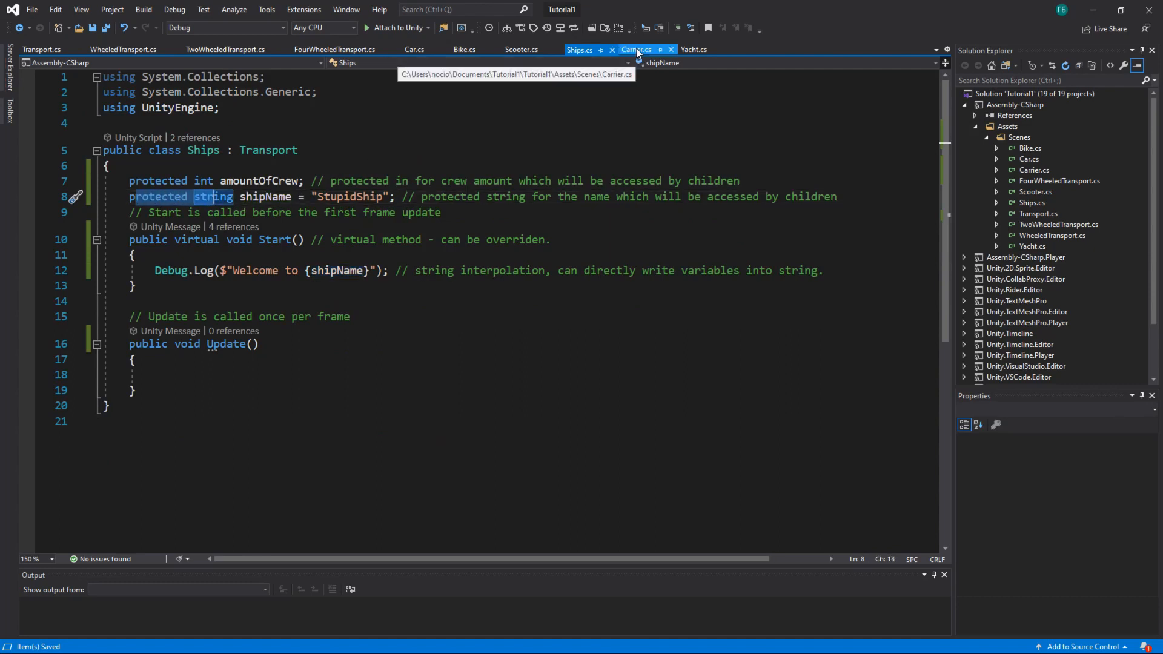
pyautogui.click(636, 48)
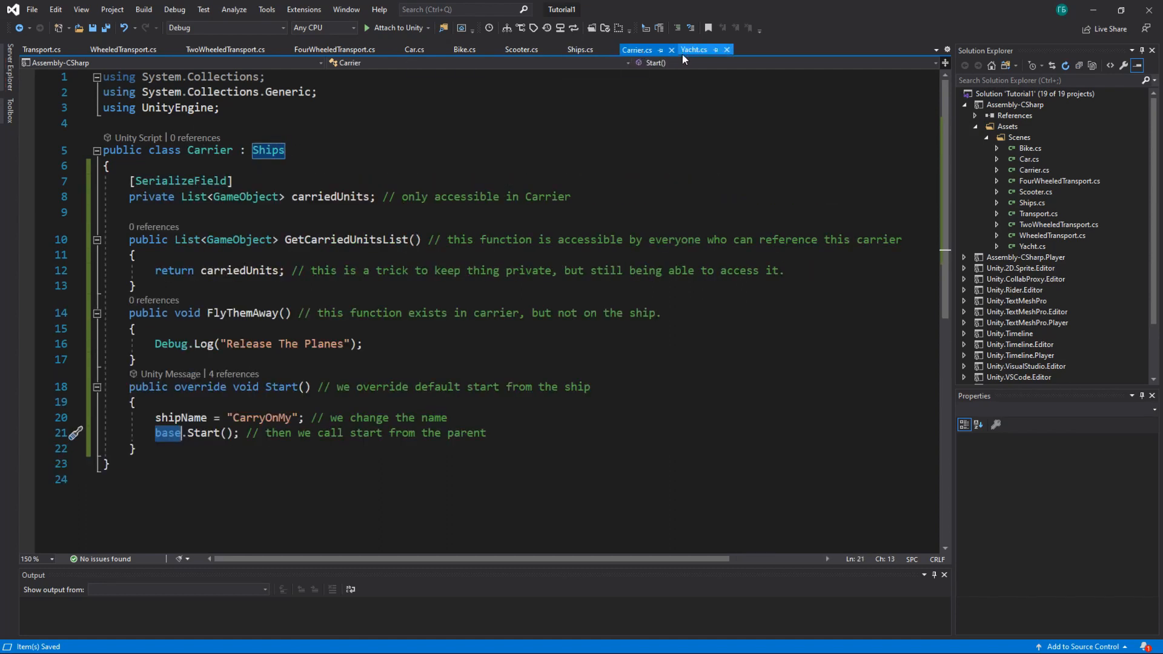
# Compare Carrier's shipName = "CarryOnMy" assignment with Yacht's "Beda" override and the Ships base
pyautogui.click(693, 48)
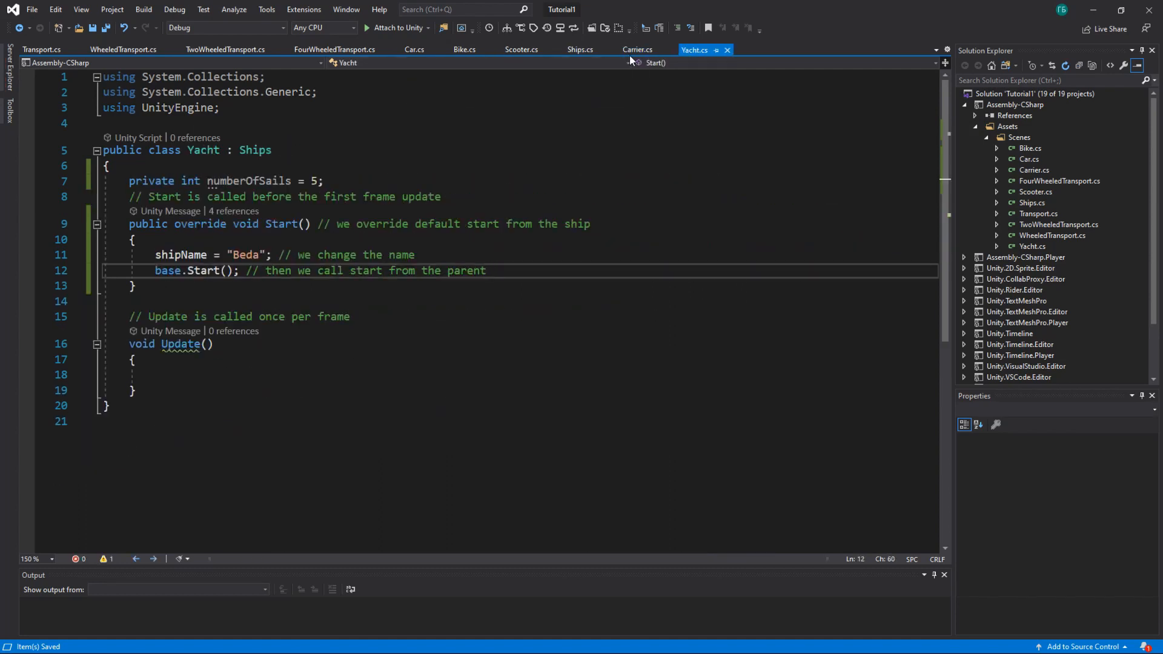
pyautogui.click(636, 50)
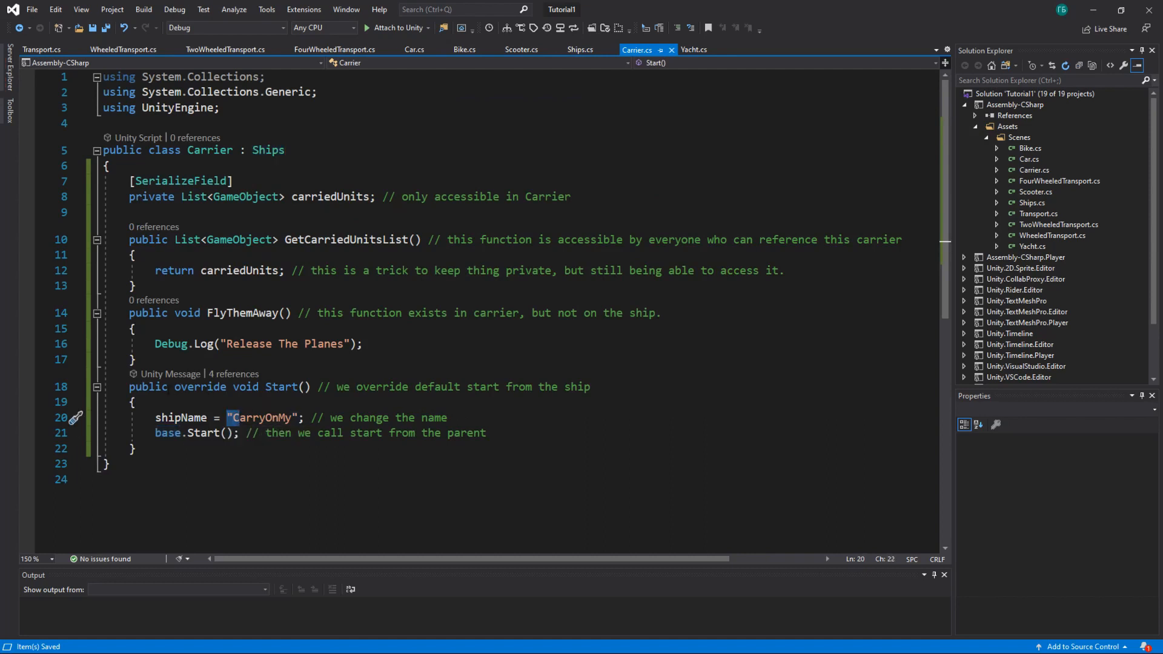
pyautogui.moveTo(225, 418); pyautogui.dragTo(154, 418)
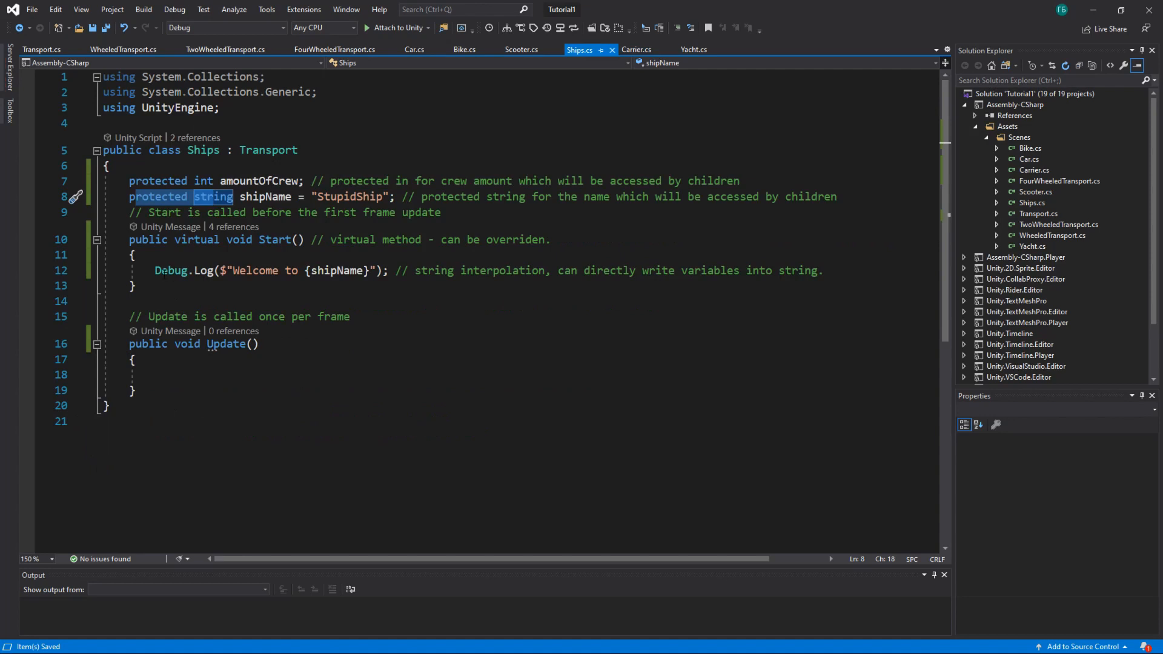
pyautogui.click(693, 48)
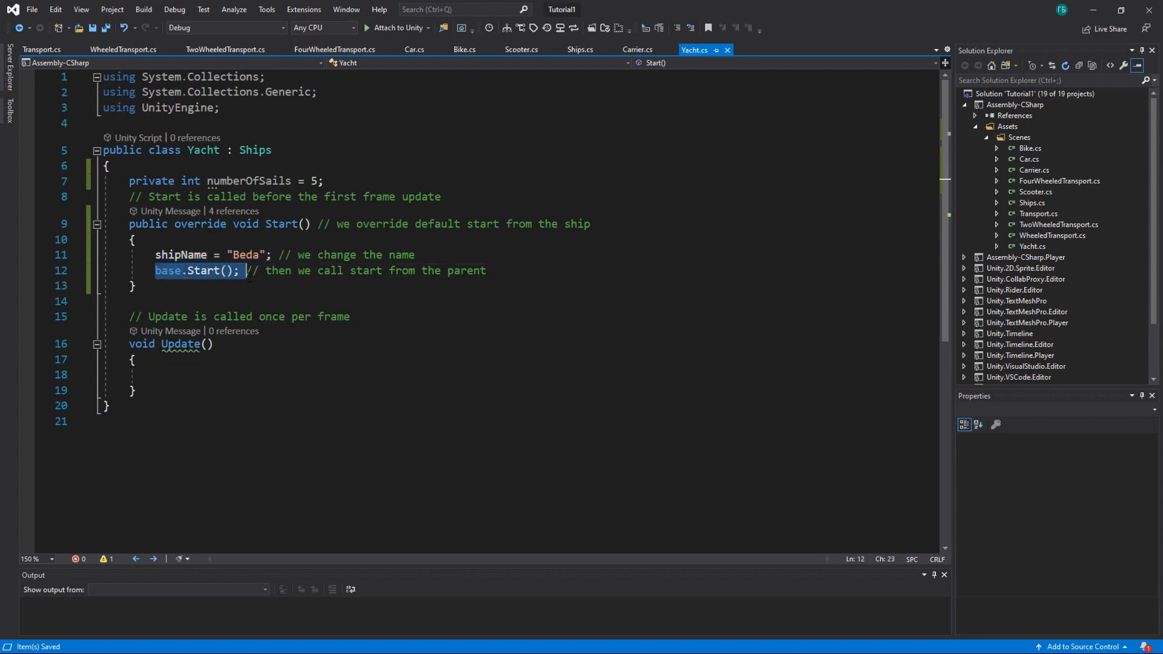
pyautogui.click(636, 48)
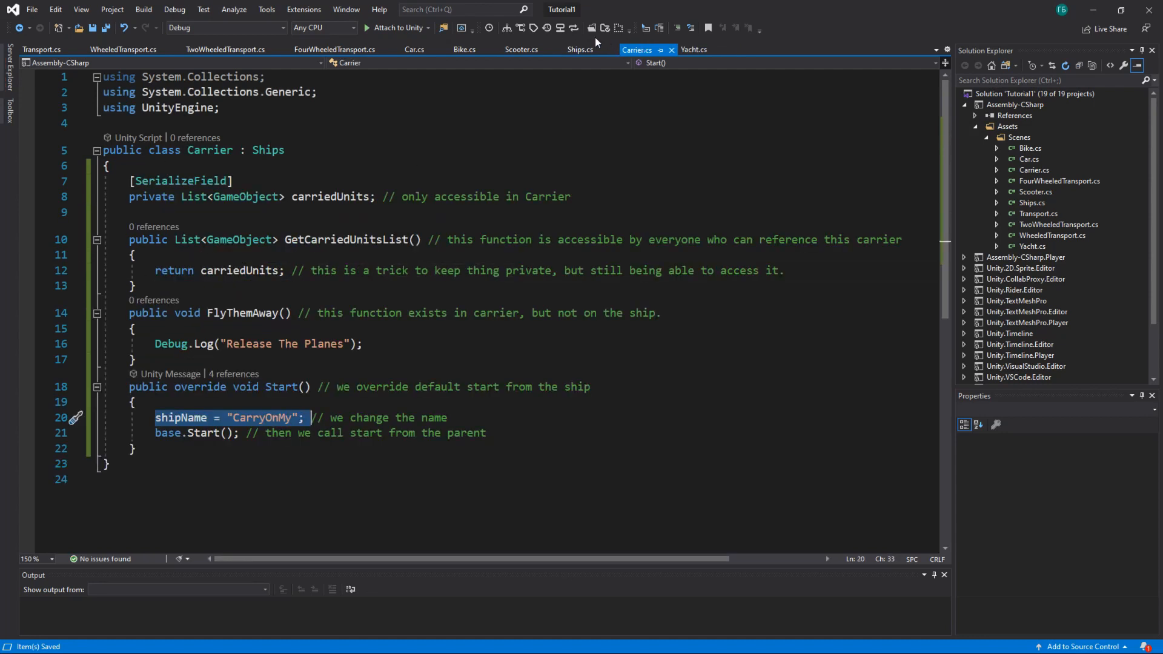
pyautogui.click(581, 49)
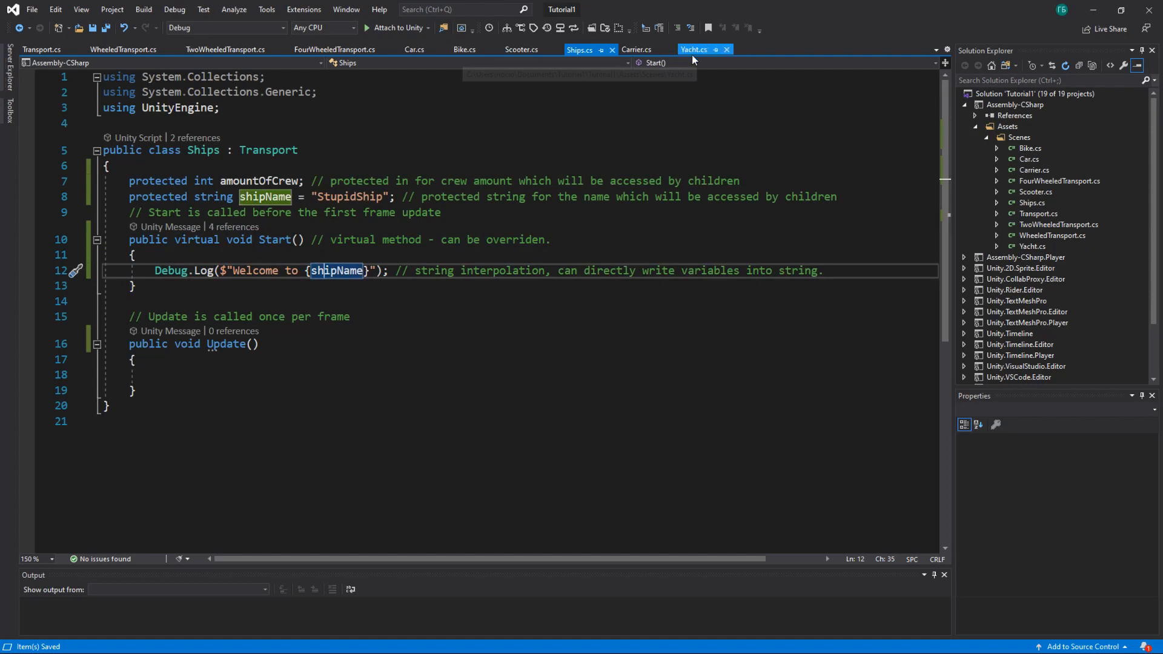
pyautogui.click(636, 49)
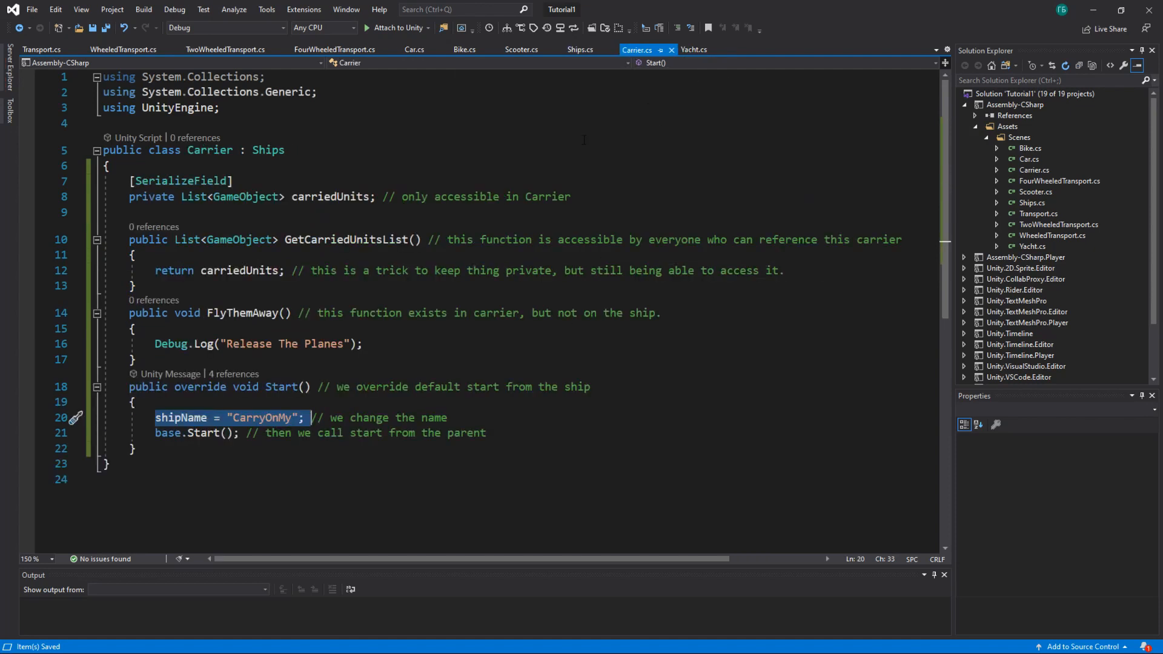
pyautogui.click(695, 49)
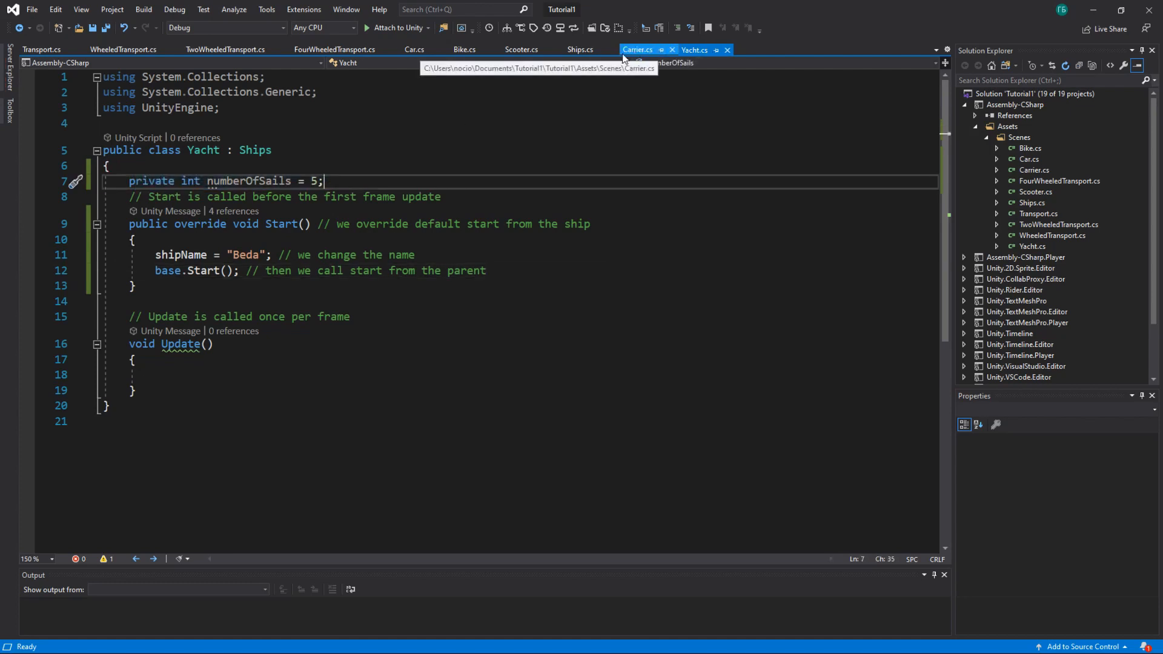
# Change Yacht's numberOfSails to public and back to private, then view the Ships script
pyautogui.click(695, 50)
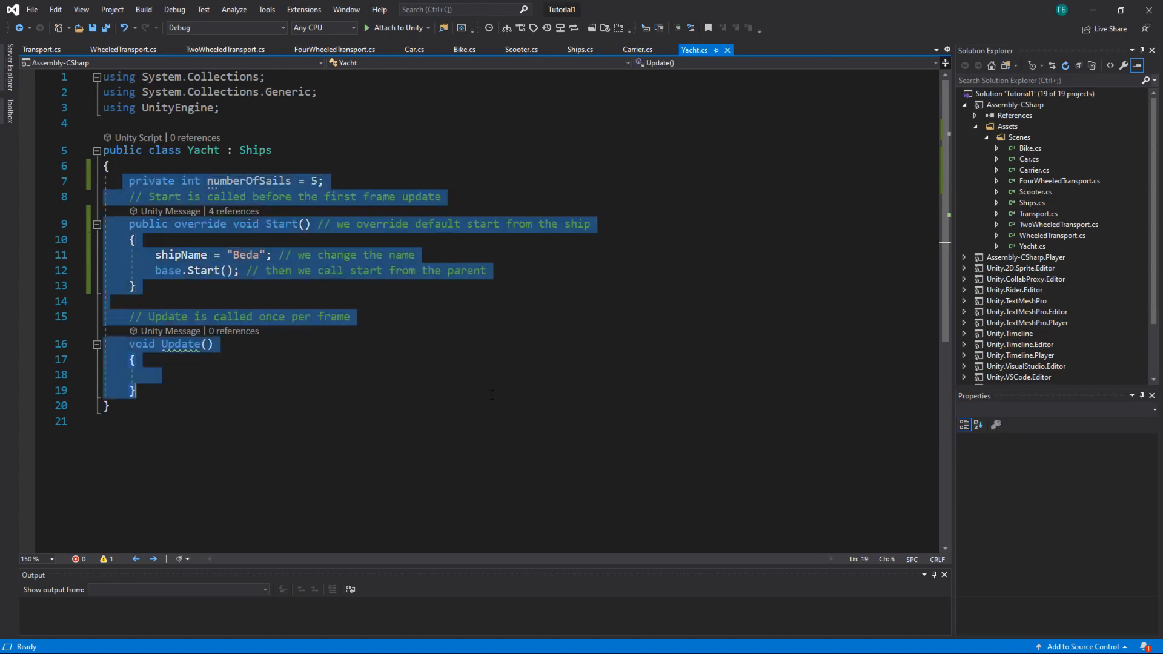
pyautogui.moveTo(695, 50)
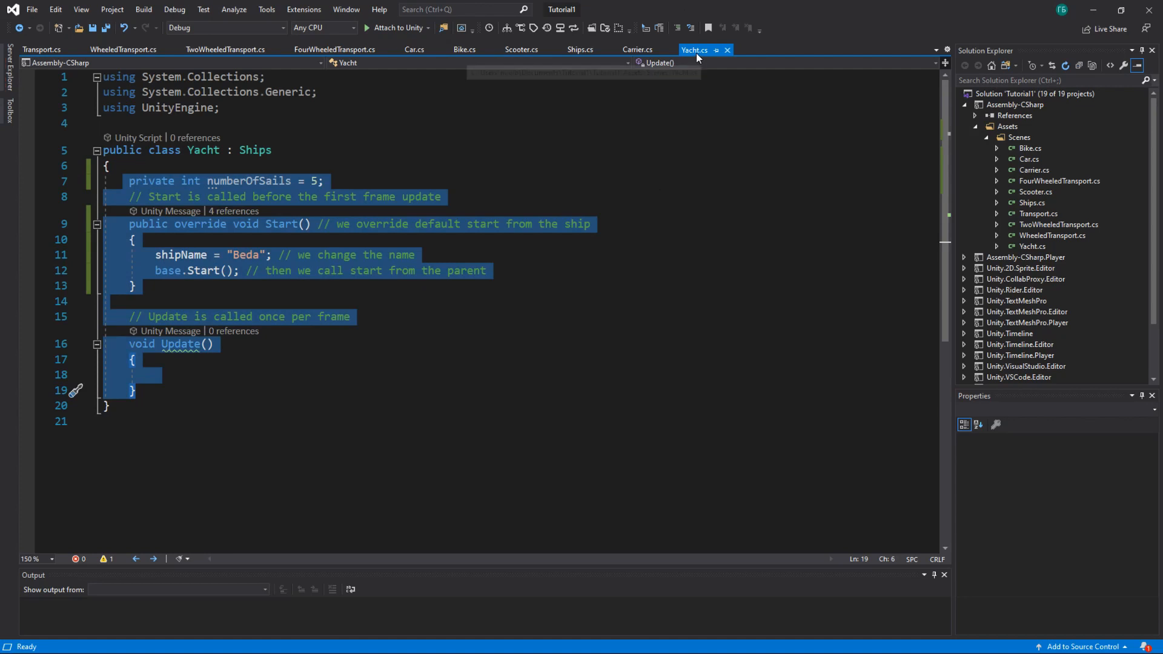
pyautogui.click(636, 50)
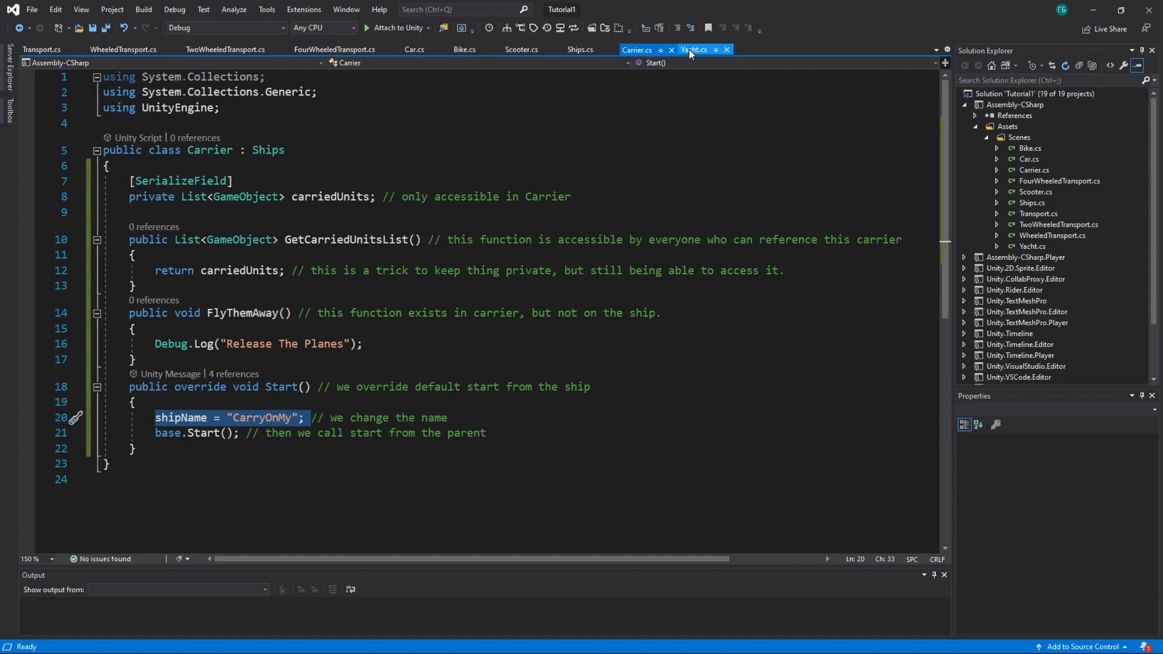
pyautogui.click(693, 49)
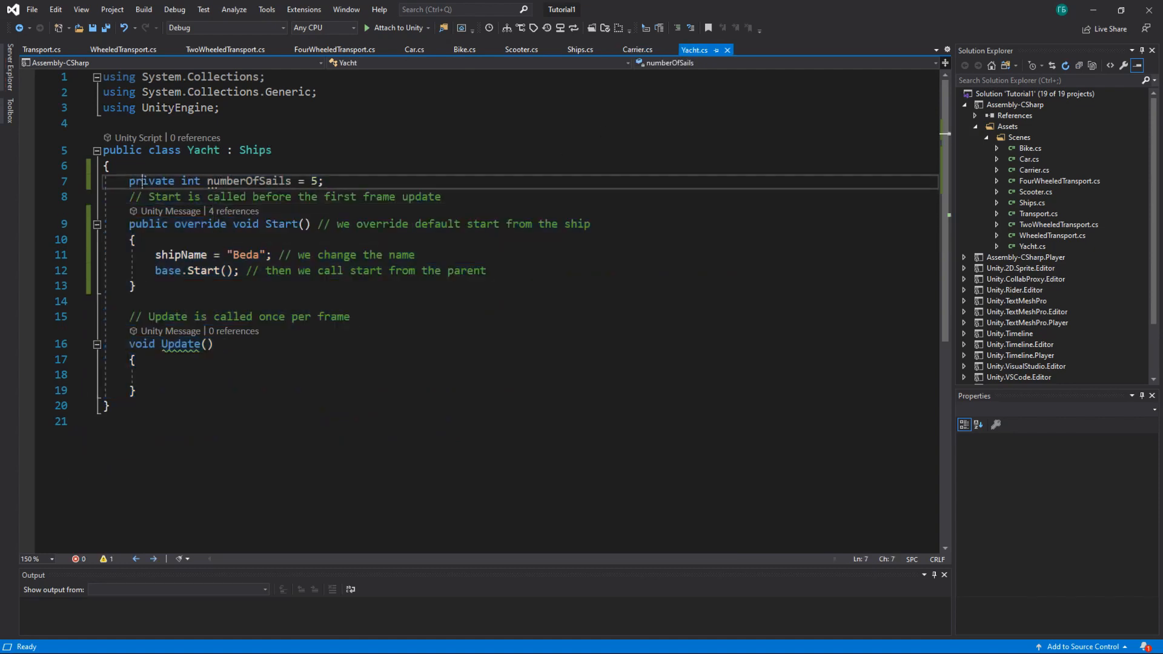
pyautogui.doubleClick(153, 180)
pyautogui.write('ublic')
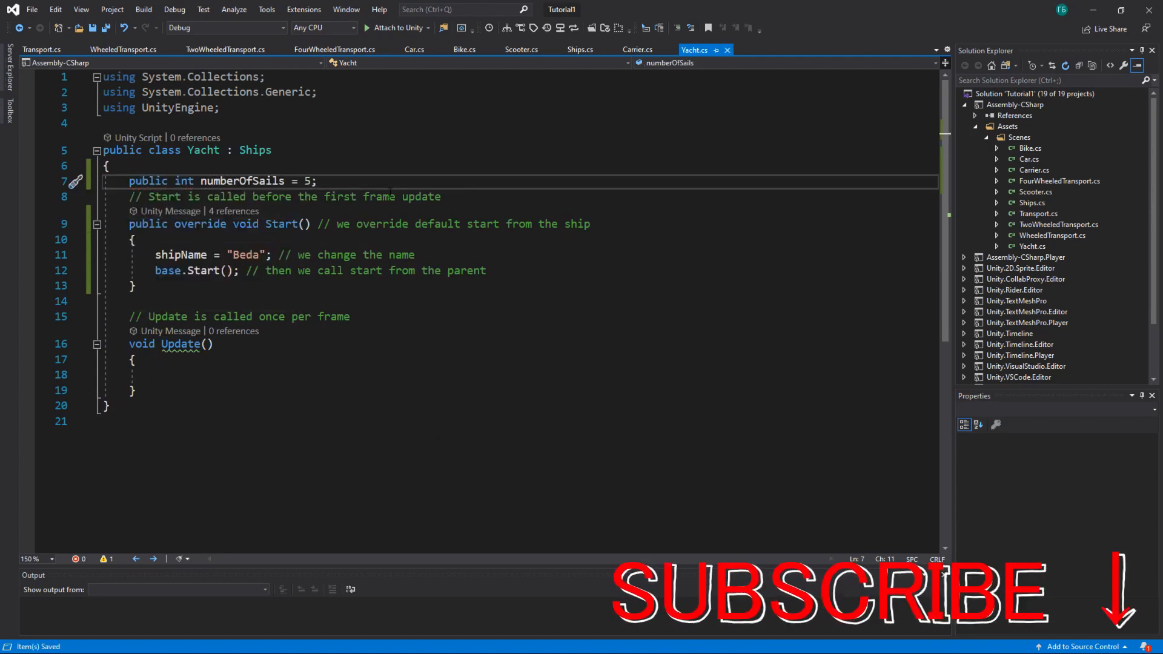
pyautogui.write('priva')
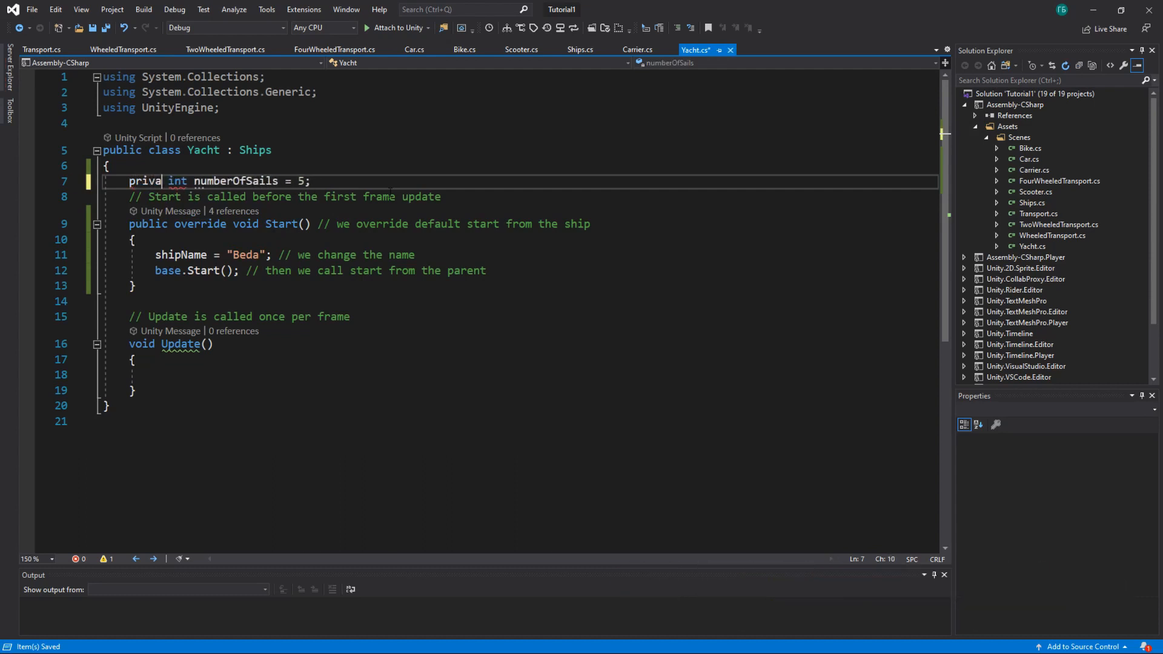
pyautogui.write('te')
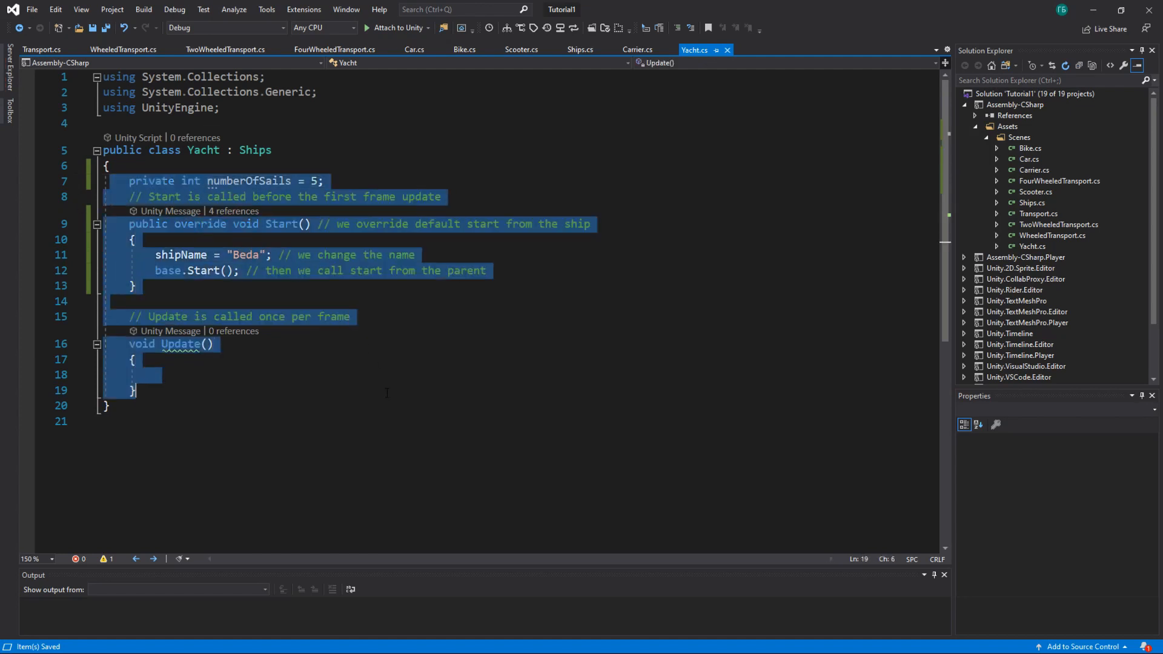
pyautogui.click(157, 375)
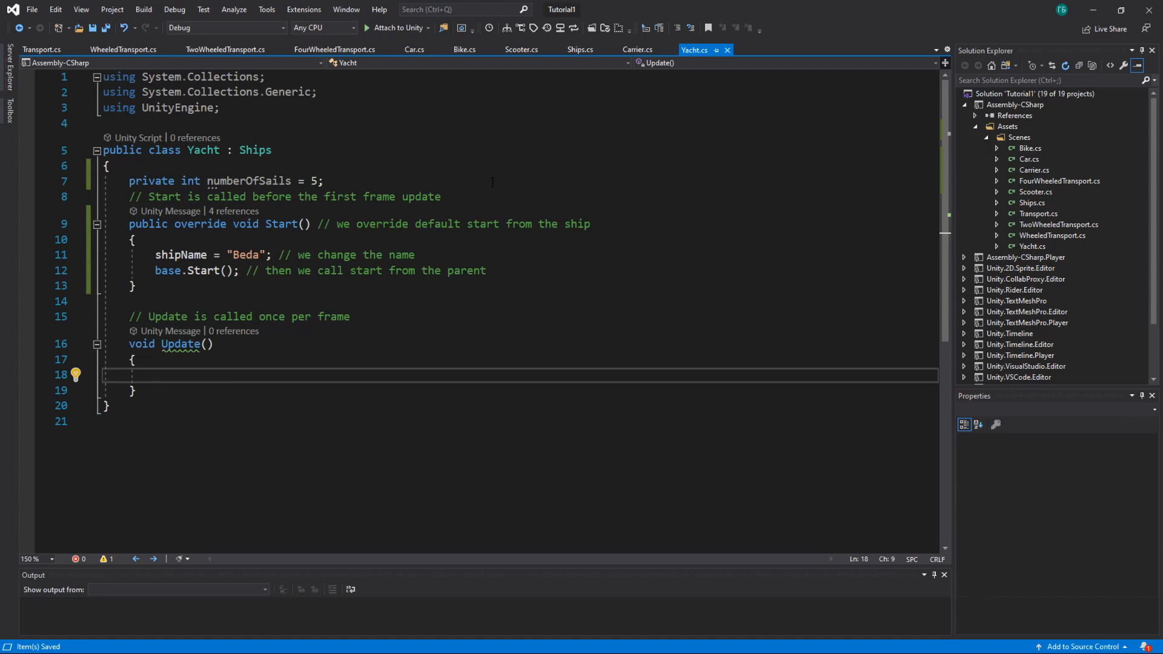
pyautogui.click(154, 376)
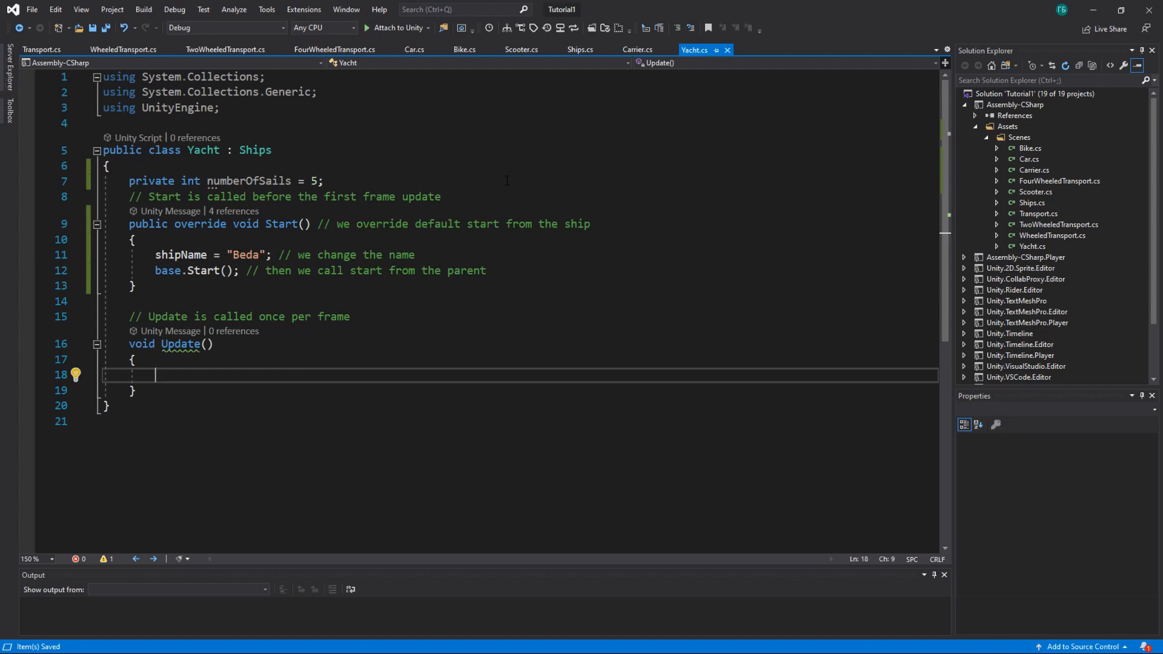
pyautogui.click(581, 49)
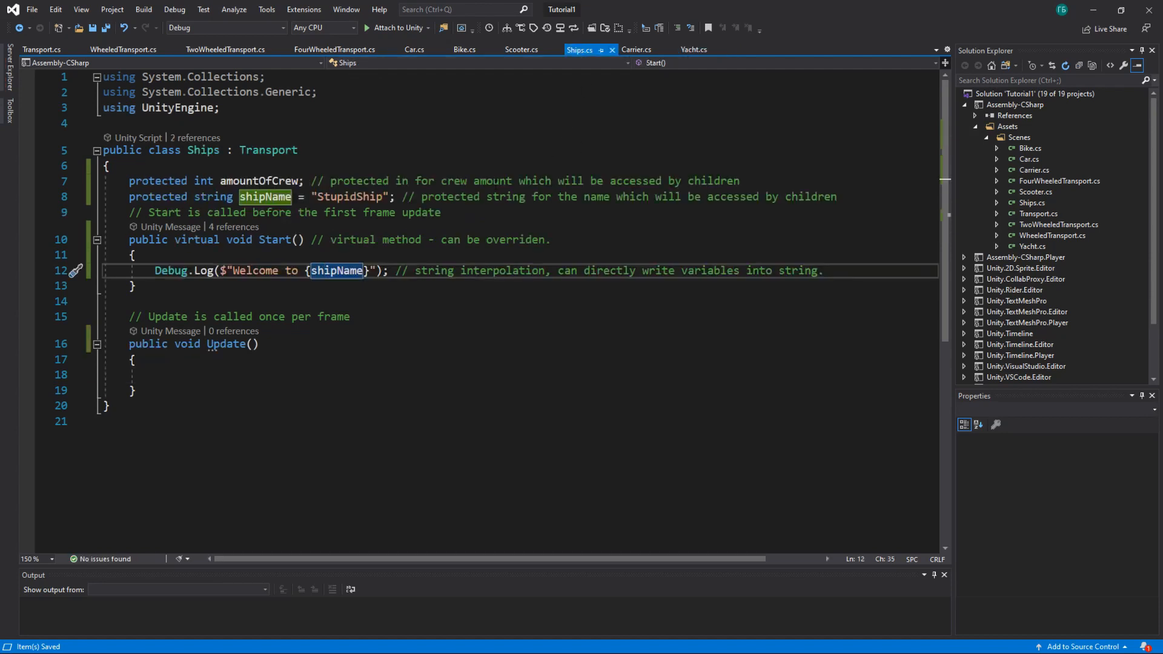
# Review Carrier's private List<GameObject> carriedUnits and its GetCarriedUnitsList getter, then view Yacht
pyautogui.click(637, 48)
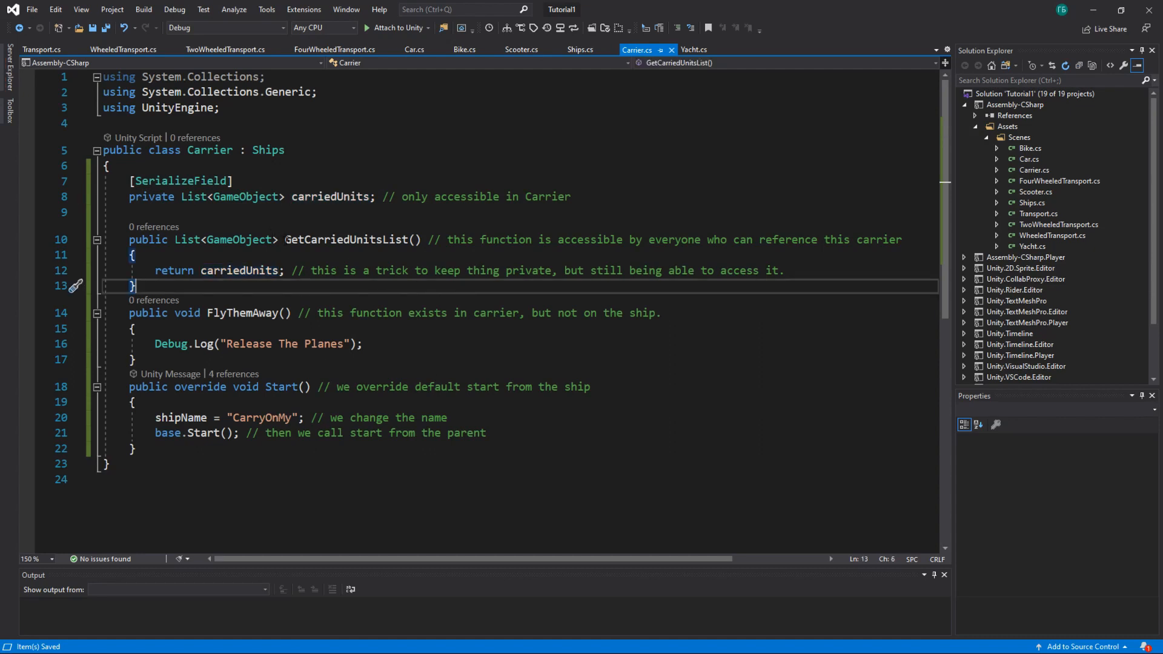
pyautogui.doubleClick(226, 238)
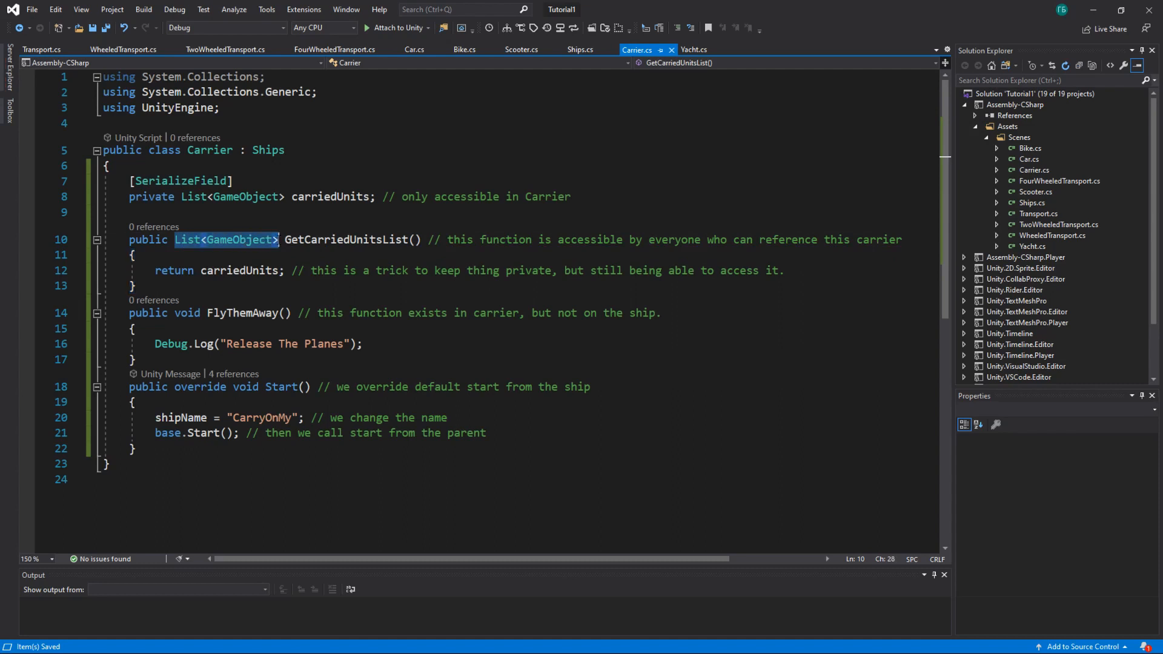
pyautogui.moveTo(238, 239)
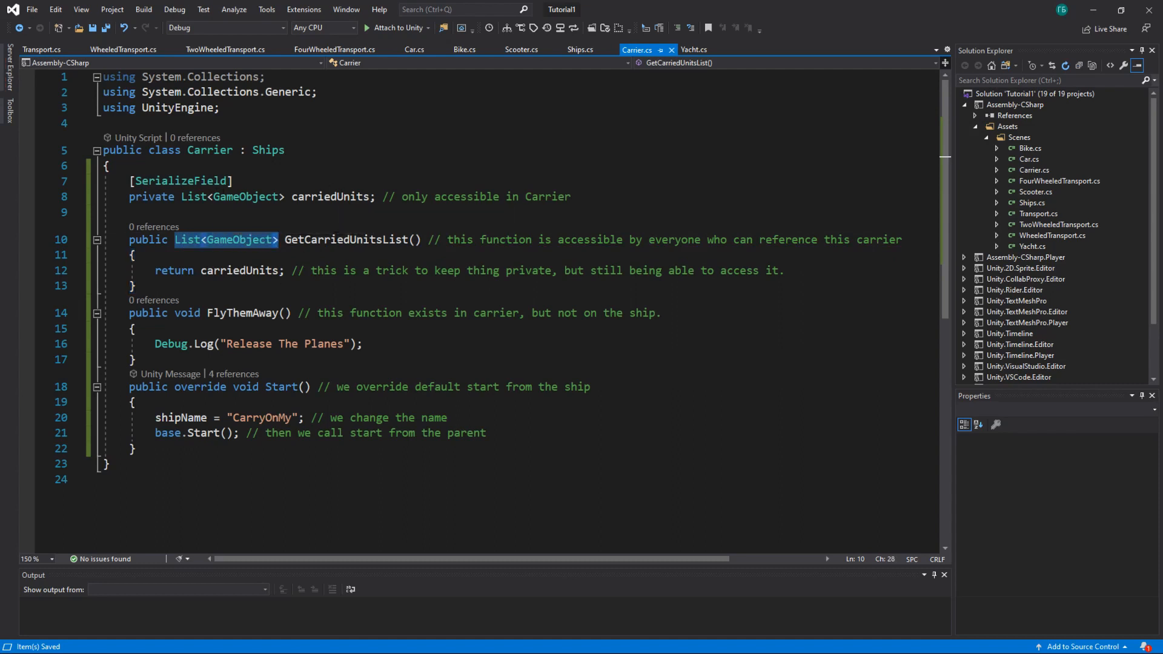
pyautogui.doubleClick(341, 239)
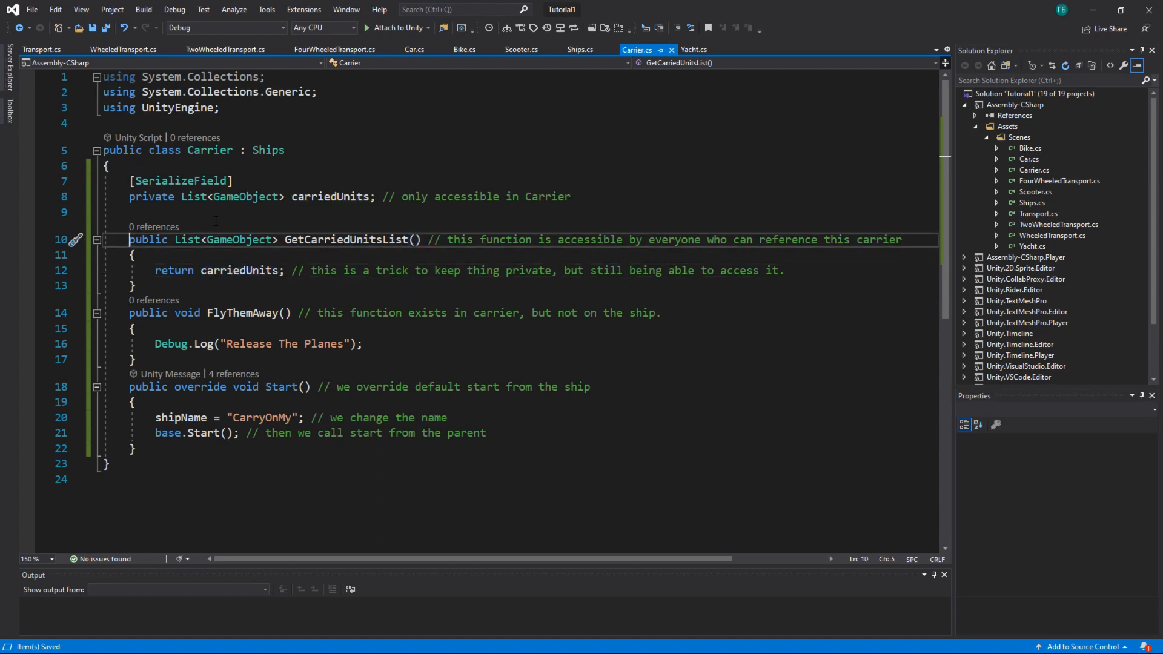
pyautogui.doubleClick(146, 239)
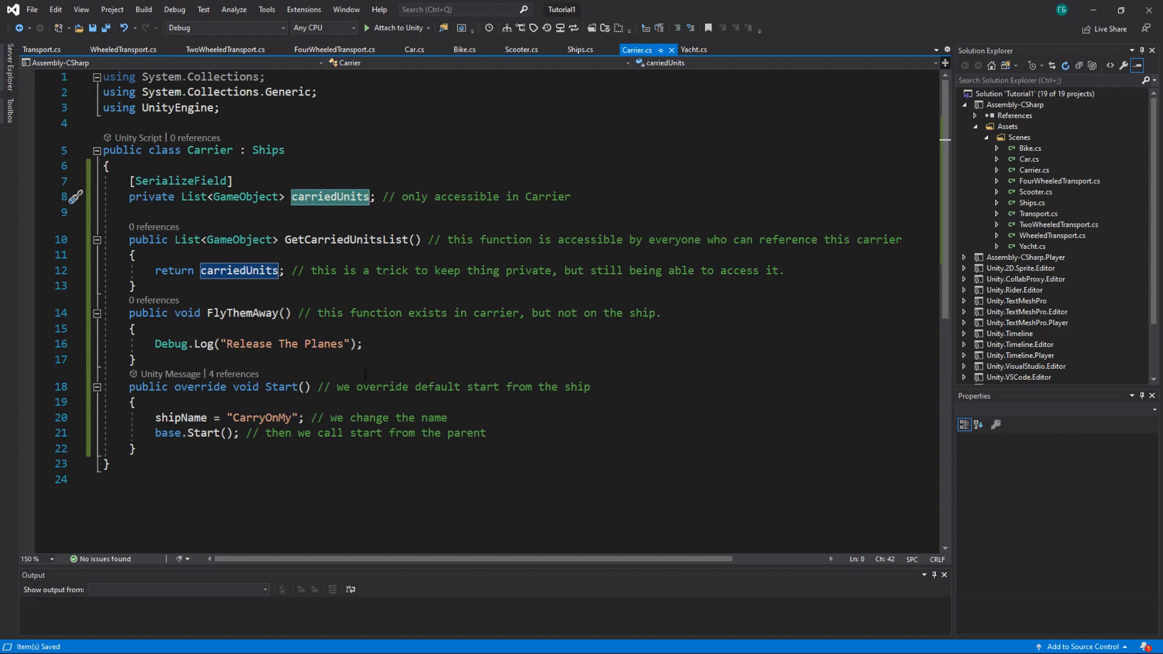
pyautogui.click(693, 49)
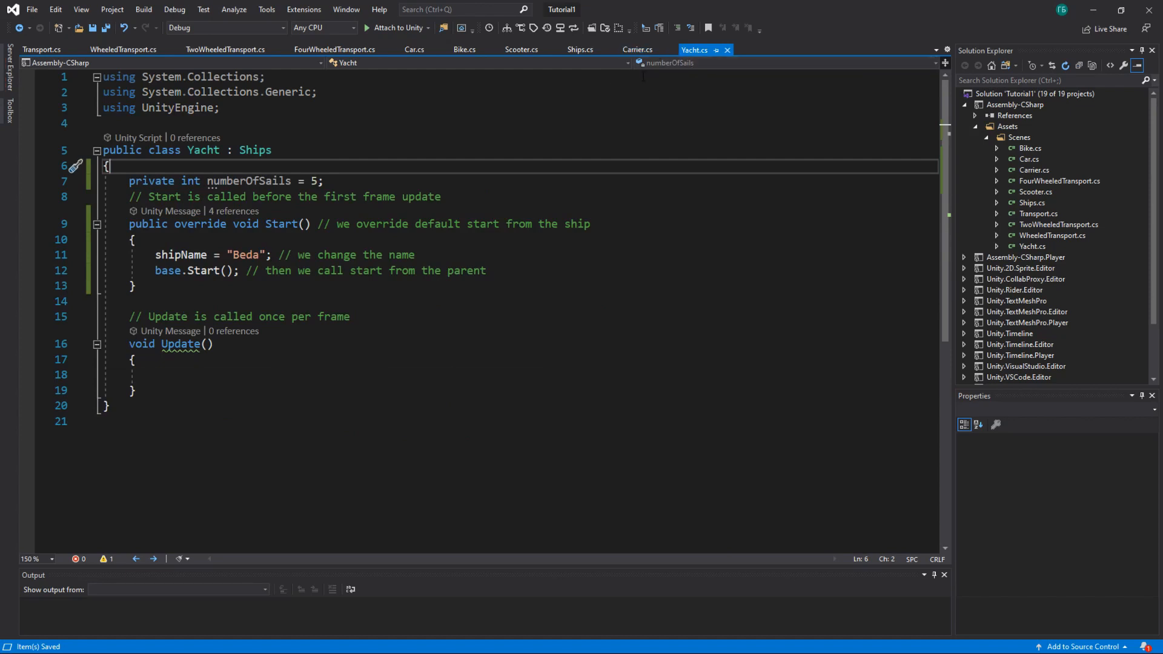
# Declare public Carrier ourCarrier in Yacht and store ourCarrier.GetCarriedUnitsList() in List<GameObject> carriedUnits in Start
pyautogui.press('Enter')
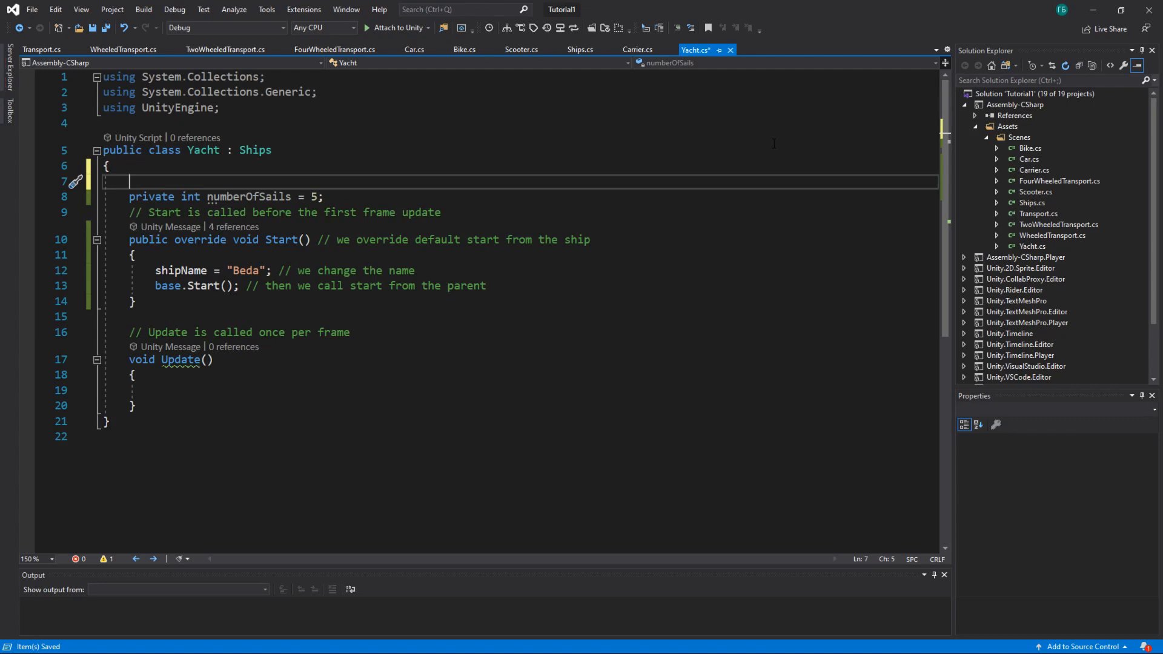
pyautogui.write('public Carrier')
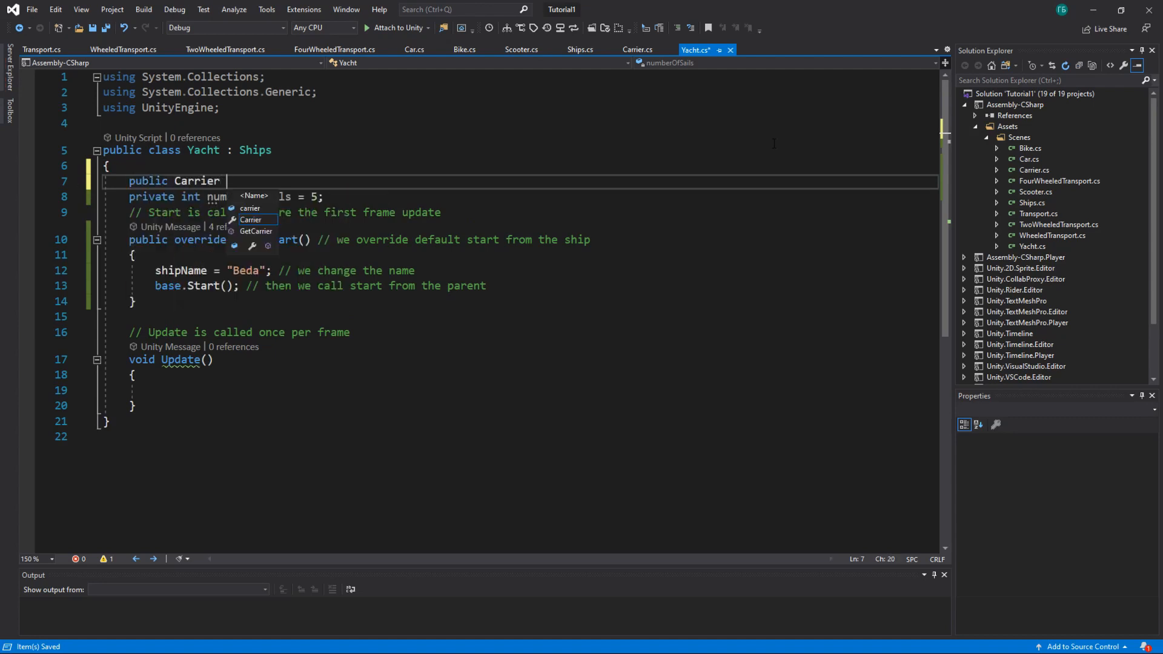
pyautogui.write('ourCarrier;')
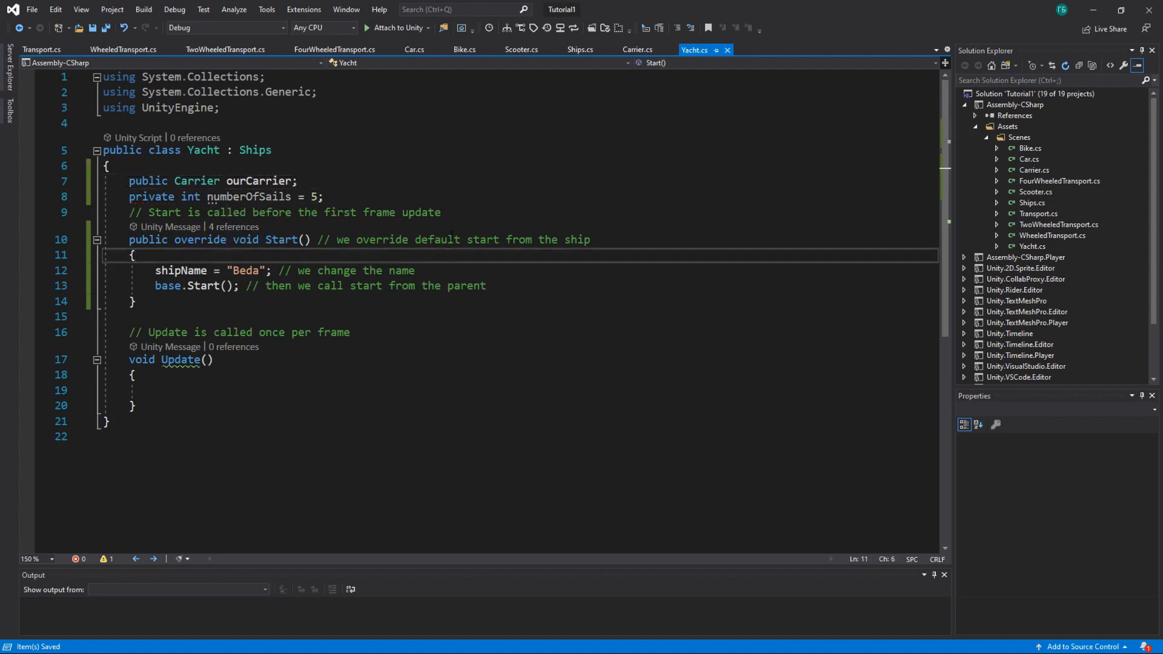
pyautogui.write('ourCarrier')
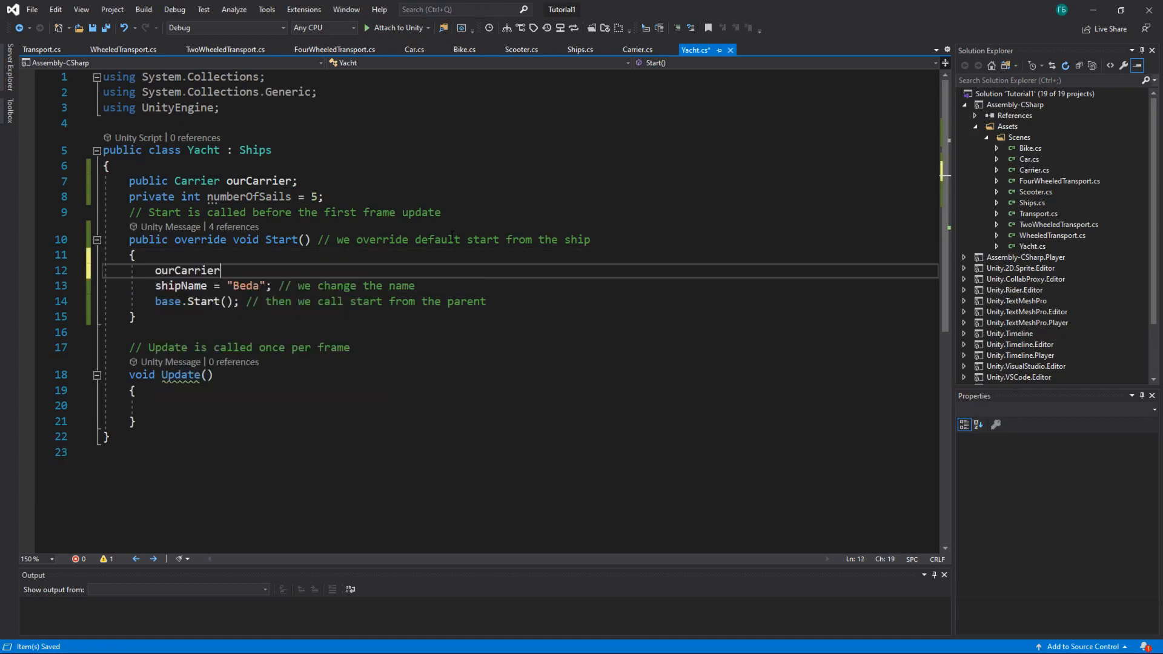
pyautogui.write('.')
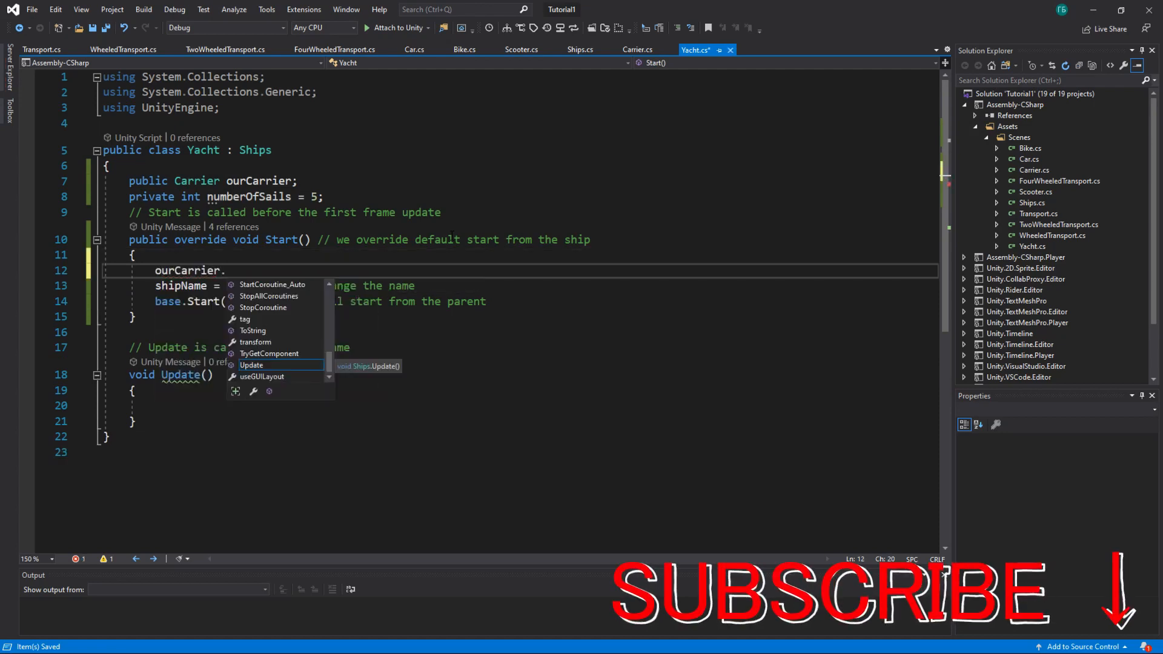
pyautogui.write('carri')
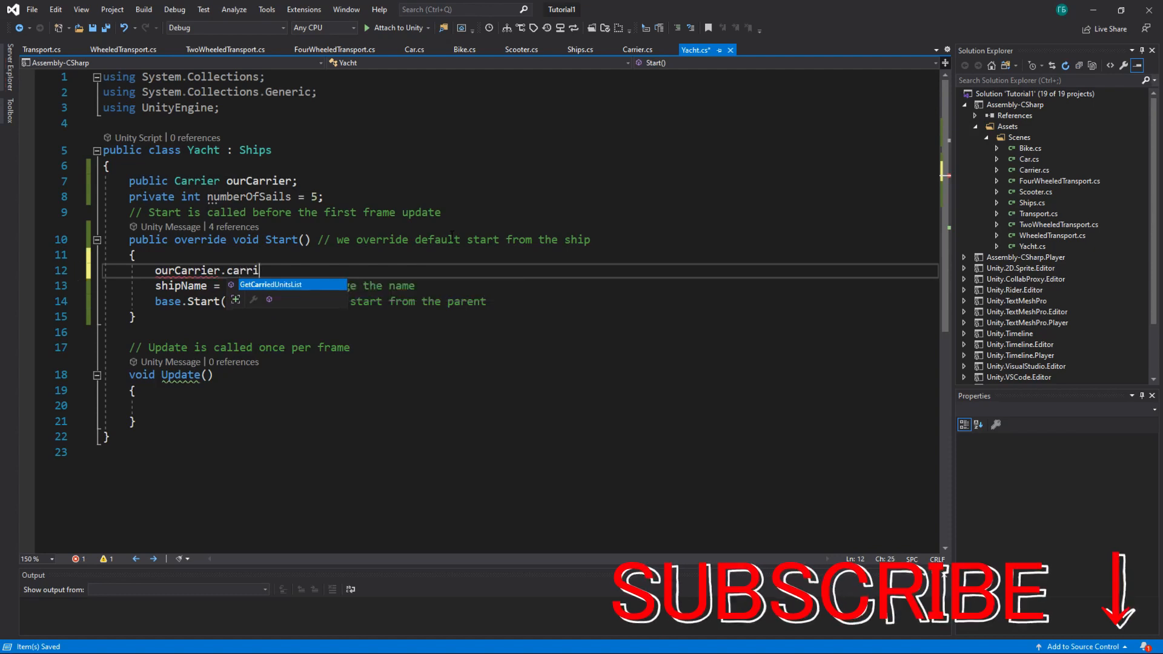
pyautogui.write('etC')
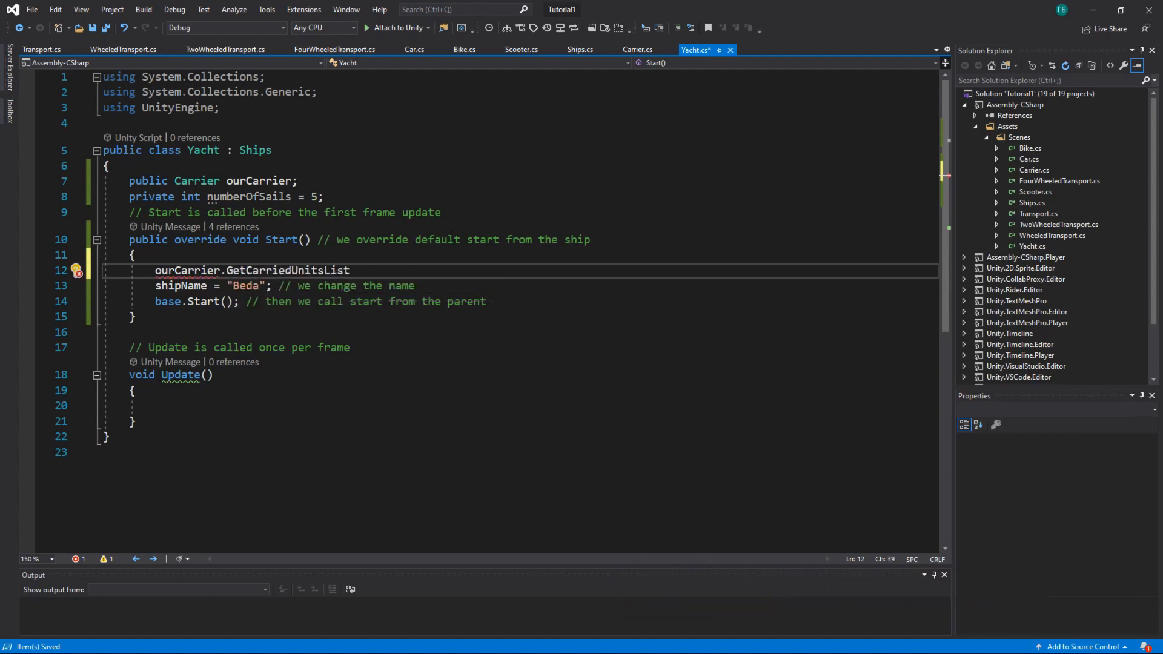
pyautogui.write('();')
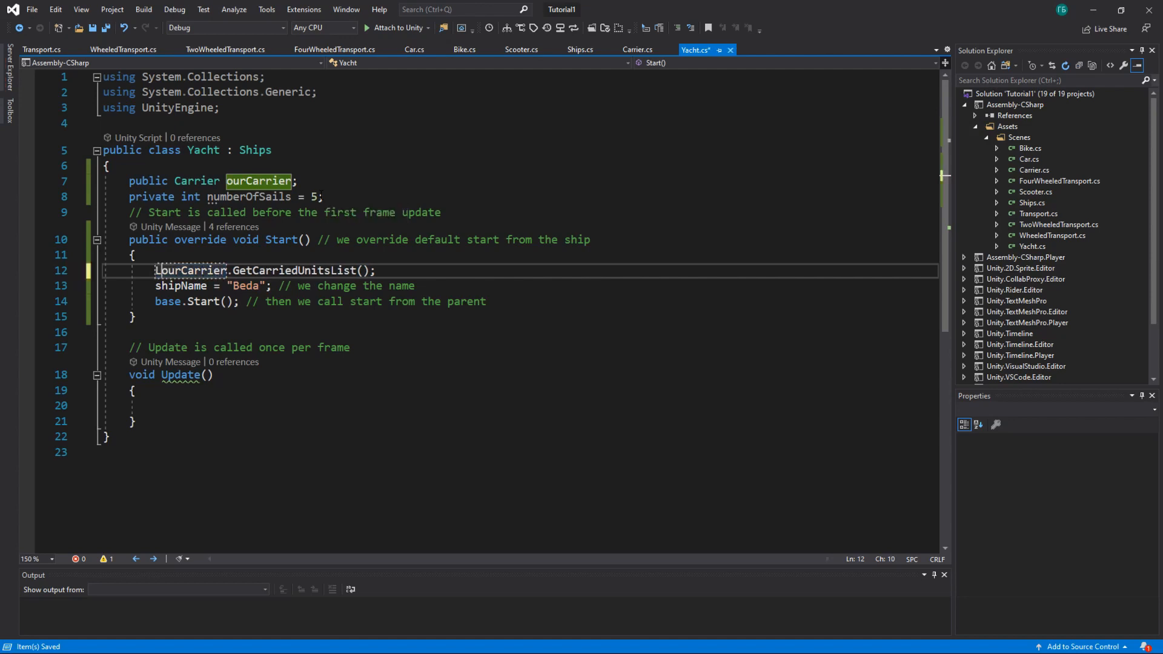
pyautogui.write('List<GameObject>')
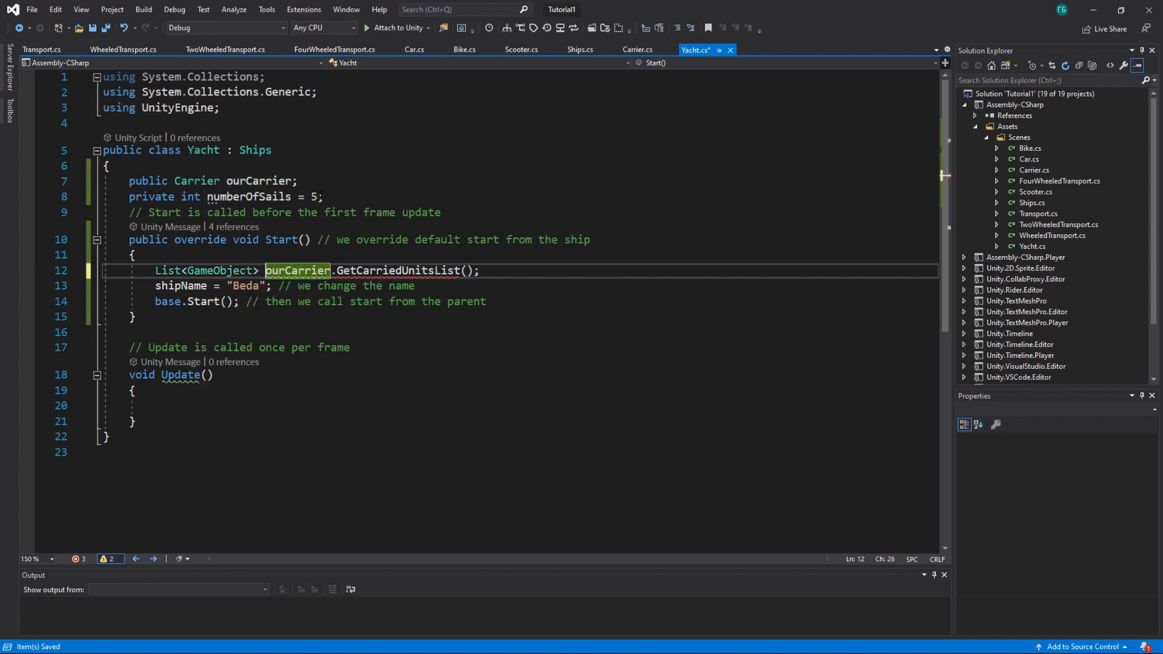
pyautogui.write('carrial')
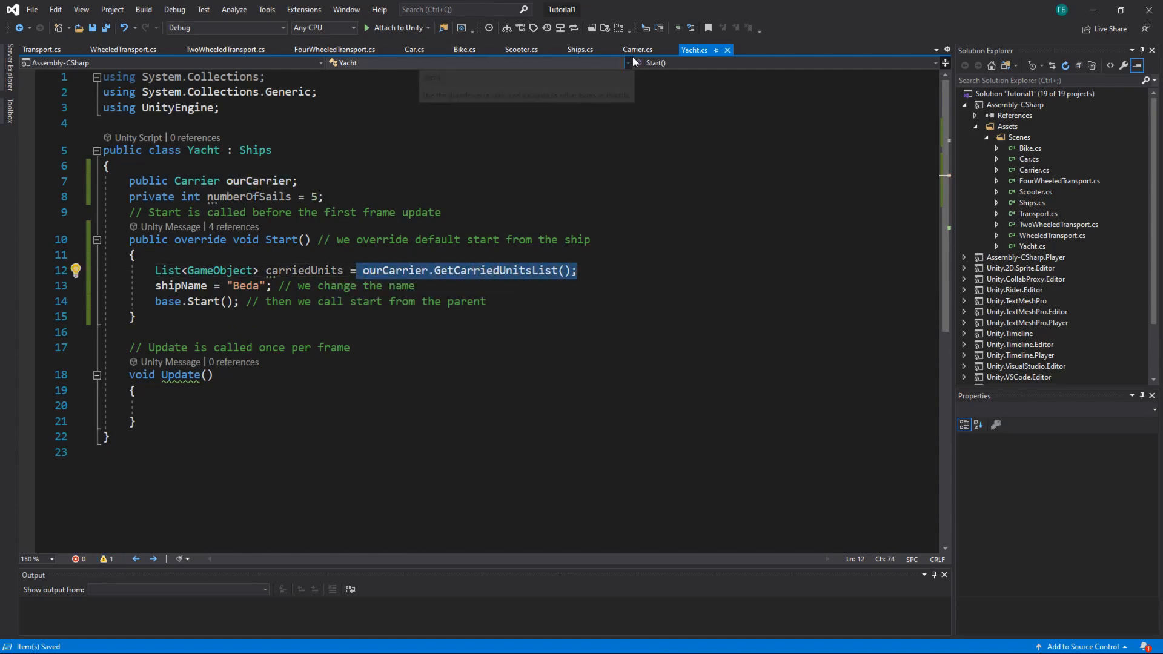
# Check Carrier's private carriedUnits field, then highlight Yacht's local carriedUnits variable
pyautogui.click(636, 49)
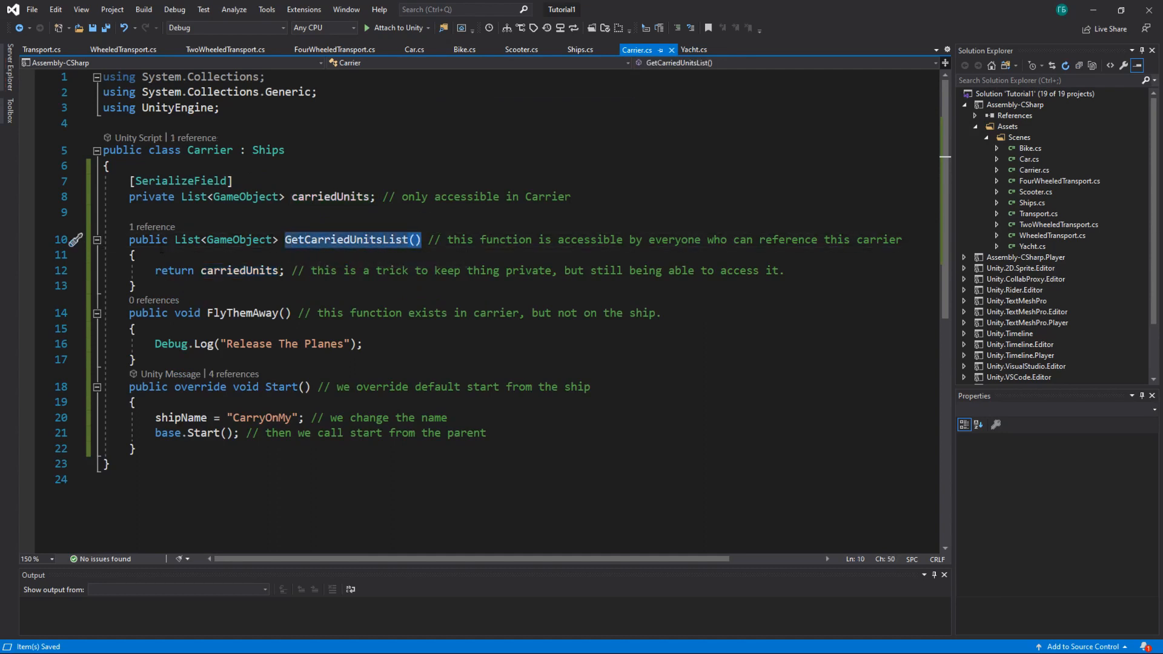
pyautogui.click(210, 271)
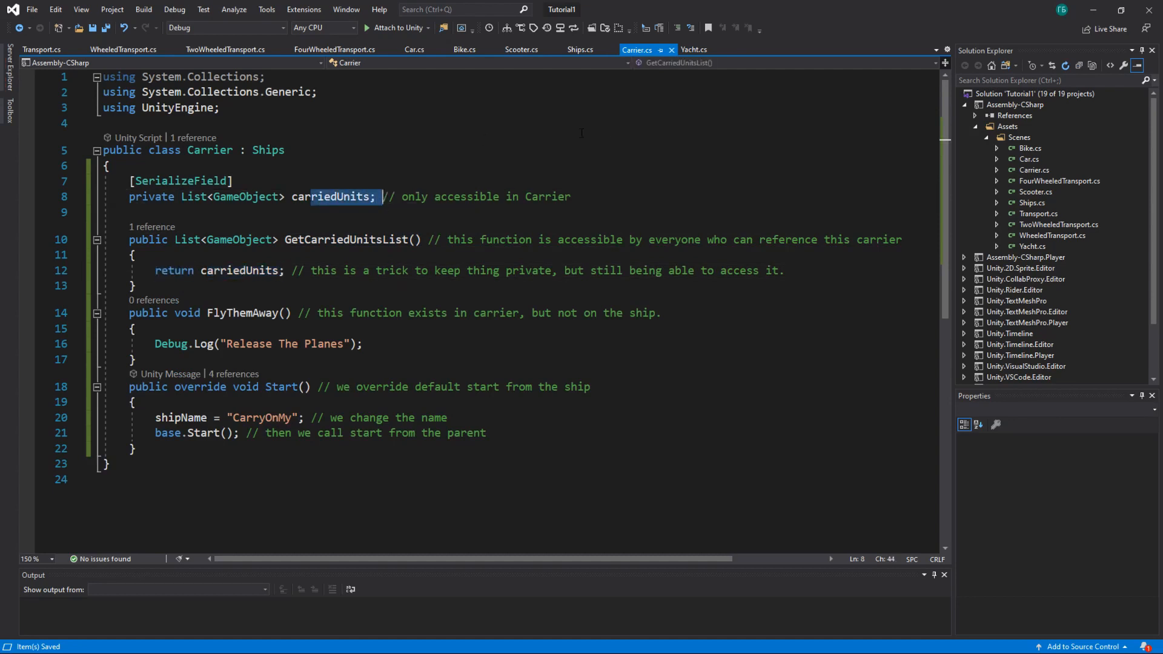
pyautogui.click(693, 48)
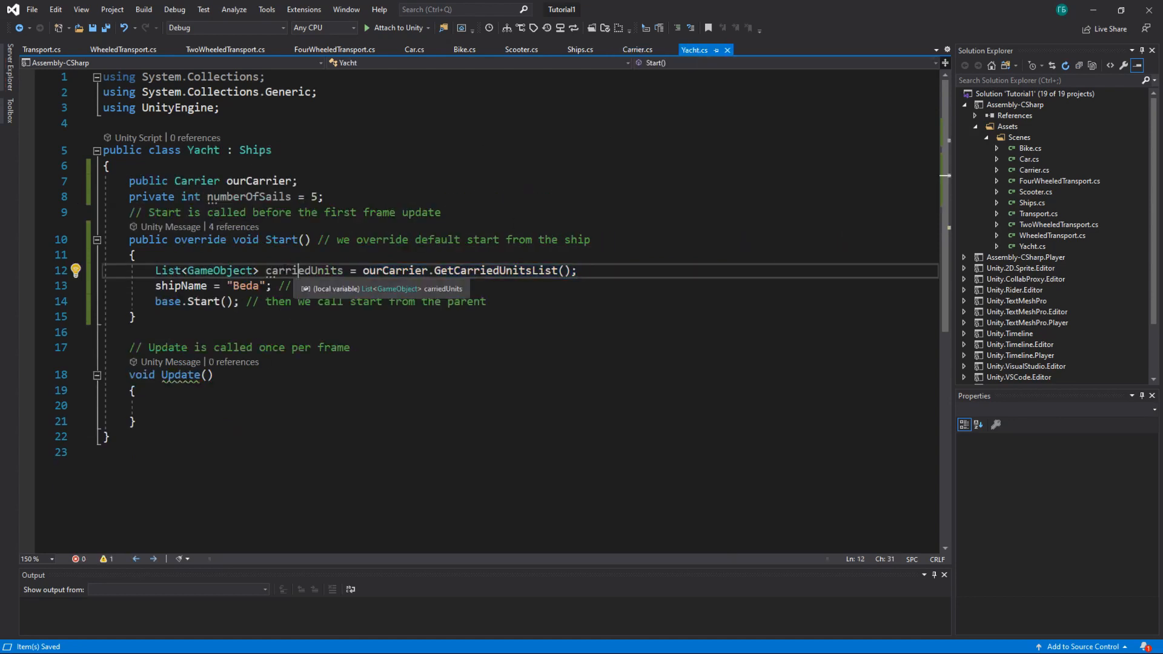
pyautogui.doubleClick(303, 270)
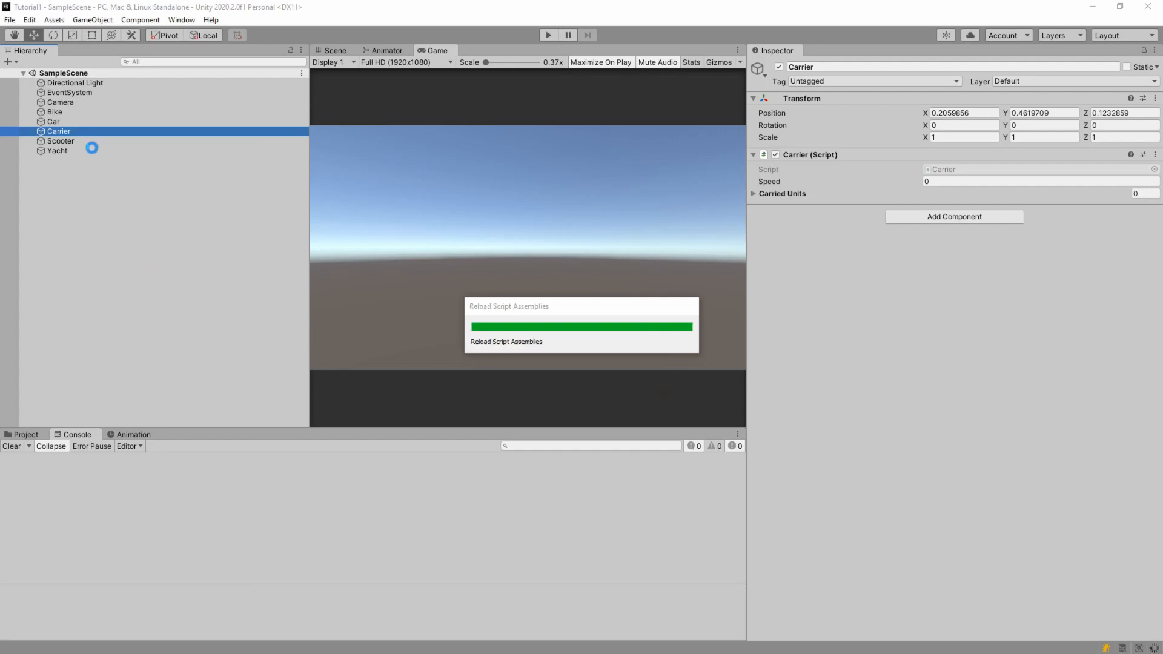
pyautogui.click(54, 121)
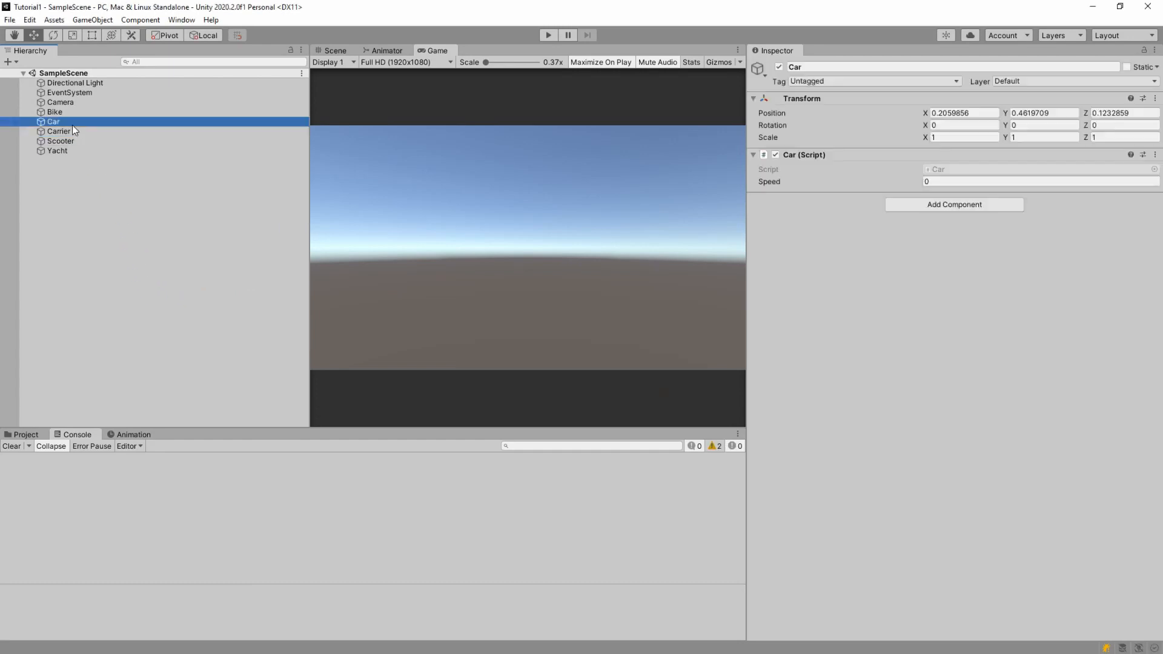
pyautogui.click(54, 111)
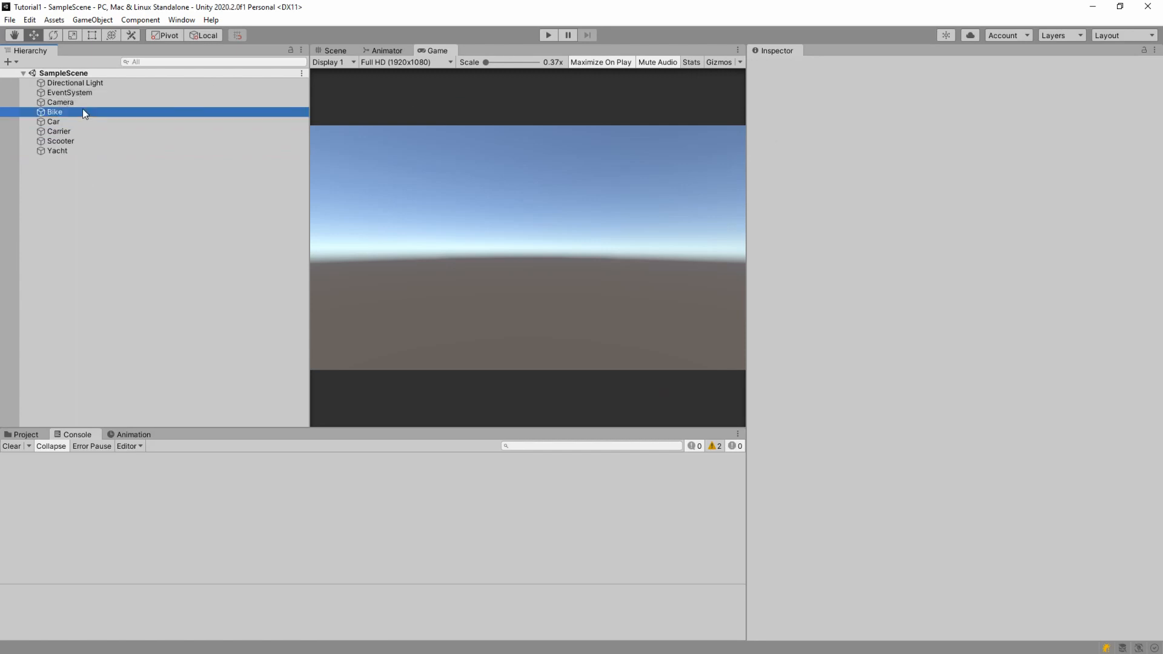
pyautogui.click(59, 131)
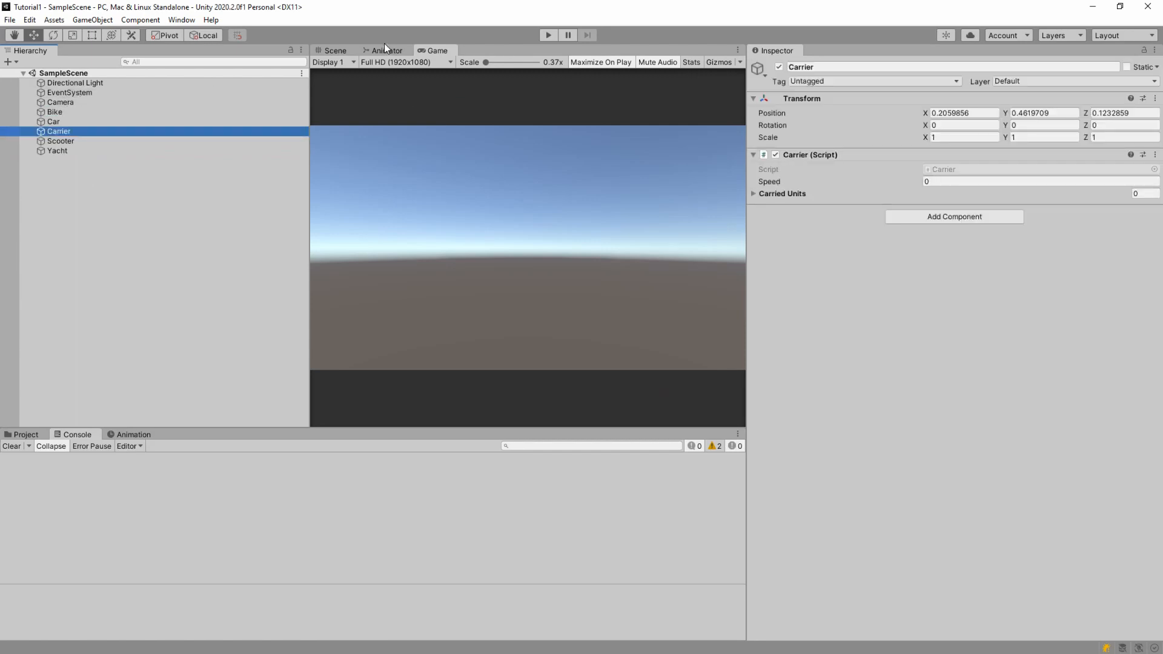
pyautogui.click(56, 150)
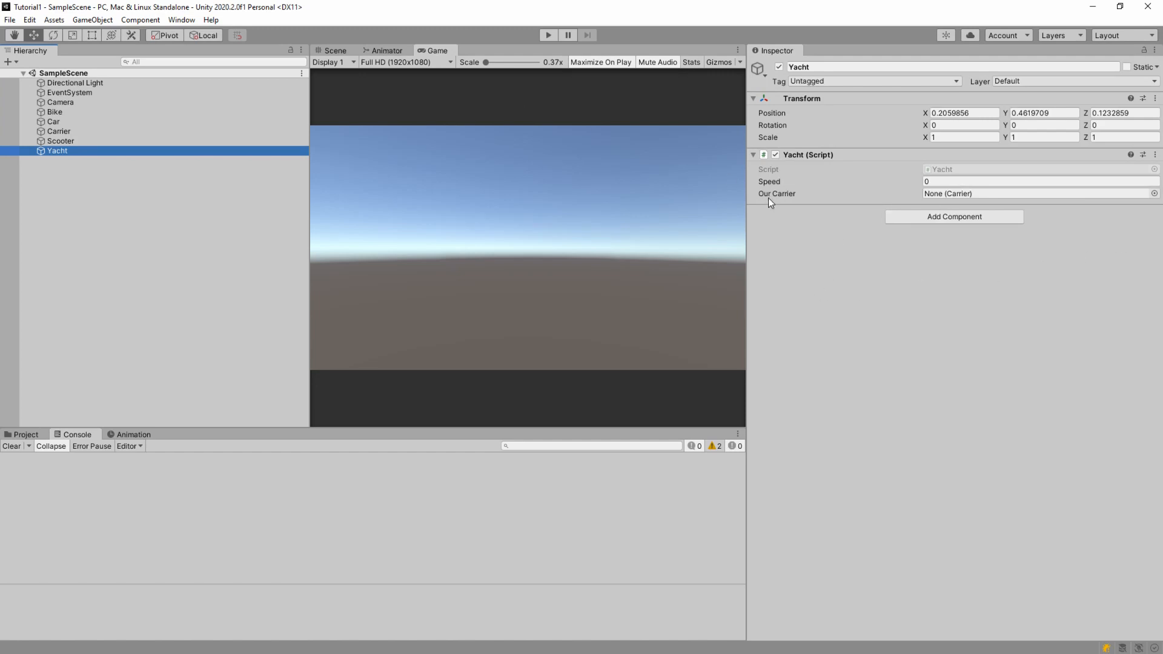
pyautogui.click(61, 141)
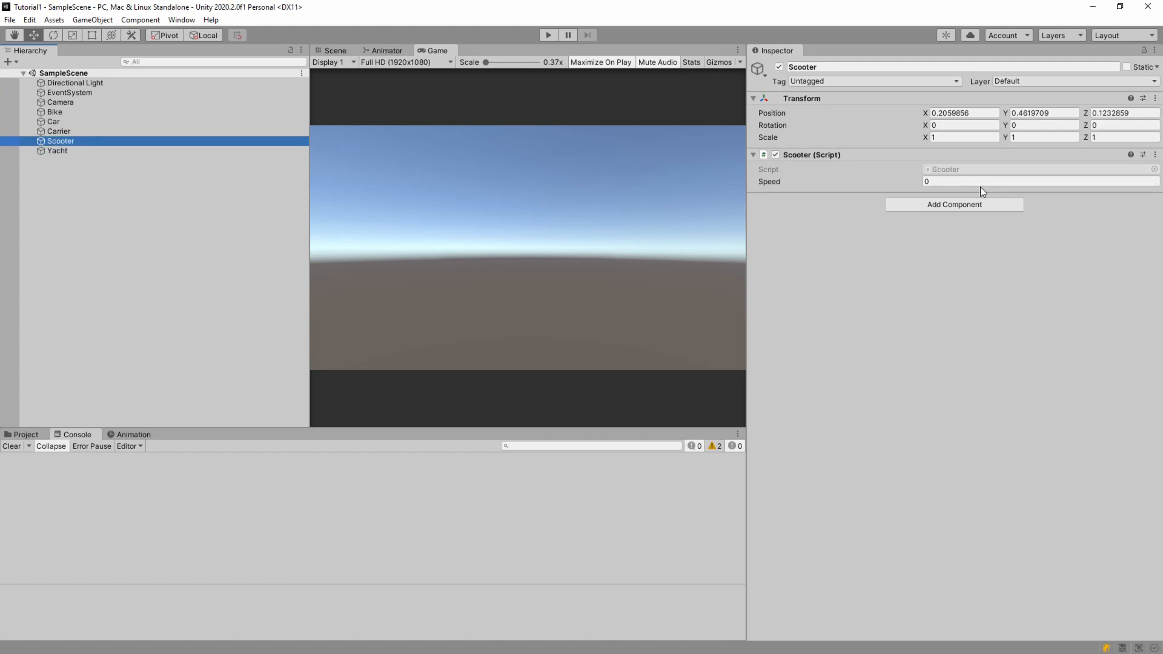
pyautogui.click(59, 131)
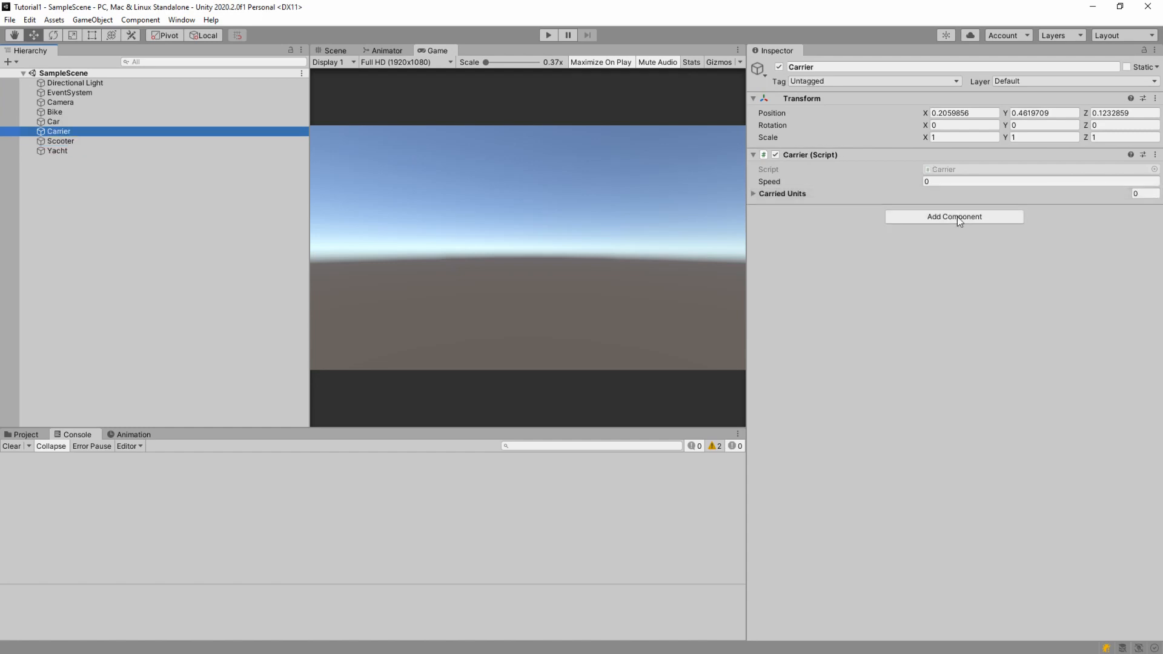
pyautogui.click(755, 194)
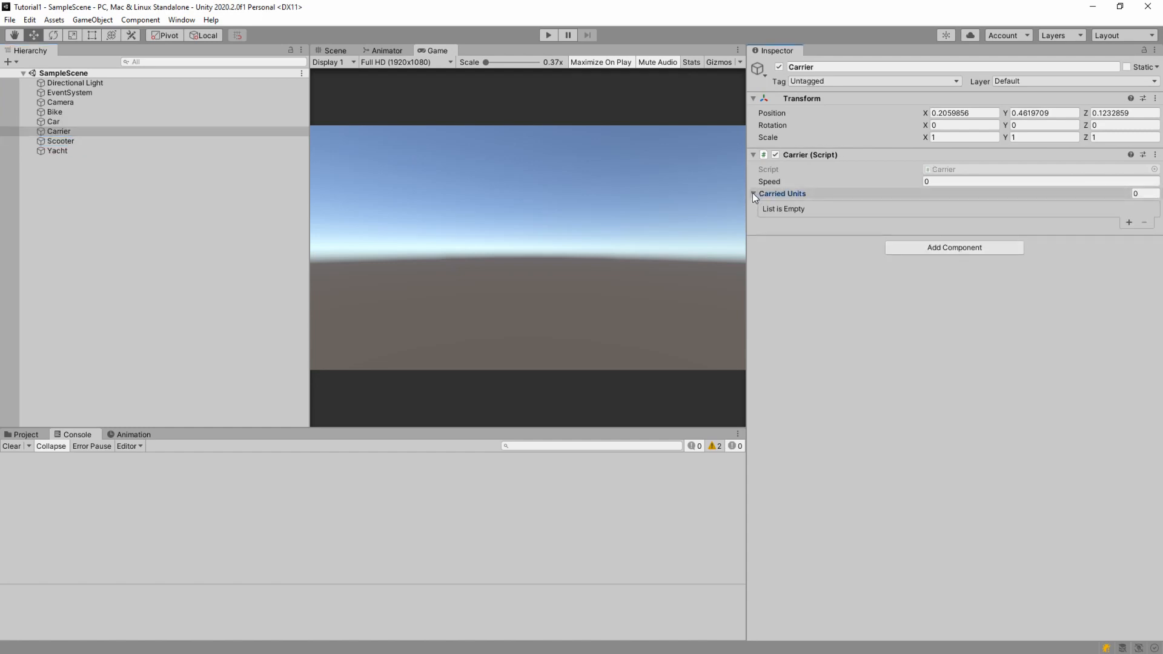
pyautogui.click(54, 111)
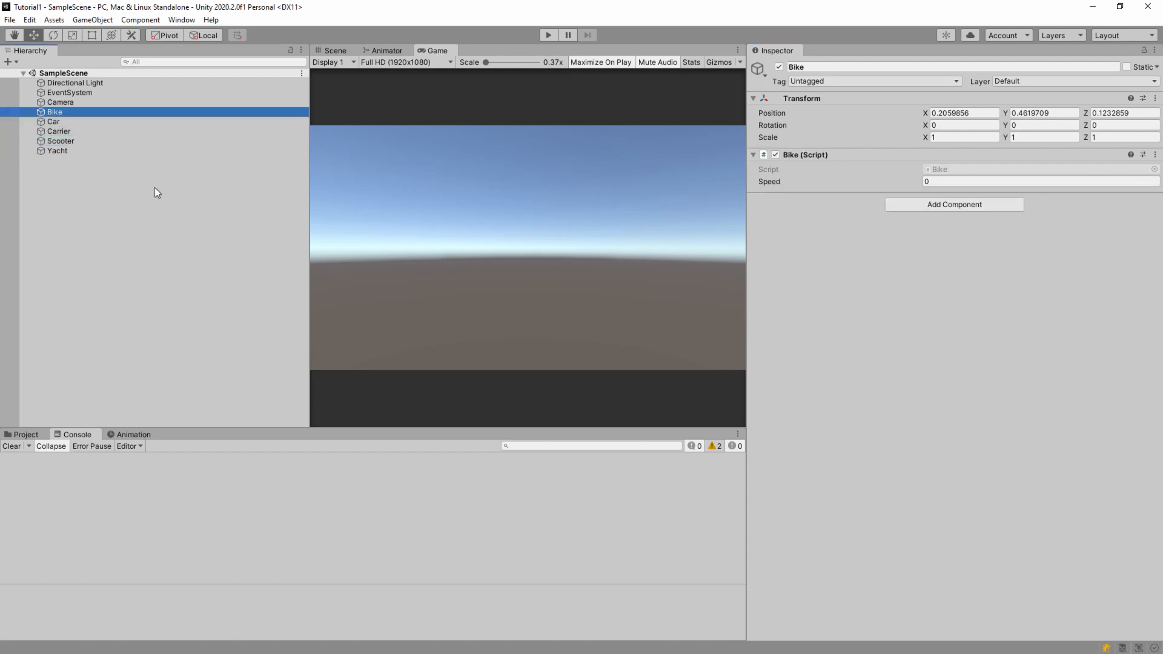
pyautogui.click(61, 141)
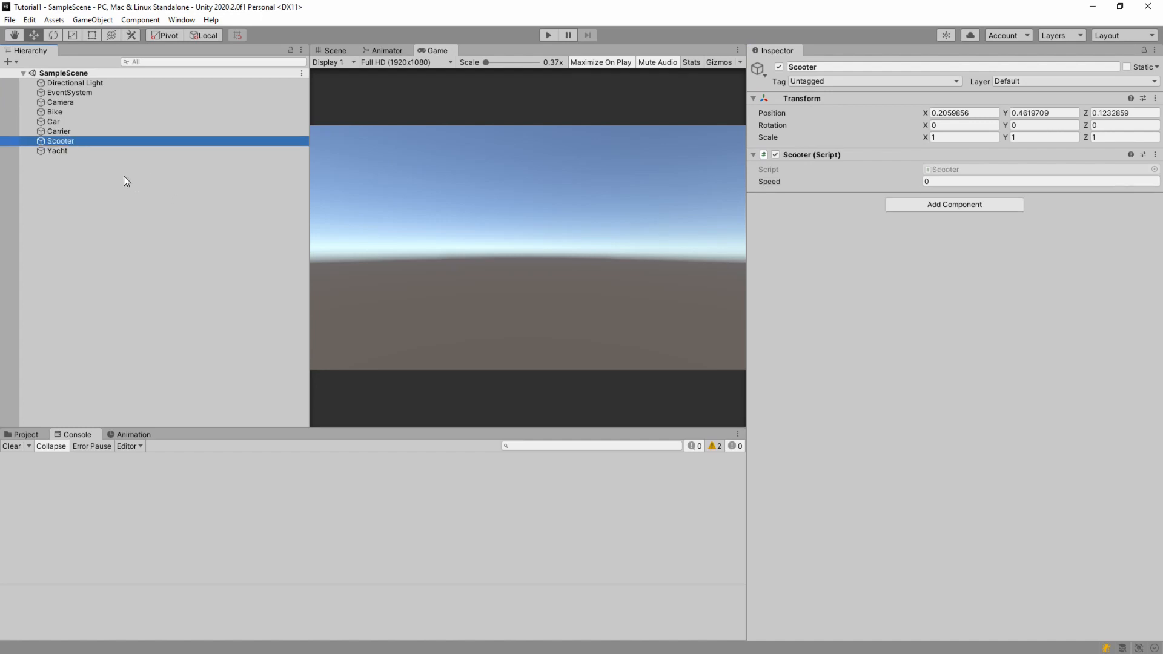
pyautogui.moveTo(101, 203)
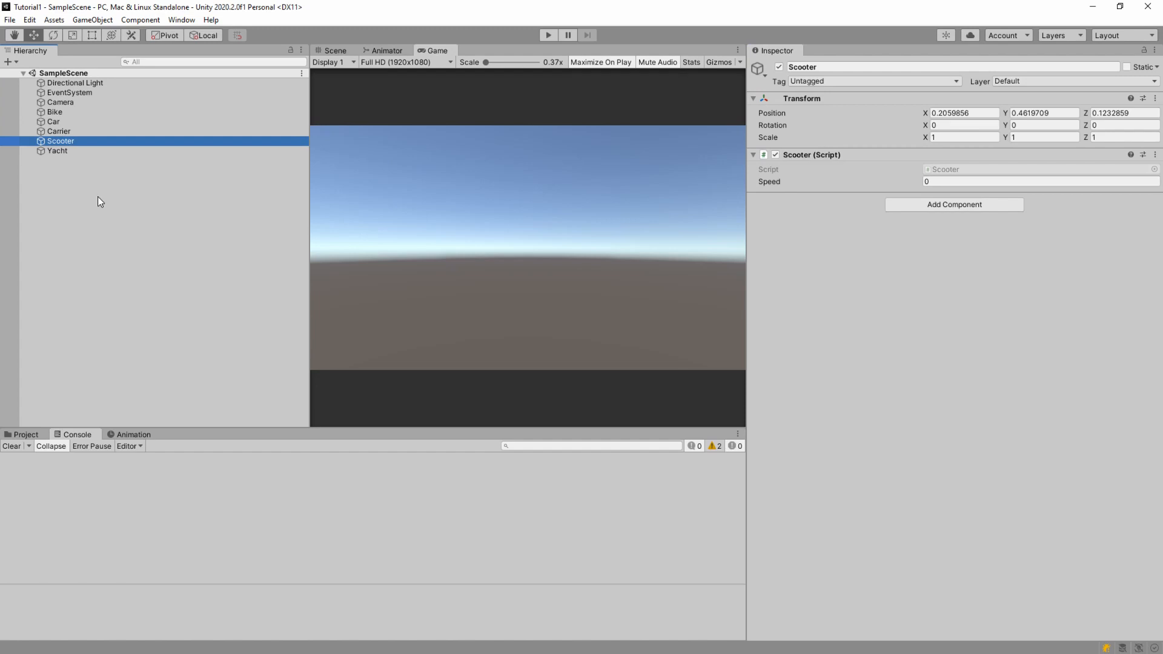
pyautogui.click(57, 151)
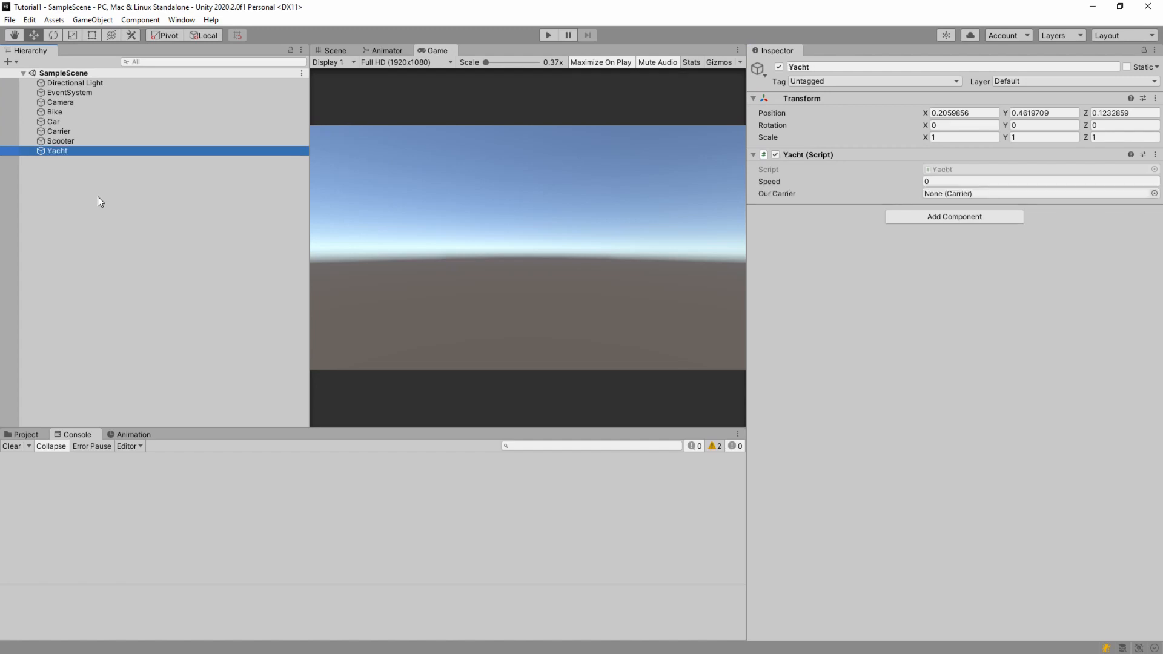
pyautogui.click(55, 112)
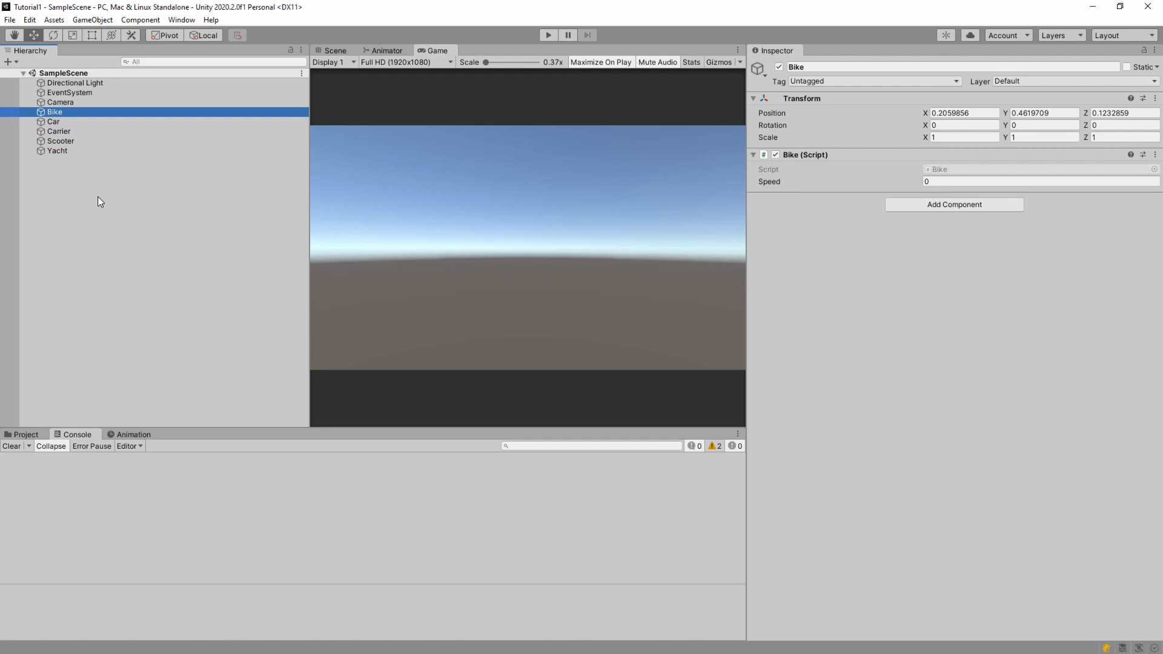
pyautogui.click(54, 121)
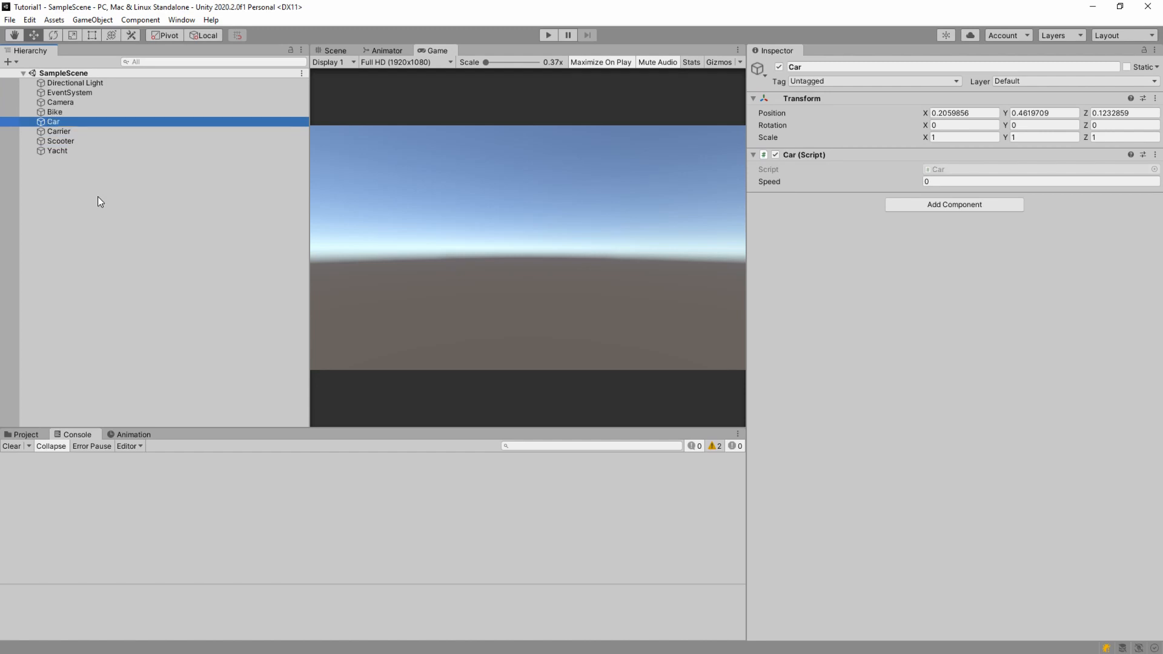
pyautogui.click(54, 111)
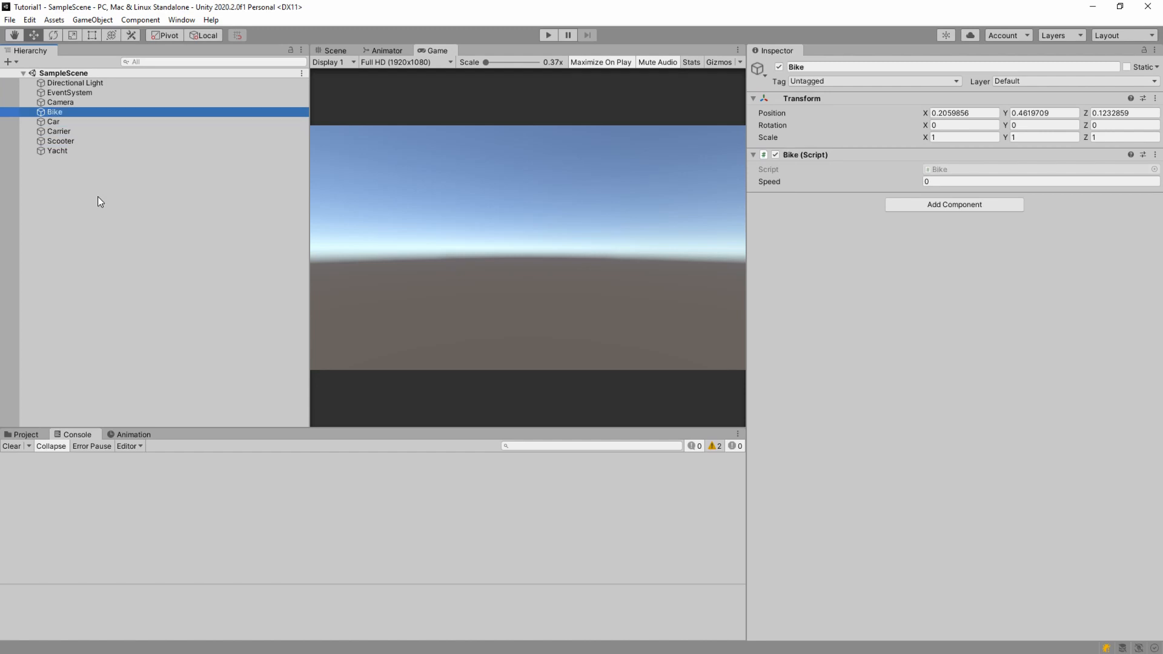
pyautogui.click(61, 140)
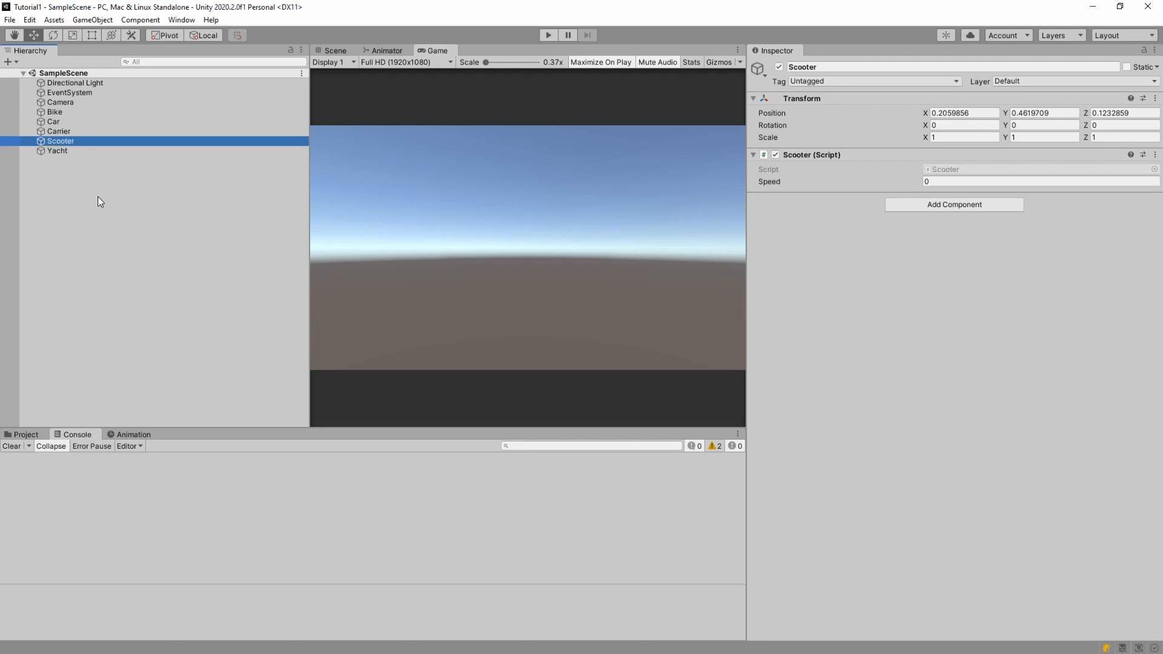
pyautogui.click(58, 131)
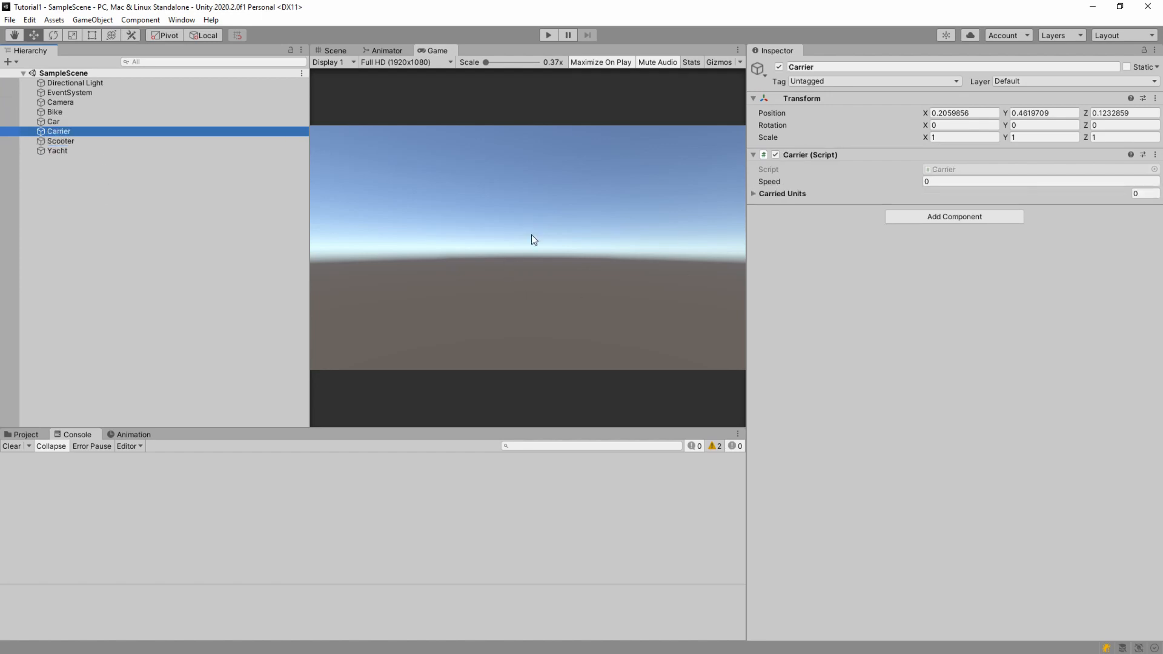
# Run the scene and inspect the NullReferenceException trace from Yacht.Start line 12
pyautogui.click(548, 35)
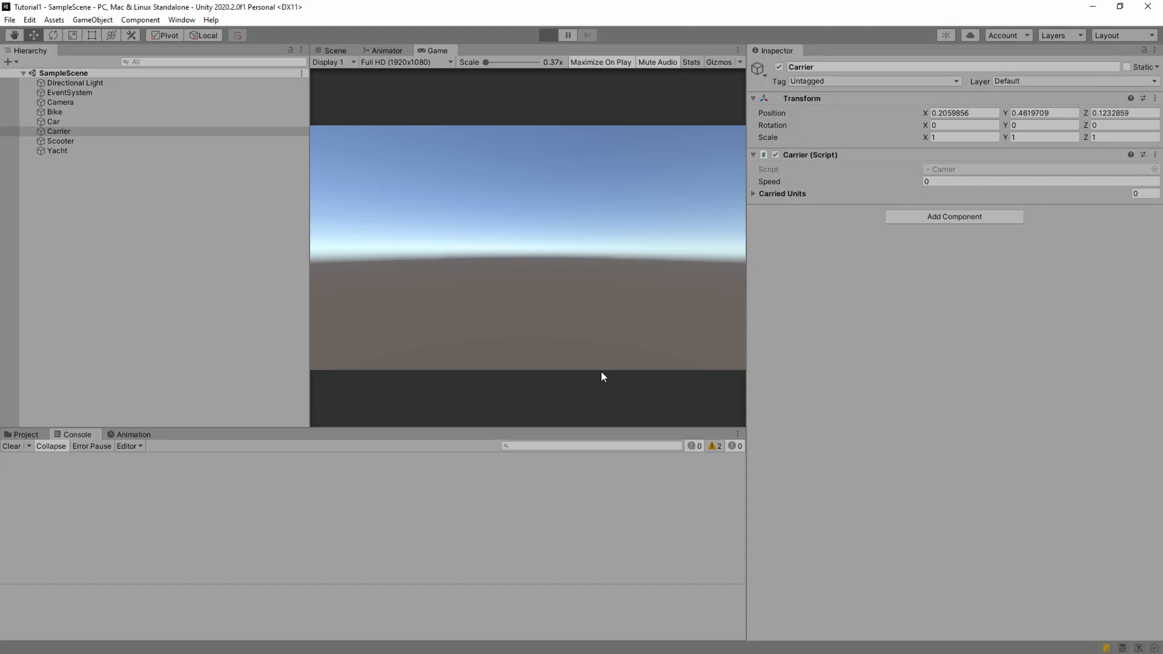
pyautogui.click(568, 35)
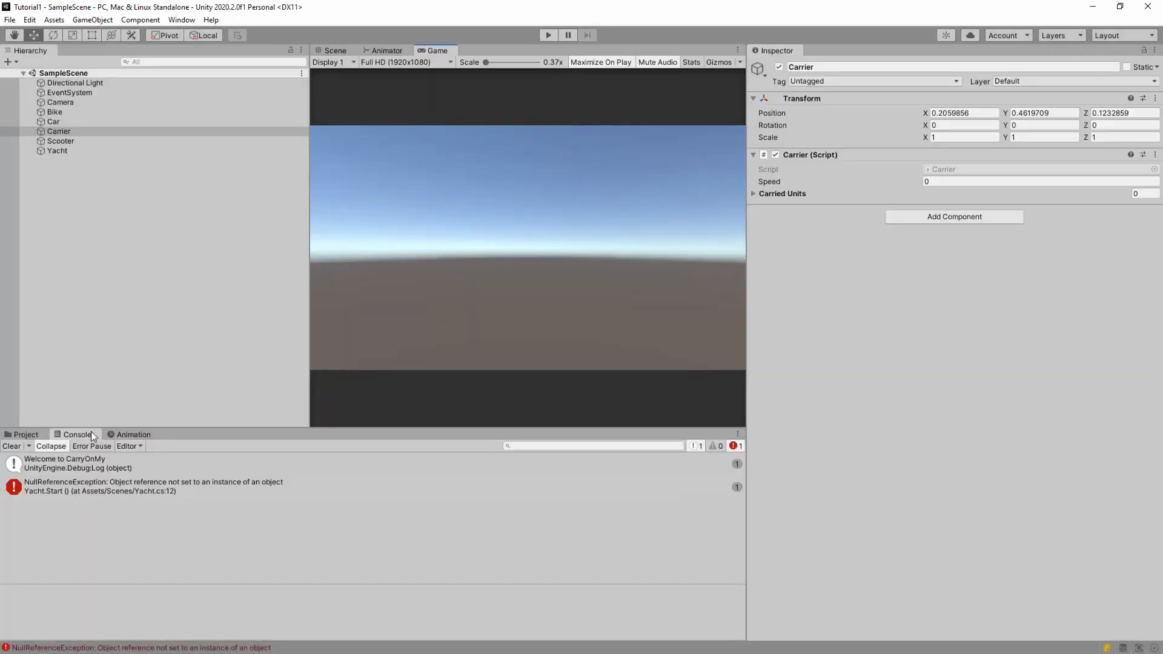
pyautogui.click(154, 486)
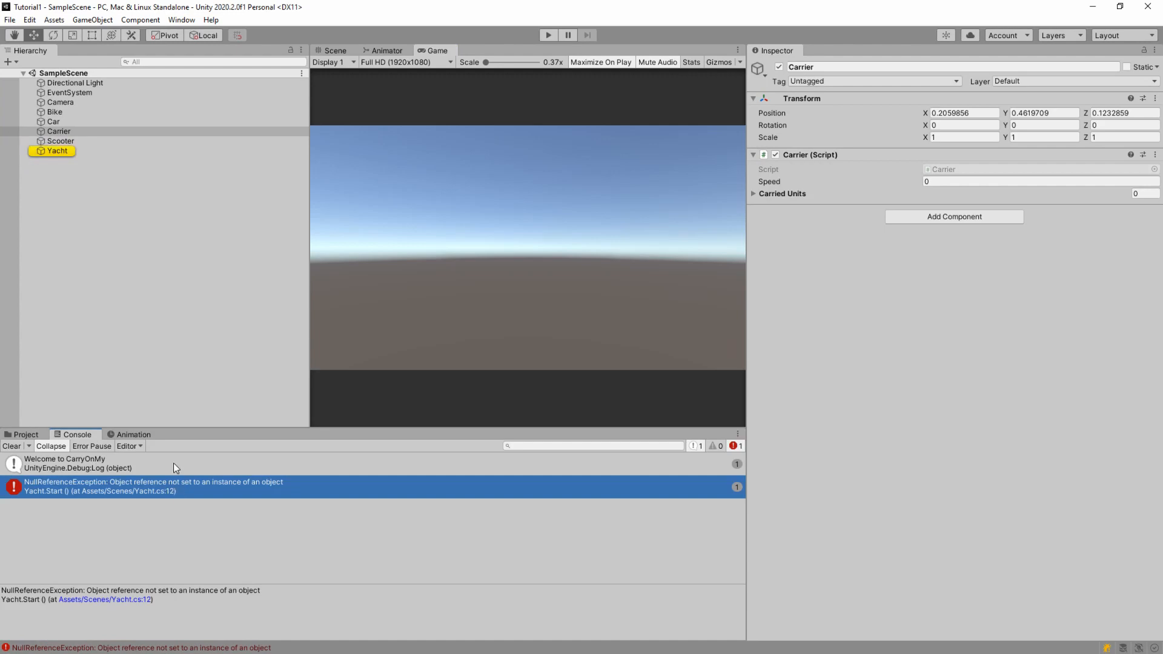
pyautogui.moveTo(60, 203)
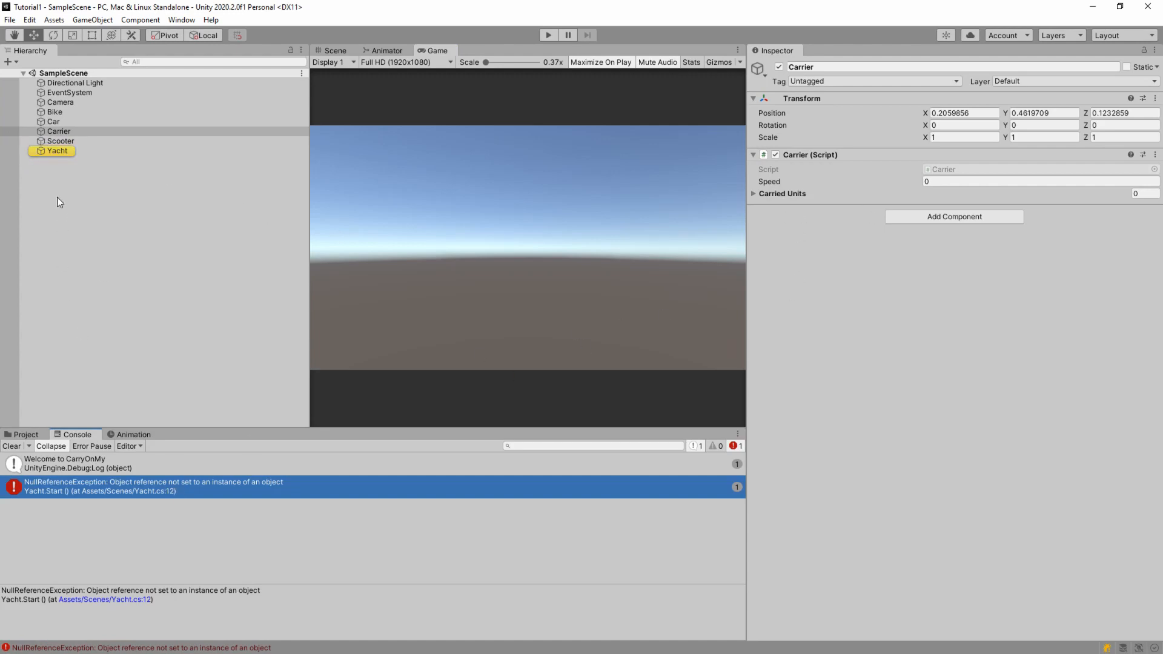
pyautogui.click(57, 151)
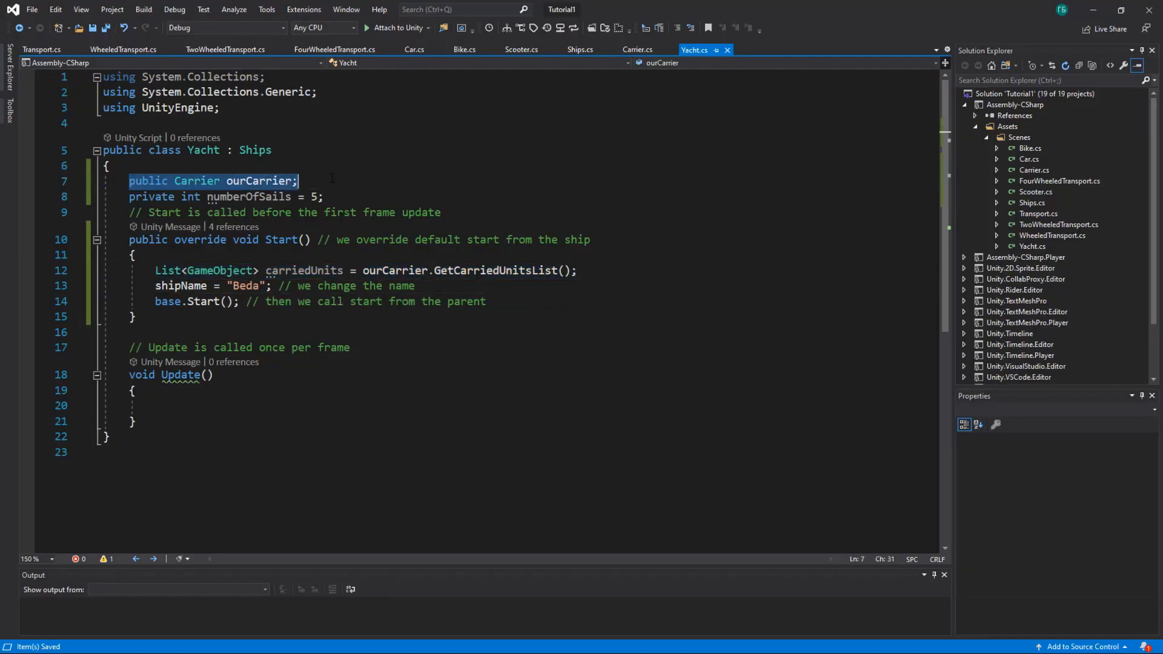
# Delete the ourCarrier field and carriedUnits fetch from Yacht.cs
pyautogui.press('Delete')
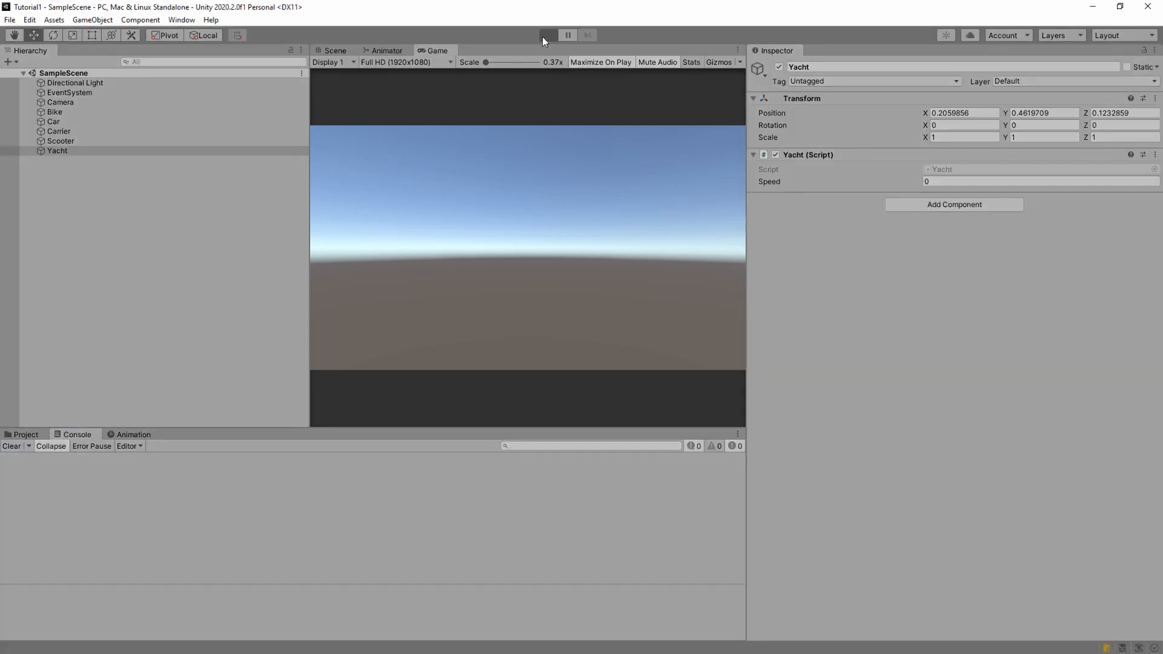
# Run the scene and confirm the Console logs 'Welcome to CarryOnMy' and 'Welcome to Beda'
pyautogui.click(548, 36)
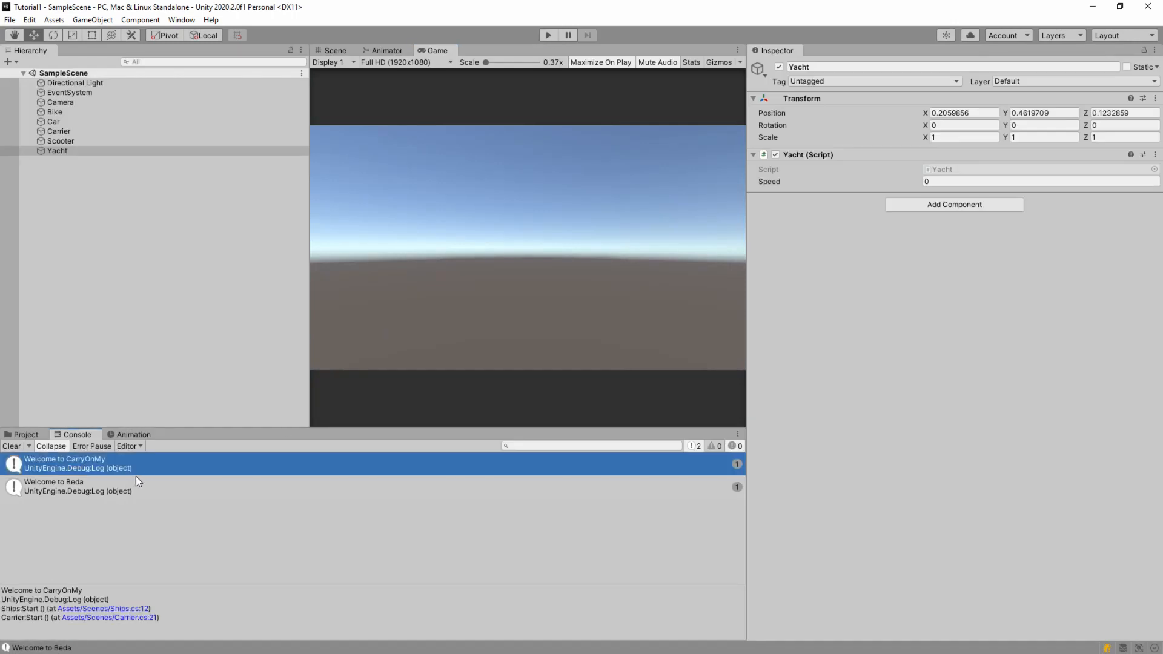
pyautogui.click(54, 486)
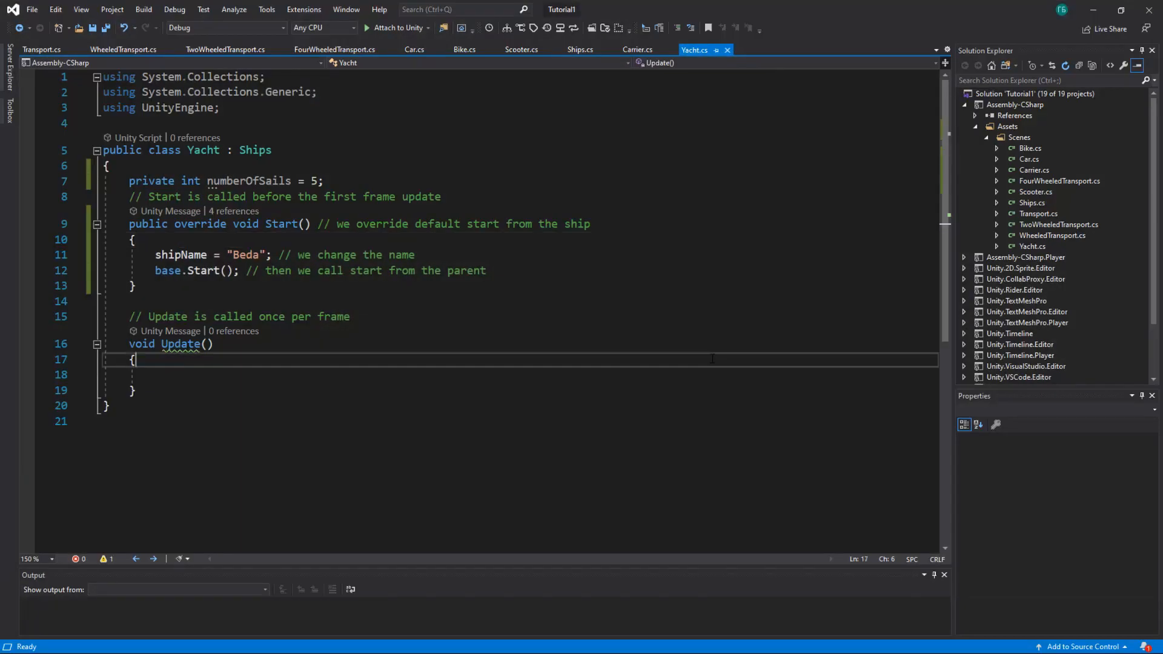
pyautogui.click(579, 49)
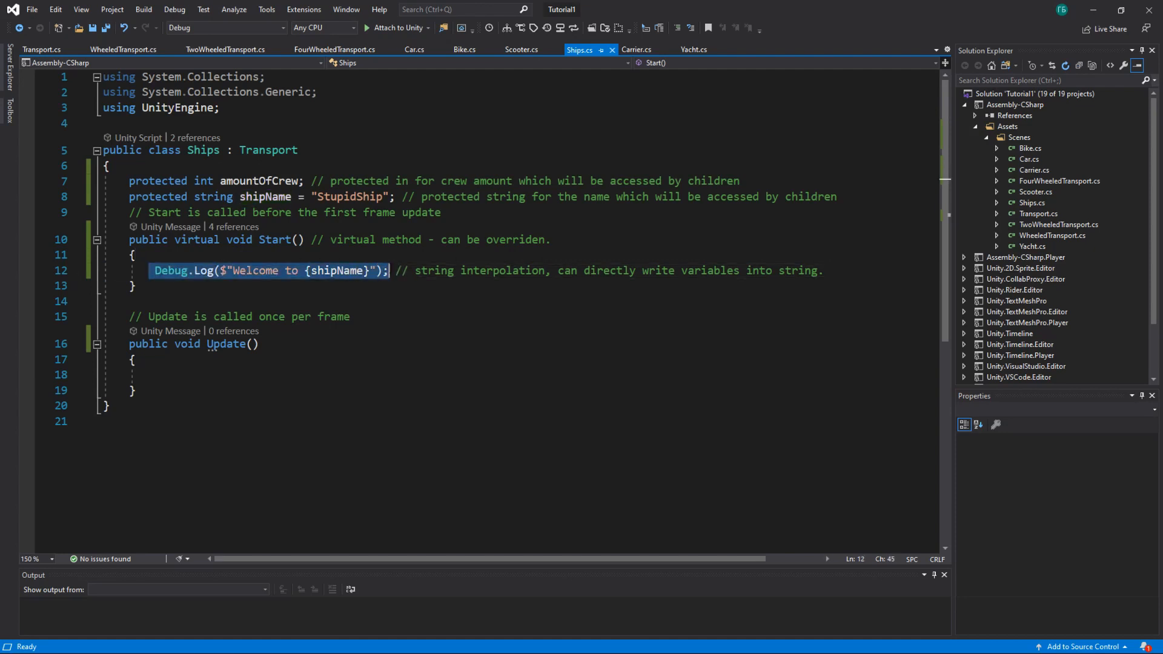
pyautogui.doubleClick(196, 239)
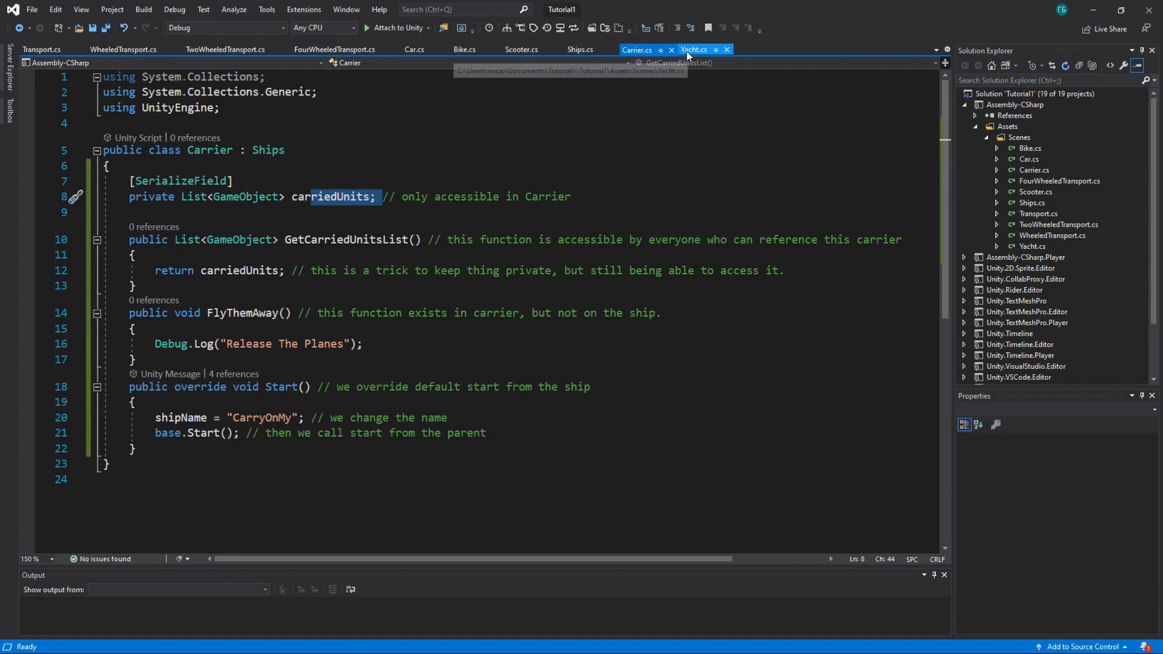
pyautogui.click(696, 48)
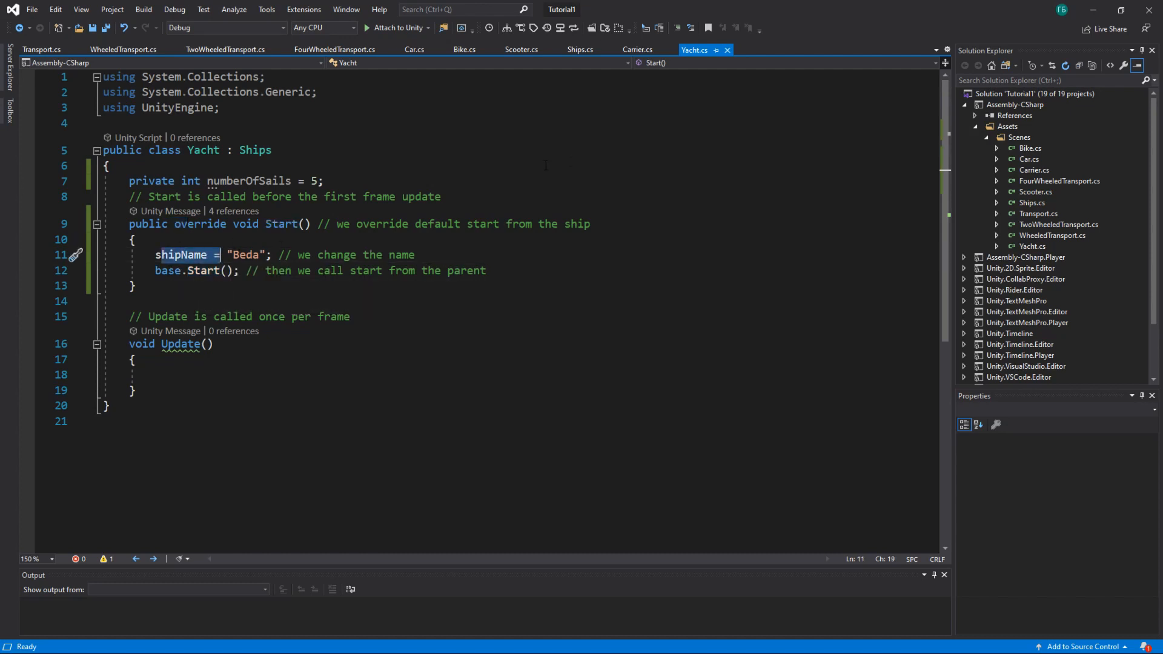
pyautogui.click(636, 49)
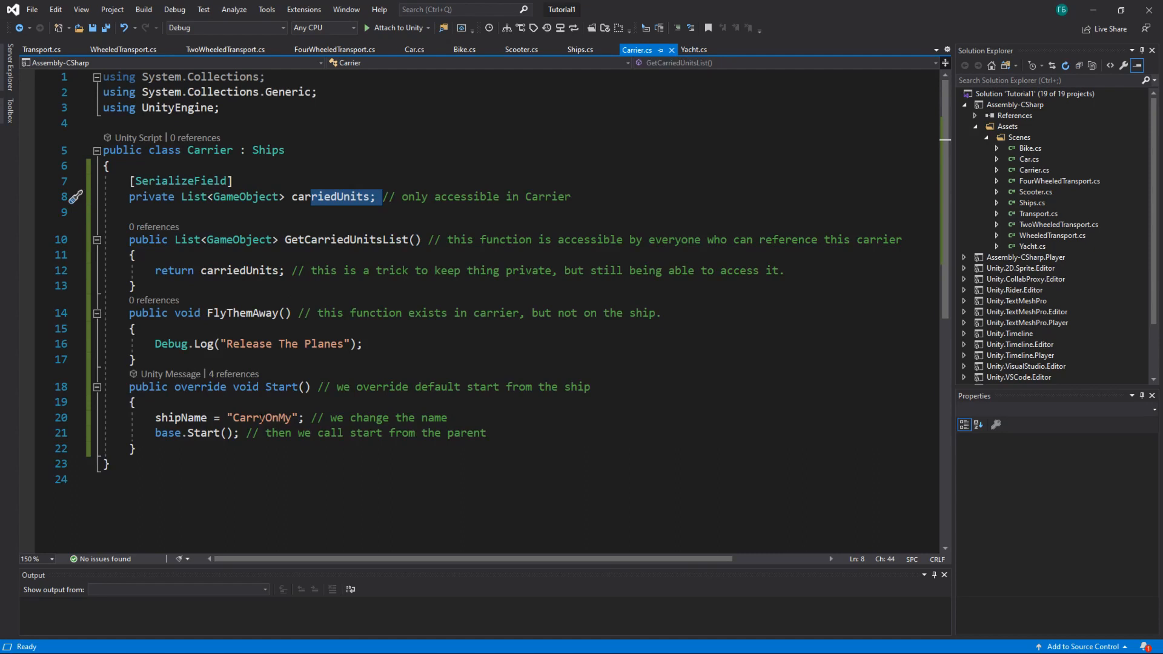
pyautogui.click(695, 48)
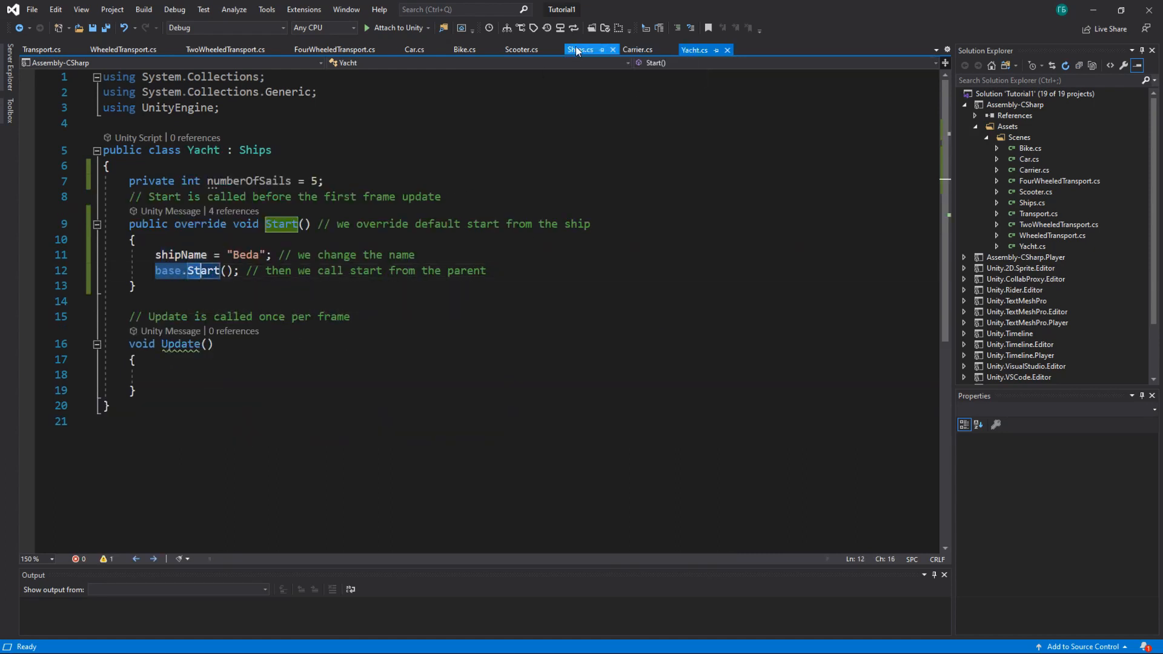
pyautogui.click(582, 48)
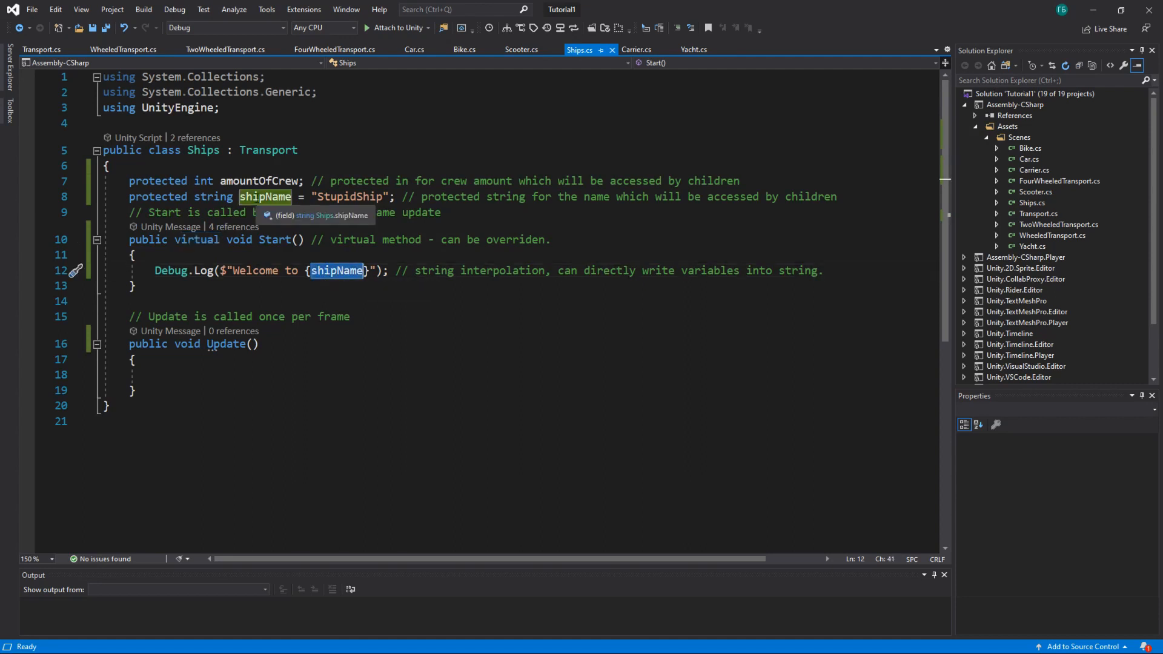
pyautogui.click(636, 48)
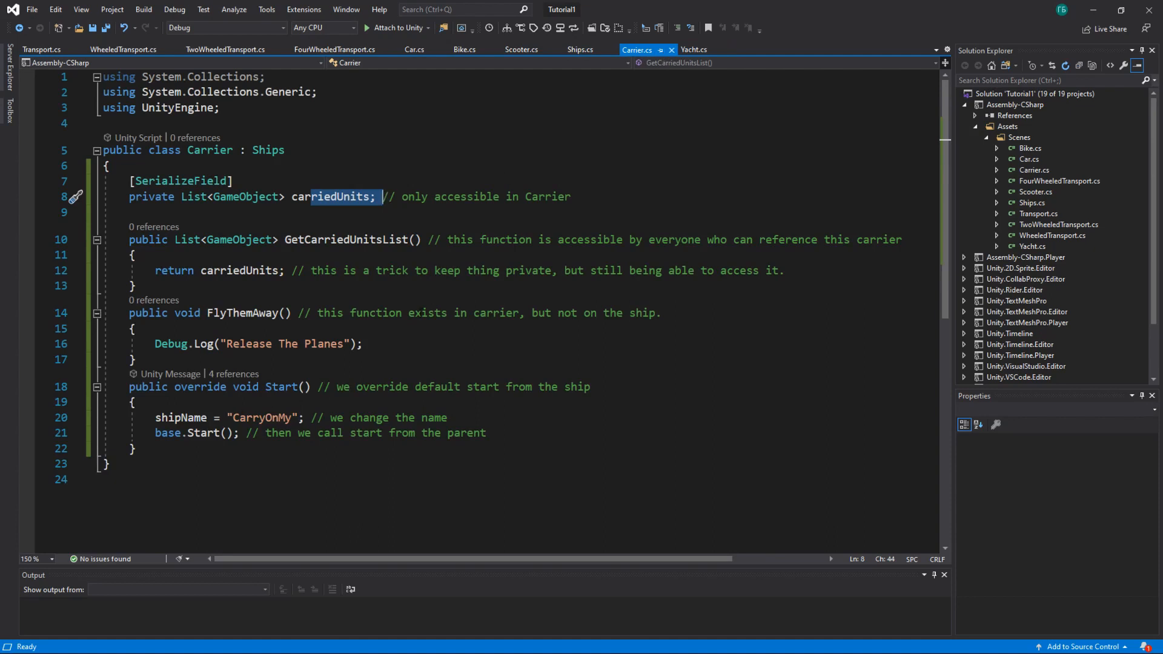
pyautogui.click(693, 49)
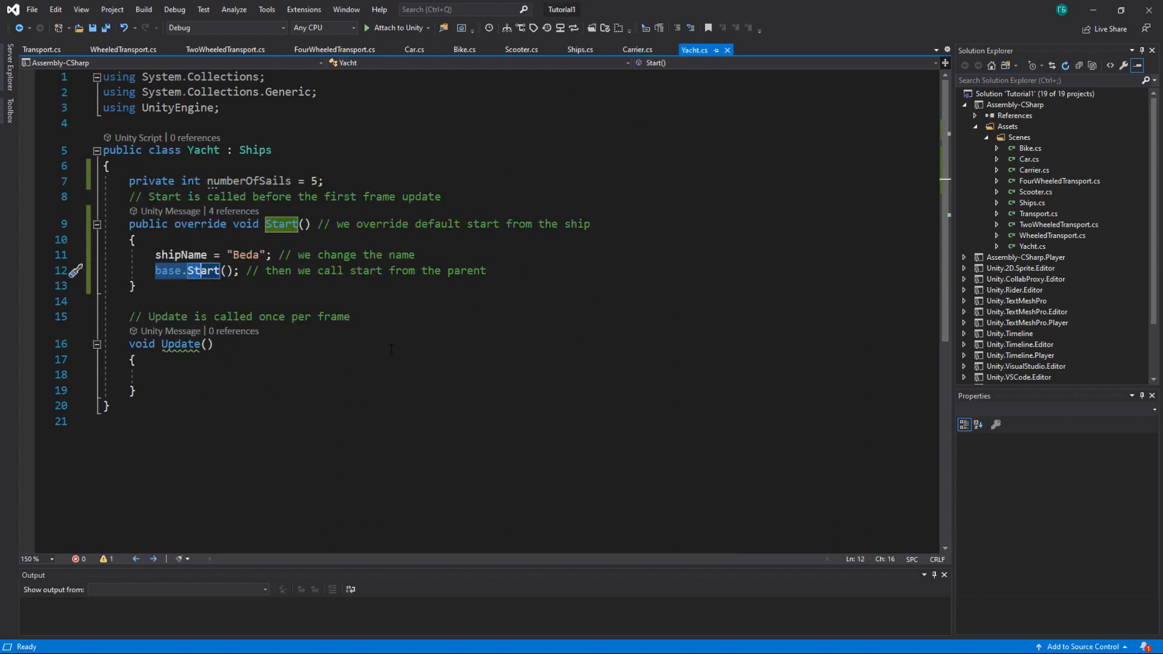
pyautogui.click(580, 48)
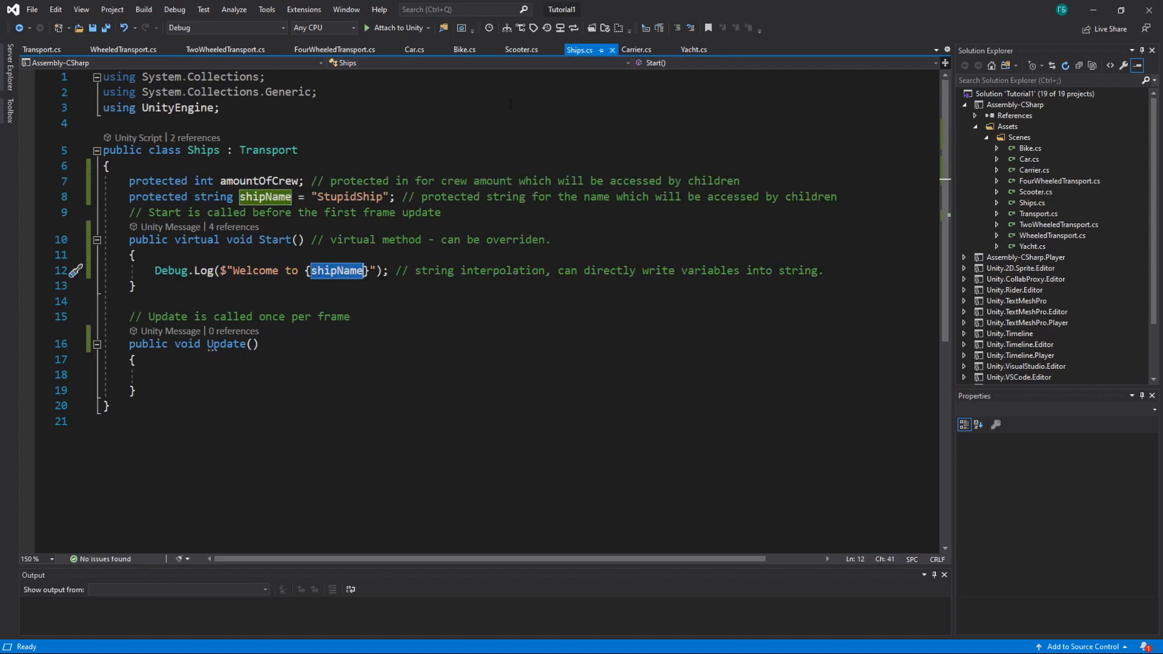
pyautogui.doubleClick(349, 196)
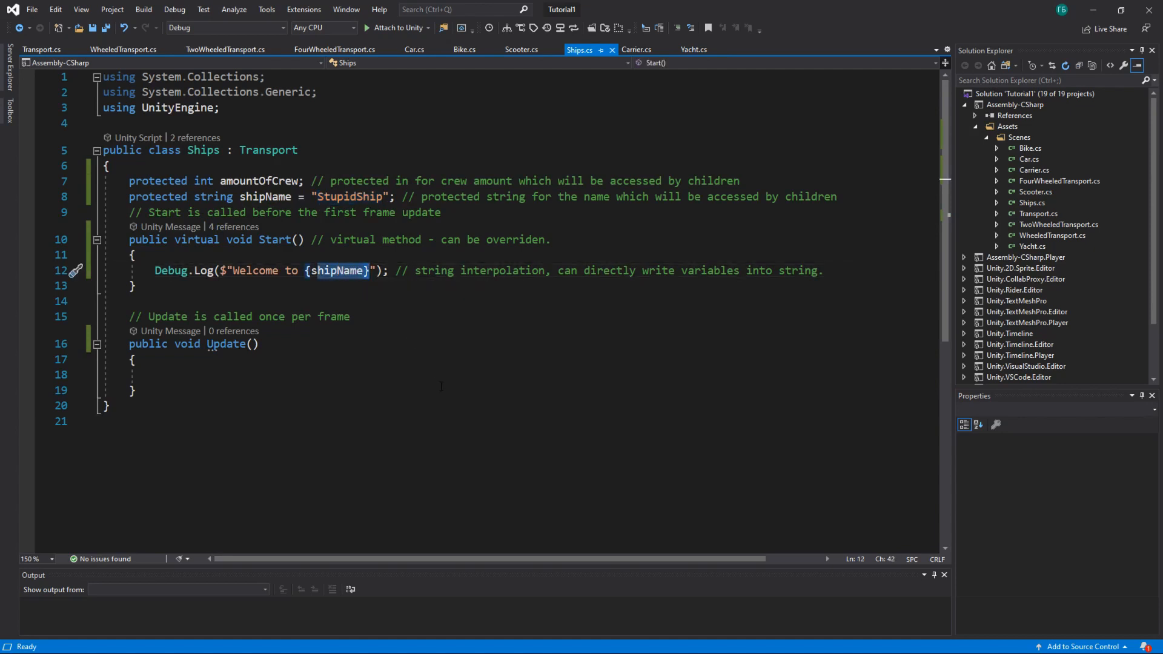
pyautogui.click(693, 48)
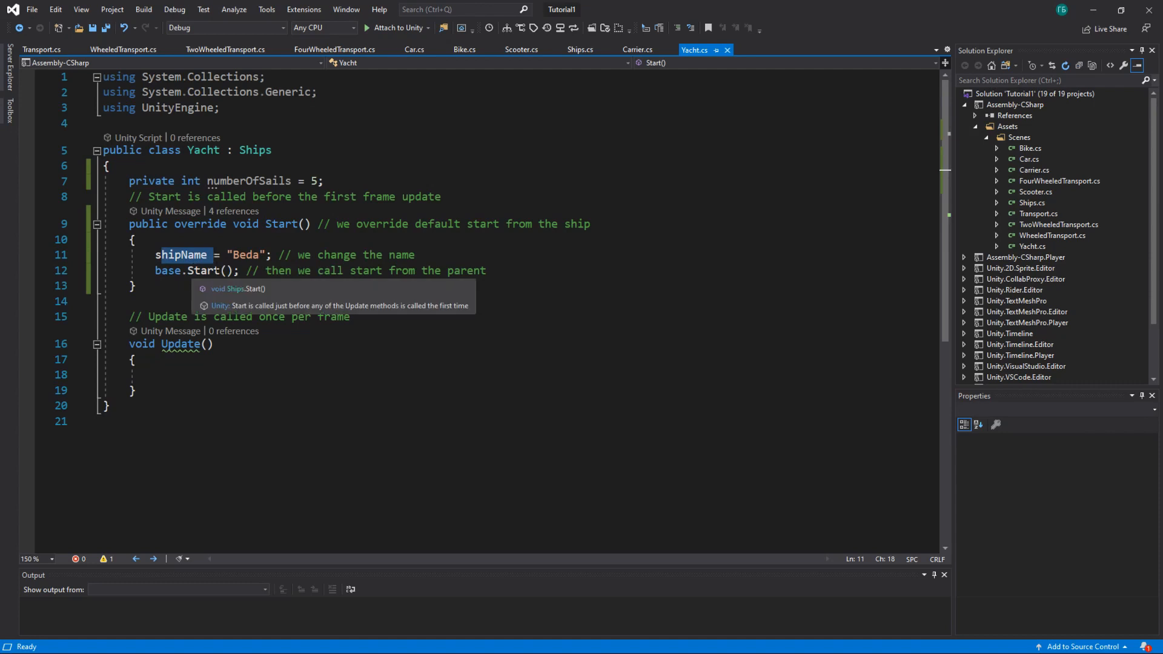
pyautogui.click(580, 49)
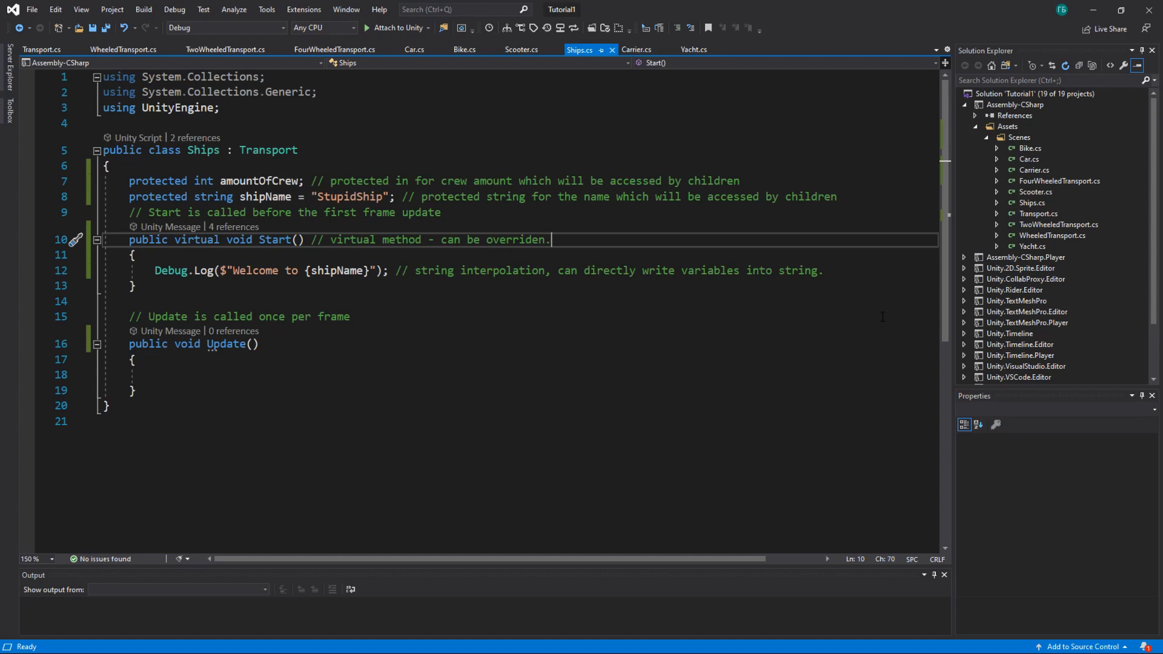
pyautogui.moveTo(1122, 271)
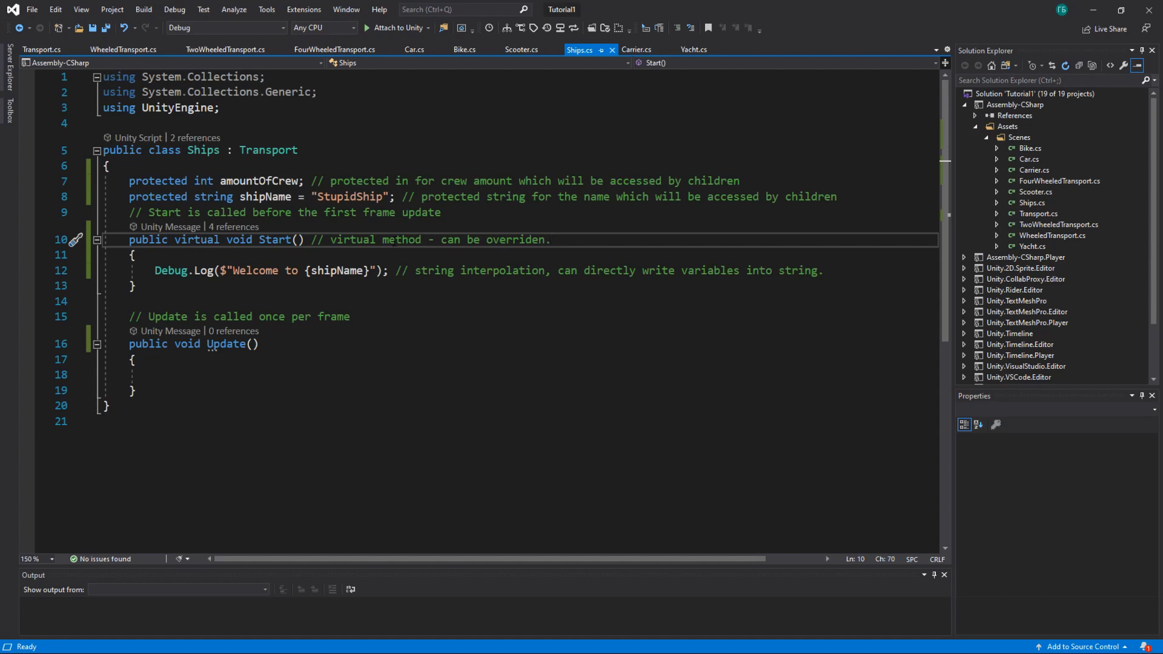
pyautogui.scroll(-3)
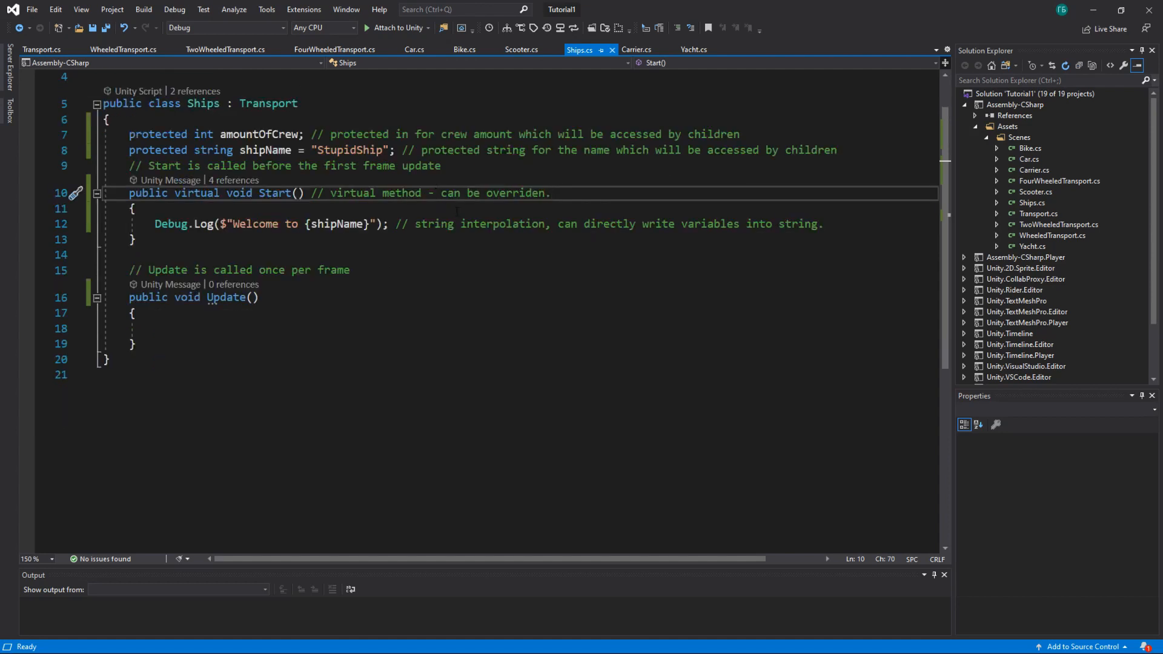
pyautogui.scroll(3)
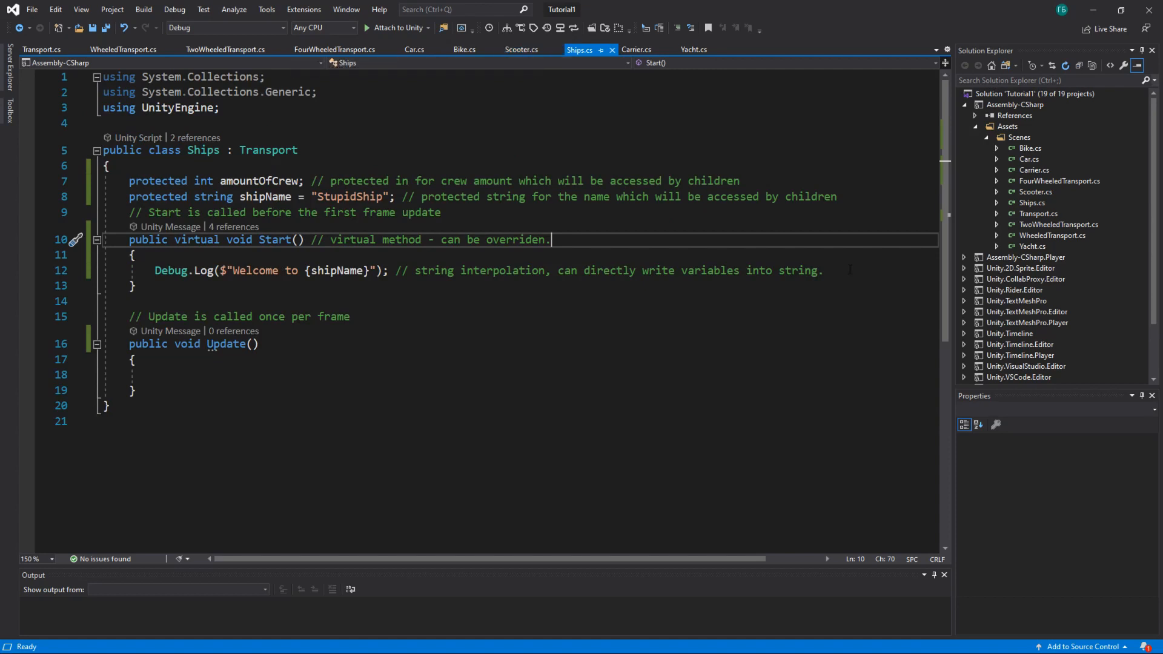